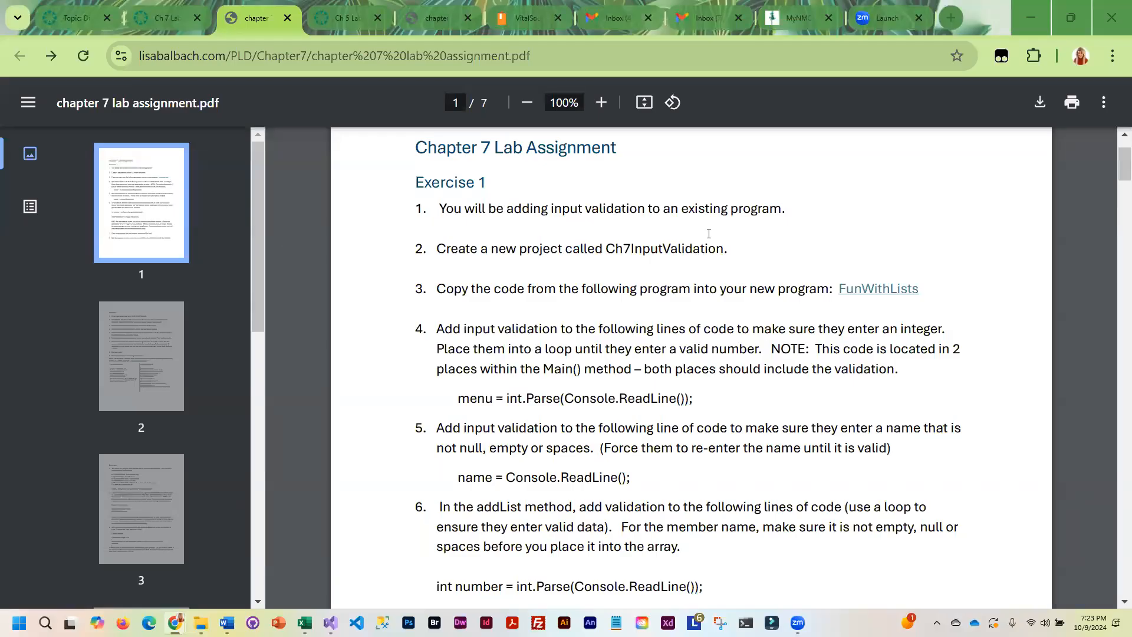
mouse_move(791, 264)
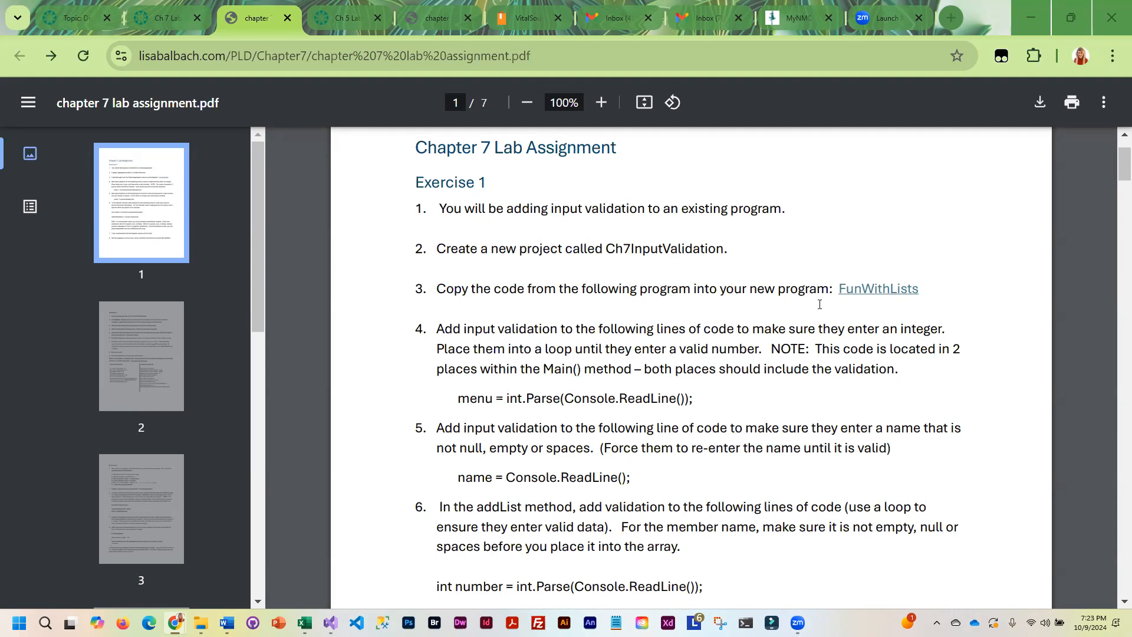
mouse_move(877, 289)
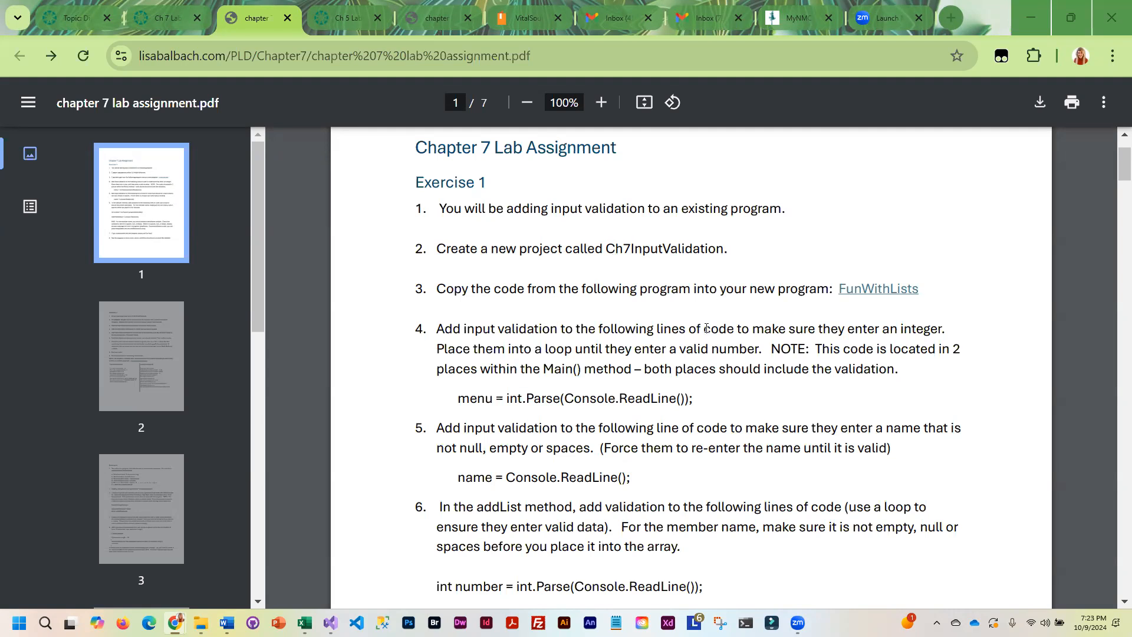
mouse_move(879, 292)
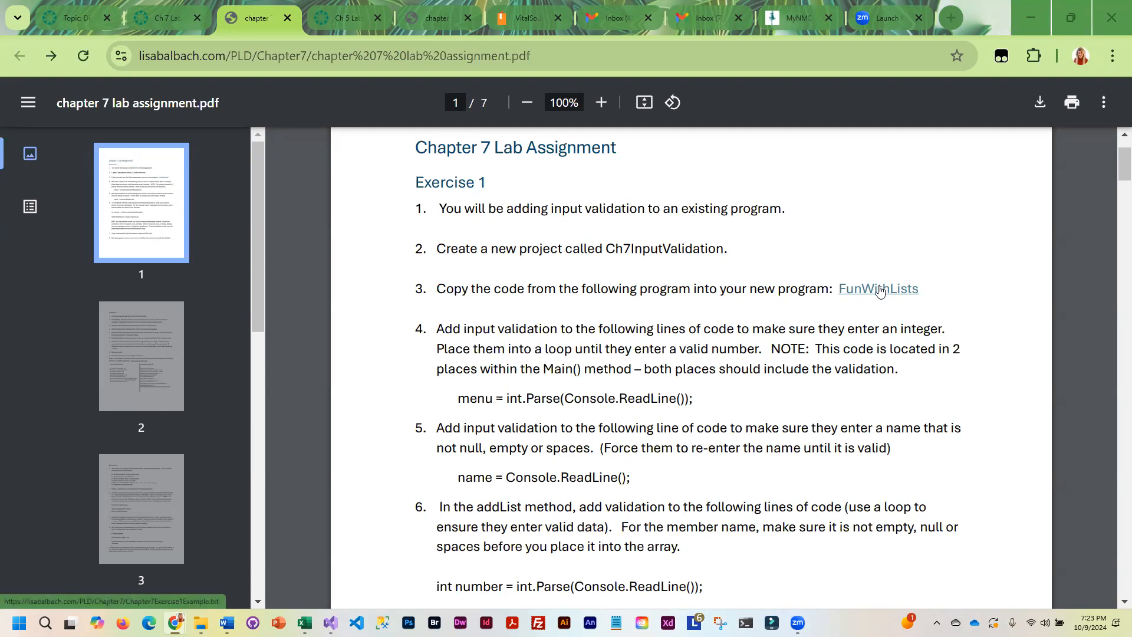
Step: Open the FunWithLists example code from the lab PDF in Chrome and select all of it
left_click(878, 288)
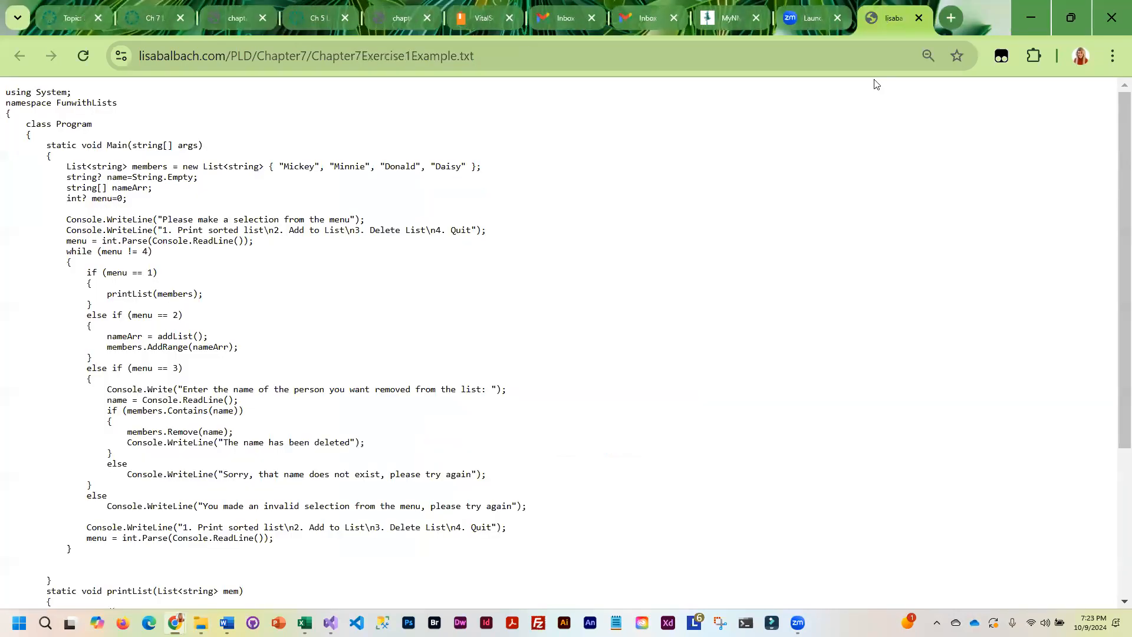
mouse_move(202, 199)
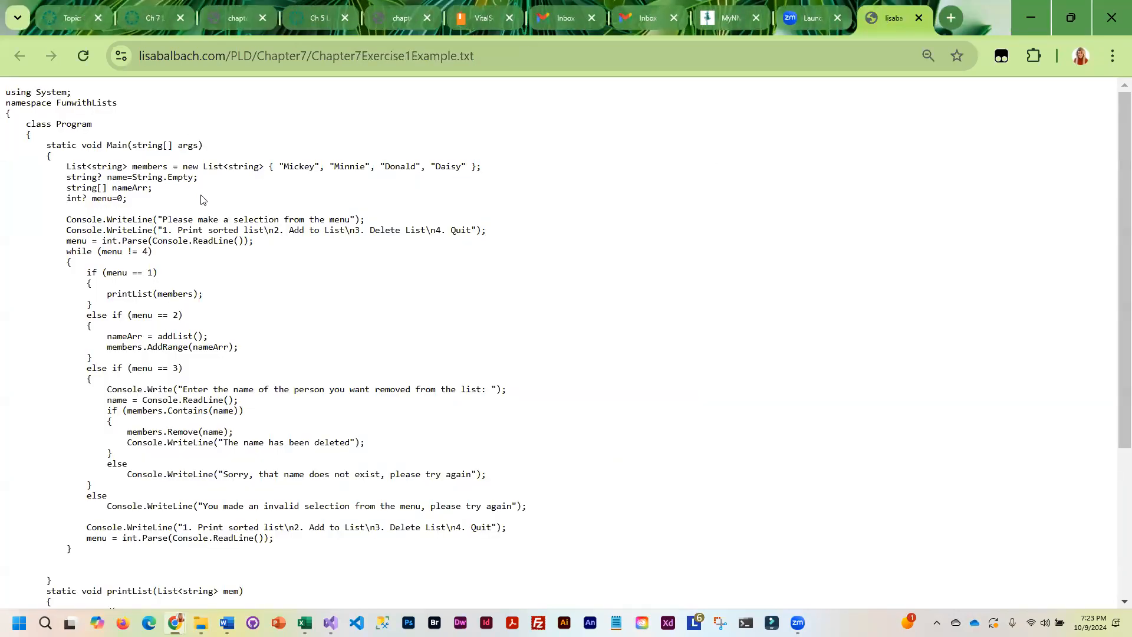
key("ctrl+a")
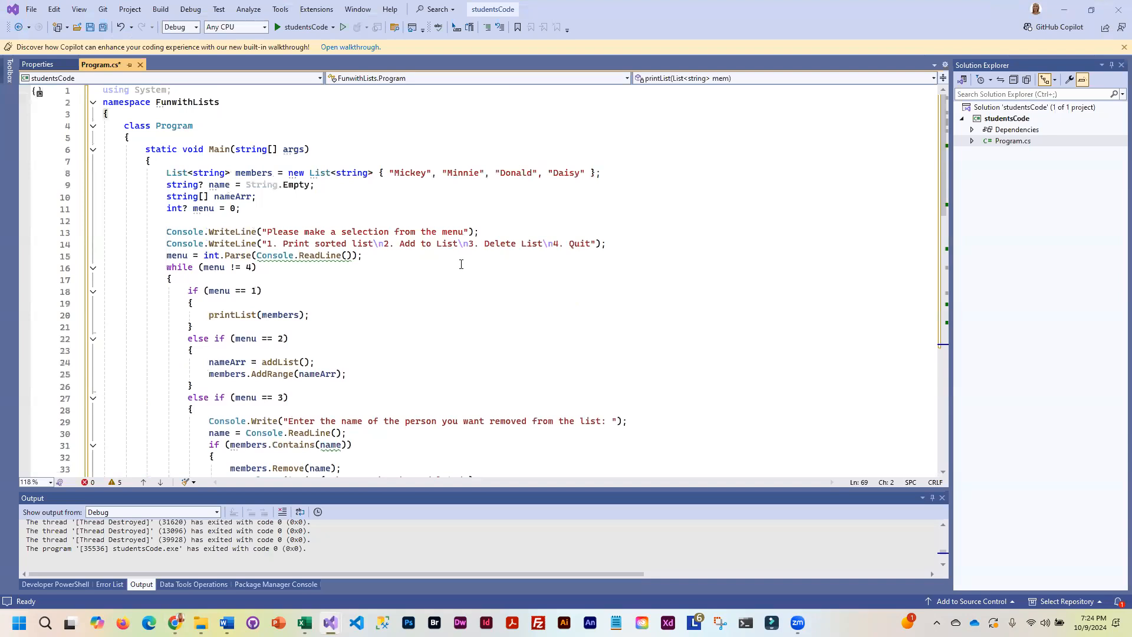
mouse_move(425, 193)
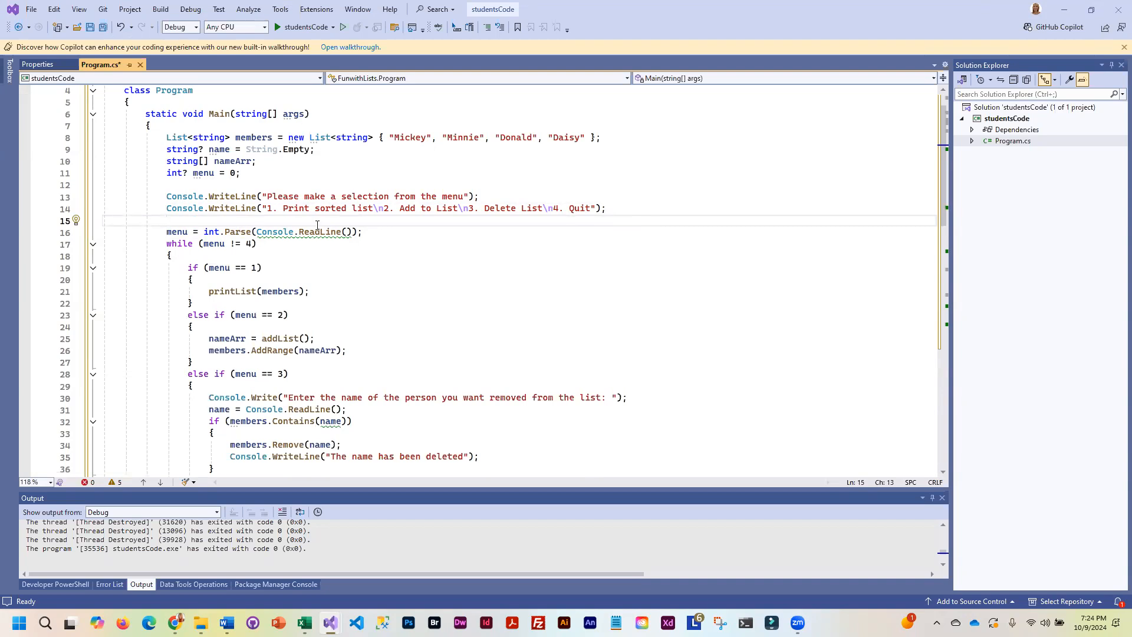
Step: Add string stringMenu = Console.ReadLine(); and comment out the old int.Parse menu line
type("string")
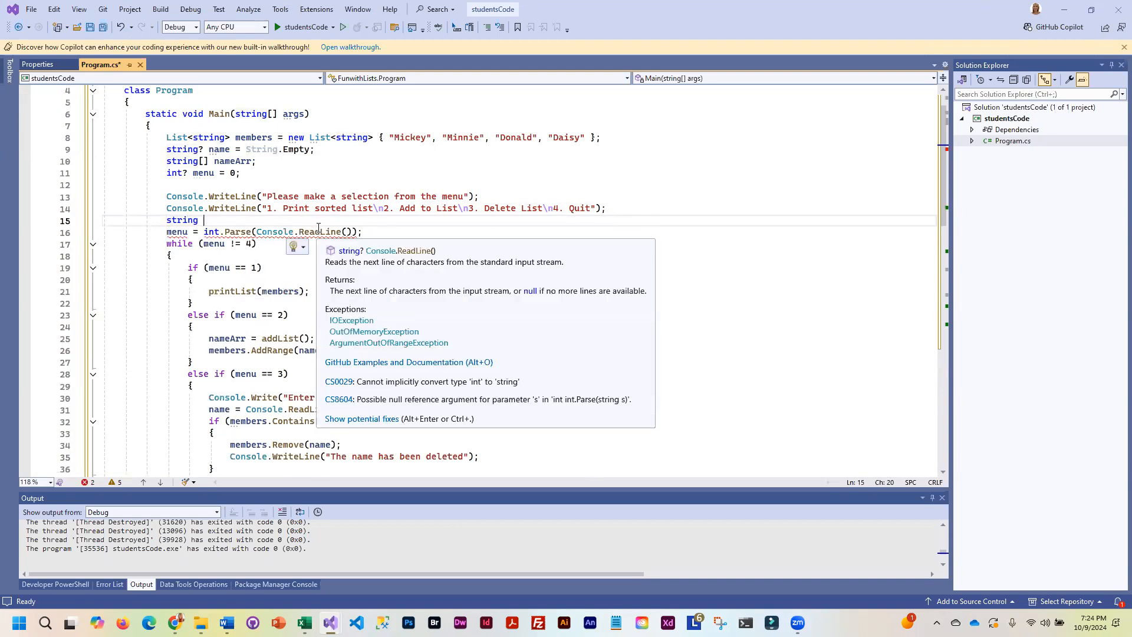
type("stringM")
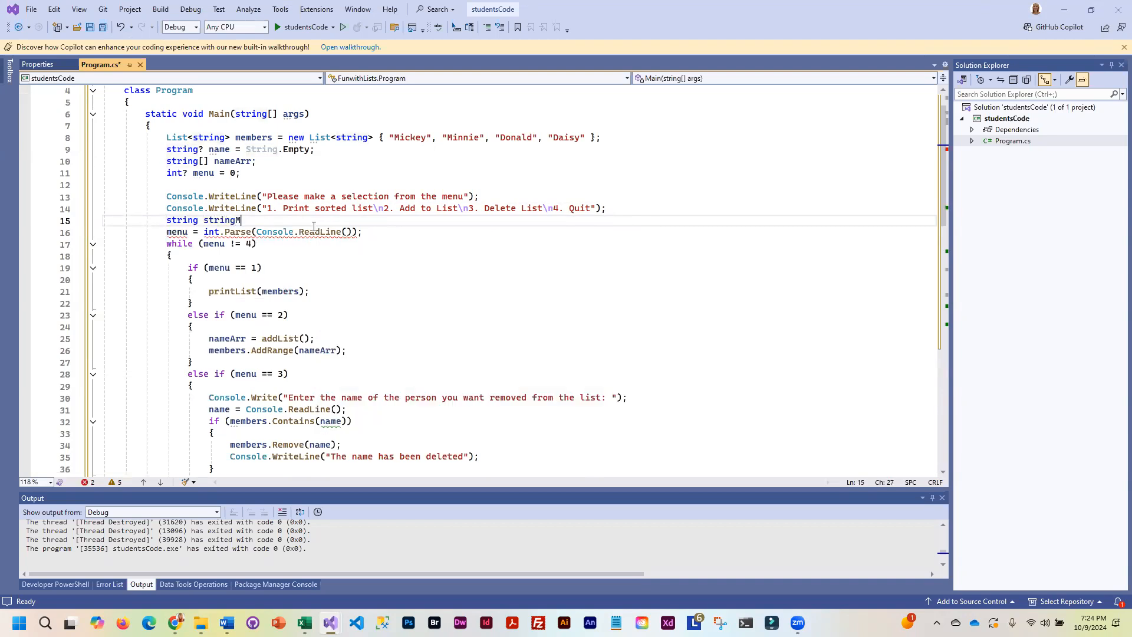
type("enu = String.Empty;")
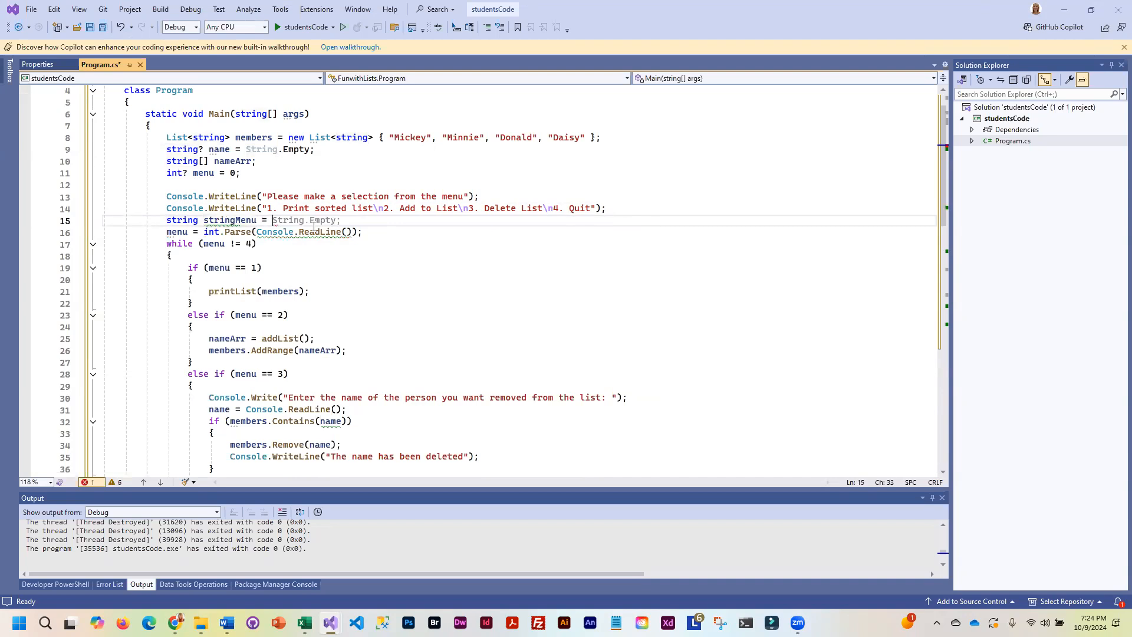
type("Console.ReadLine();")
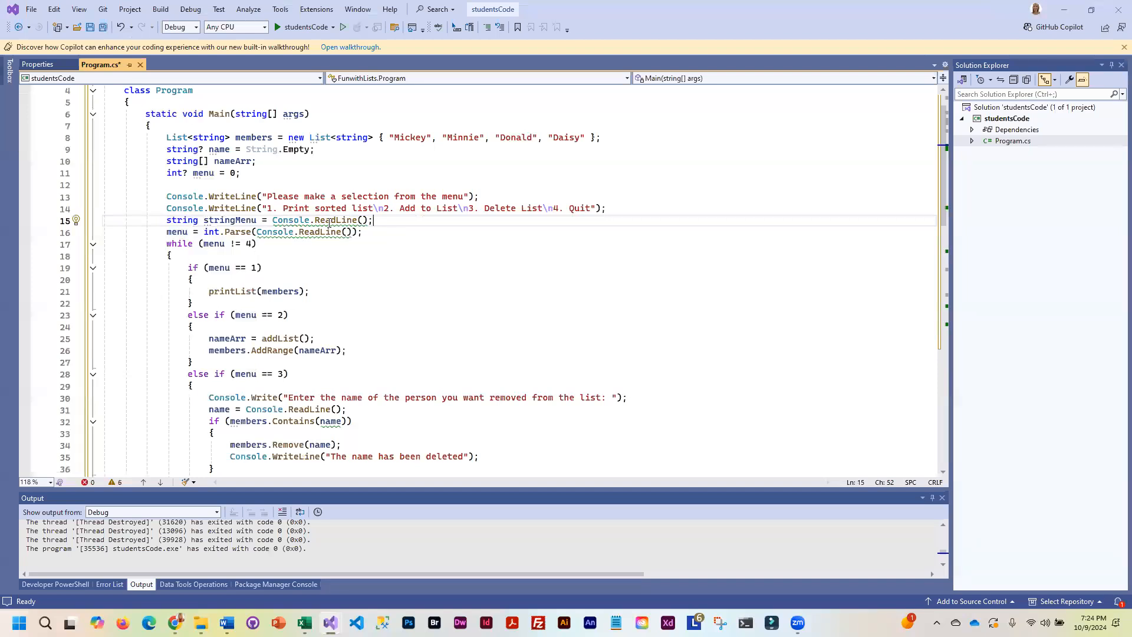
key("Enter")
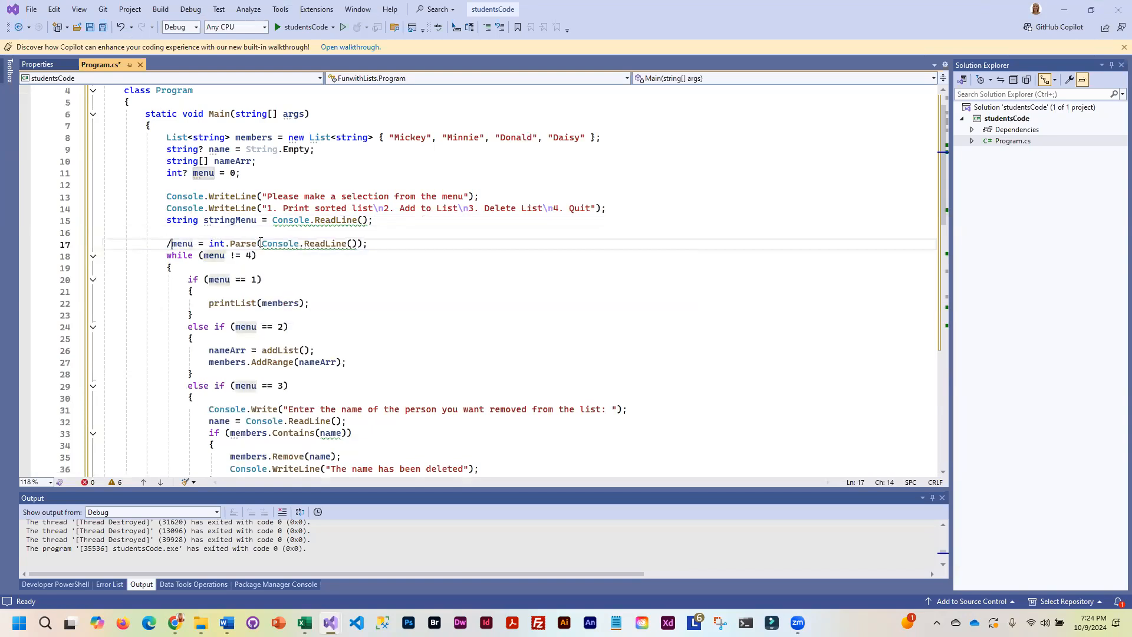
type("/")
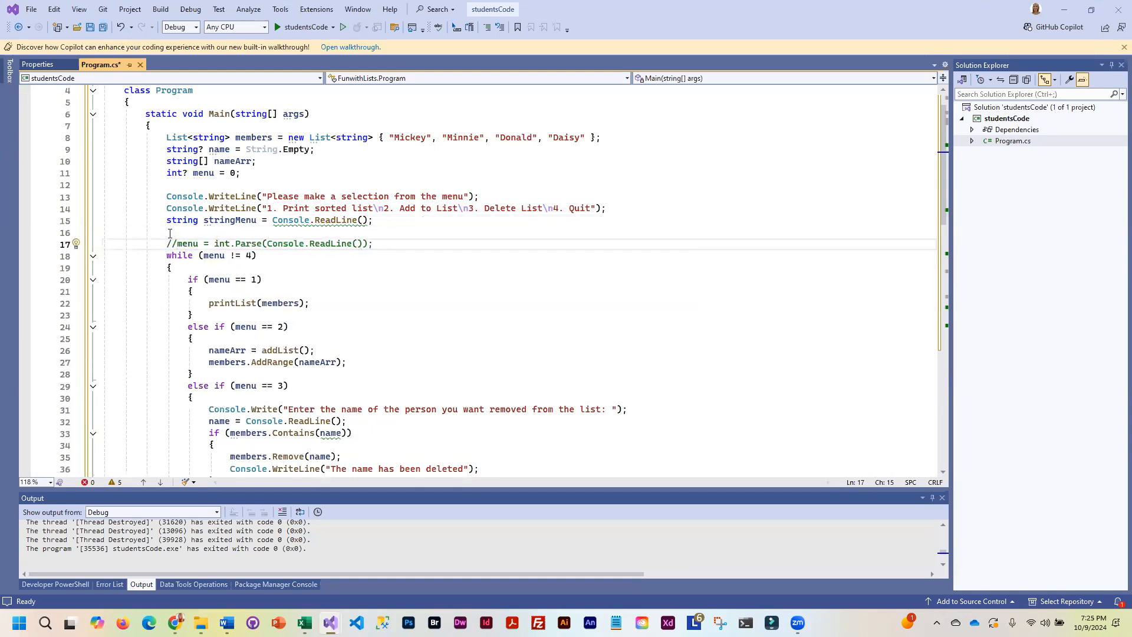
left_click(299, 233)
type("int.")
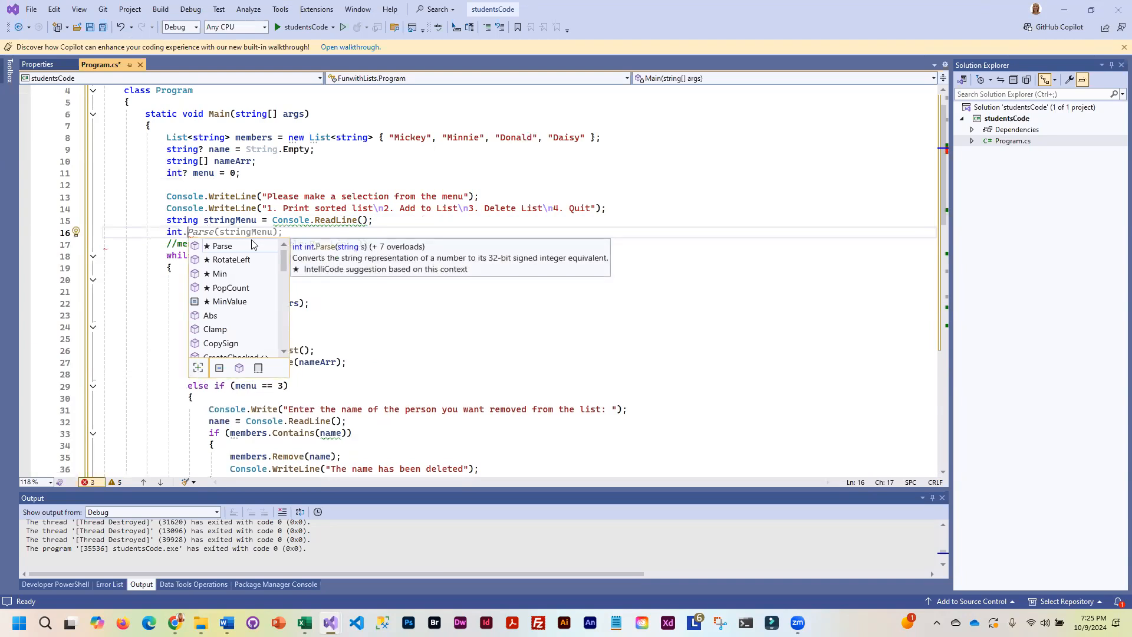
Step: Write int.TryParse(stringMenu, out menu) on the new line in place of int.Parse
type("TryParse")
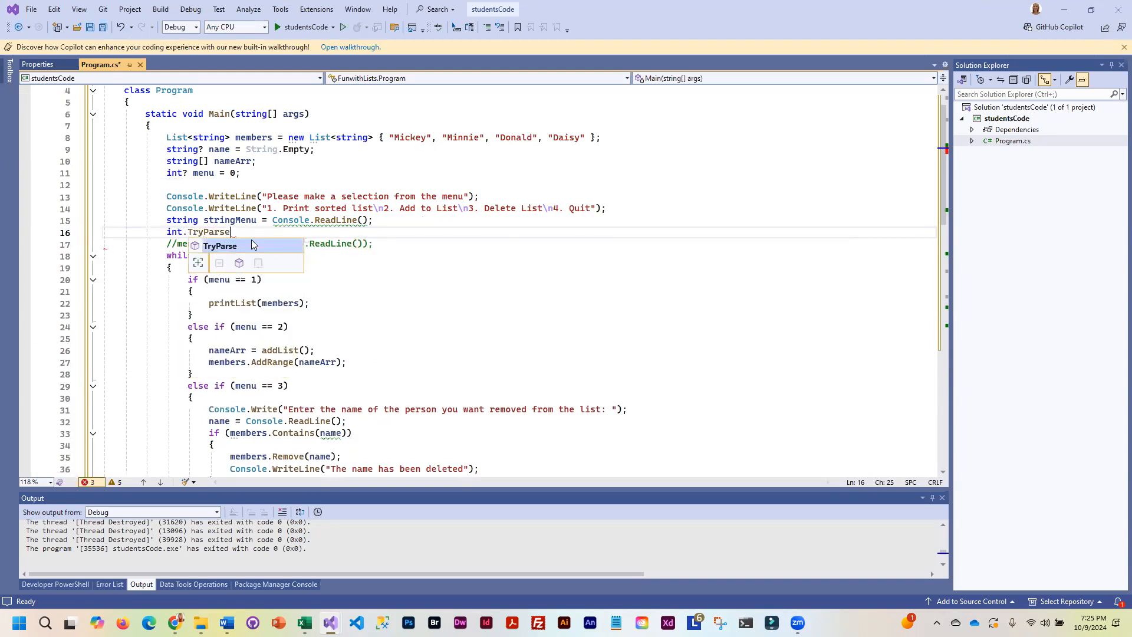
type("(")
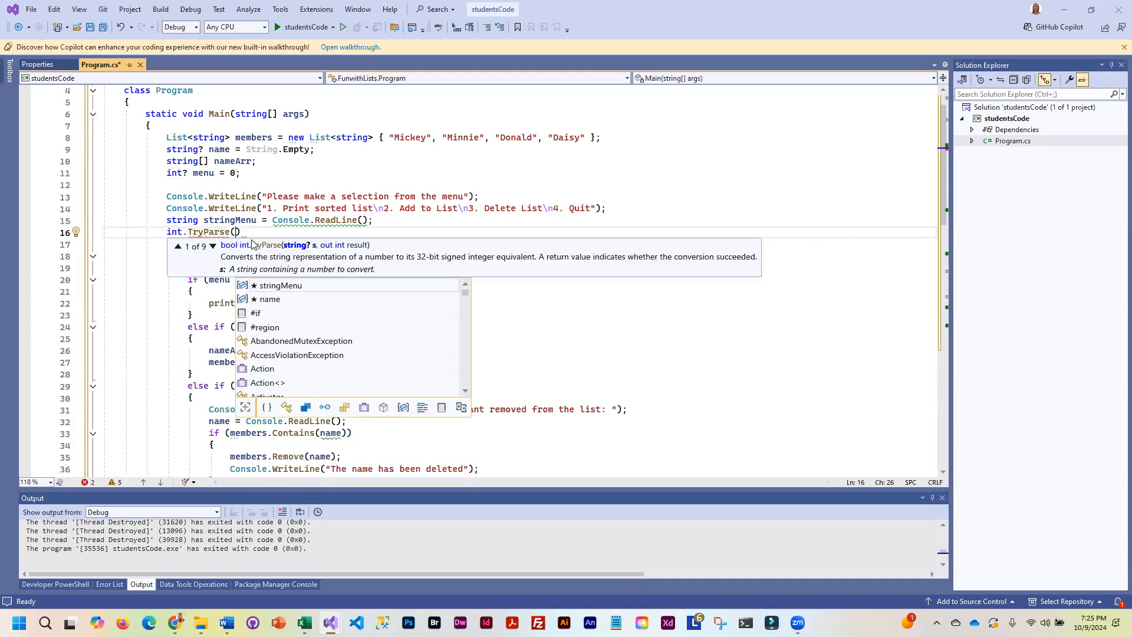
type("stringMenu, out")
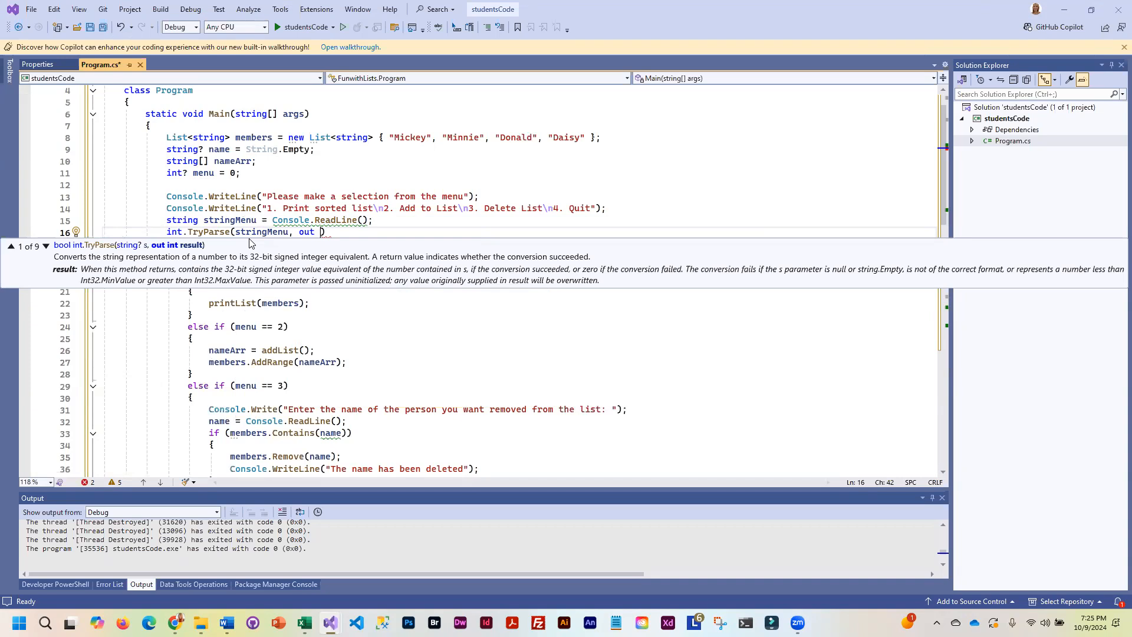
type("menu")
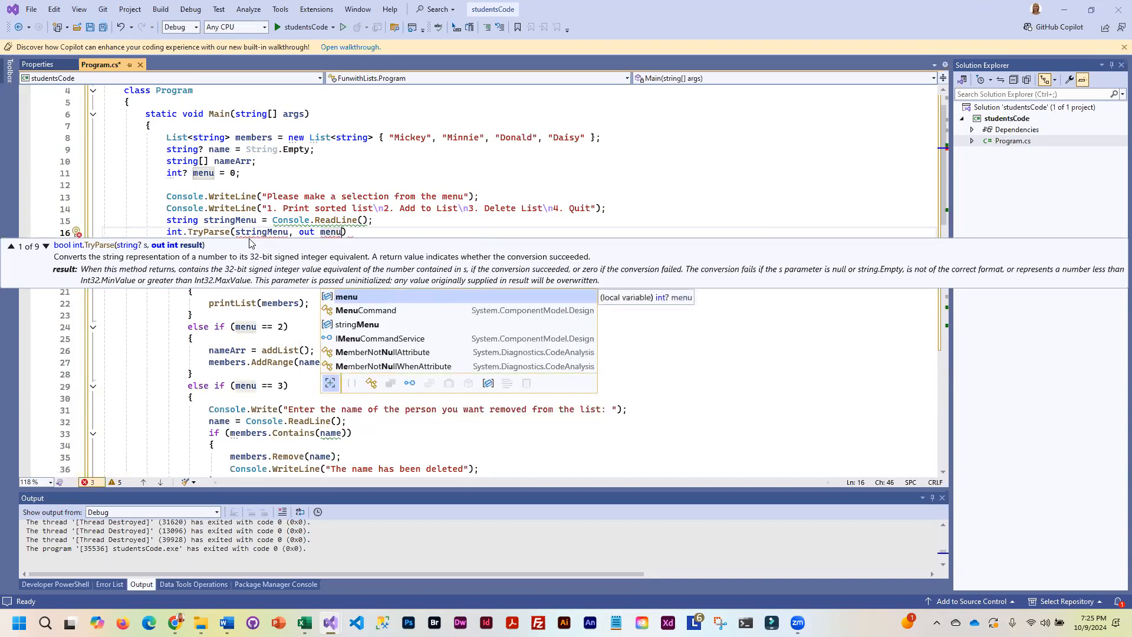
mouse_move(362, 232)
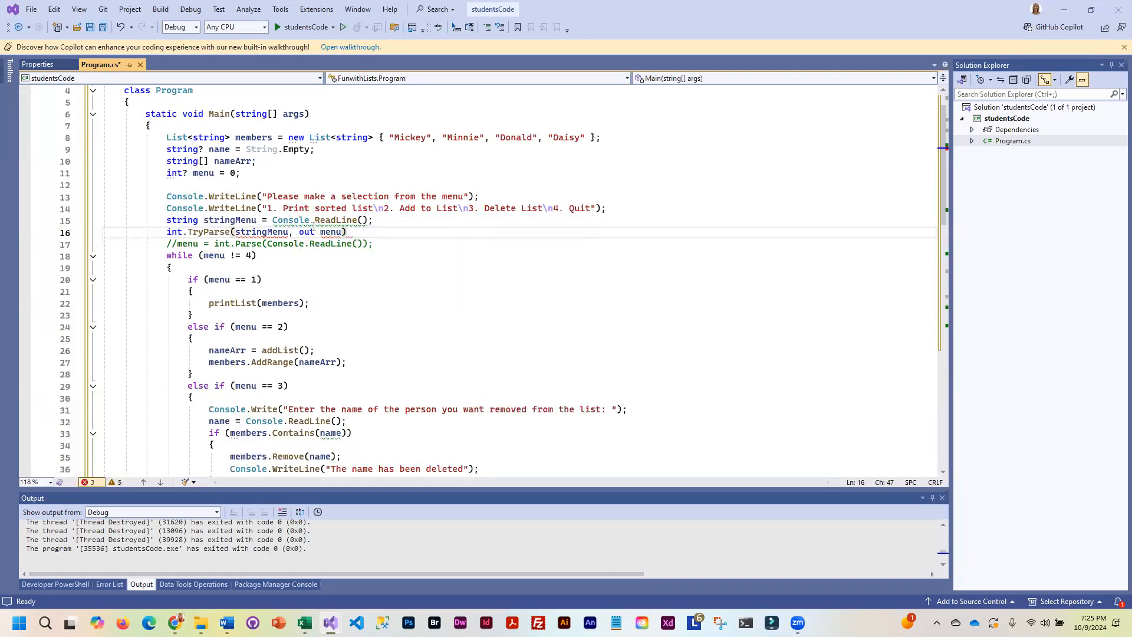
mouse_move(173, 172)
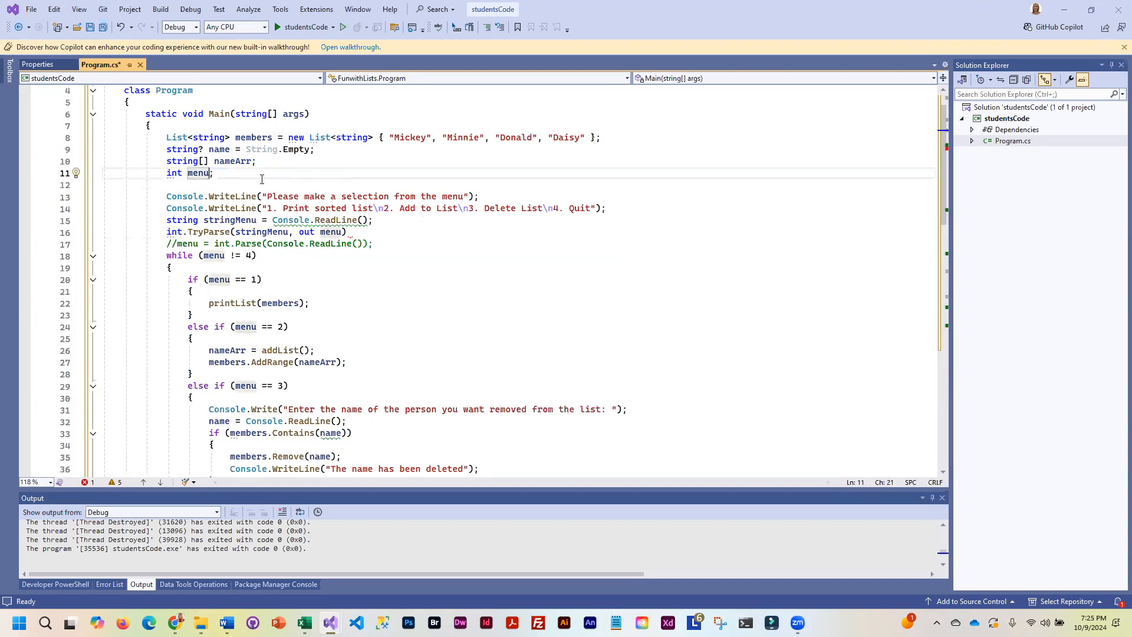
mouse_move(317, 257)
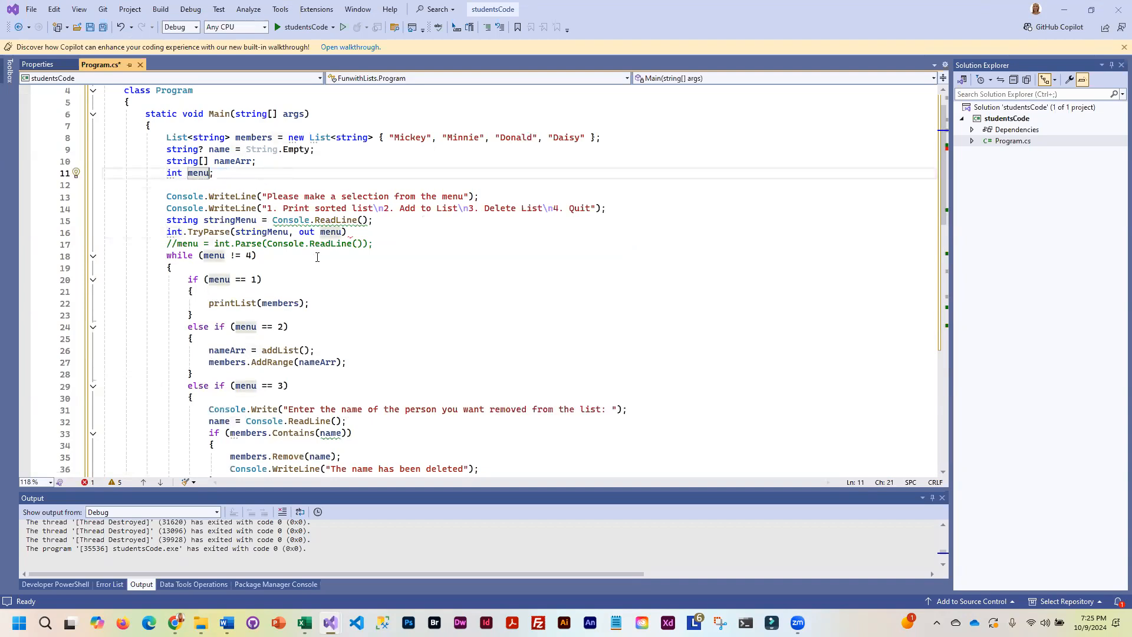
mouse_move(191, 238)
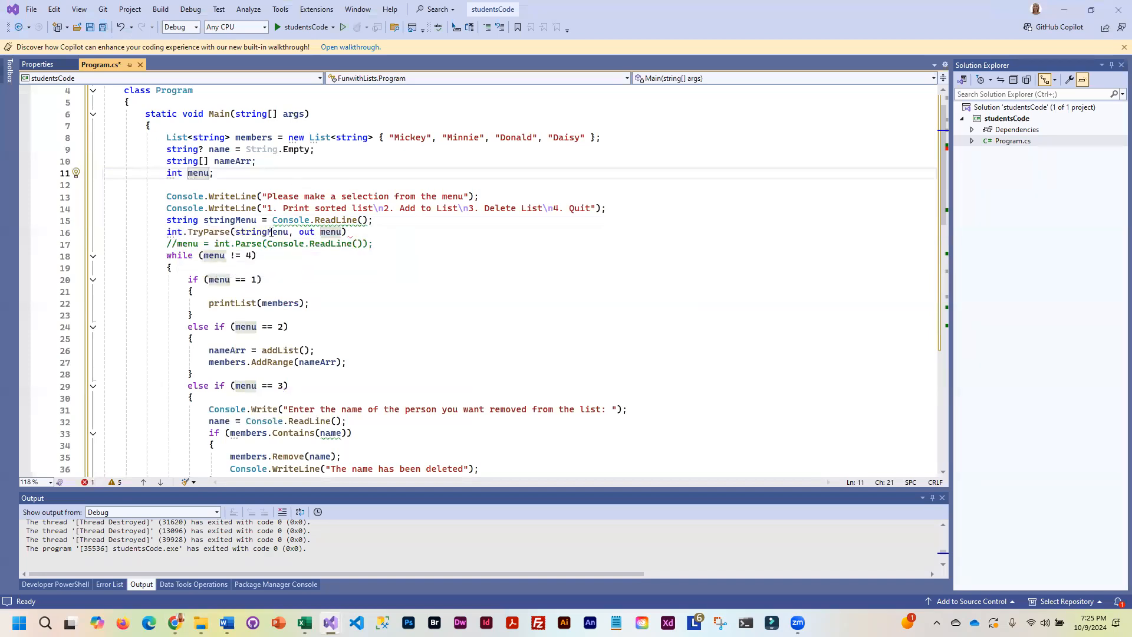
mouse_move(264, 231)
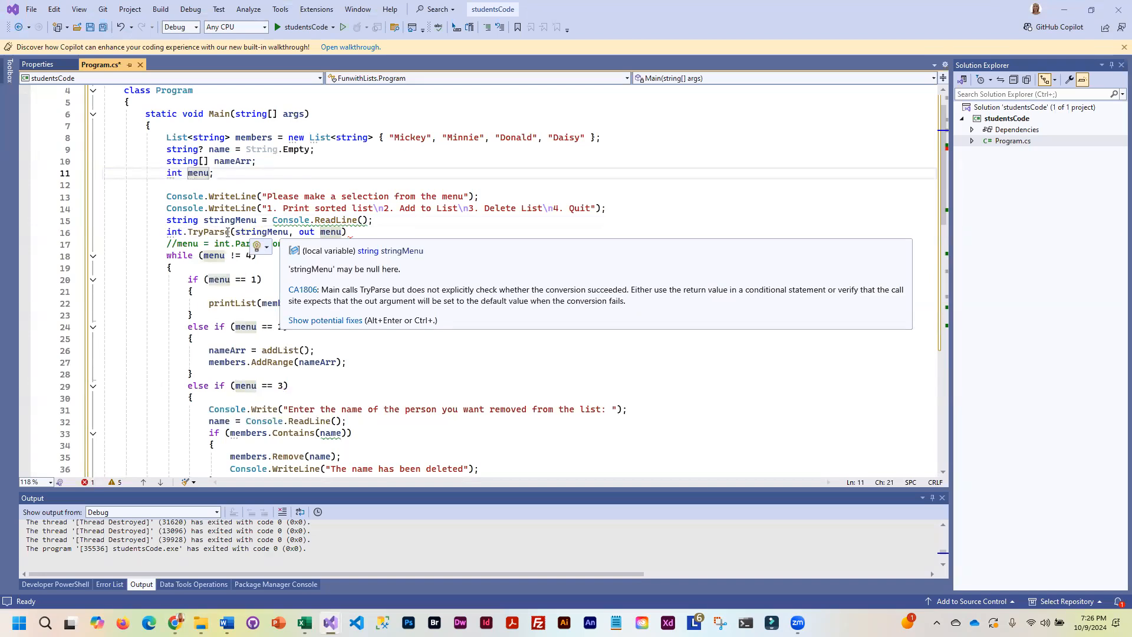
Step: Wrap the TryParse call in while(!int.TryParse(stringMenu, out menu)) with an empty body
left_click(458, 232)
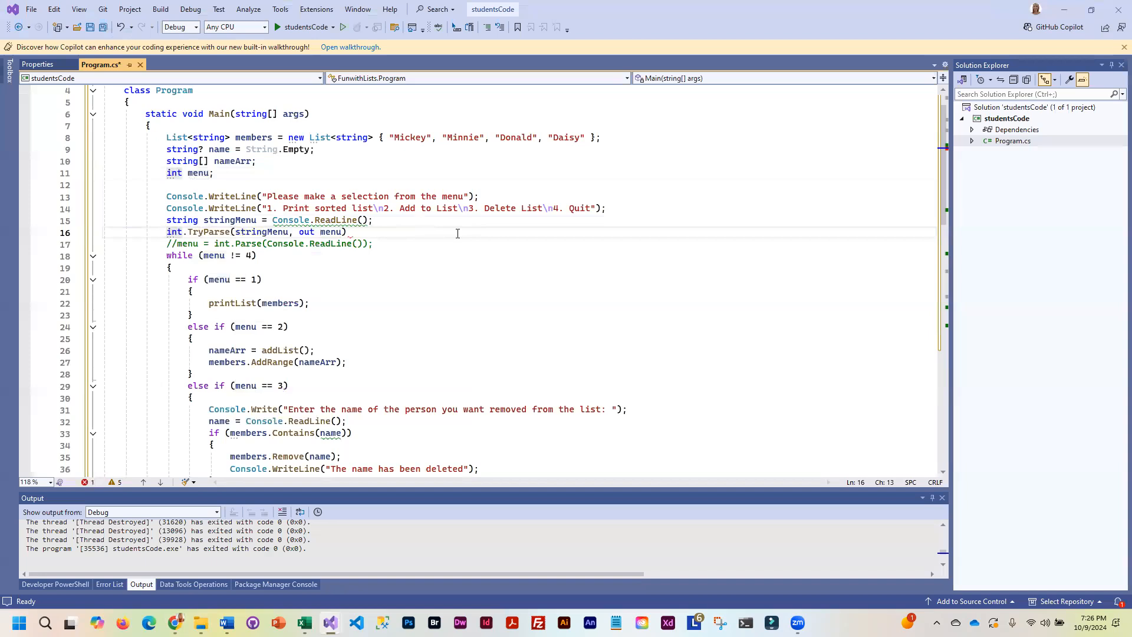
type("while(")
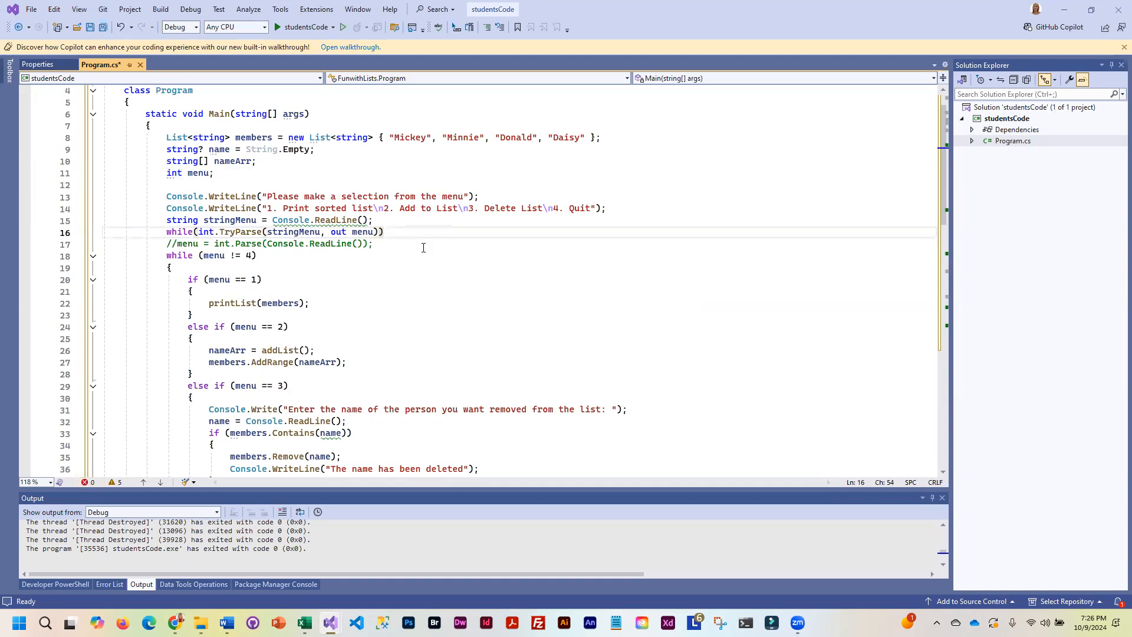
key("Enter")
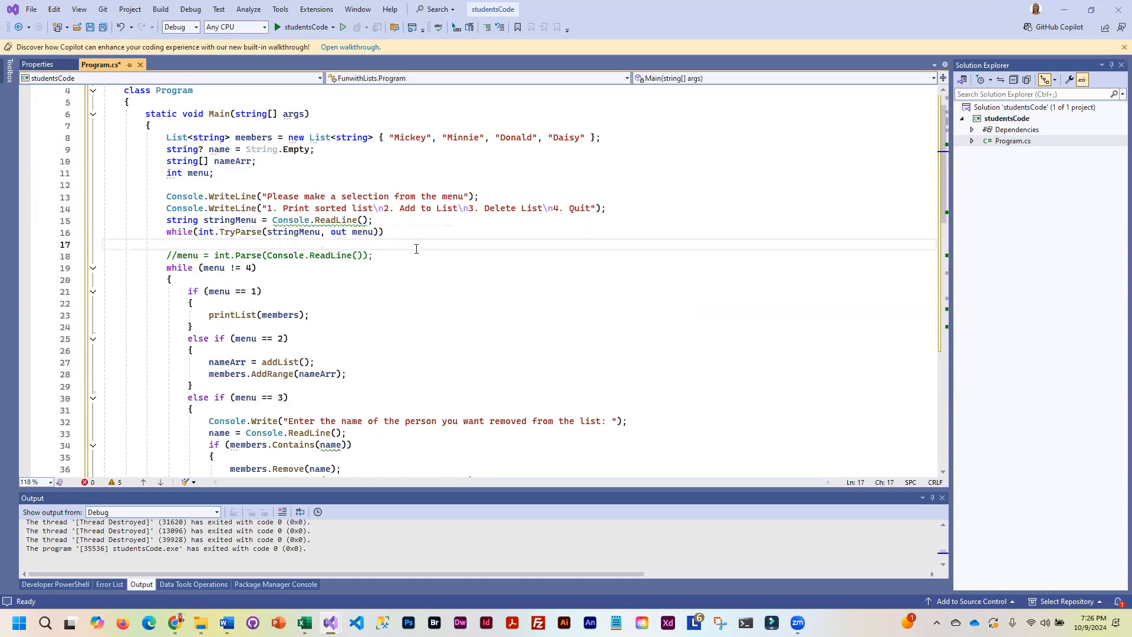
type("{ }")
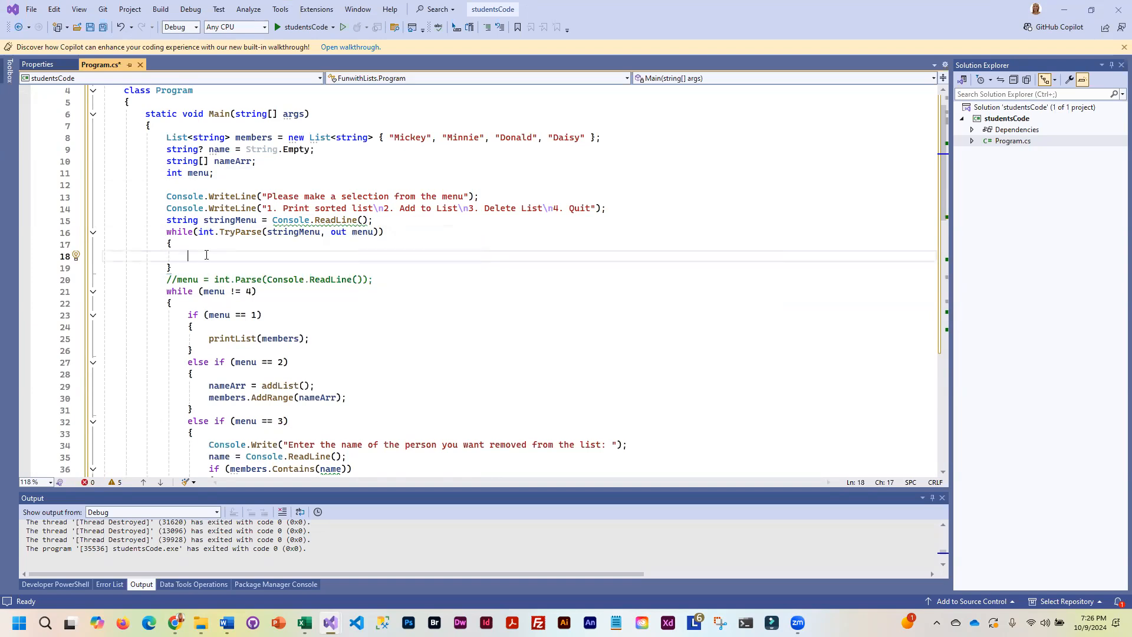
mouse_move(207, 231)
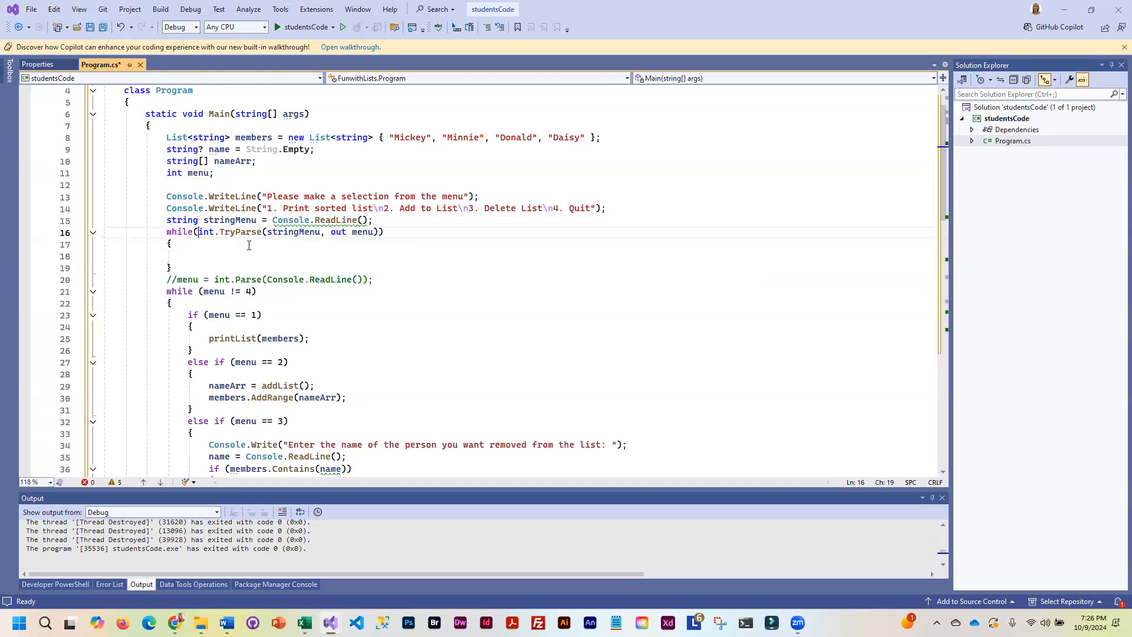
type("!")
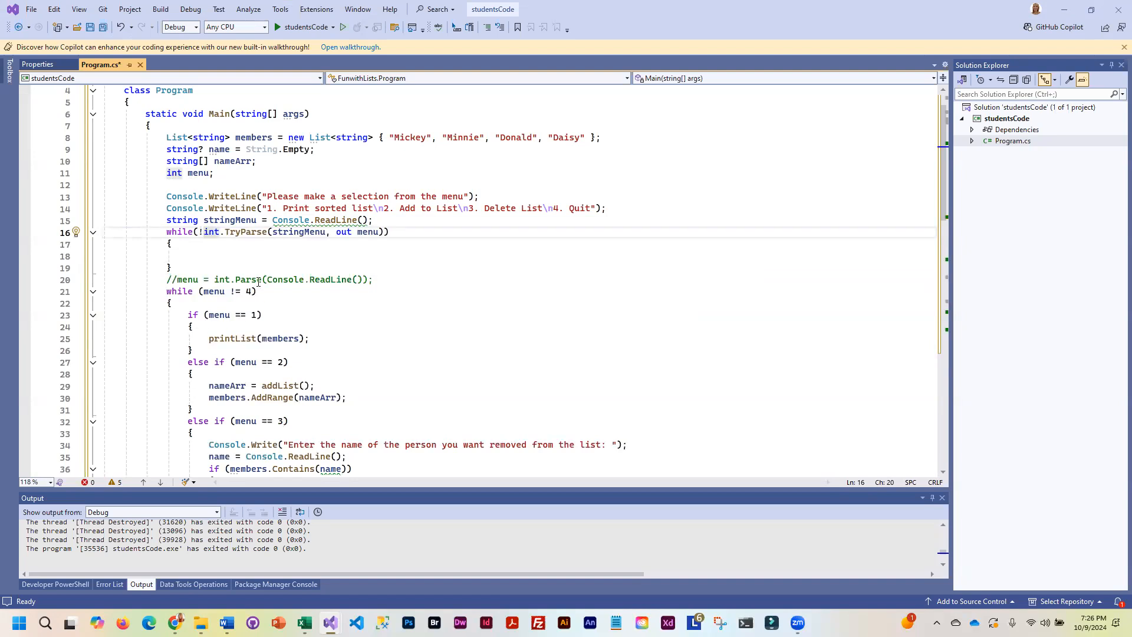
left_click(270, 256)
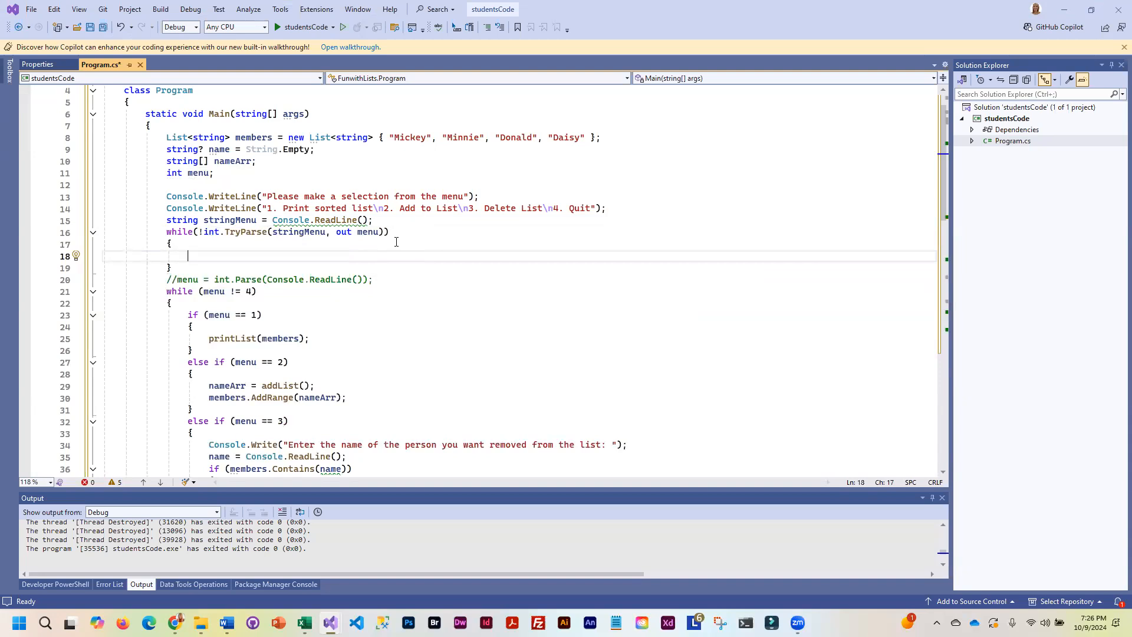
Step: Inside the loop, print a message that the number was invalid and to try again
type("Console")
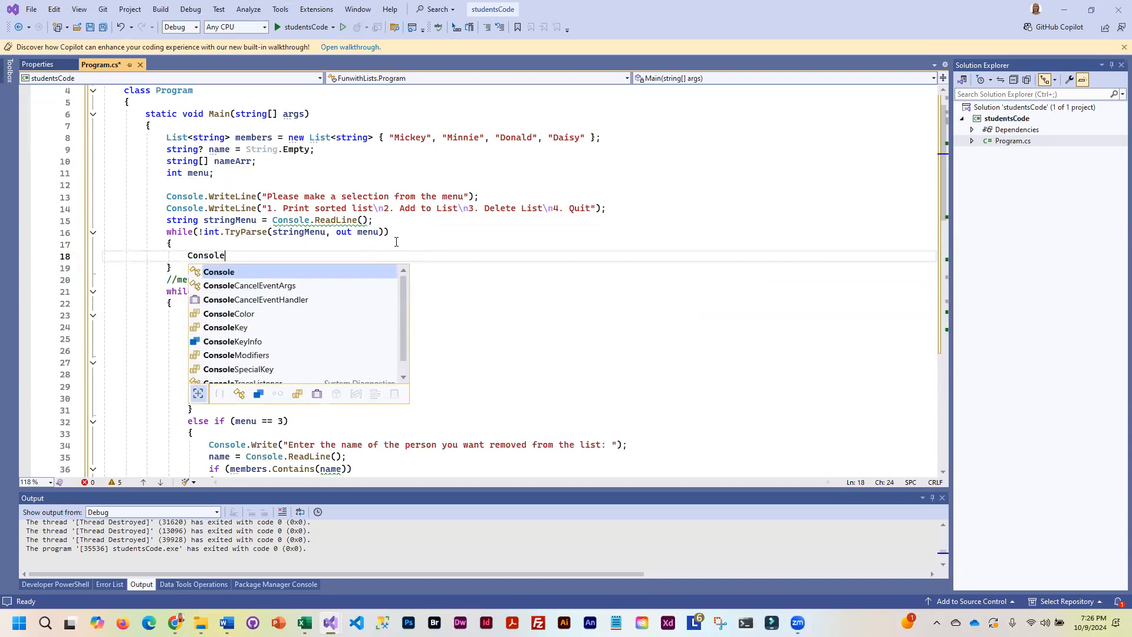
type(".Write(stringMenu);")
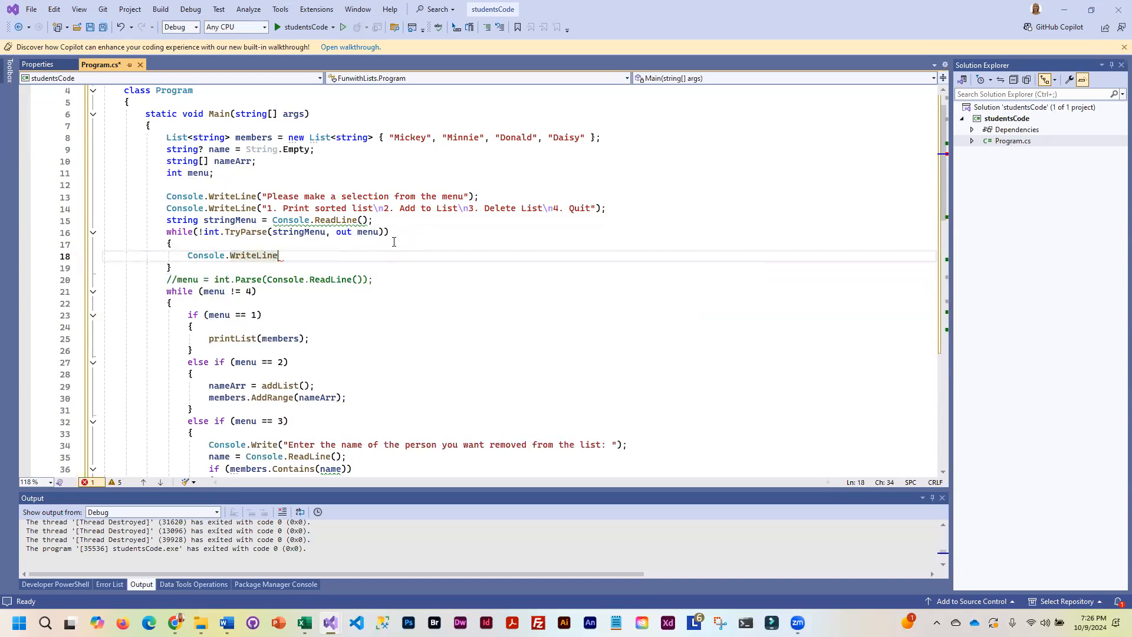
type("(\"\")")
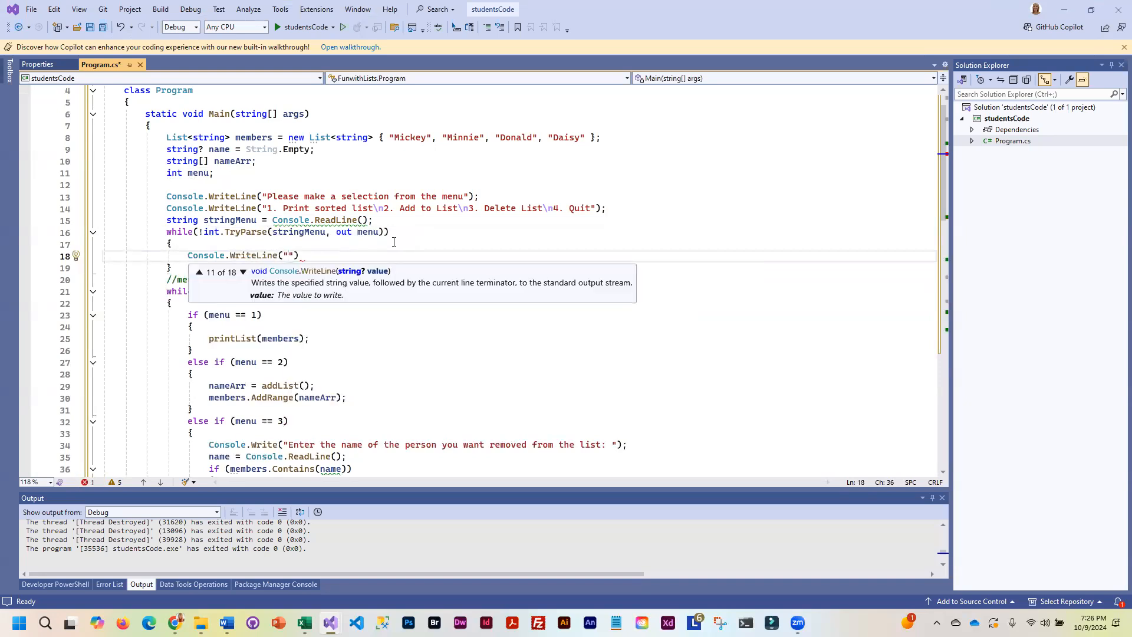
type("TH")
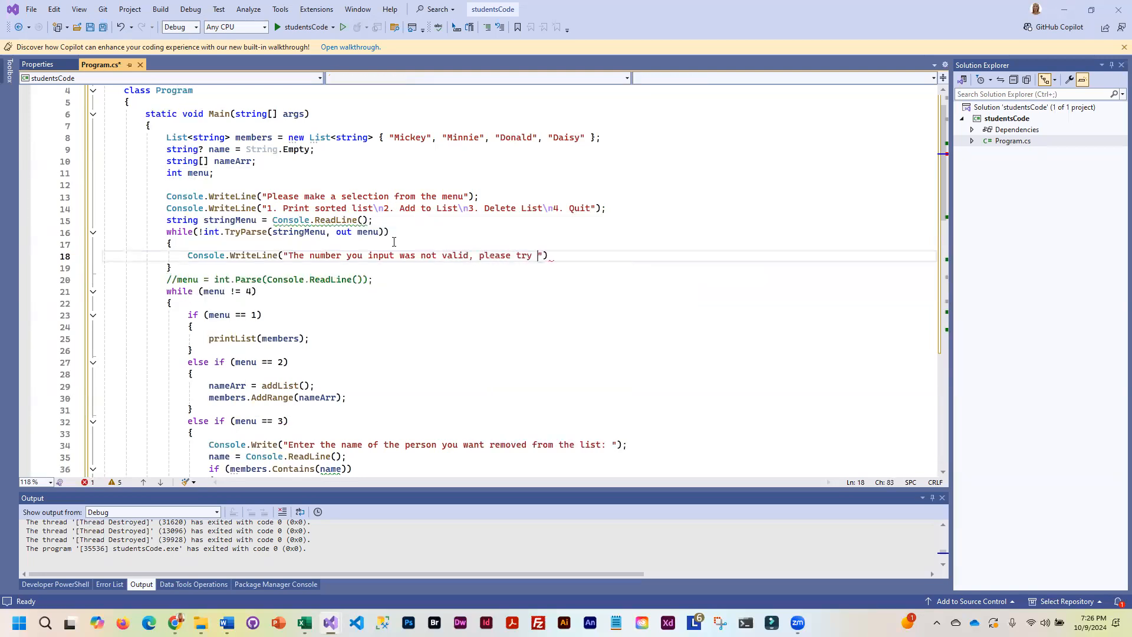
type("again.  Enter a number between 1-4")
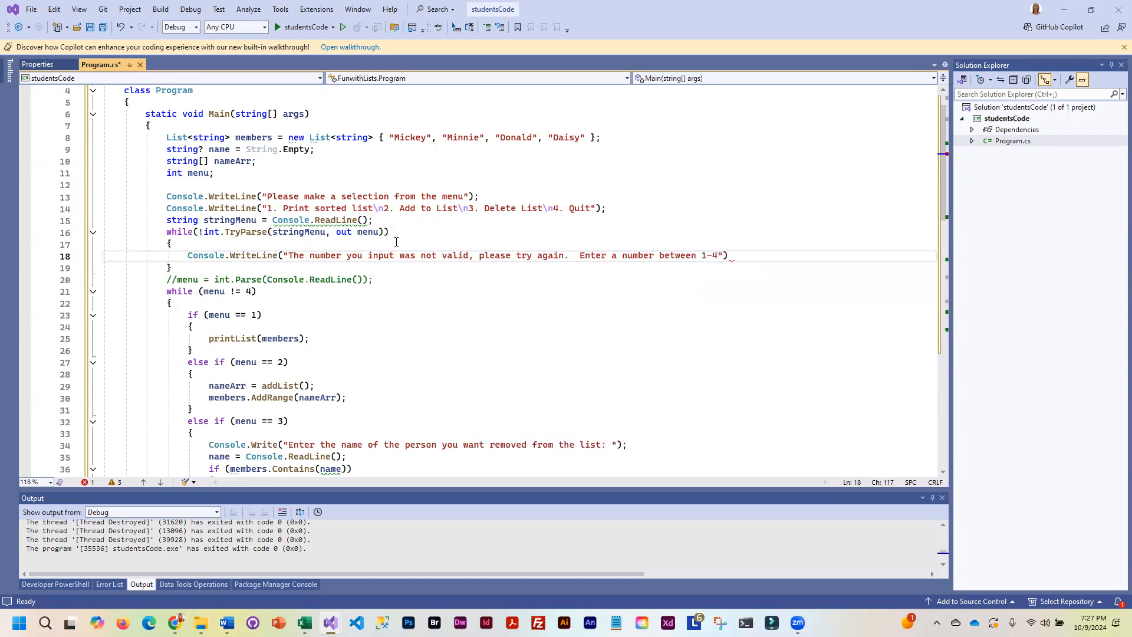
type(".")
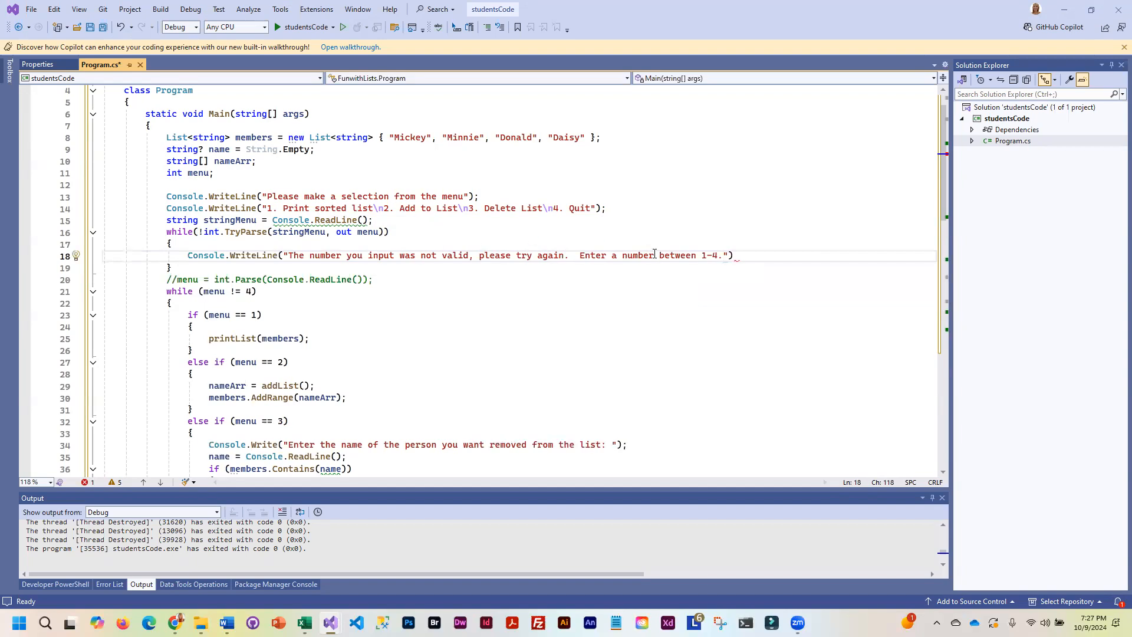
type(");")
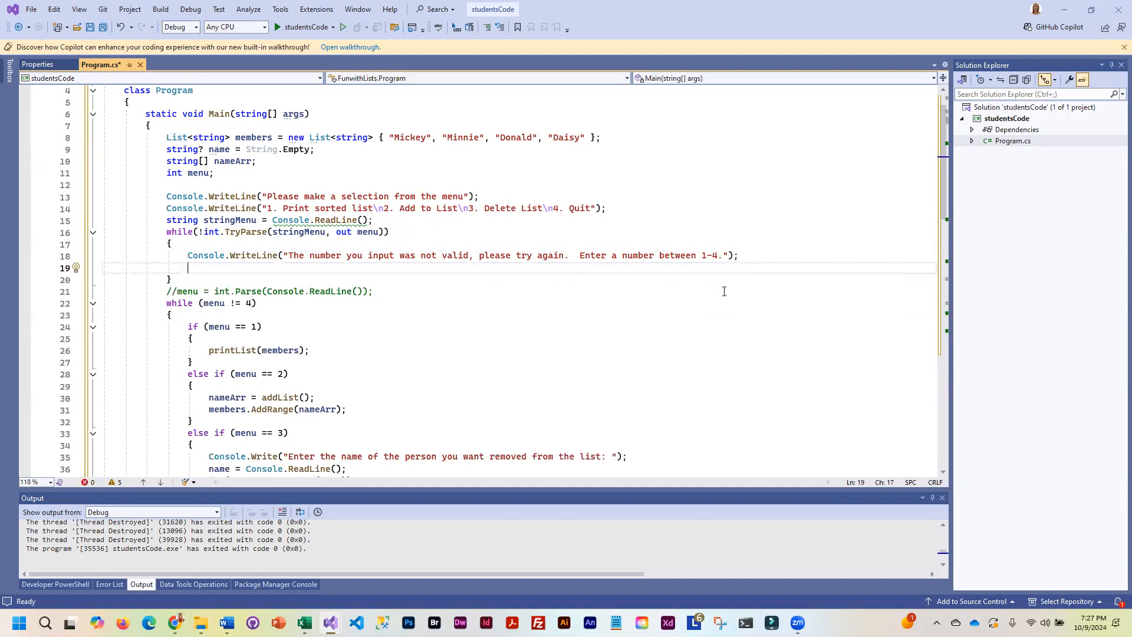
Step: Reread stringMenu with Console.ReadLine() in the loop and add a line below it
type("st")
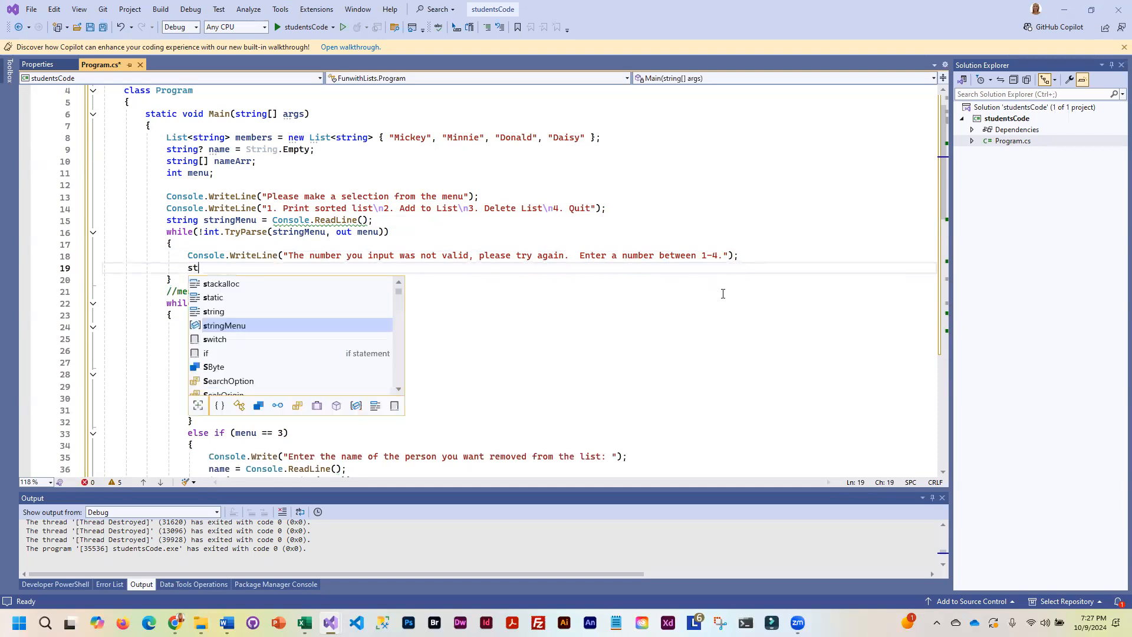
type("ringMenu = Console.ReadLine();")
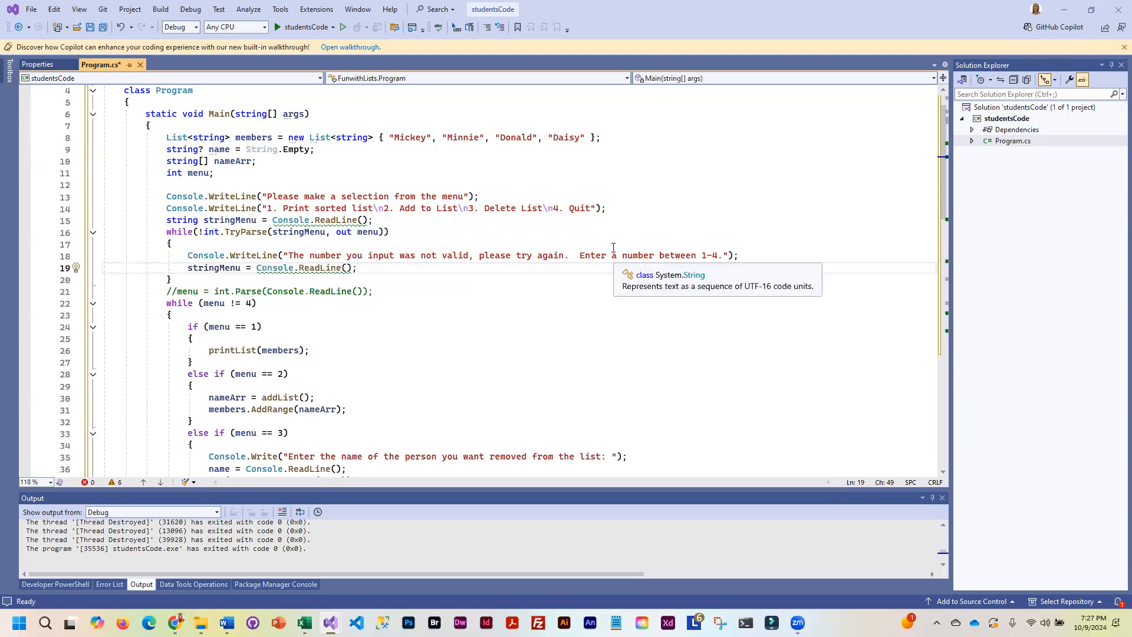
mouse_move(240, 291)
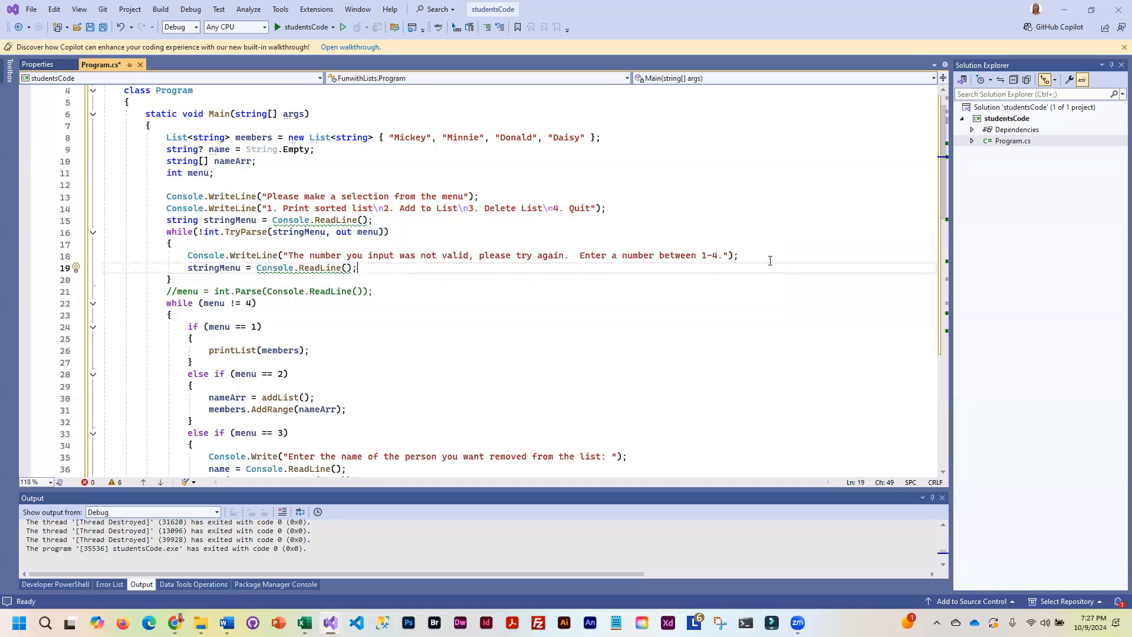
mouse_move(612, 272)
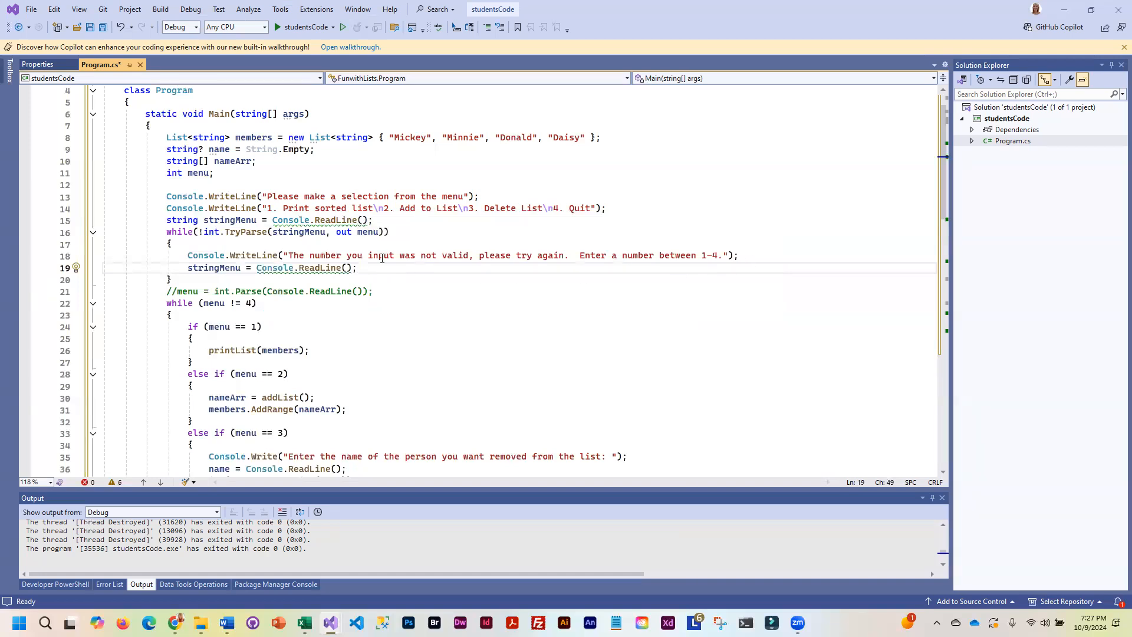
left_click(368, 267)
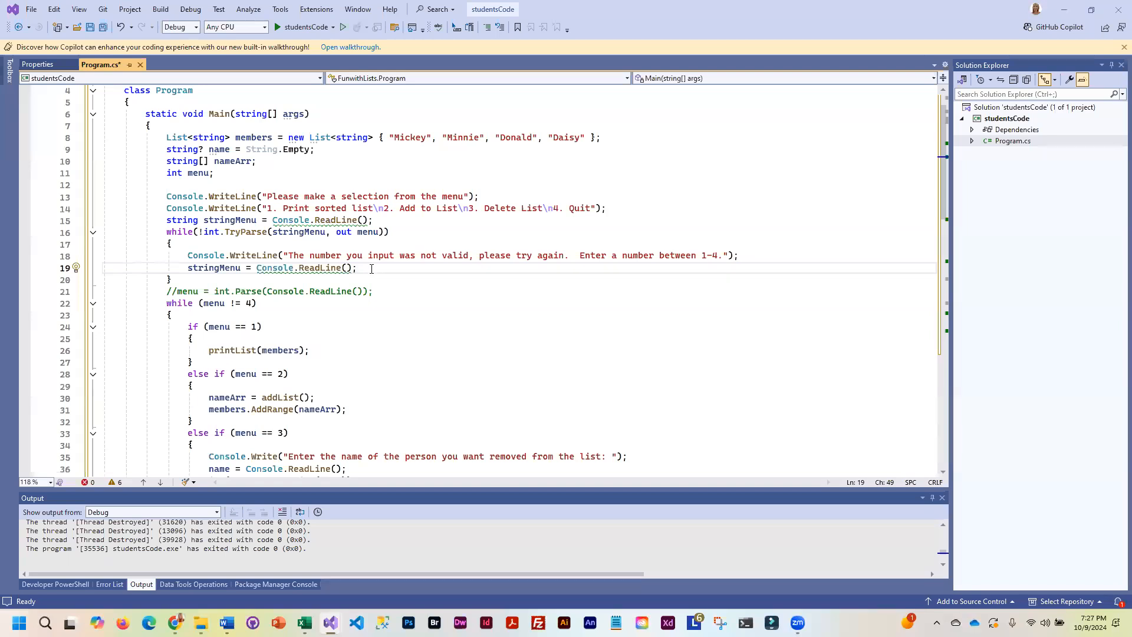
key("Enter")
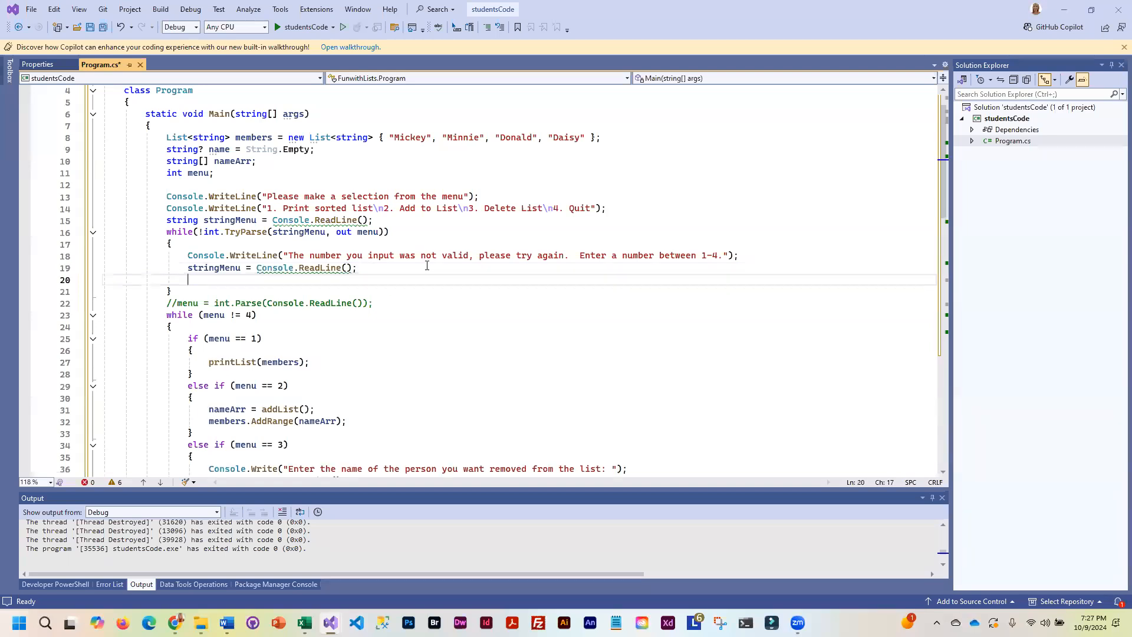
mouse_move(427, 264)
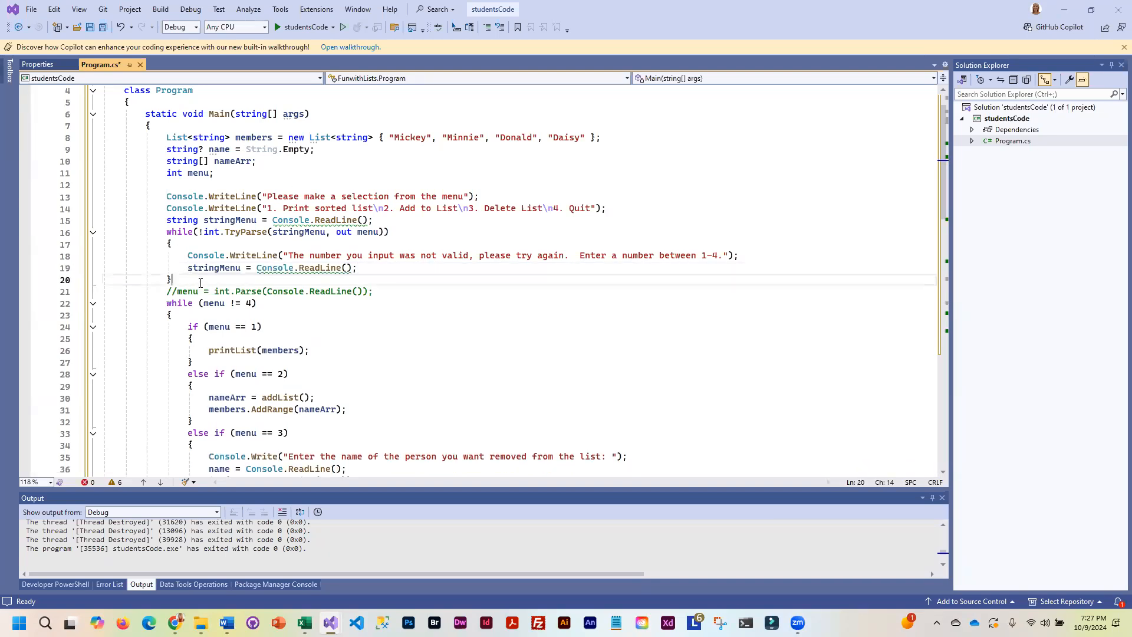
key("Enter")
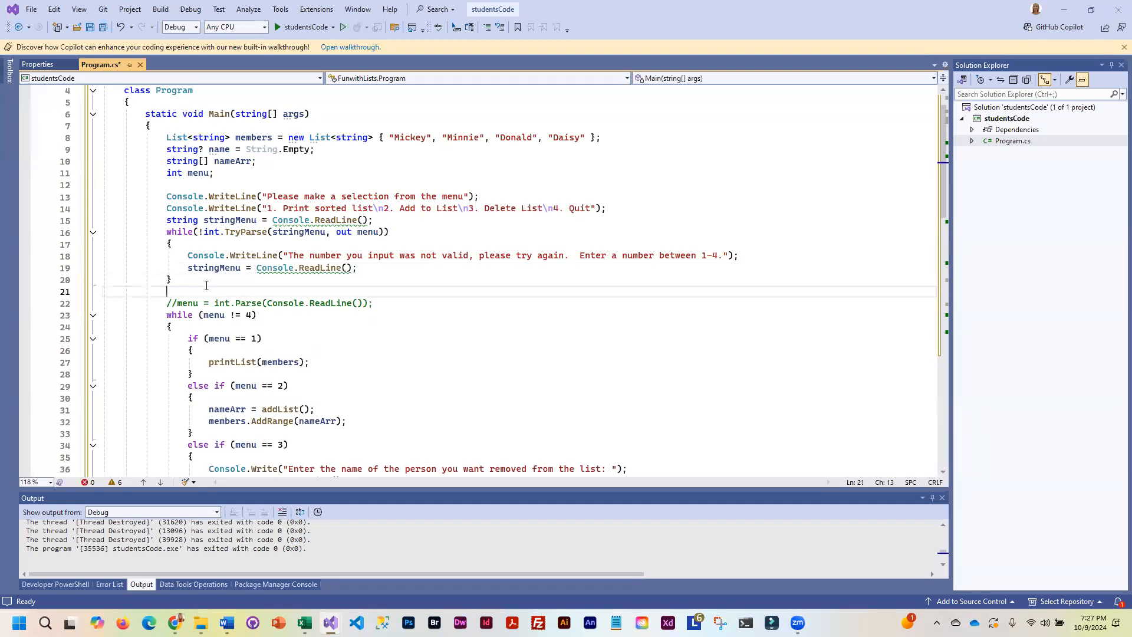
Step: Write the while (menu < 1 || menu > 4) range-check loop condition
type("while(int.TryParse(stringMenu,)")
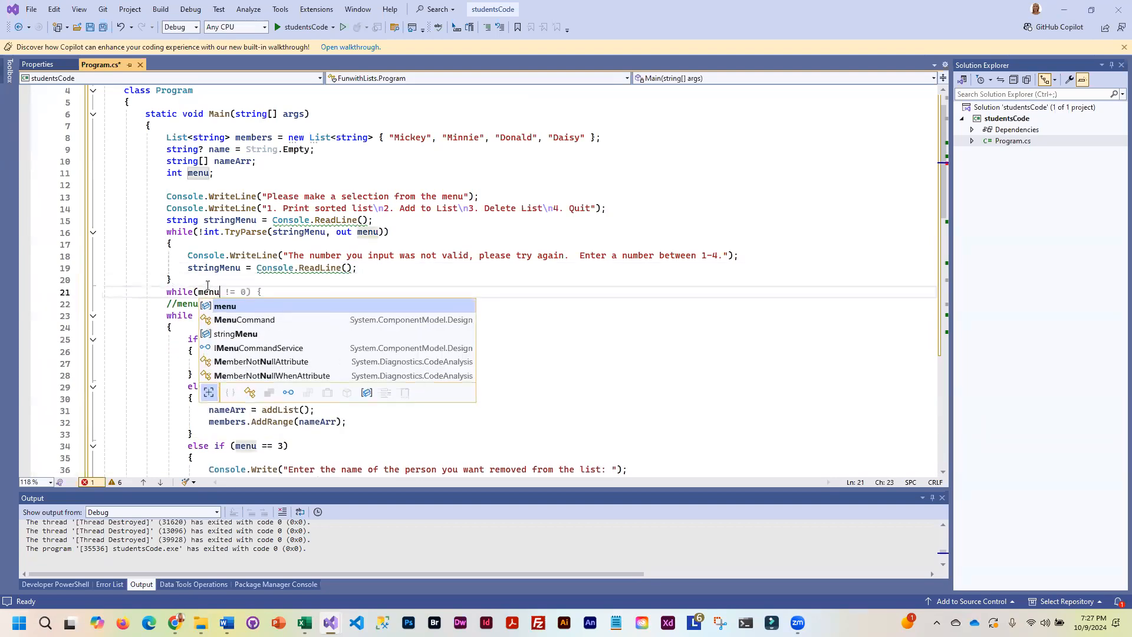
type("<")
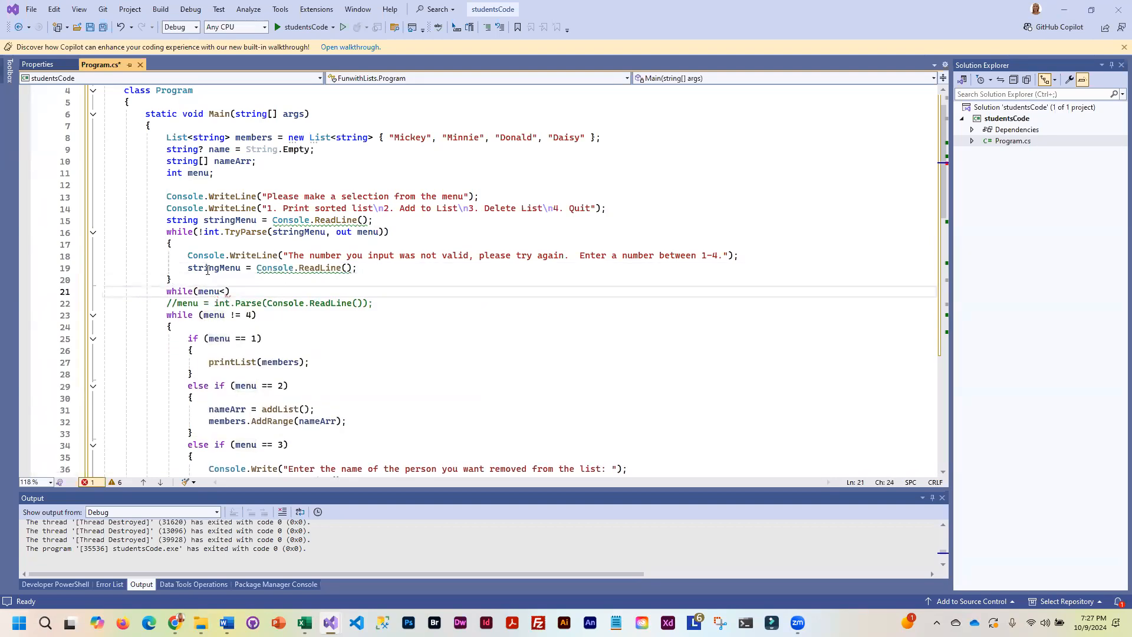
type("1")
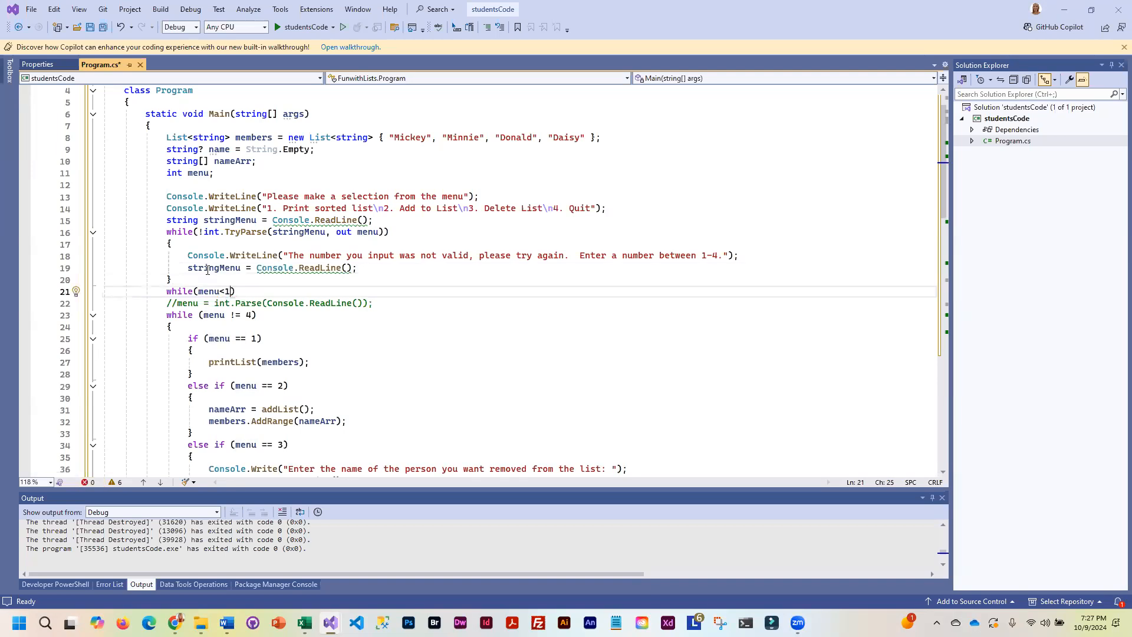
type("||menu")
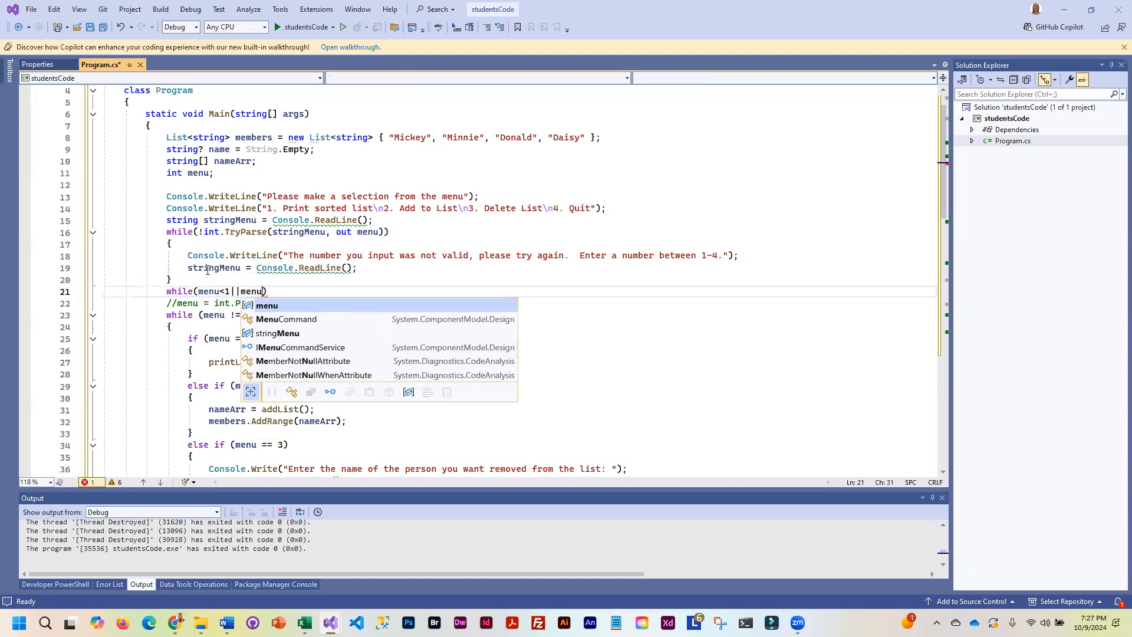
type(">4")
type("{")
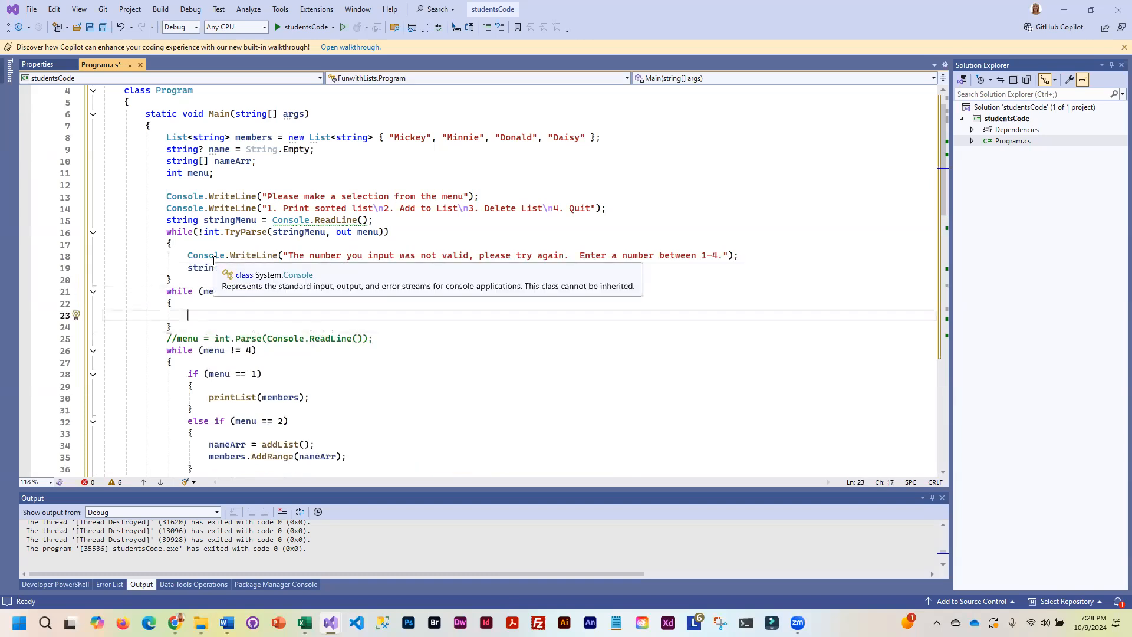
Step: Print 'not valid, it must be 1-4, try again!' and start rereading stringMenu
type("Console.WRi")
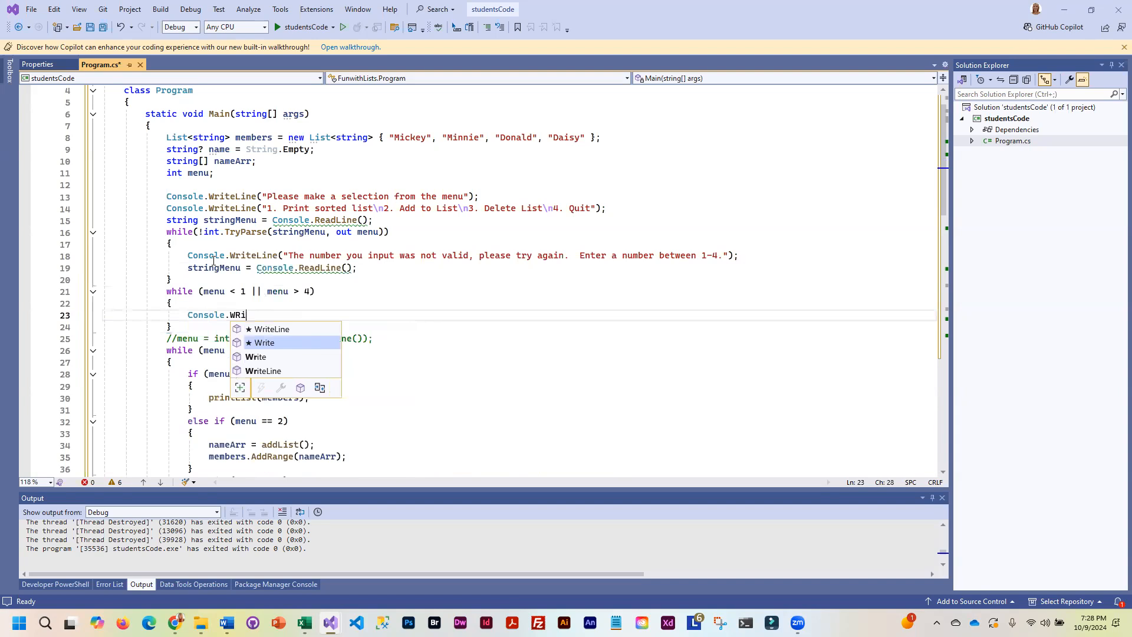
type("te")
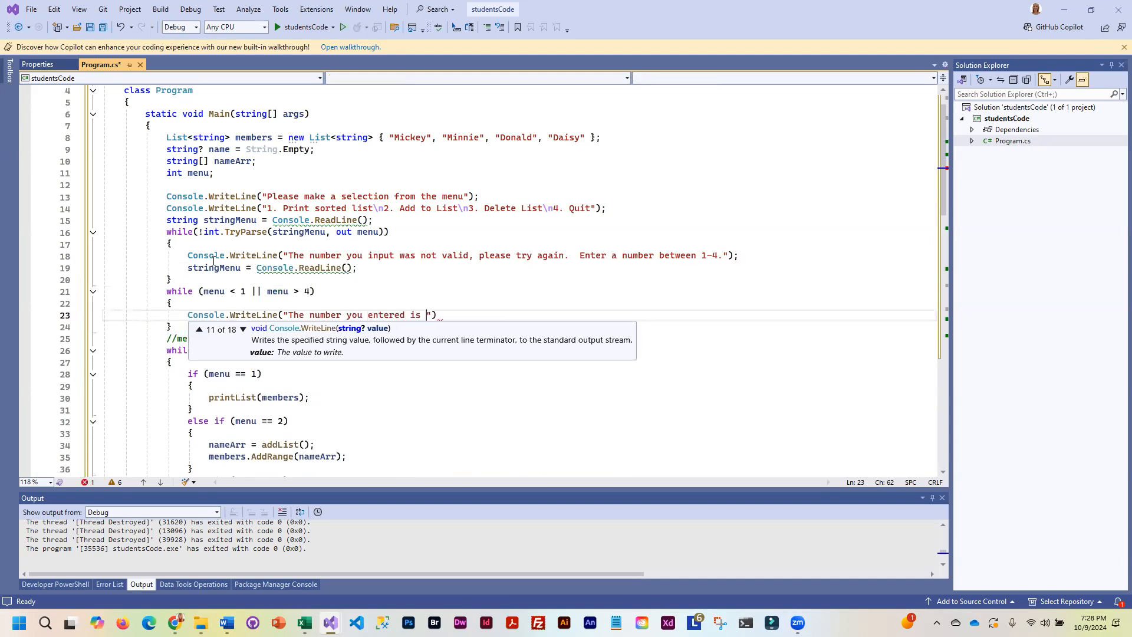
type("not valid, it must be between")
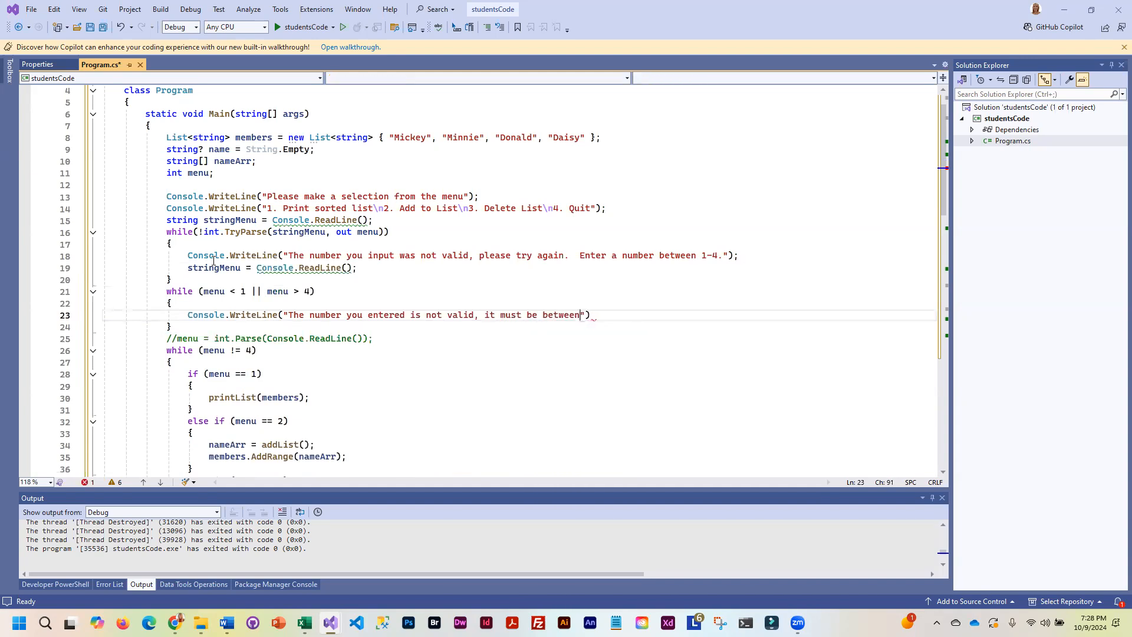
type("1-4,")
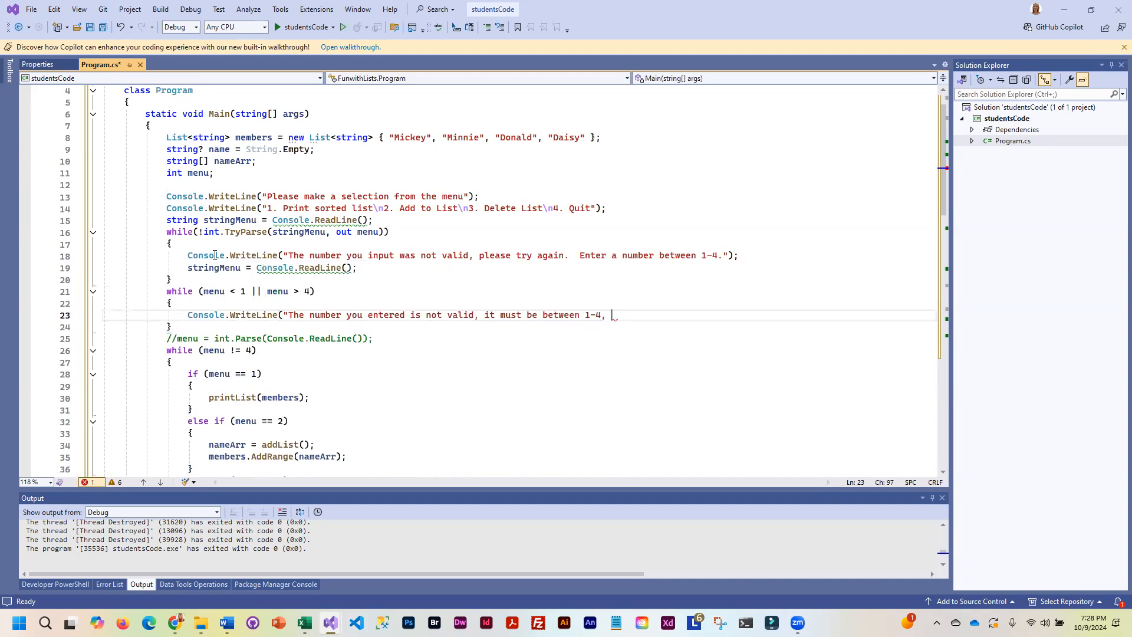
type("try again!\");")
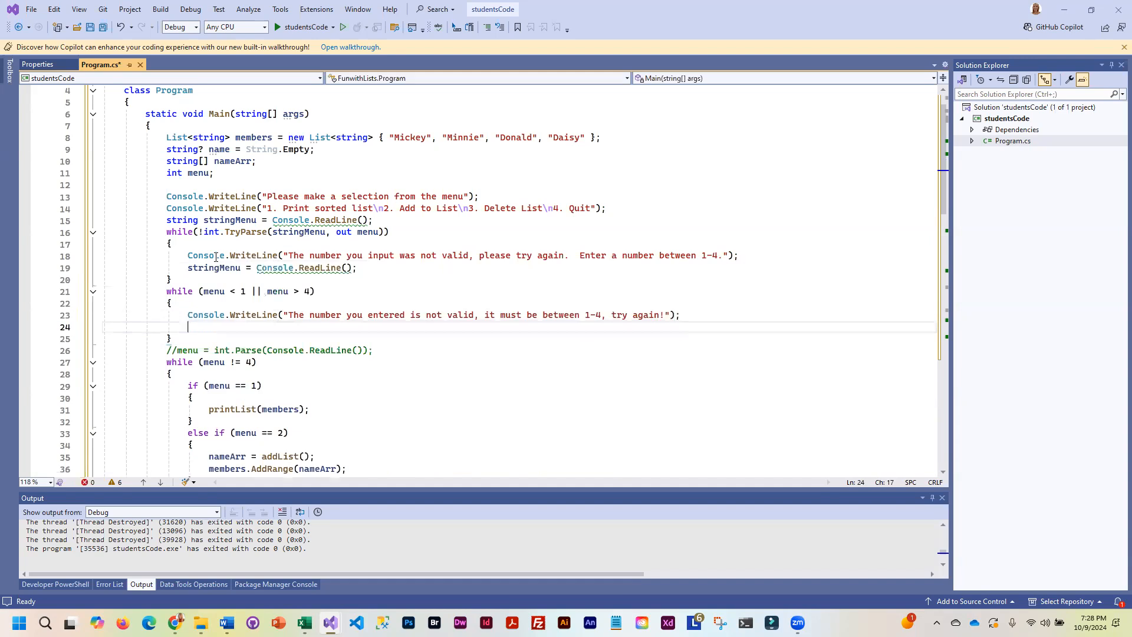
type("s")
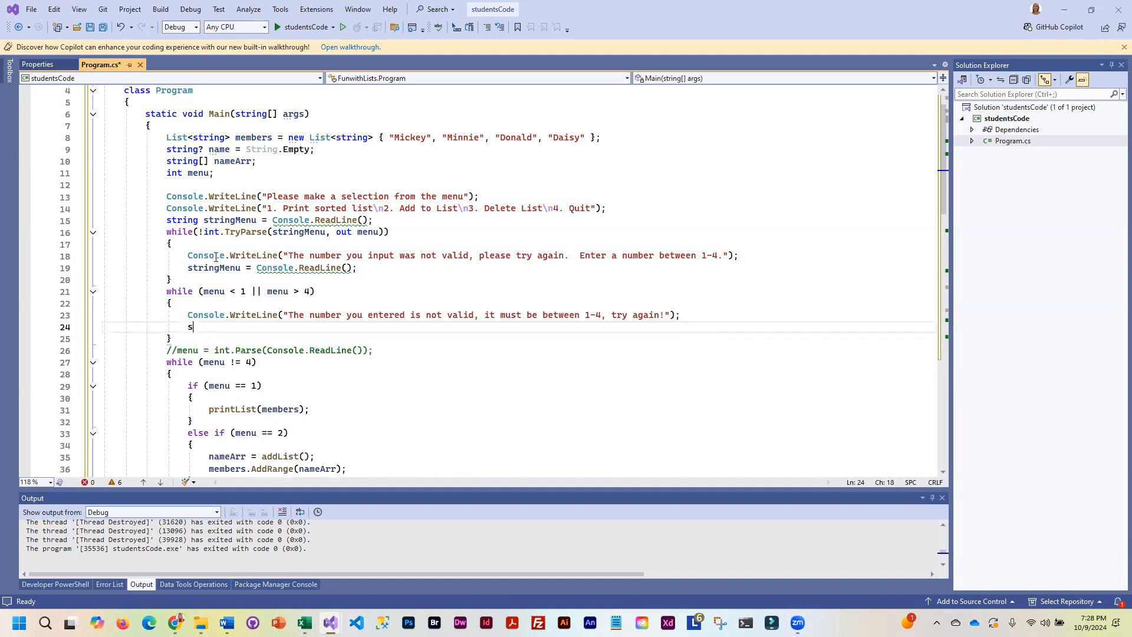
type("tringM")
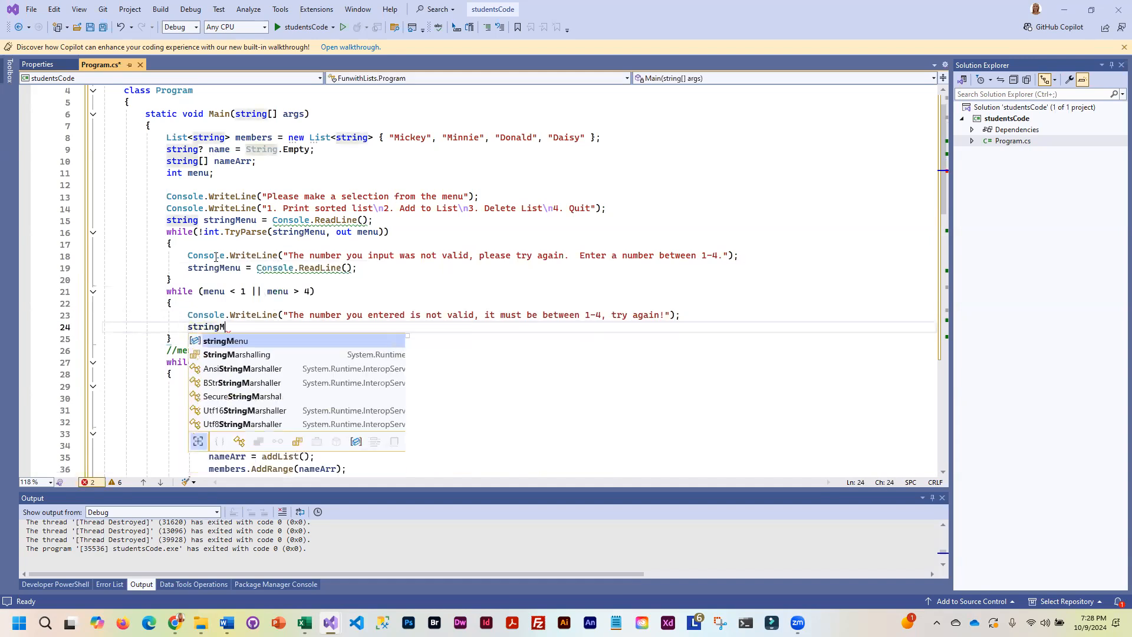
type("enu = Console.ReadLine();")
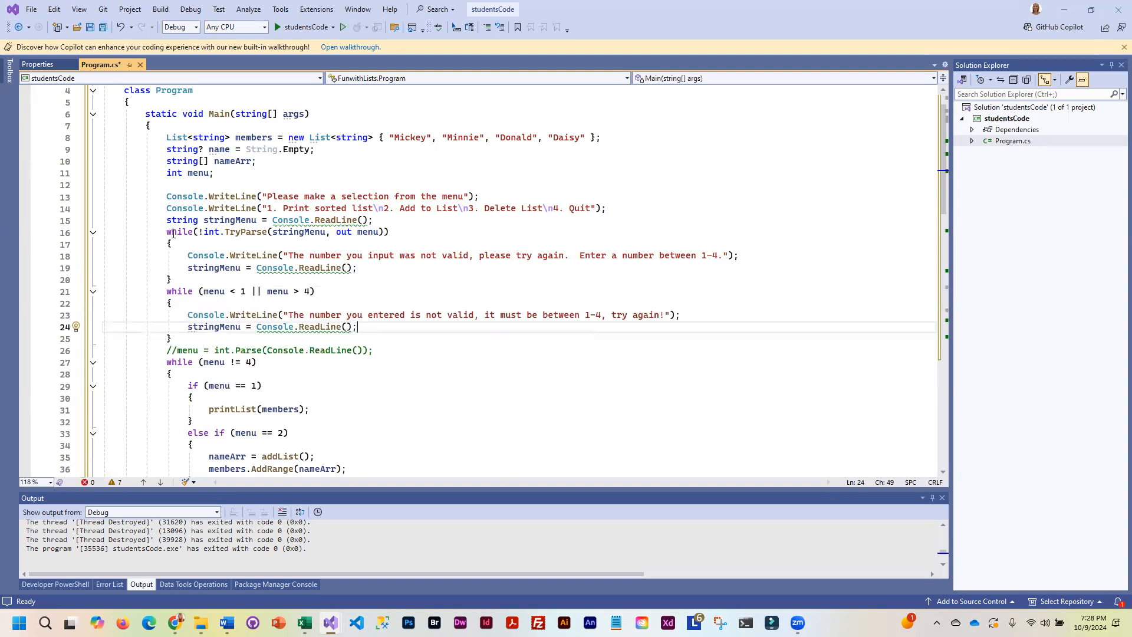
mouse_move(104, 235)
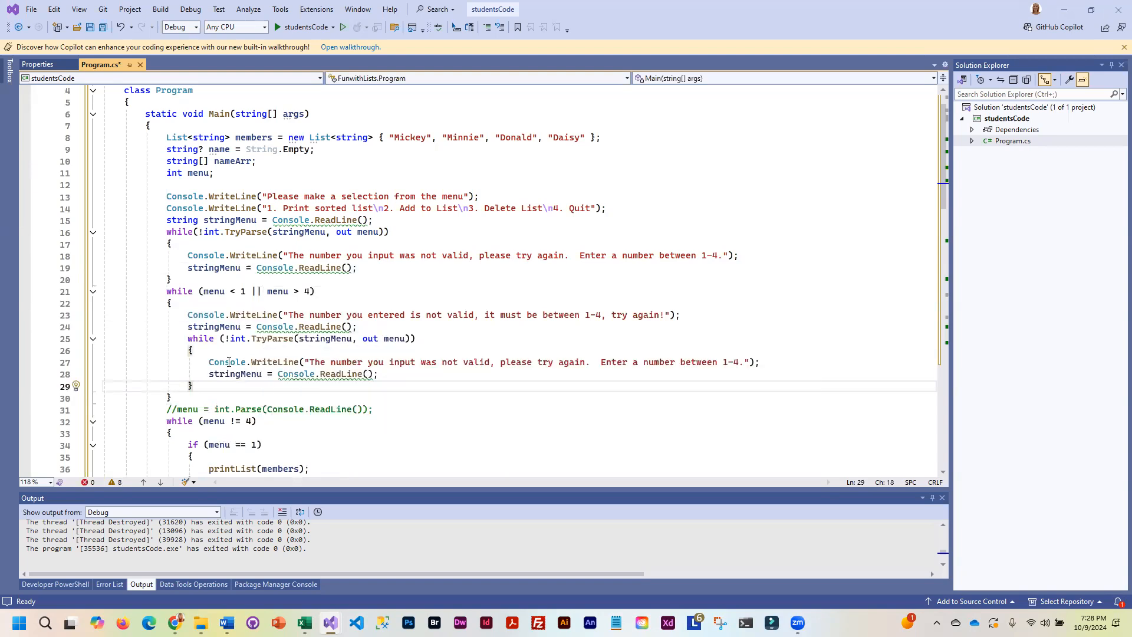
mouse_move(343, 314)
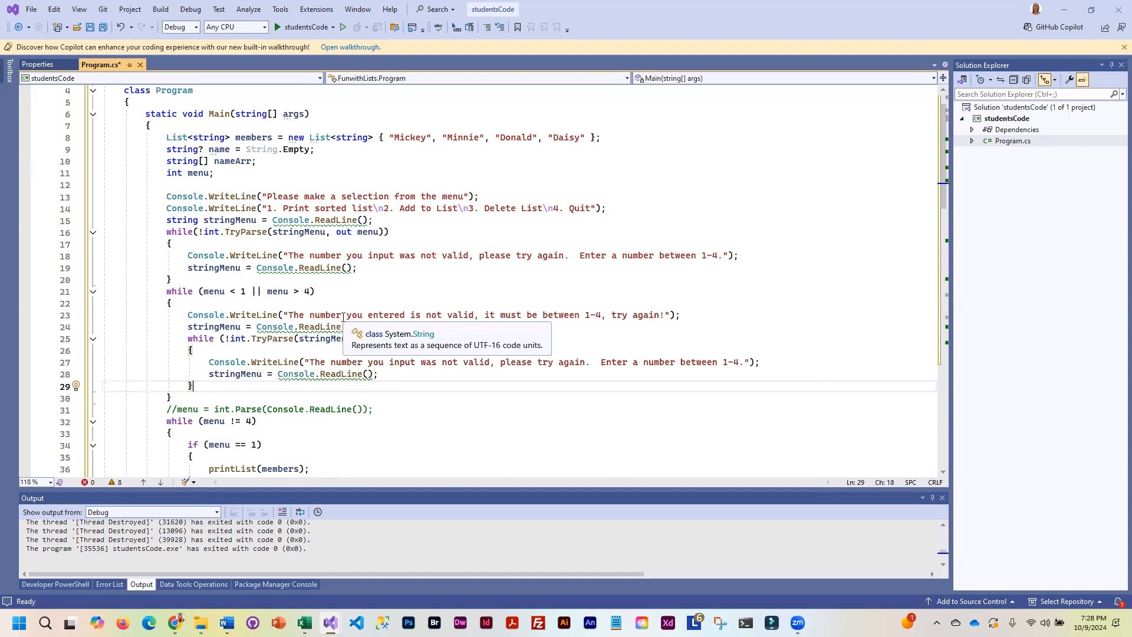
mouse_move(275, 356)
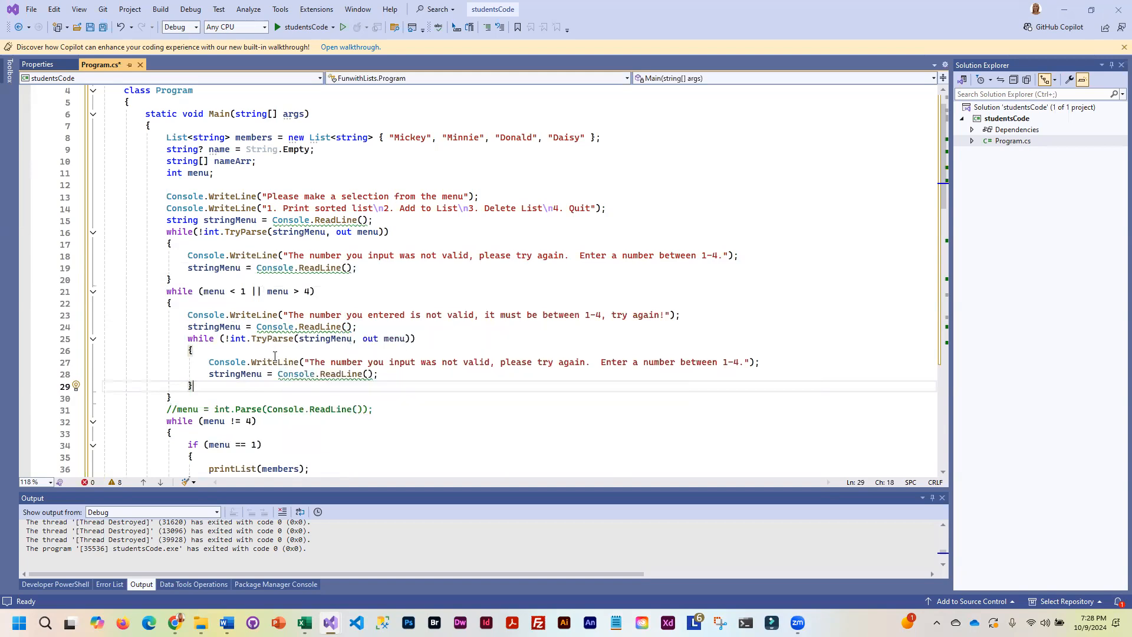
mouse_move(315, 343)
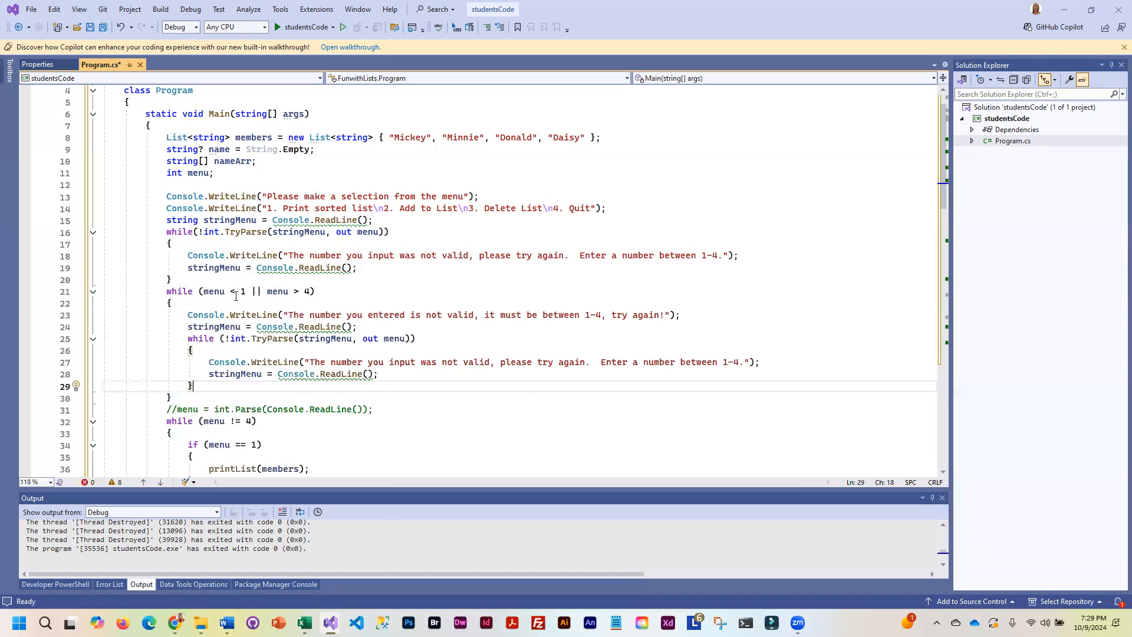
mouse_move(360, 362)
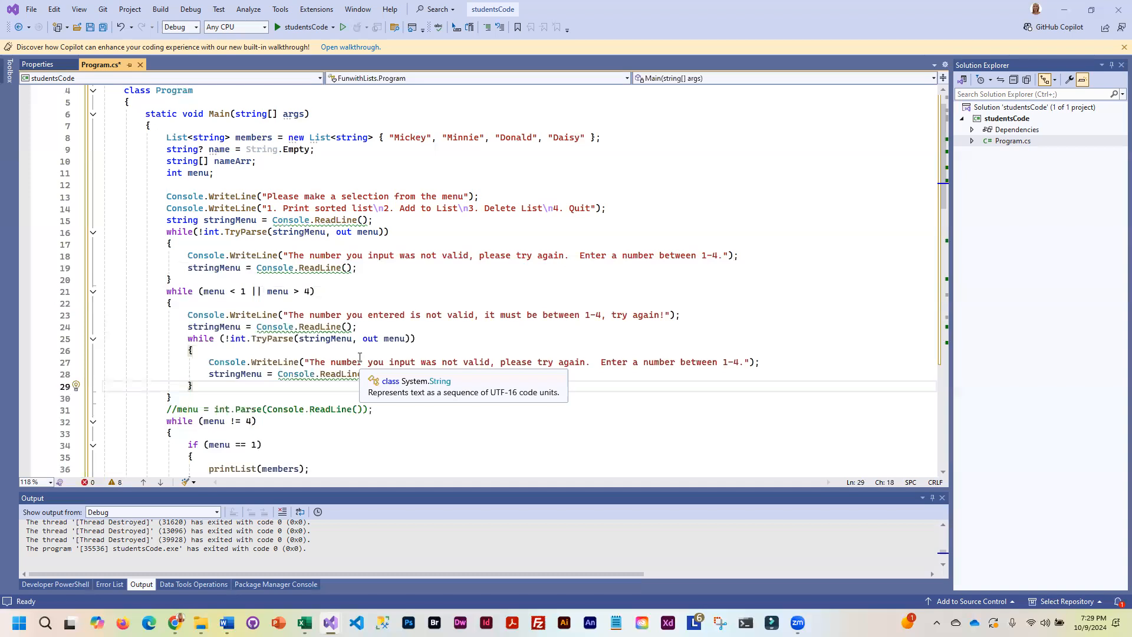
mouse_move(222, 351)
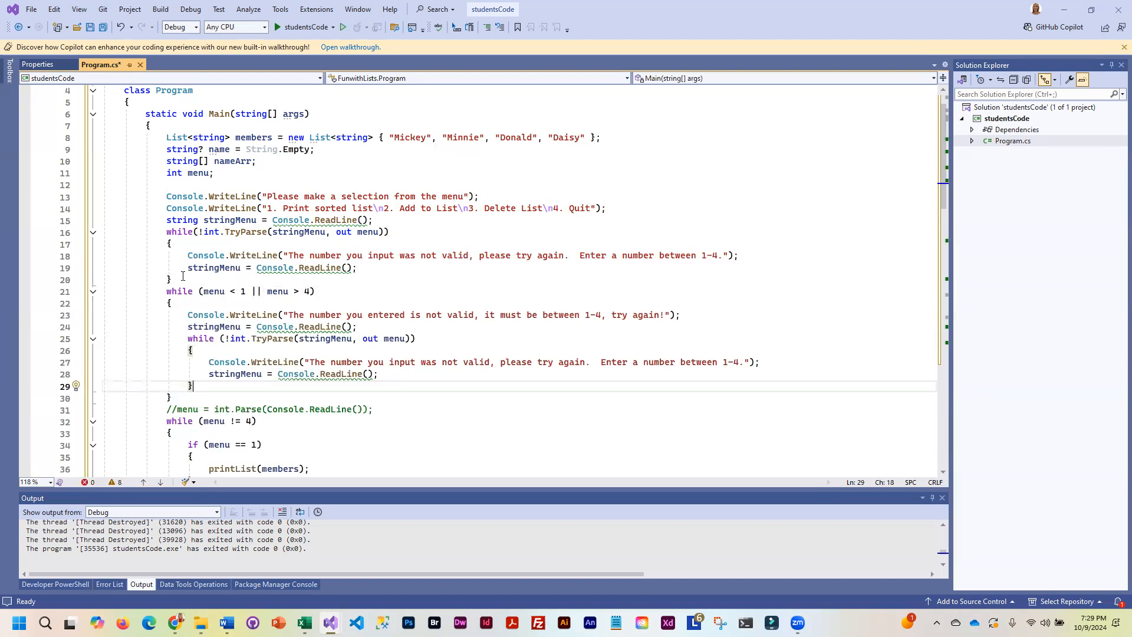
mouse_move(298, 291)
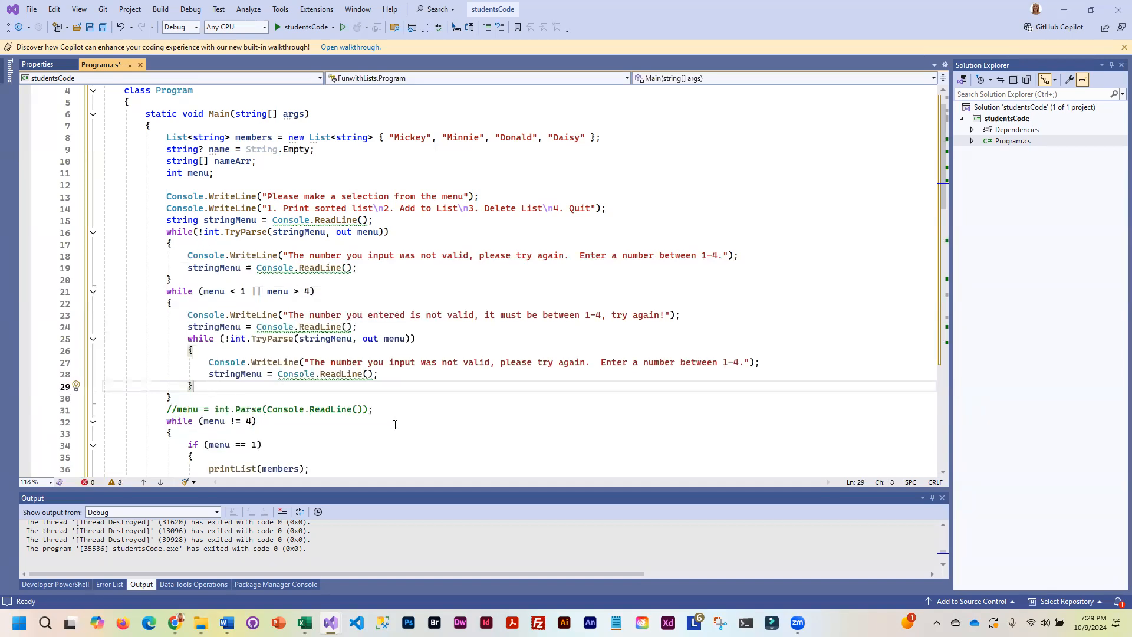
Step: Scroll down Program.cs to the menu reprint at the end of the main loop
scroll("down", 3)
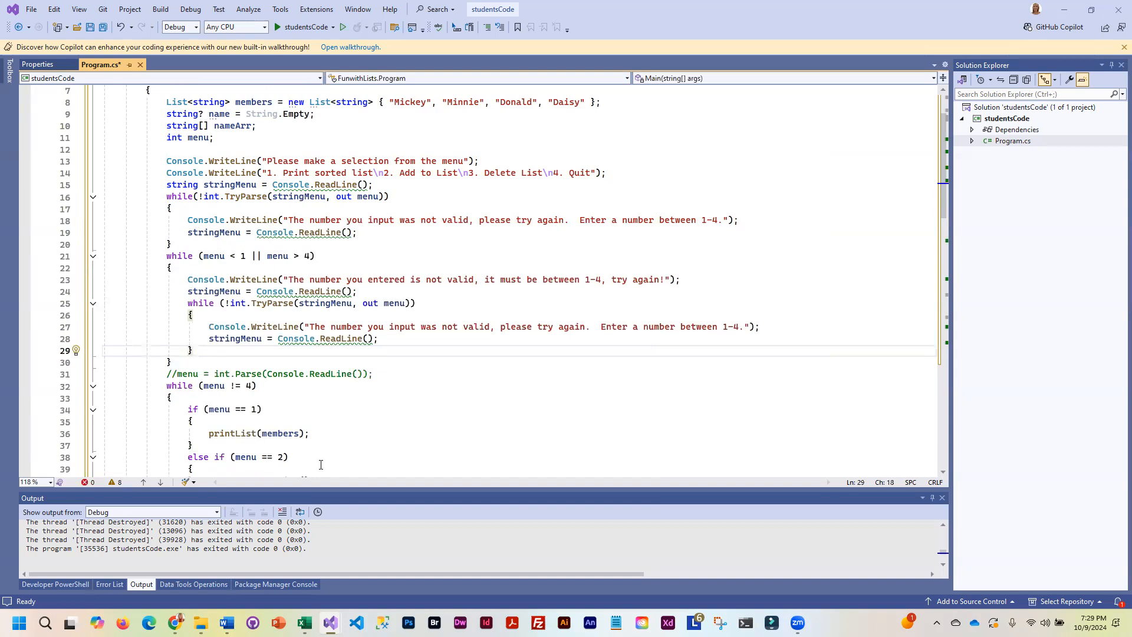
scroll("down", 3)
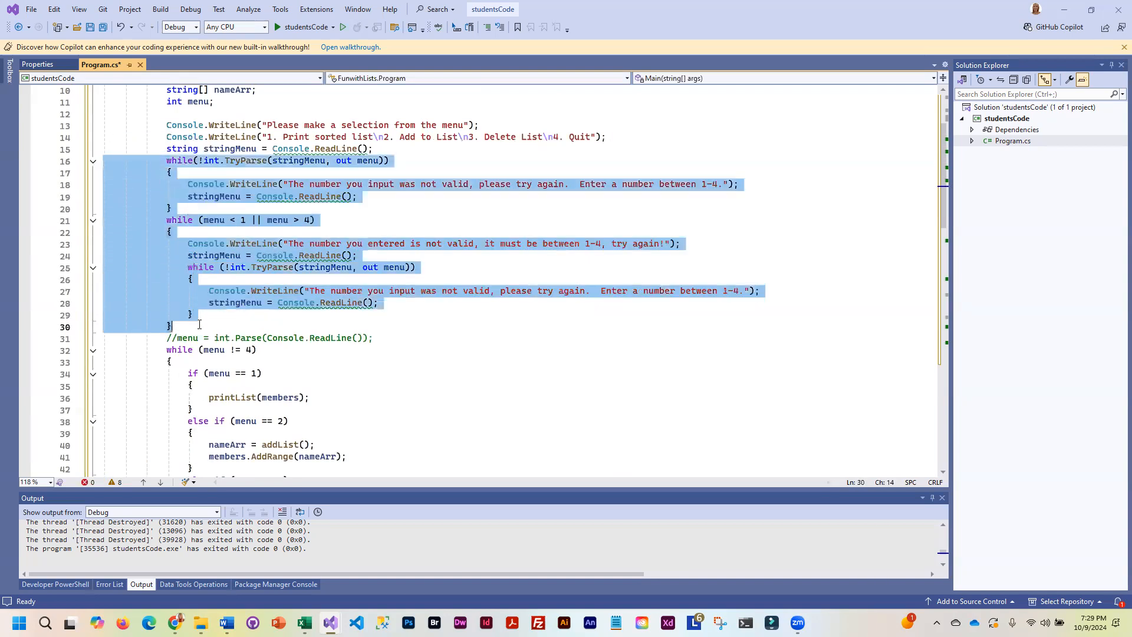
mouse_move(275, 291)
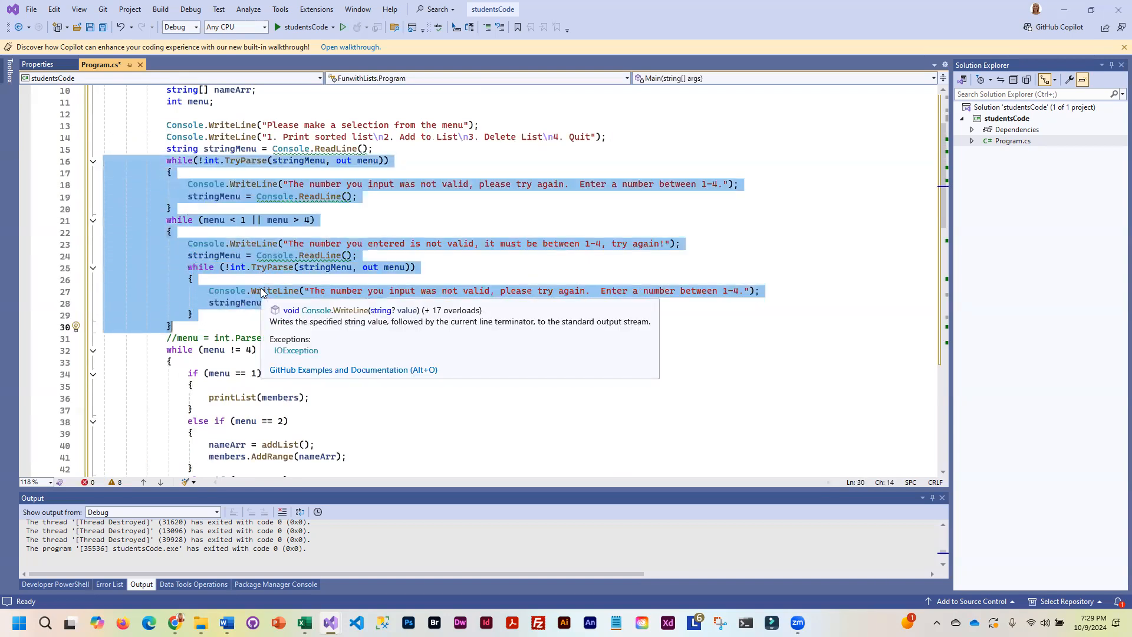
mouse_move(437, 276)
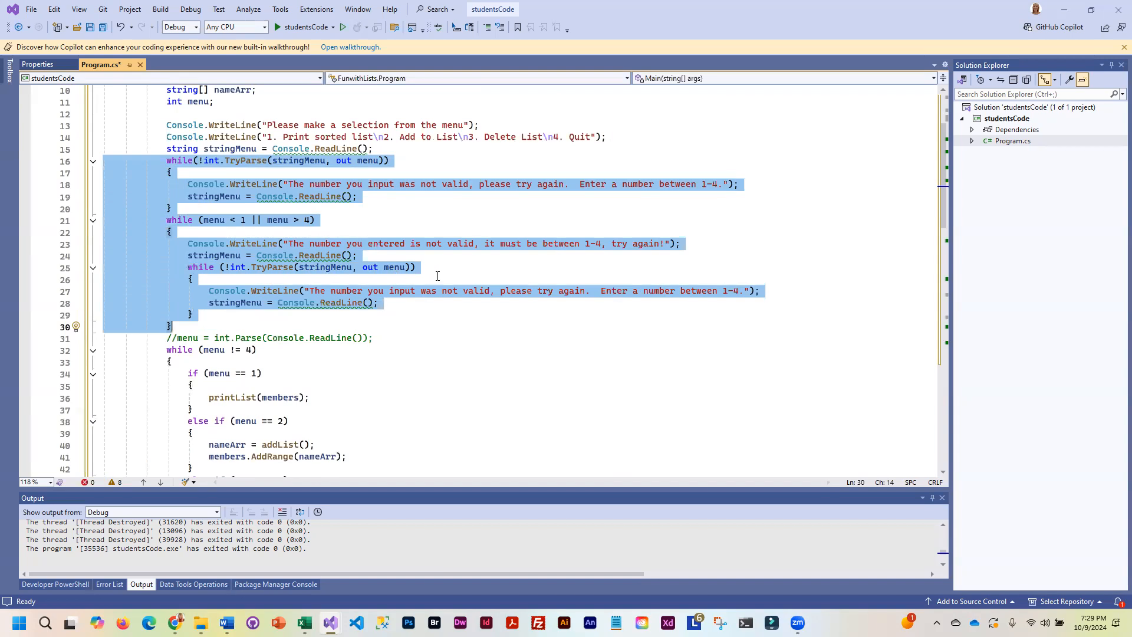
mouse_move(502, 320)
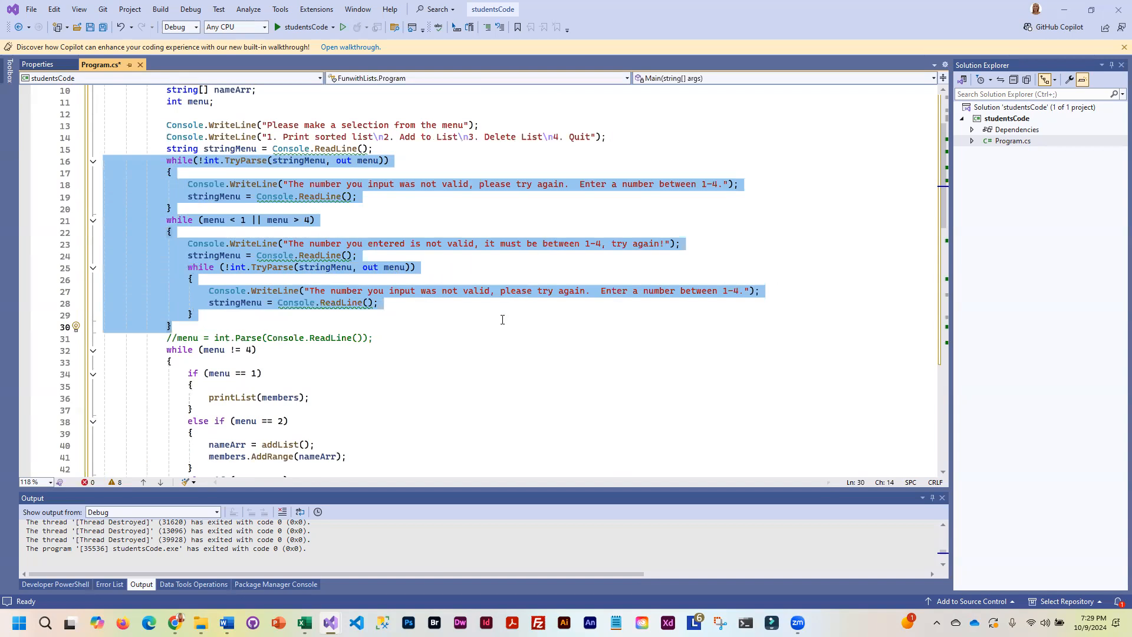
scroll("down", 3)
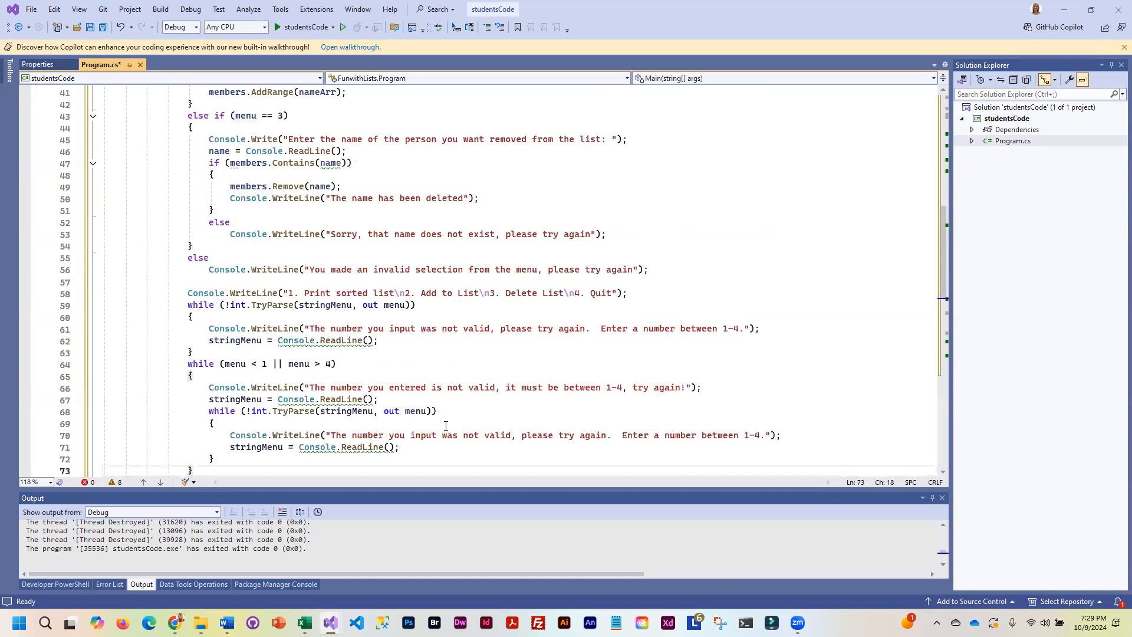
scroll("down", 3)
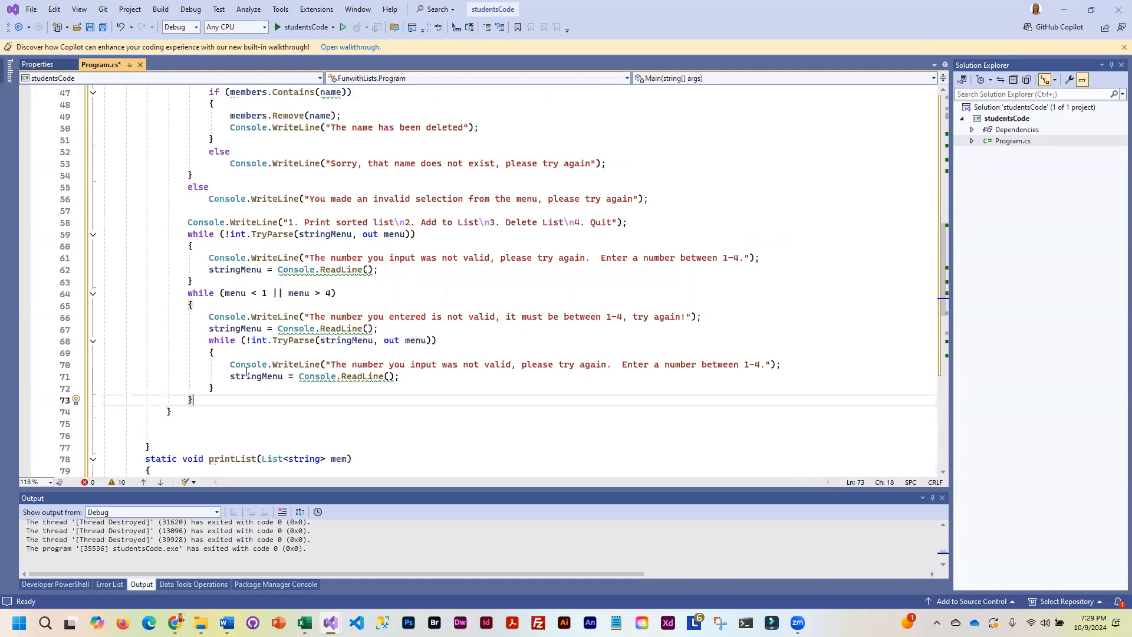
mouse_move(285, 310)
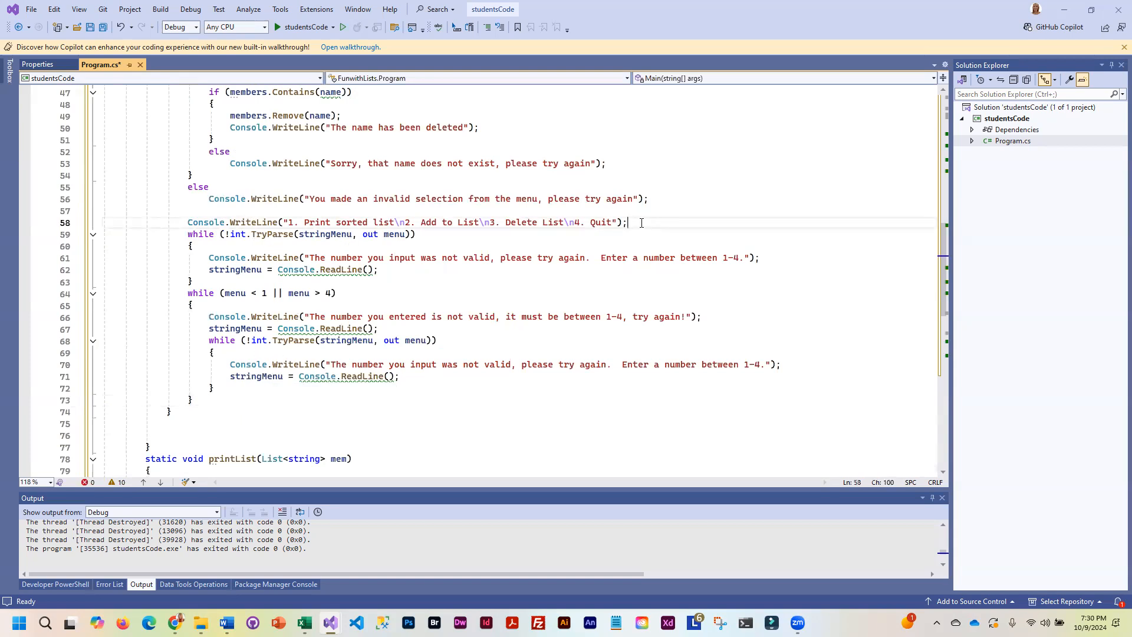
Step: Insert stringMenu = Console.ReadLine(); after the reprinted menu, before the TryParse loop
type("stringMenu =")
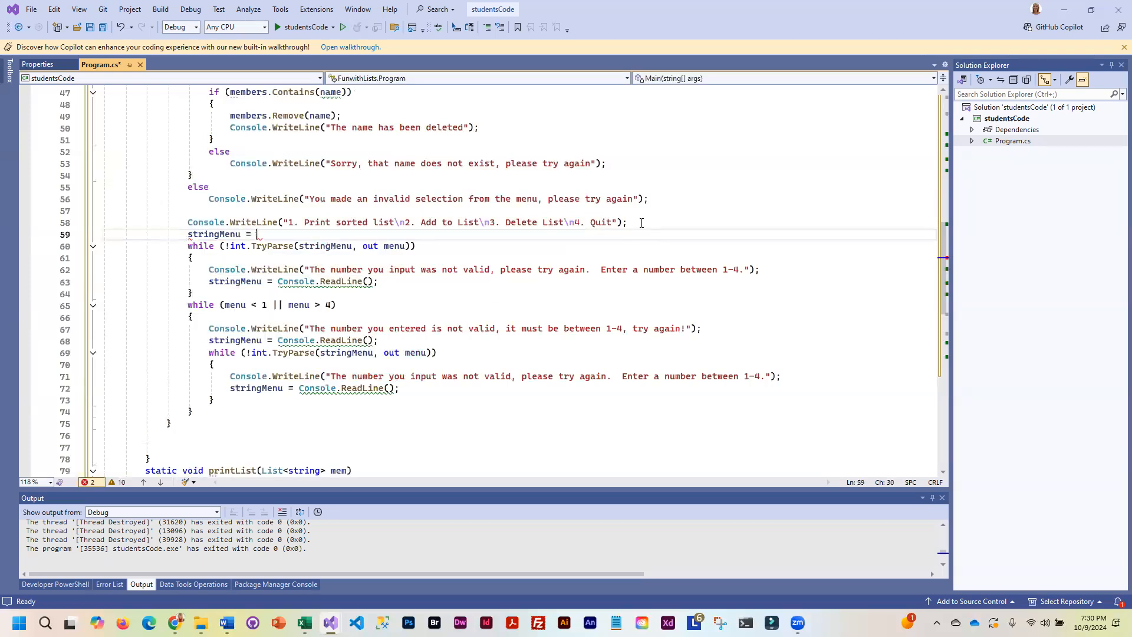
type("Console.Writ")
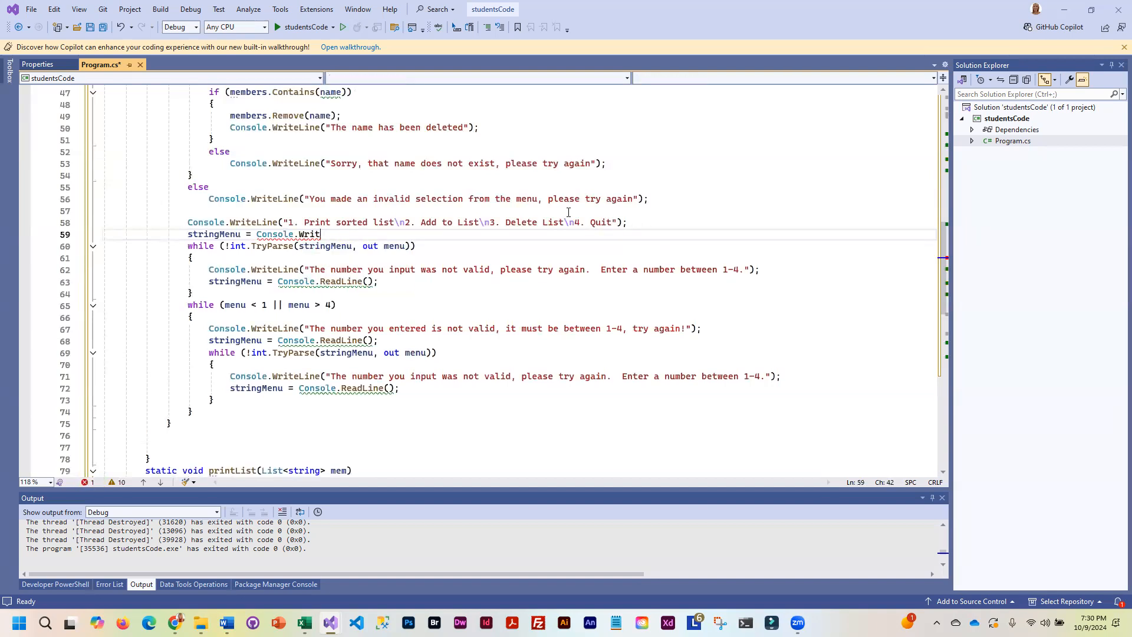
type("eadLine();")
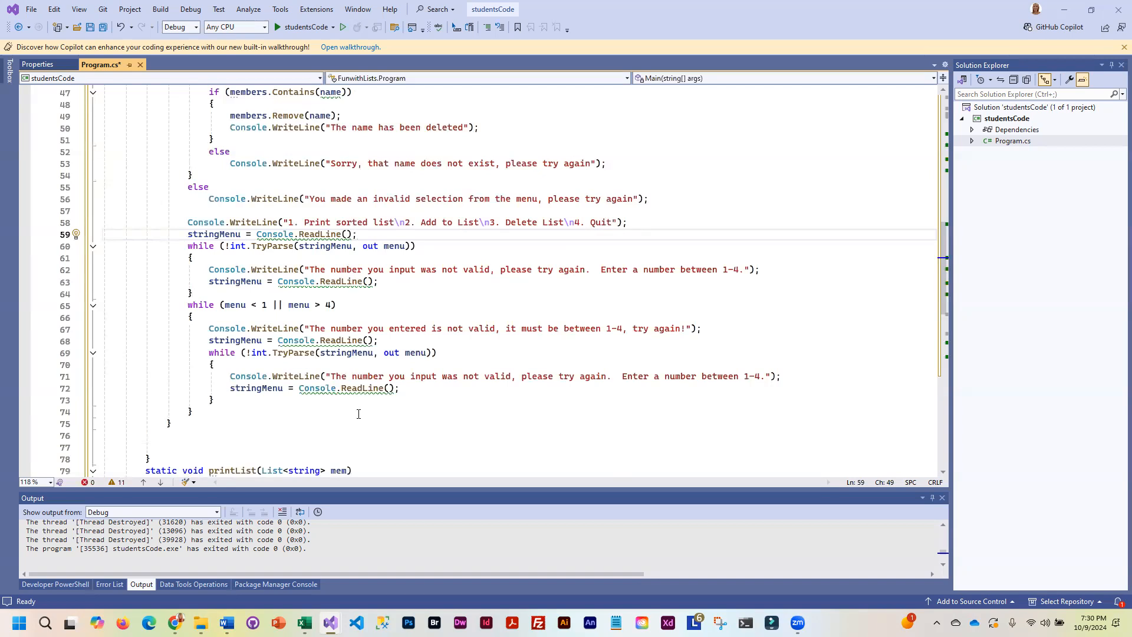
mouse_move(331, 406)
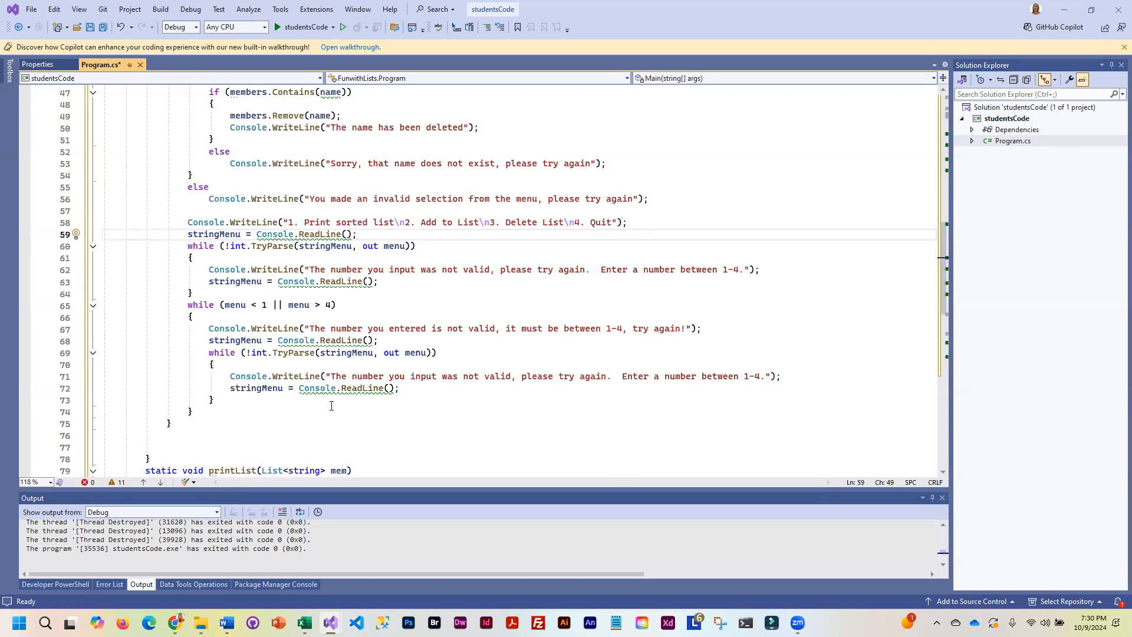
scroll("up", 3)
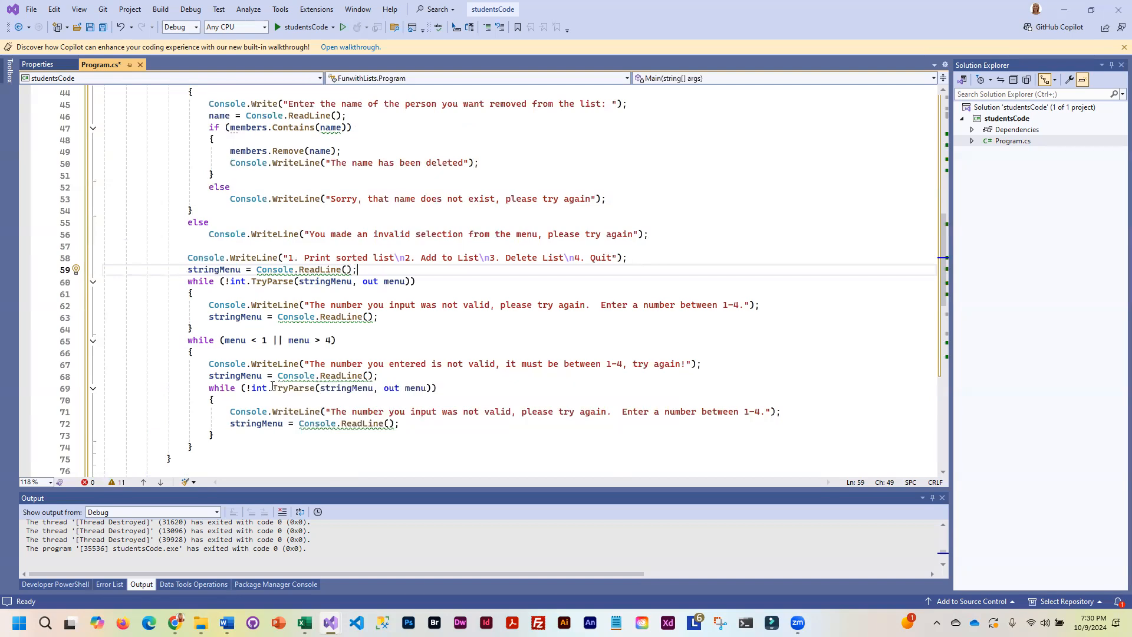
scroll("down", 3)
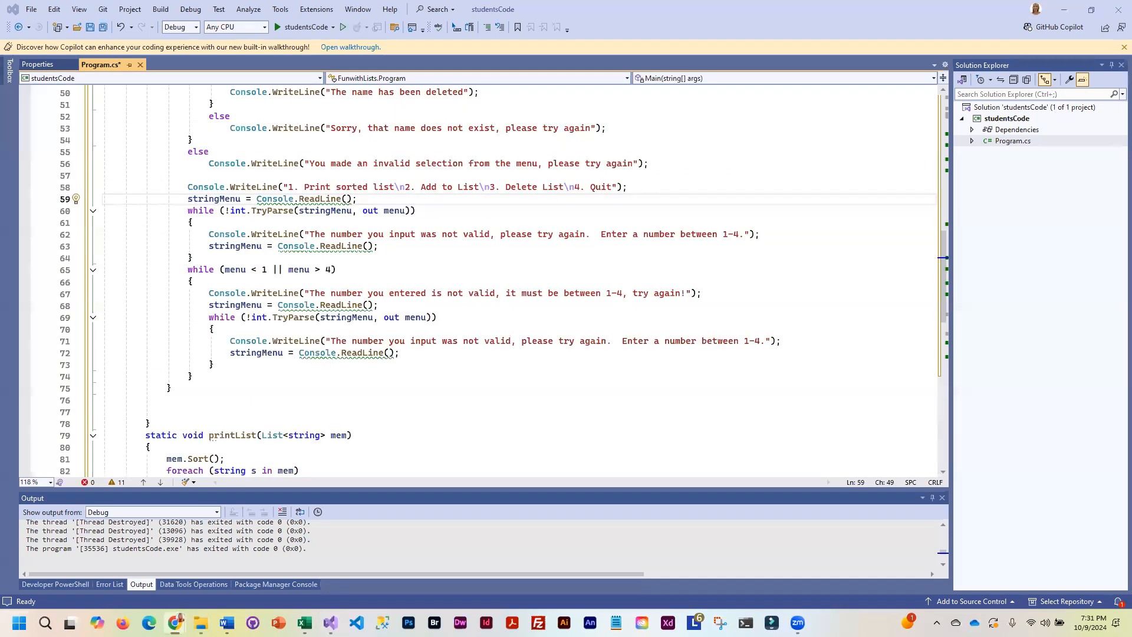
mouse_move(422, 340)
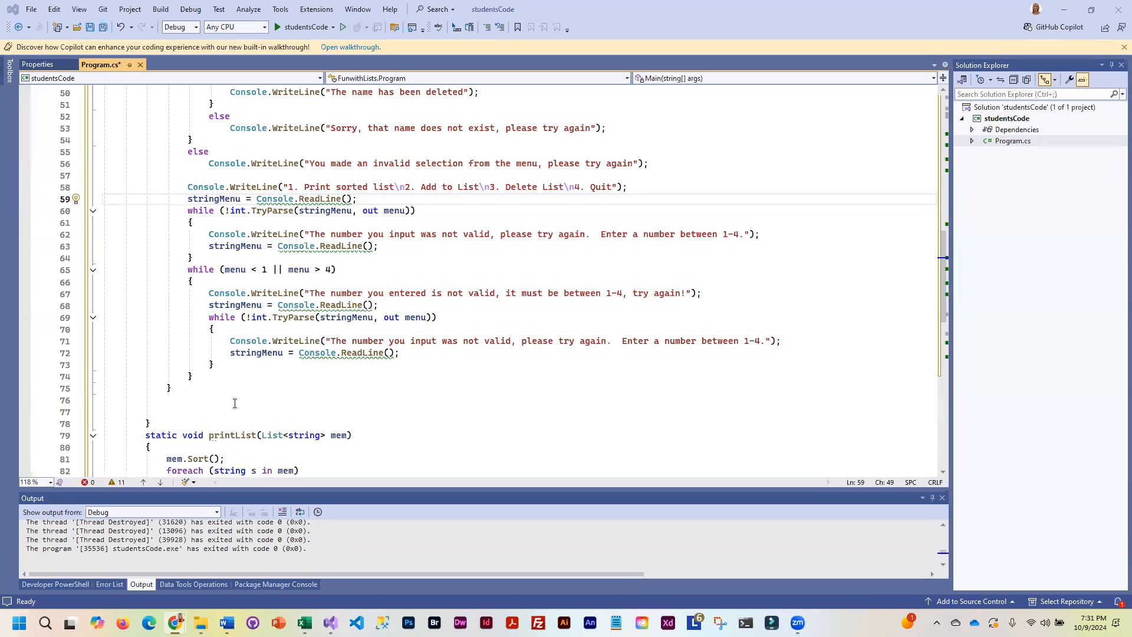
scroll("down", 3)
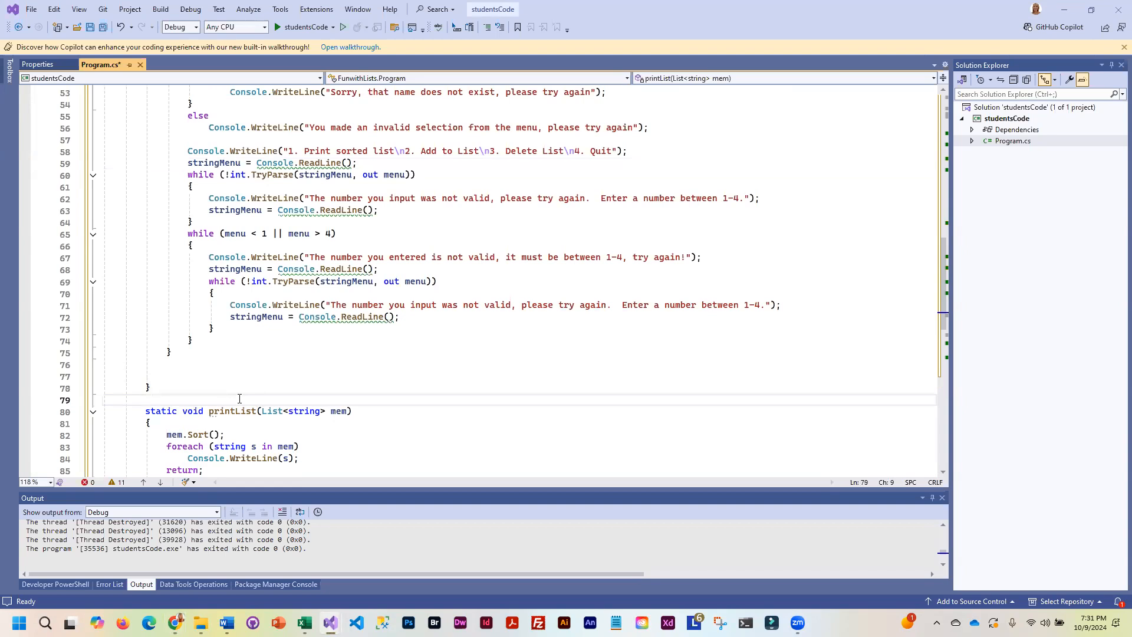
Step: Declare static int validateMenu() with empty braces just above printList
type("static string[] addList() {")
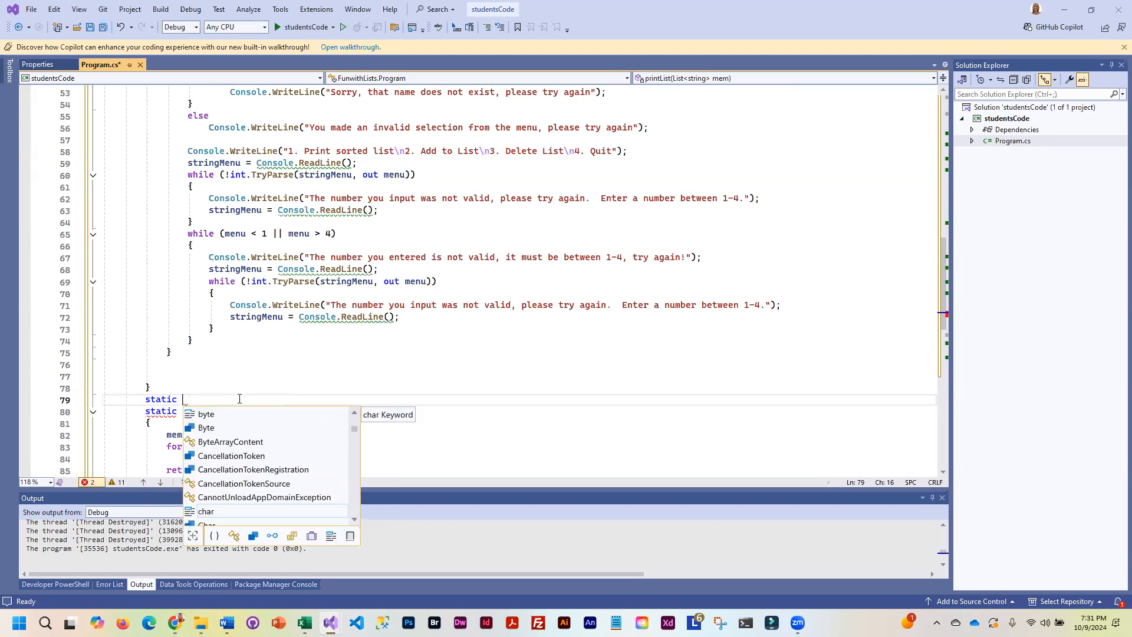
type("int")
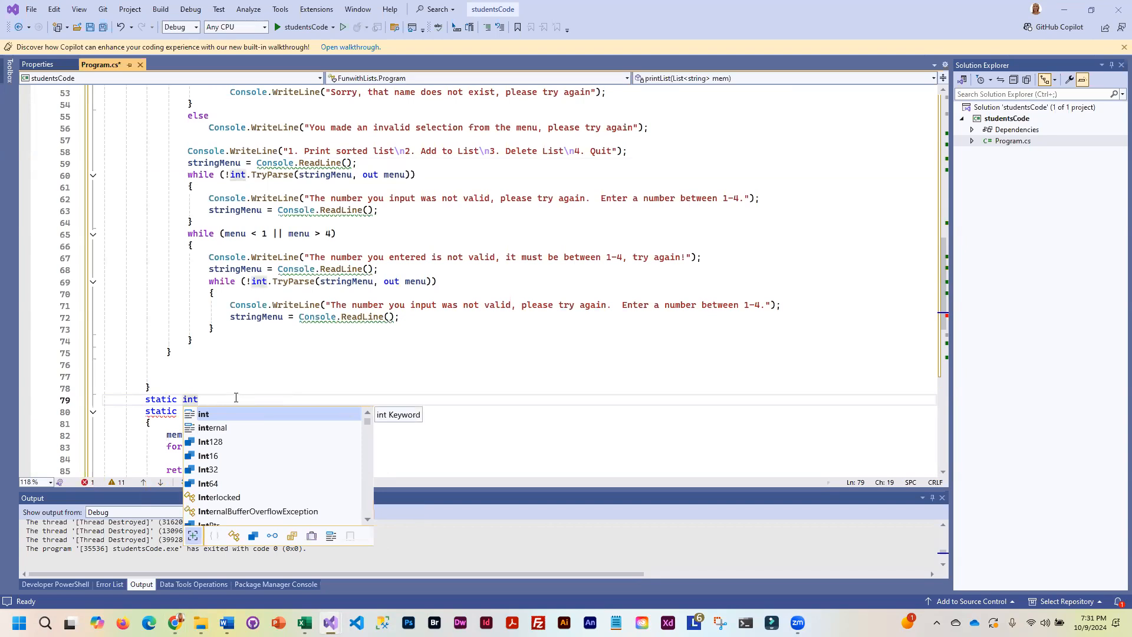
type("validateMenu")
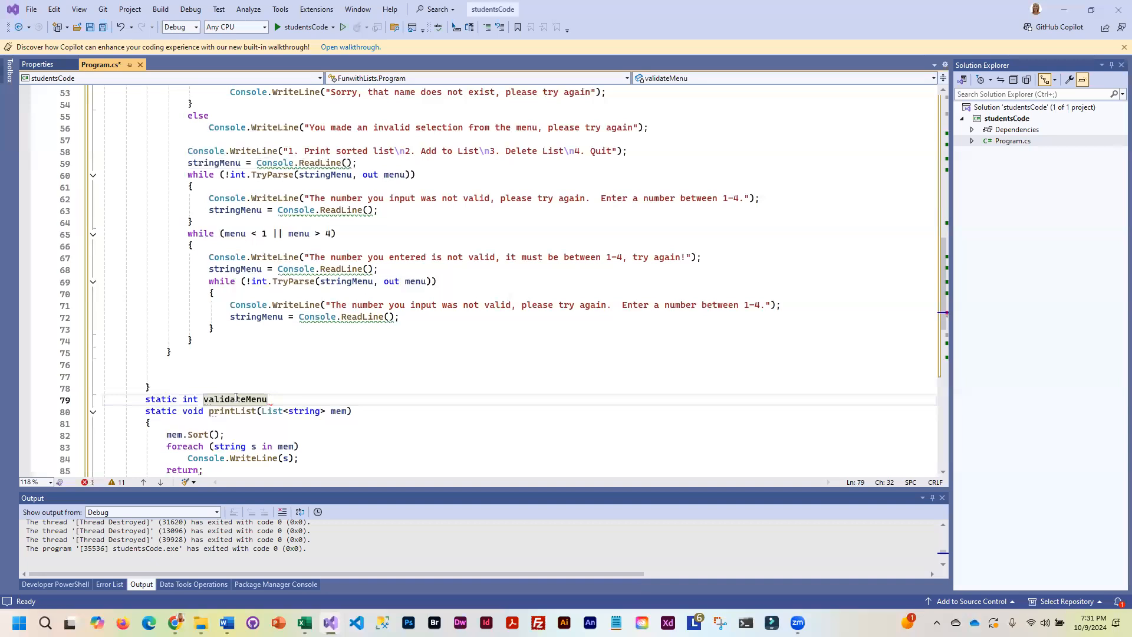
type("()")
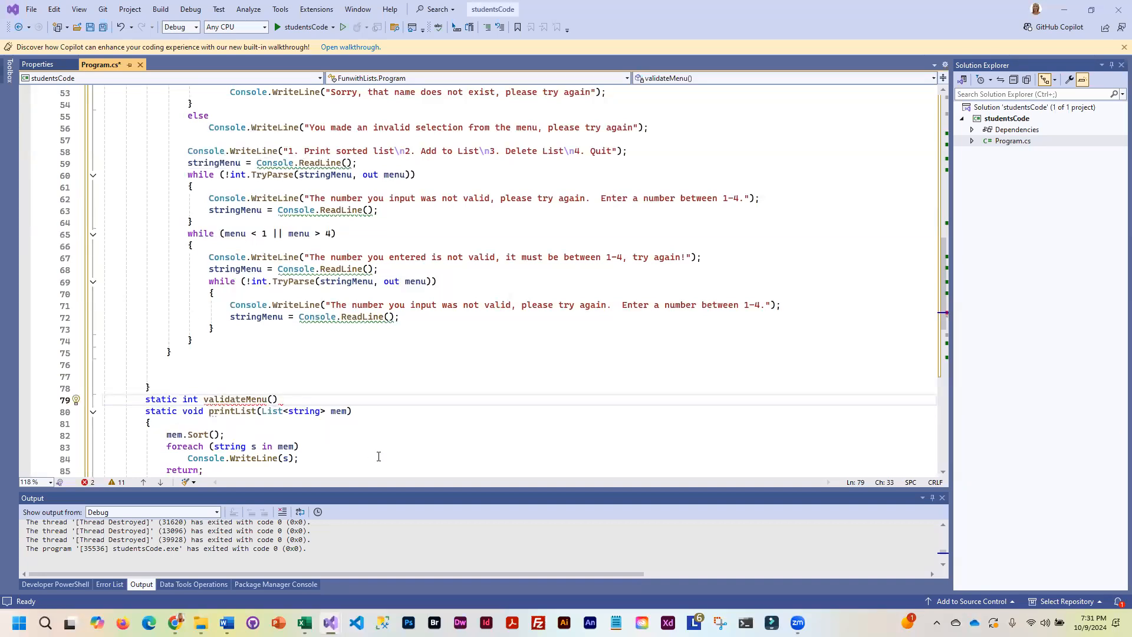
left_click(277, 399)
type("{ ")
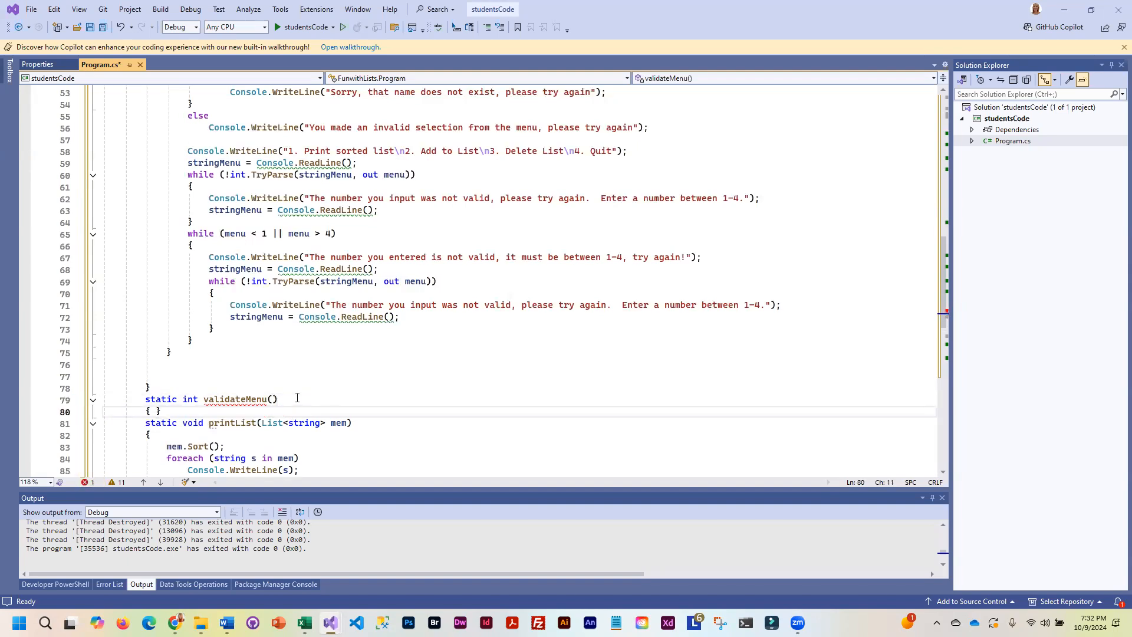
type("int count = 0;")
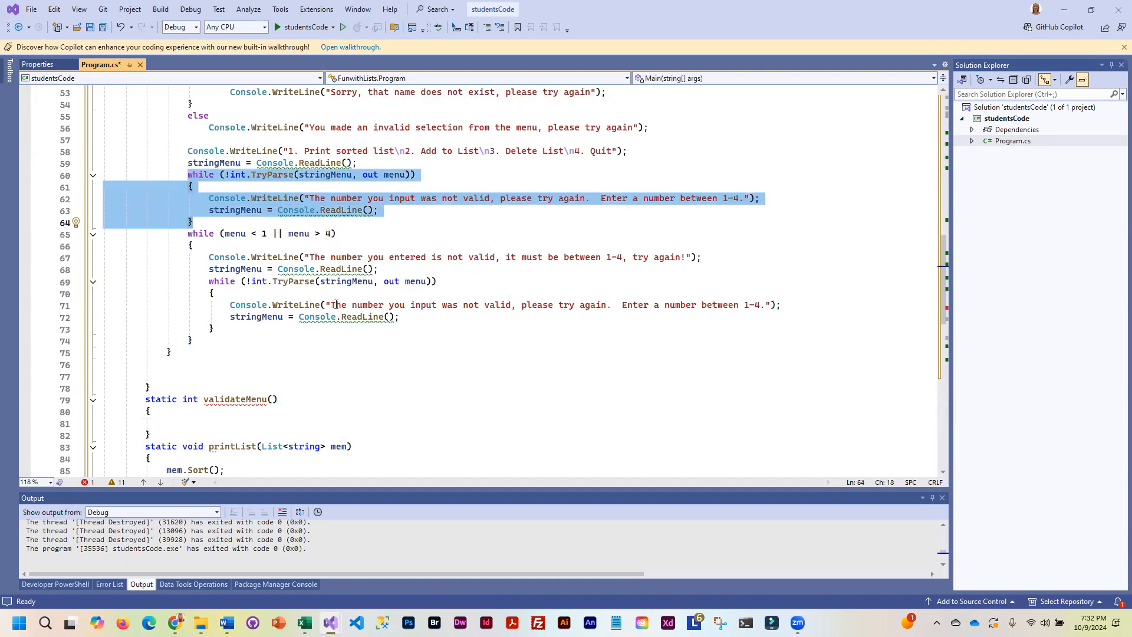
mouse_move(283, 177)
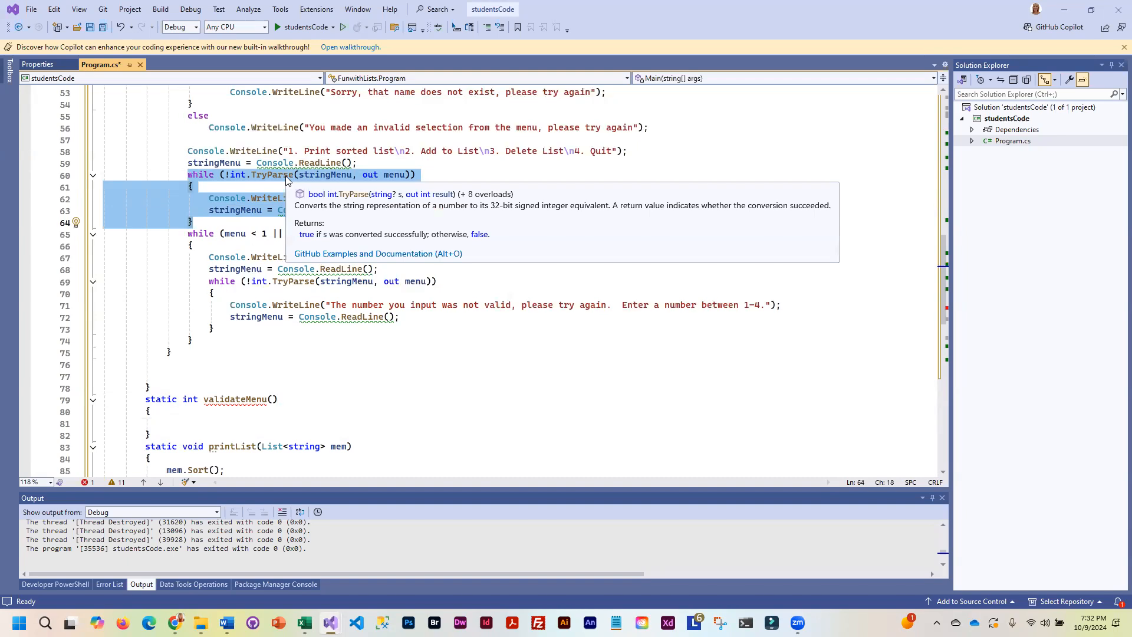
mouse_move(307, 163)
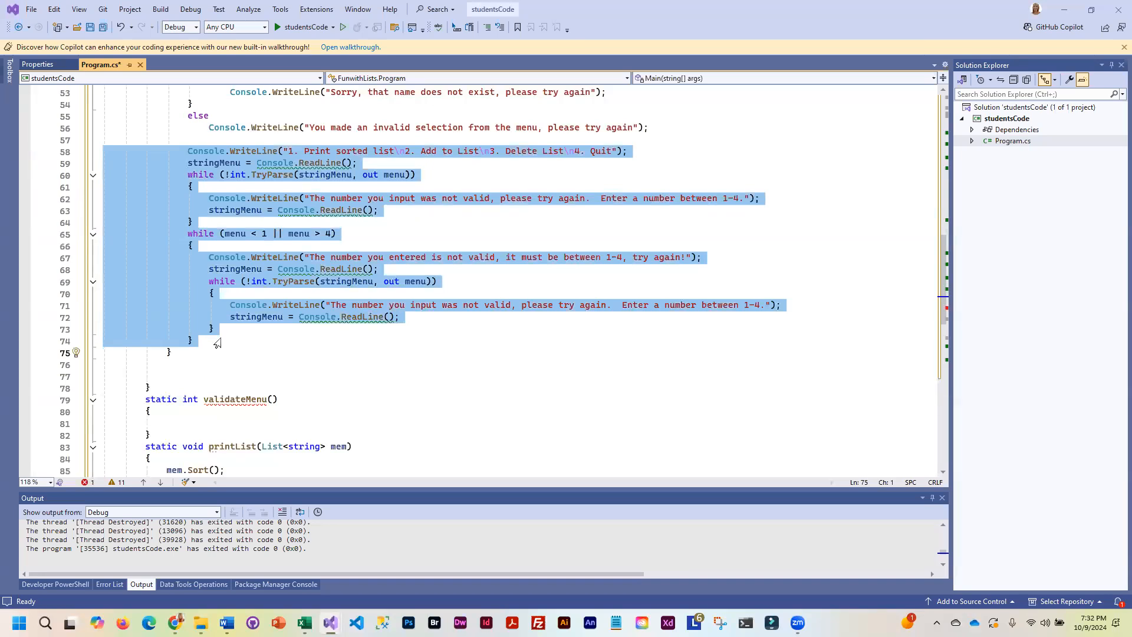
mouse_move(247, 305)
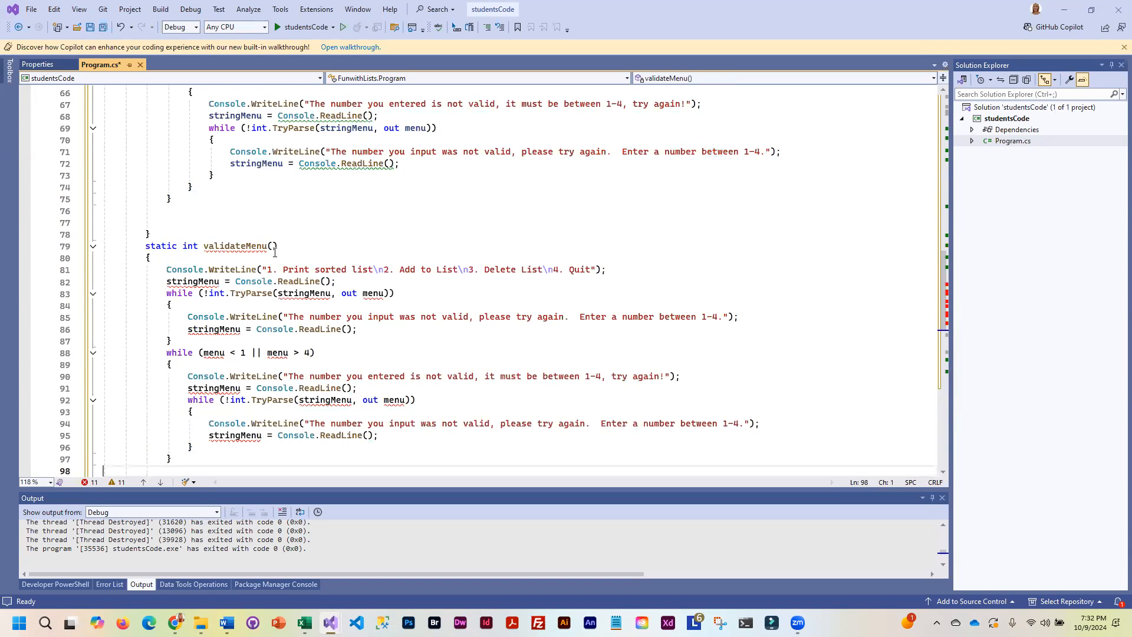
mouse_move(228, 400)
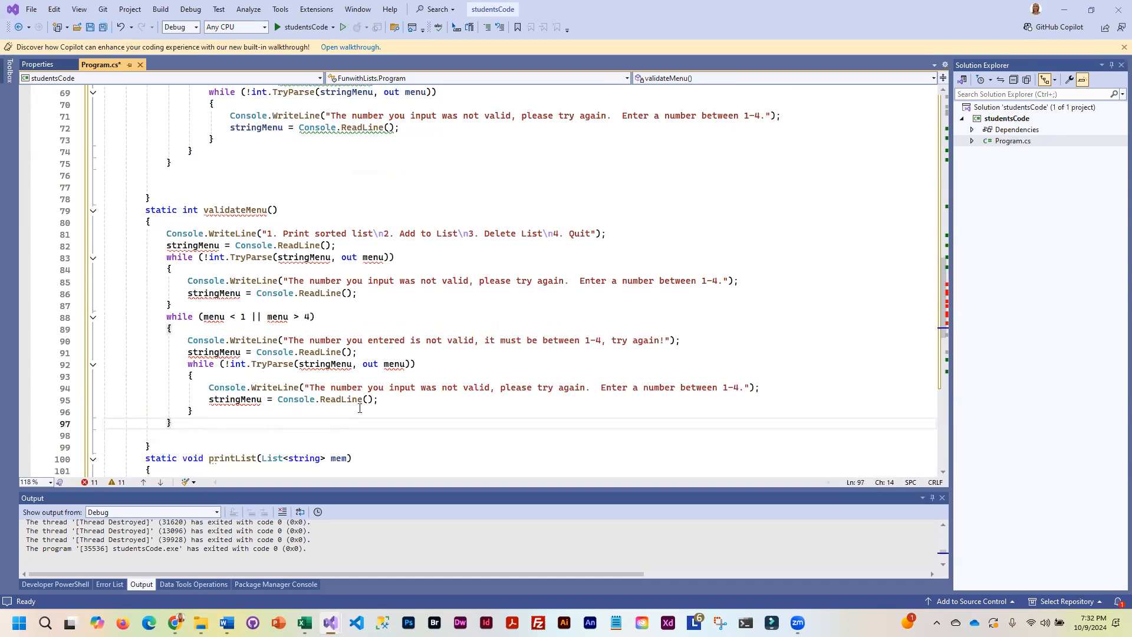
mouse_move(445, 234)
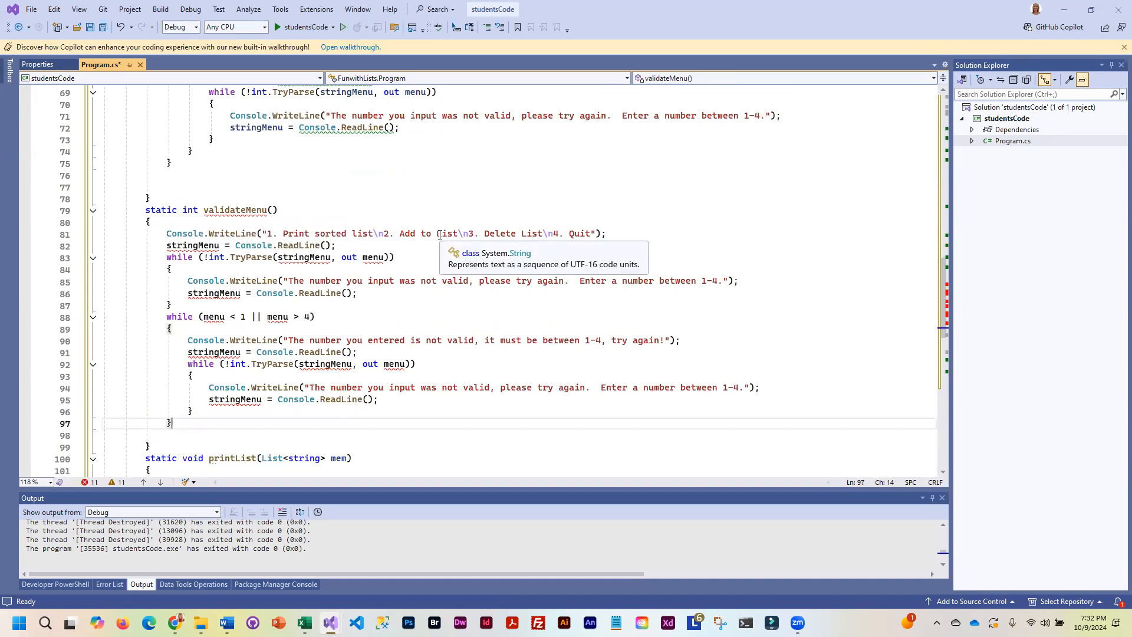
Step: Add return menu; and declare int menu; inside validateMenu
type("return validateMenu();")
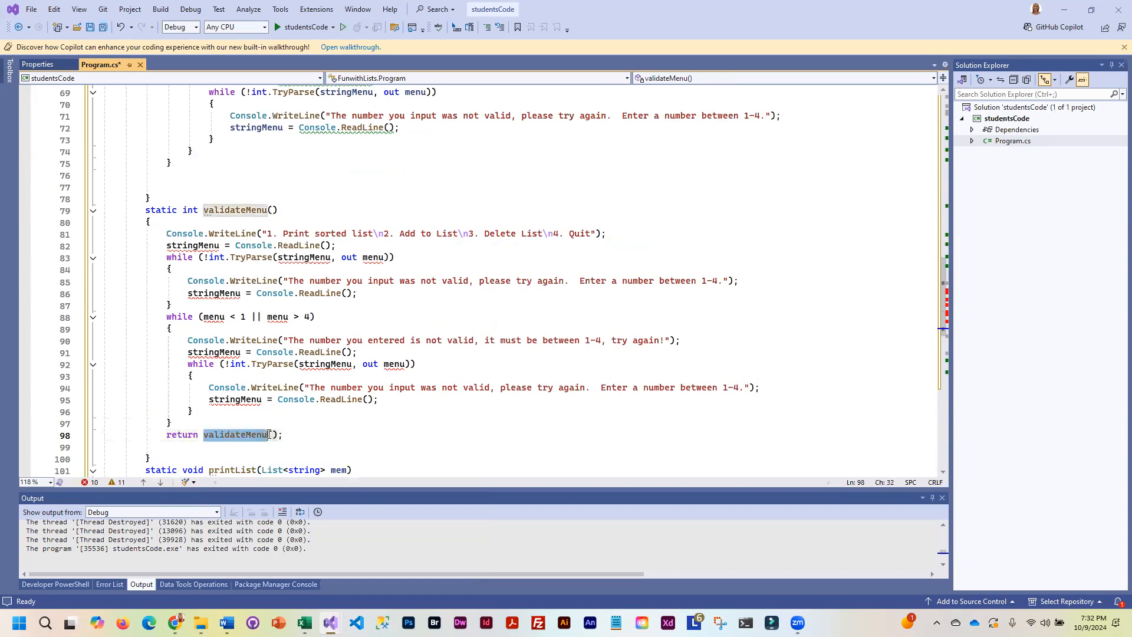
type("menu")
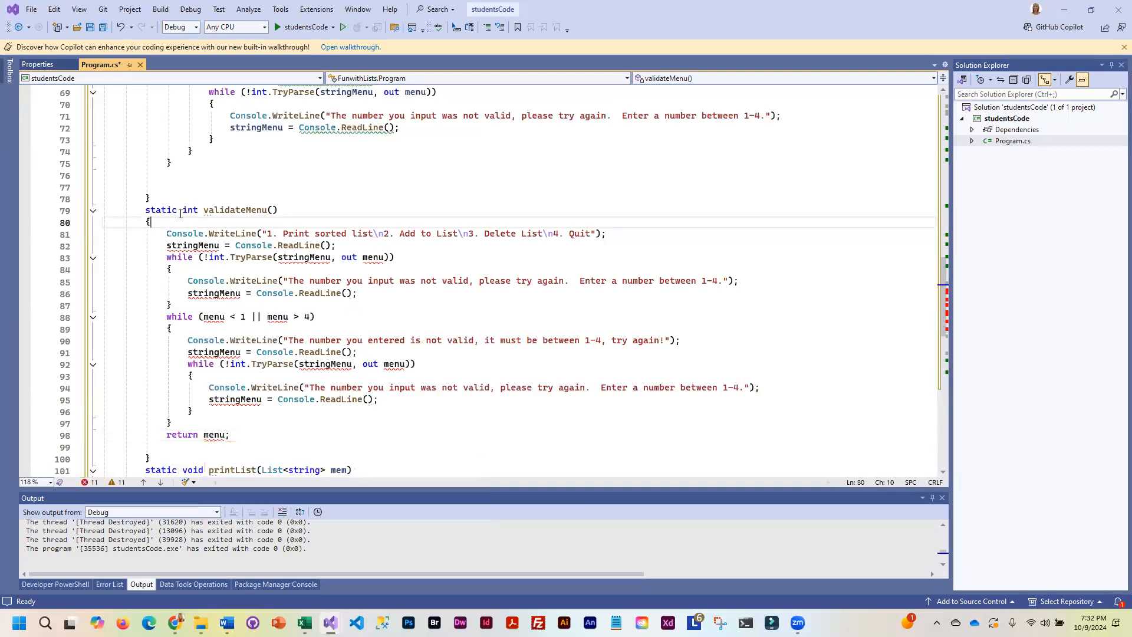
type("int men")
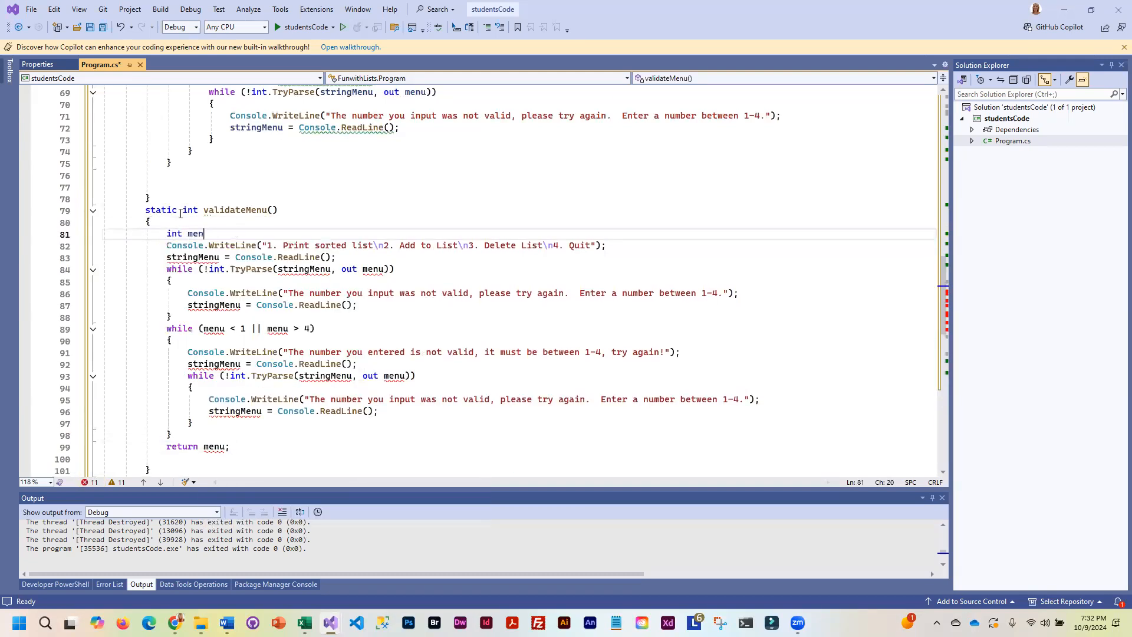
type("u;")
left_click(250, 257)
type("string ")
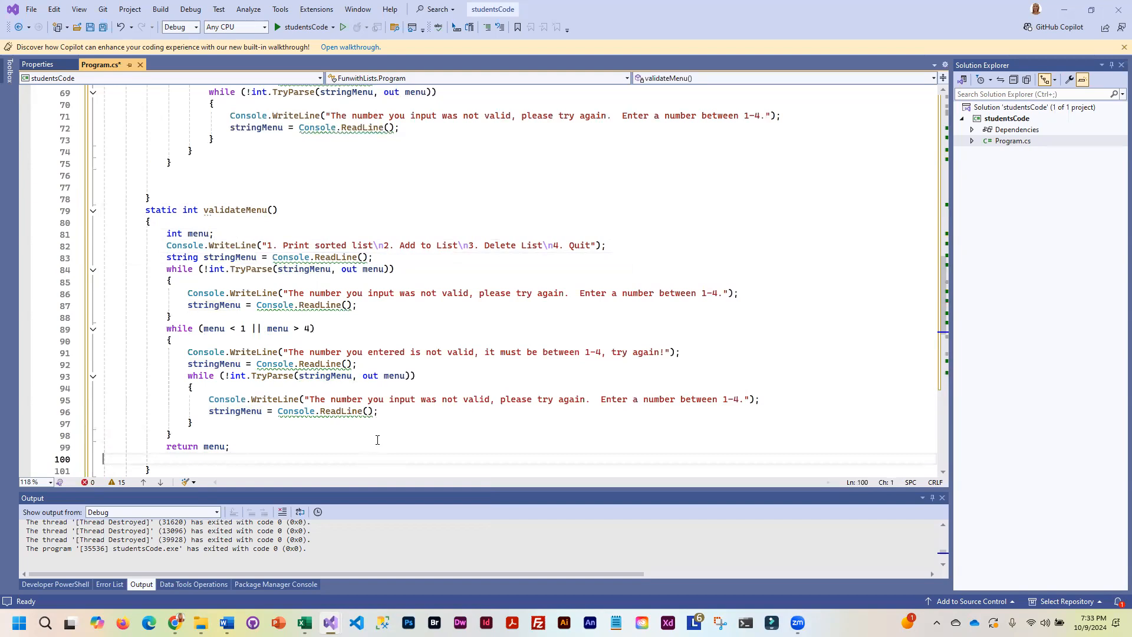
Step: Add Console.WriteLine("Please make a selection from the menu"); at the top of validateMenu
type("static void printList(List<string> mem)")
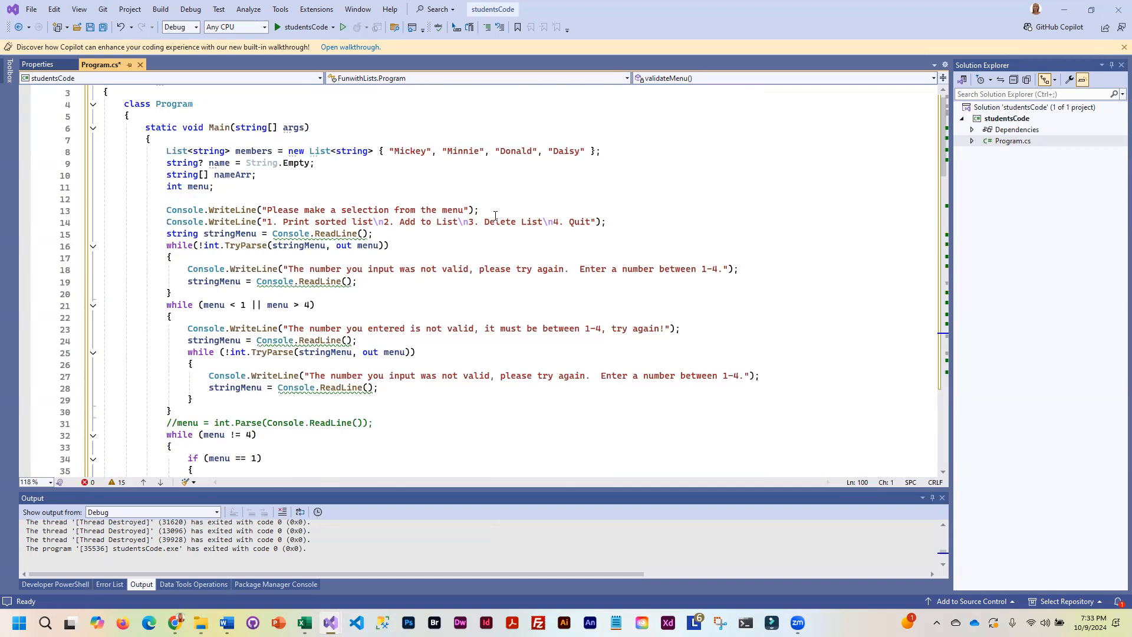
mouse_move(425, 253)
type("Choice")
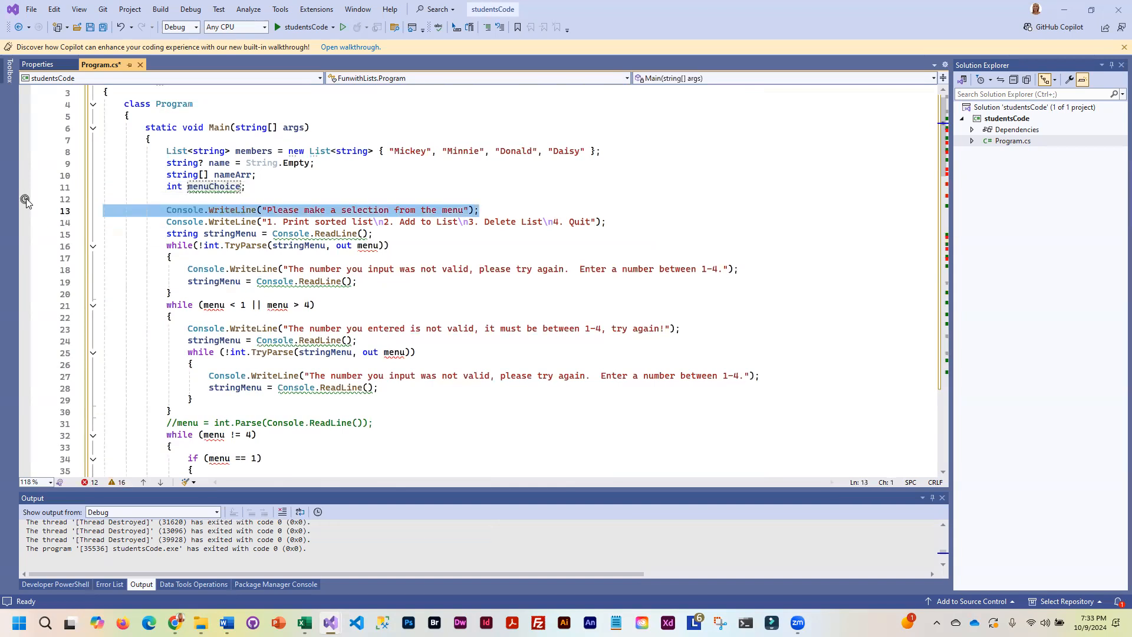
scroll("down", 3)
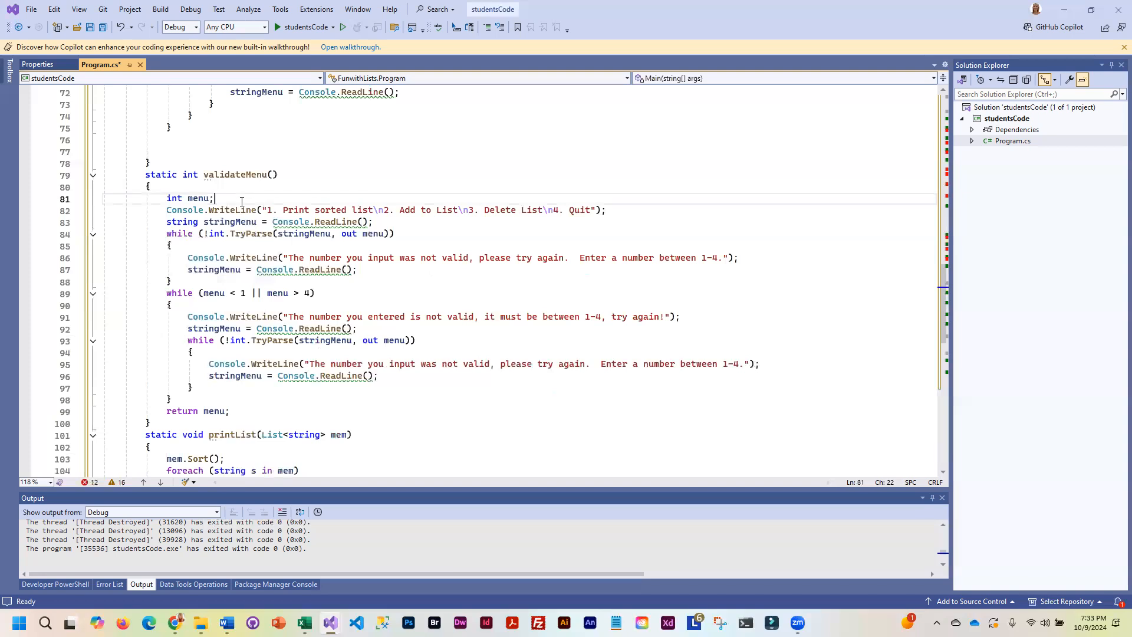
type("Console.WriteLine(\"Please make a selection from the menu\");")
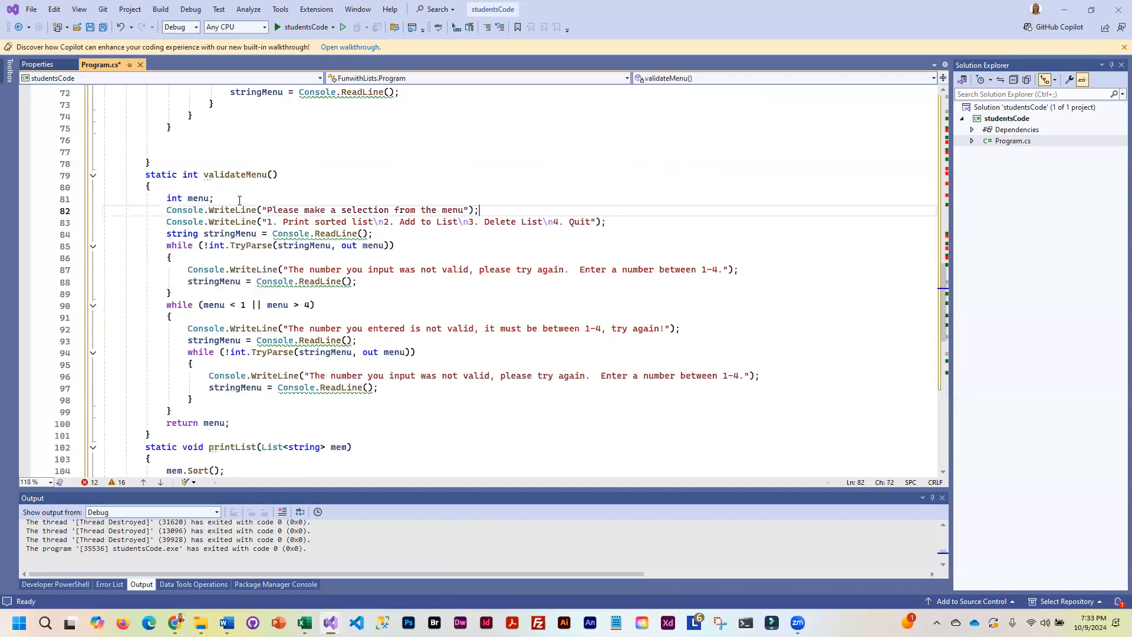
mouse_move(430, 269)
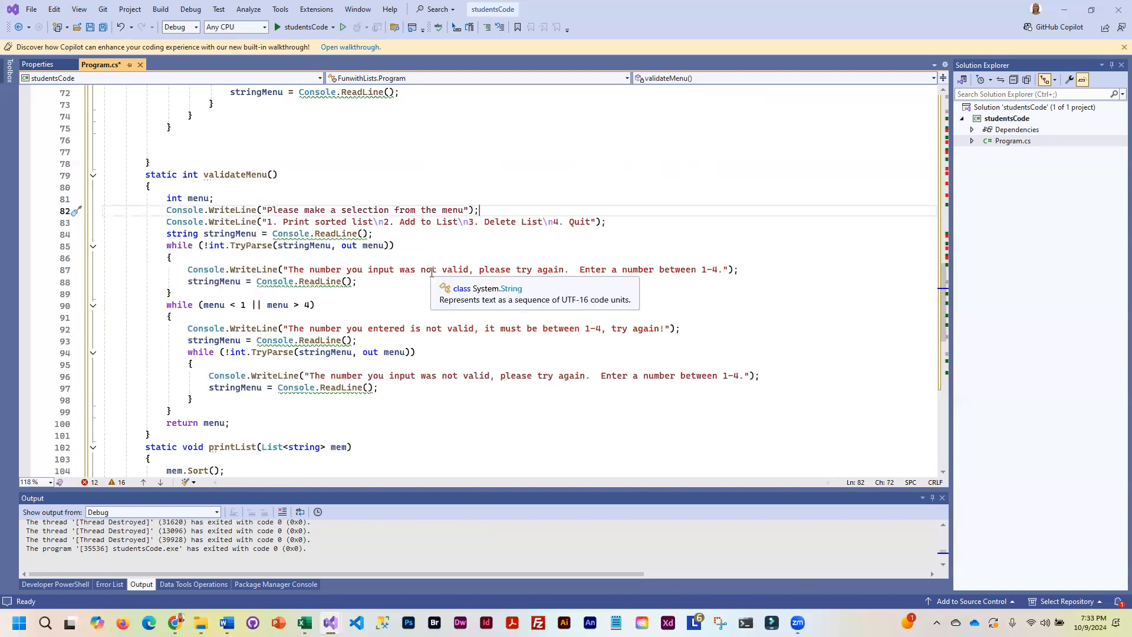
mouse_move(517, 284)
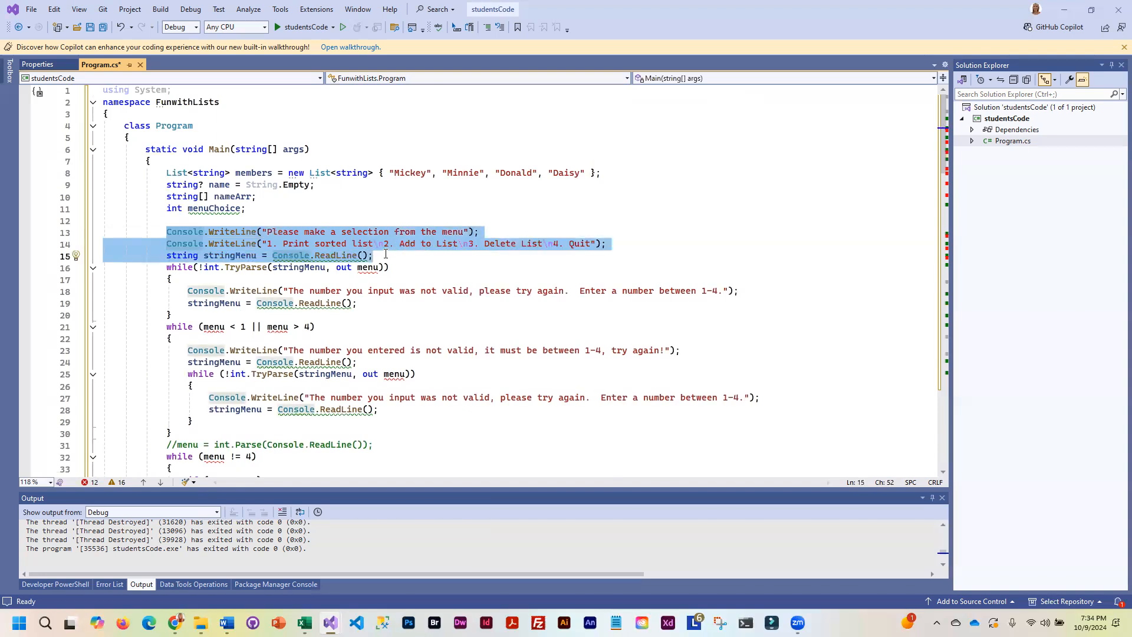
Step: Replace Main's old menu prompt lines with int menu = validateMenu();
key("Delete")
type(" = ")
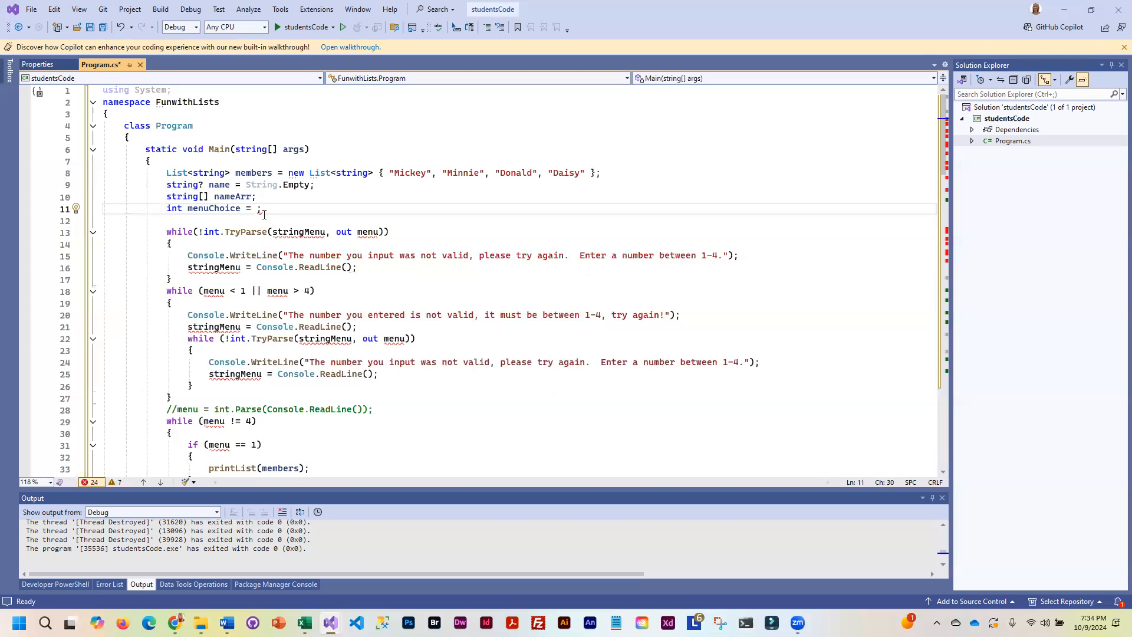
scroll("down", 3)
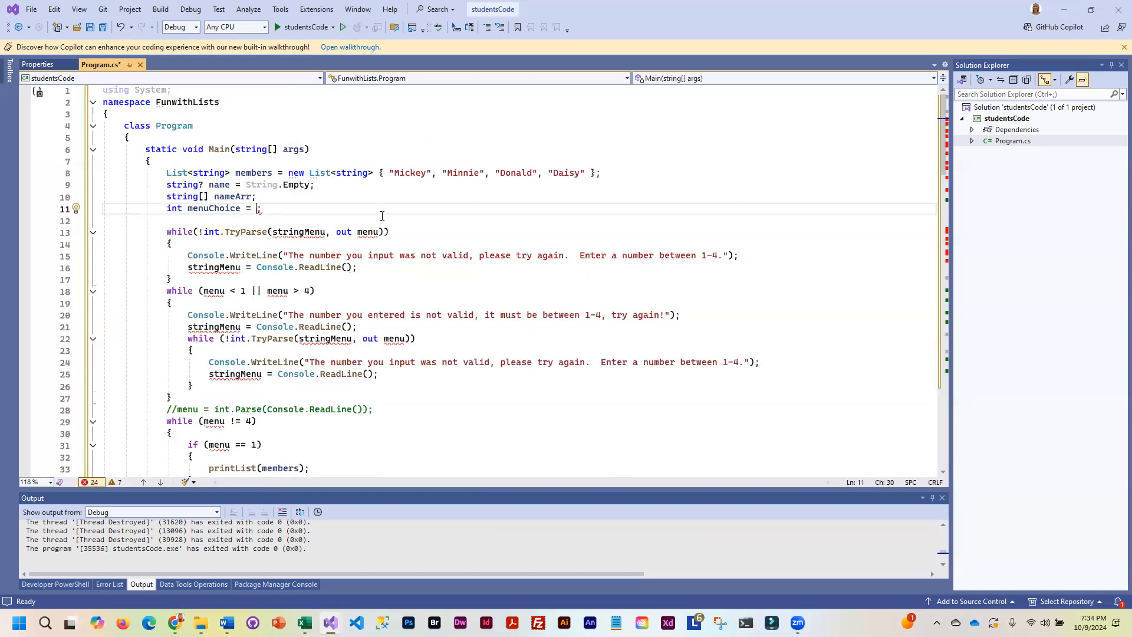
type("validateMenu(")
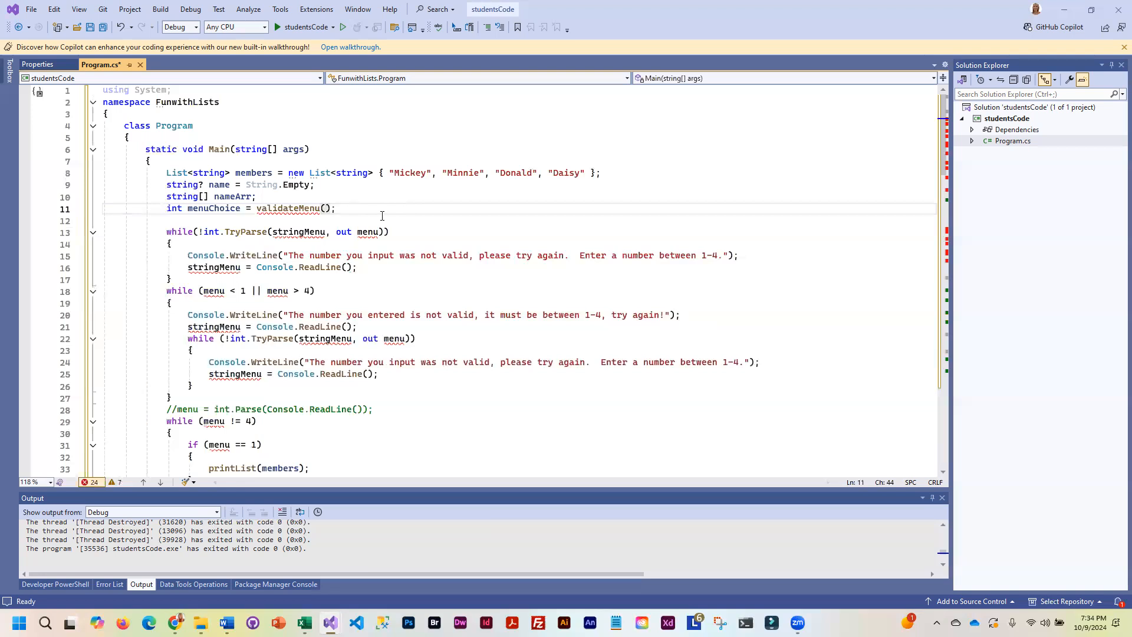
mouse_move(253, 231)
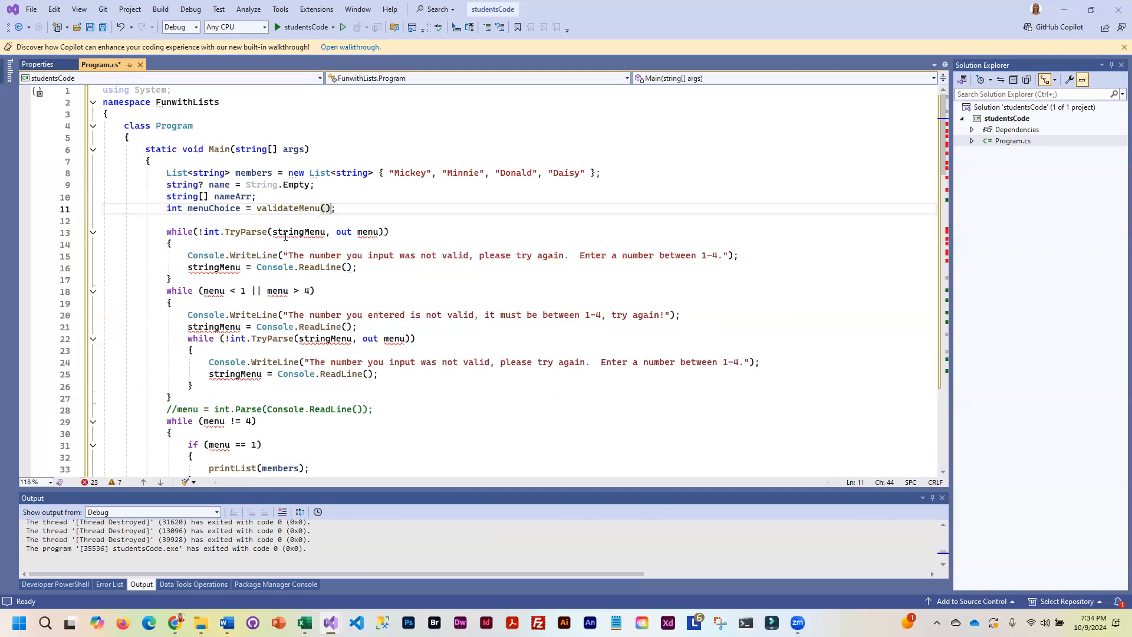
mouse_move(298, 232)
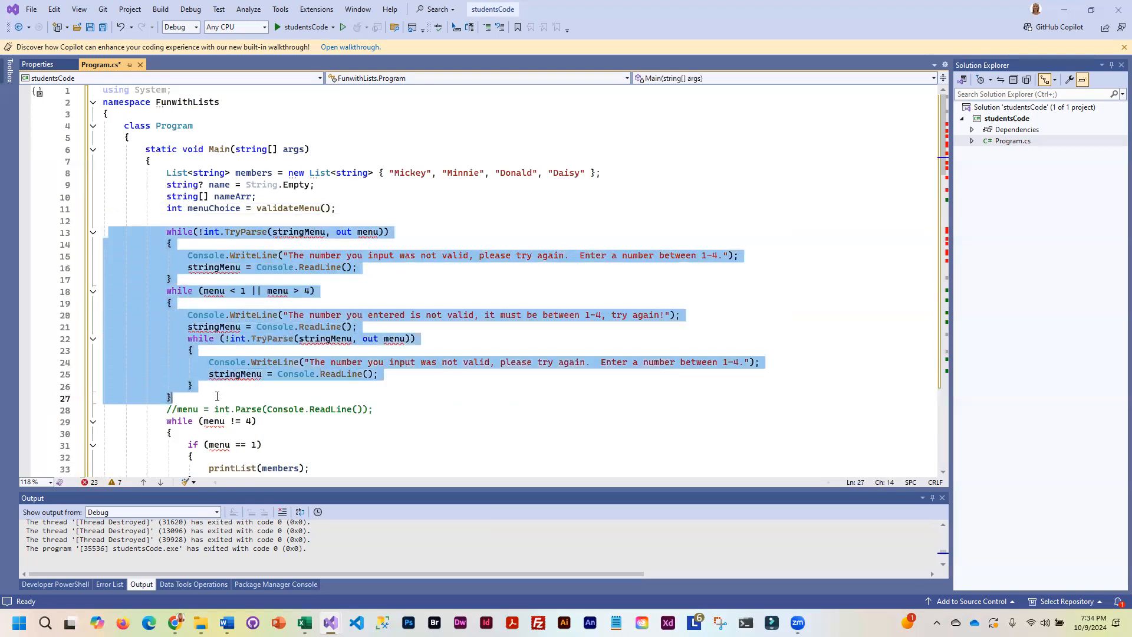
Step: Remove Main's duplicated validation loops and rename menuChoice back to menu
key("Delete")
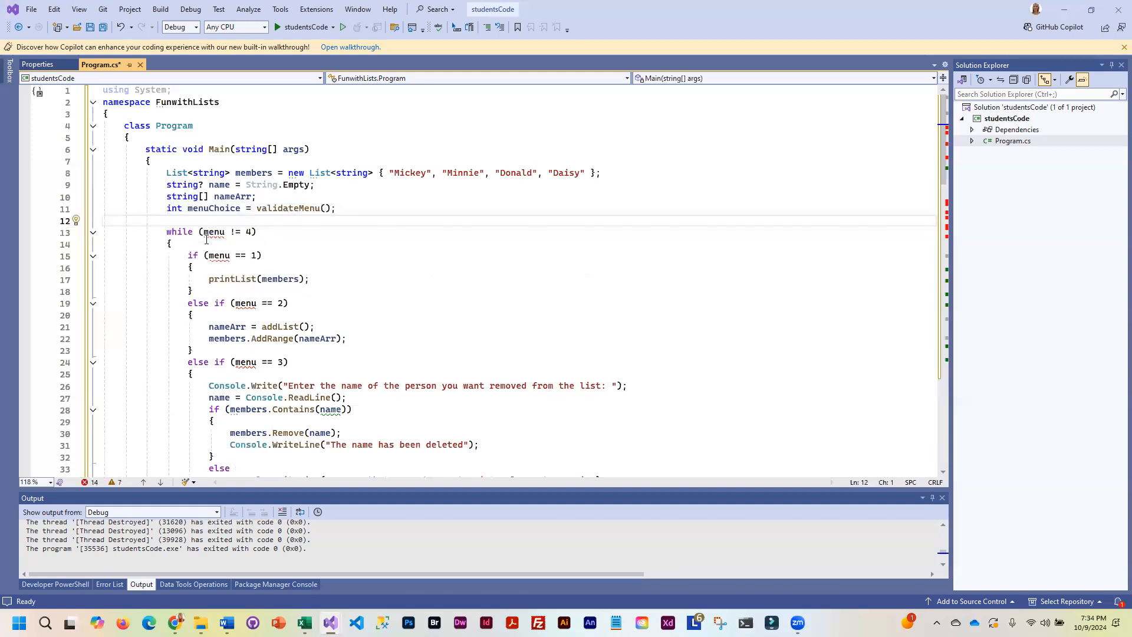
double_click(218, 209)
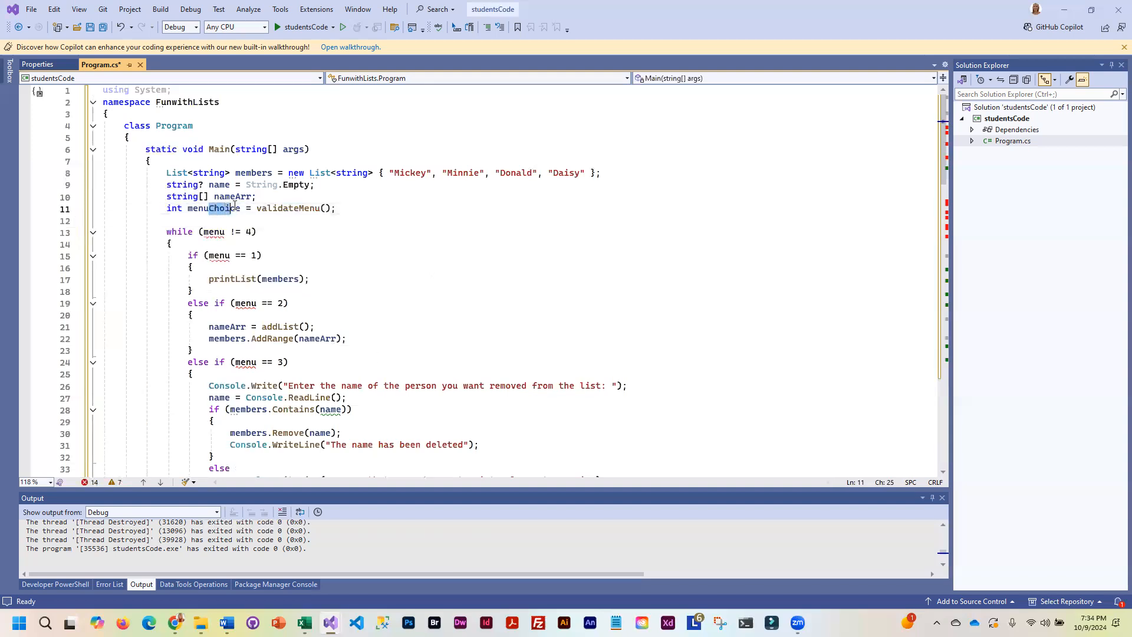
type("menu")
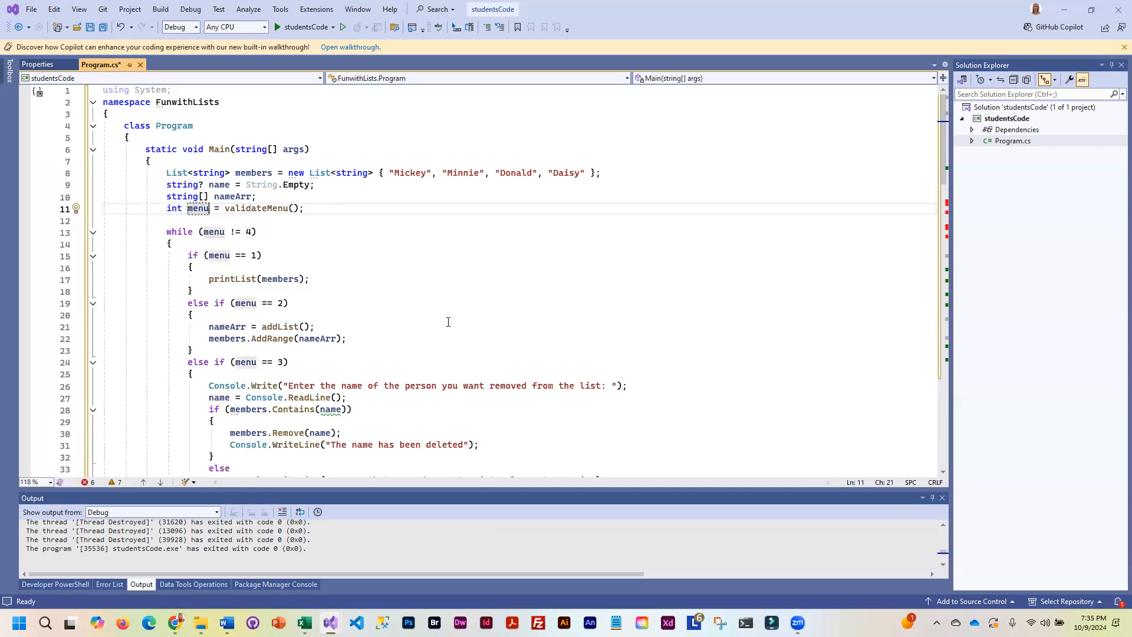
scroll("down", 3)
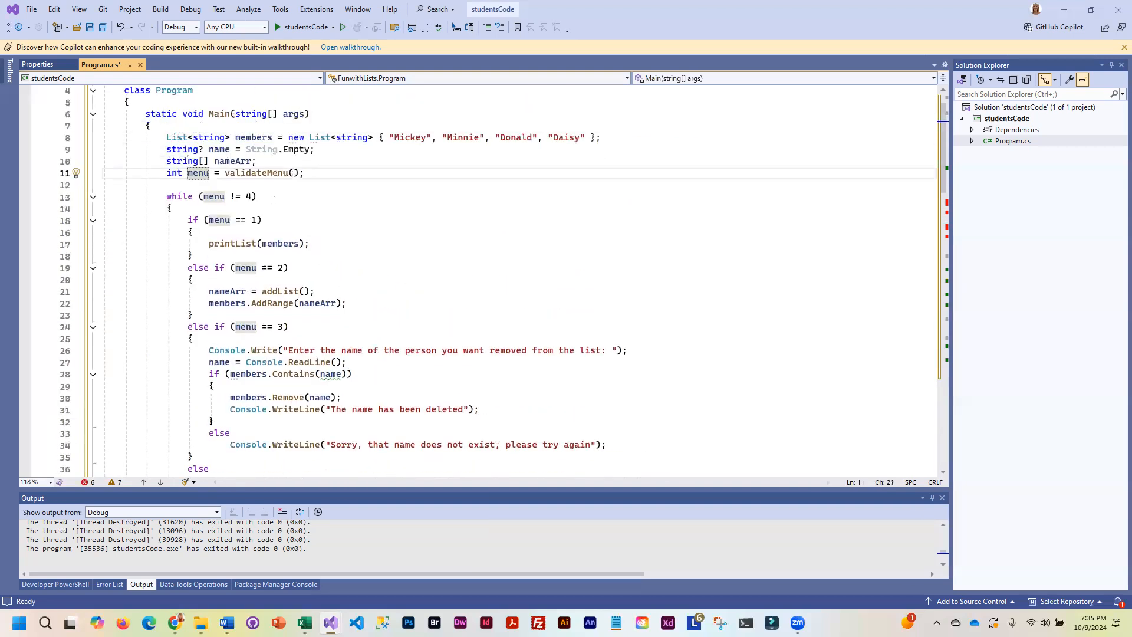
double_click(198, 172)
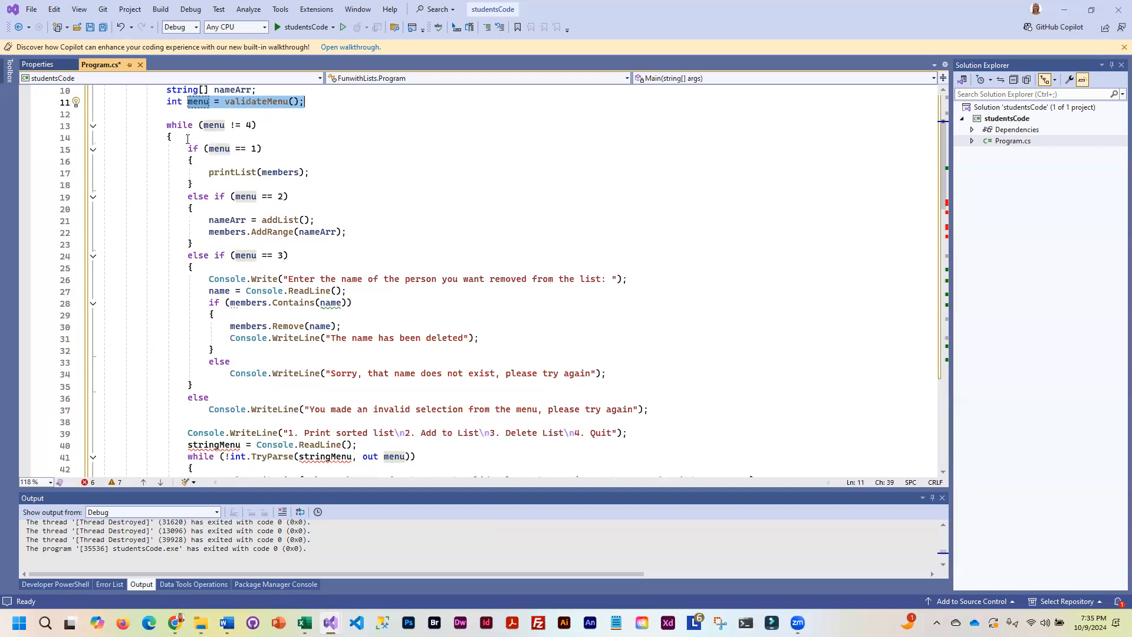
Step: End Main's loop with menu = validateMenu(); instead of the old re-prompt lines
scroll("down", 3)
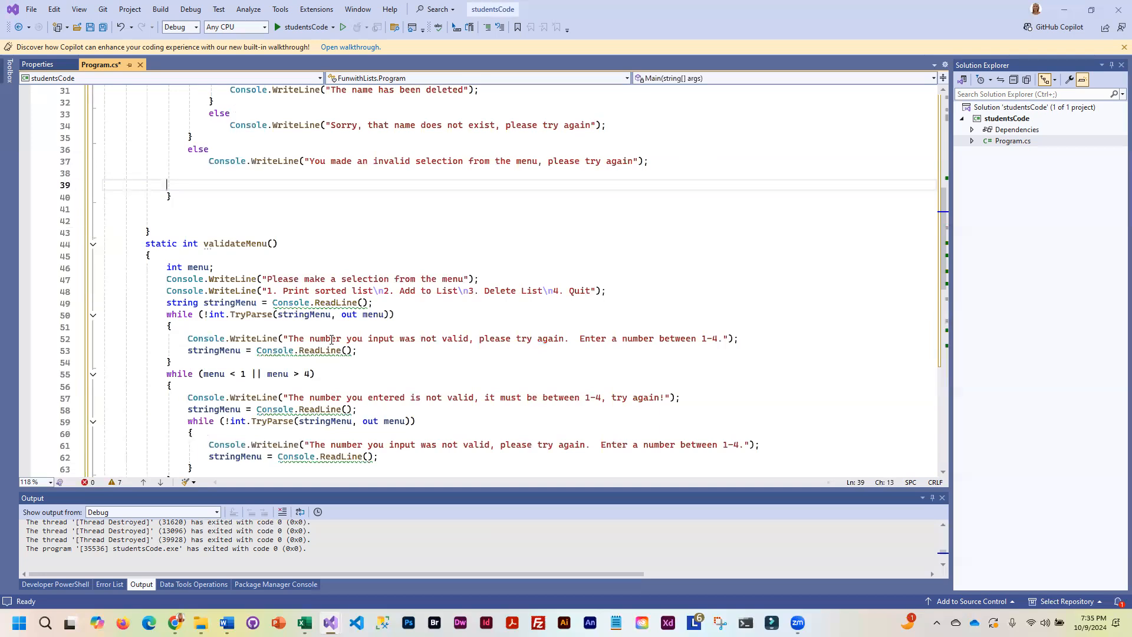
type("menu = validateMenu();")
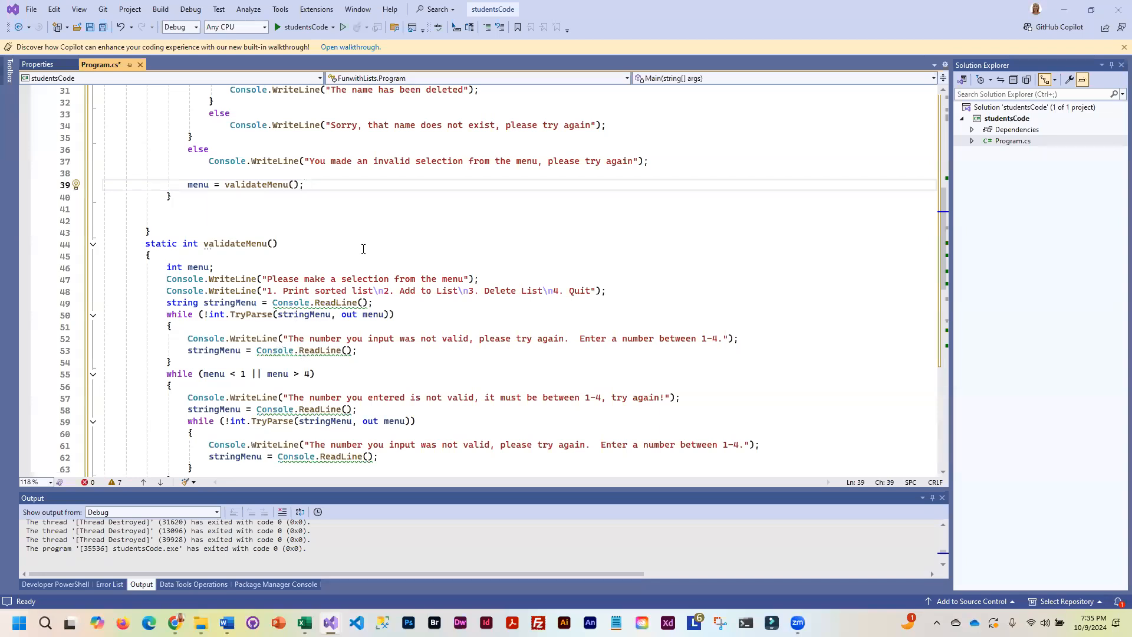
scroll("down", 3)
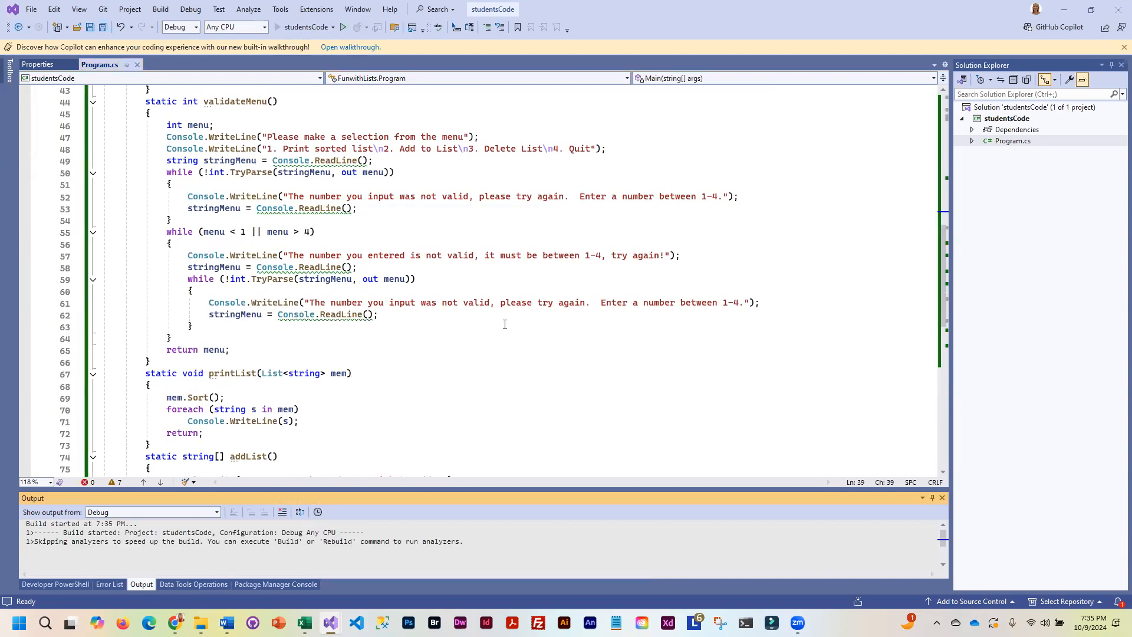
Step: In the console, enter 1 to print the list, 3 to delete Minnie, then 1 again
left_click(343, 27)
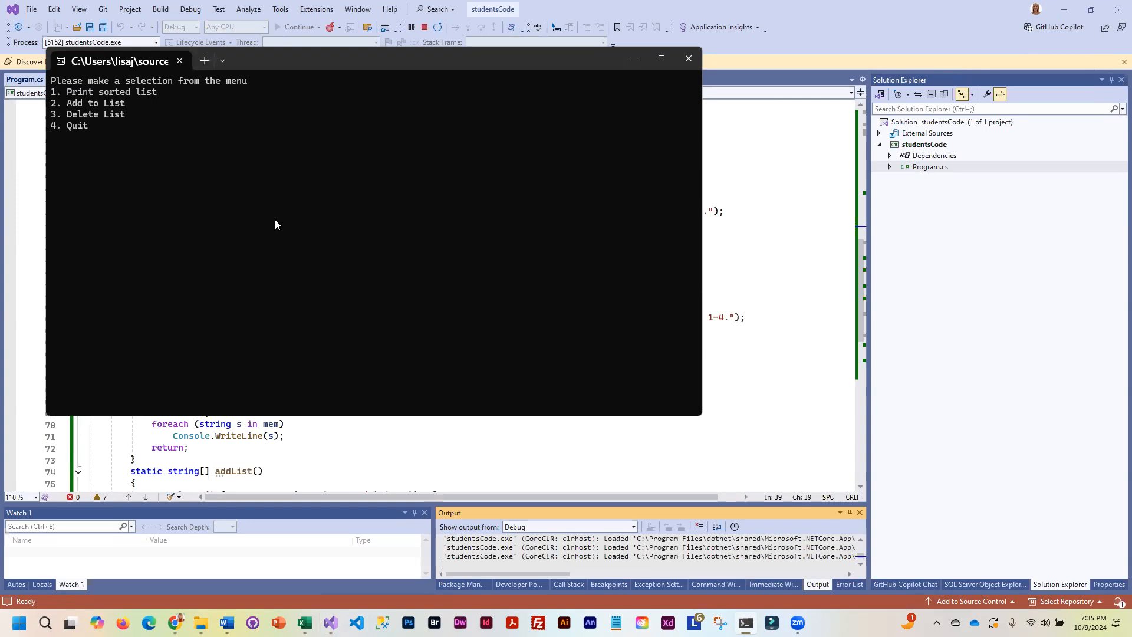
type("1")
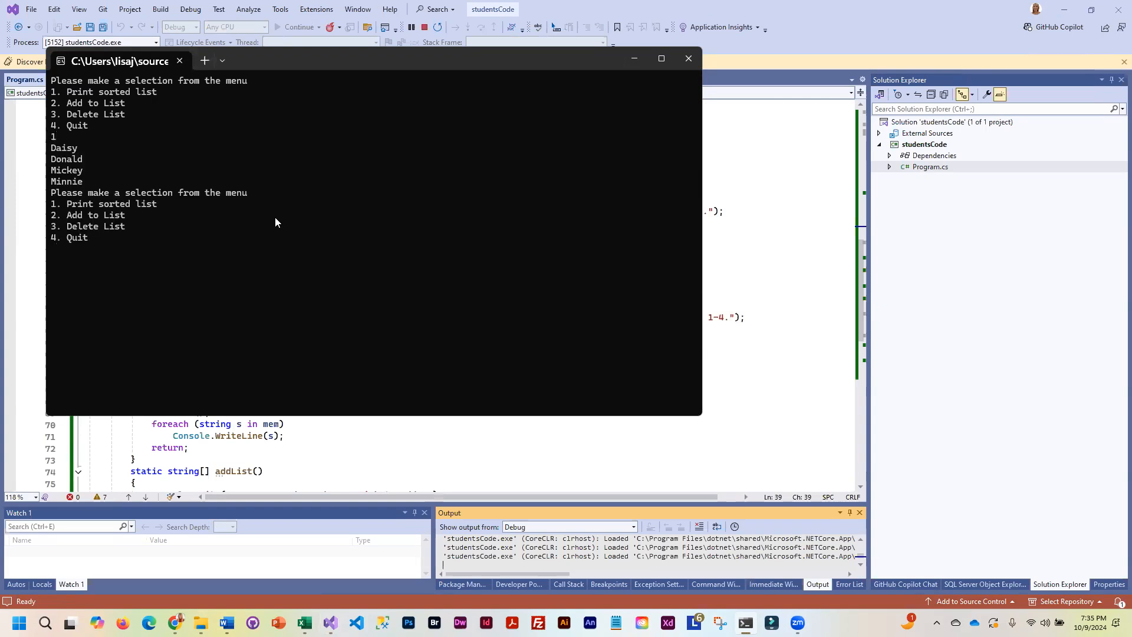
type("3")
type("Minnie")
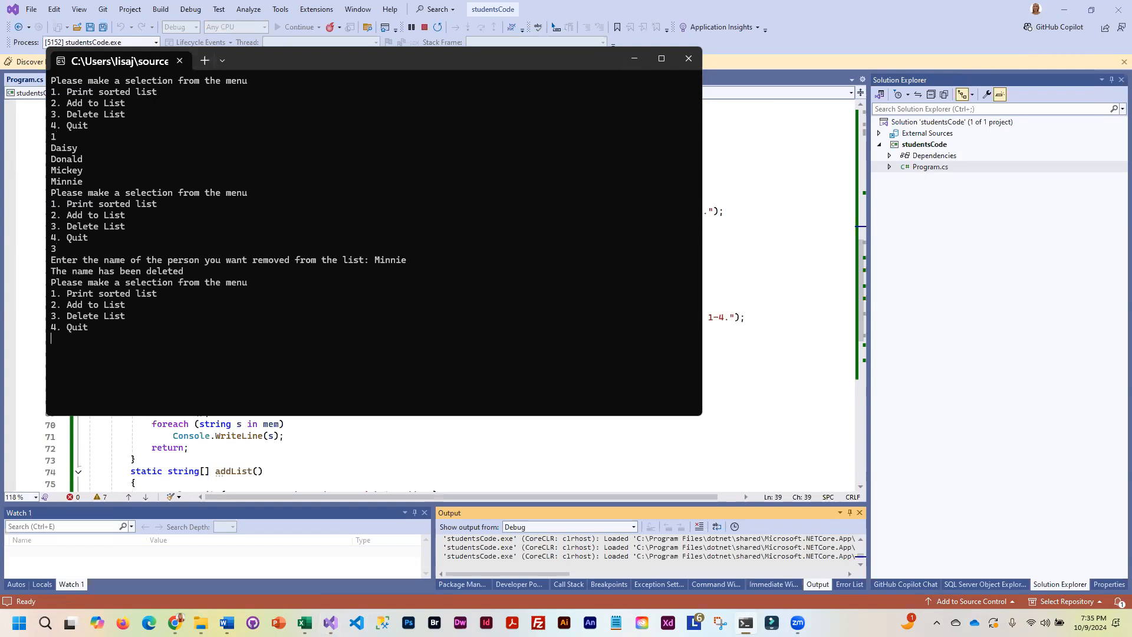
type("1")
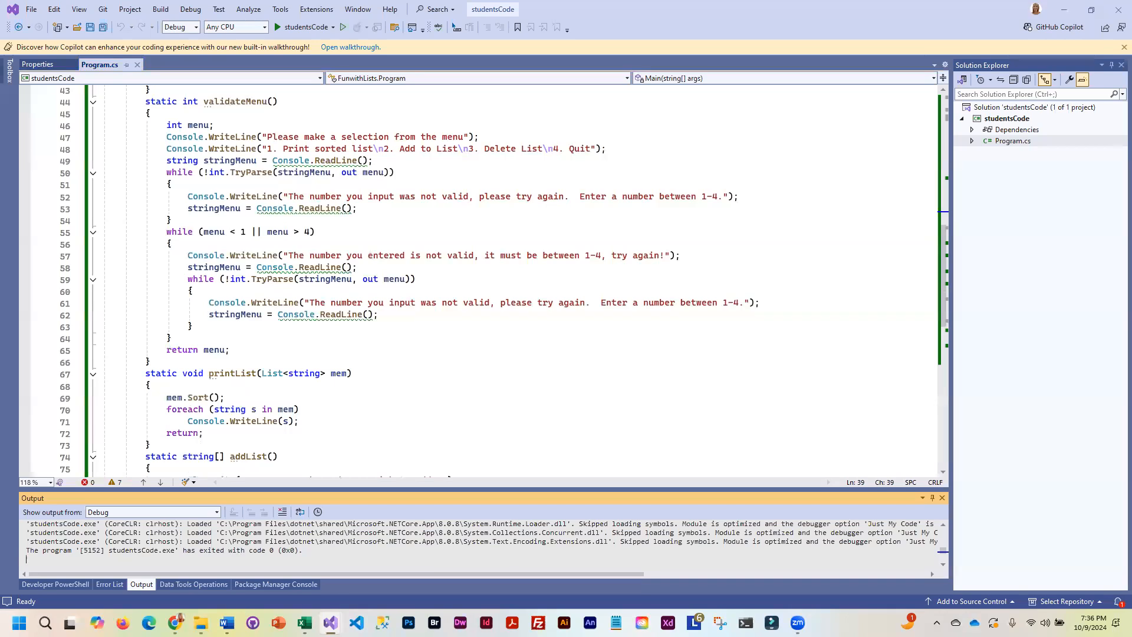
mouse_move(238, 279)
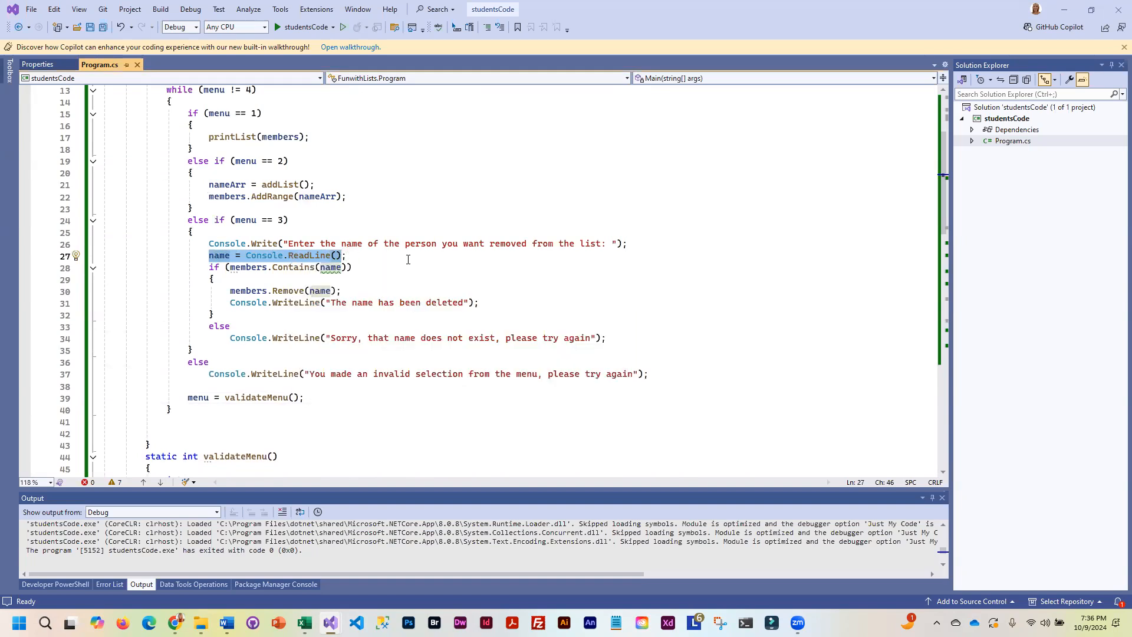
mouse_move(398, 262)
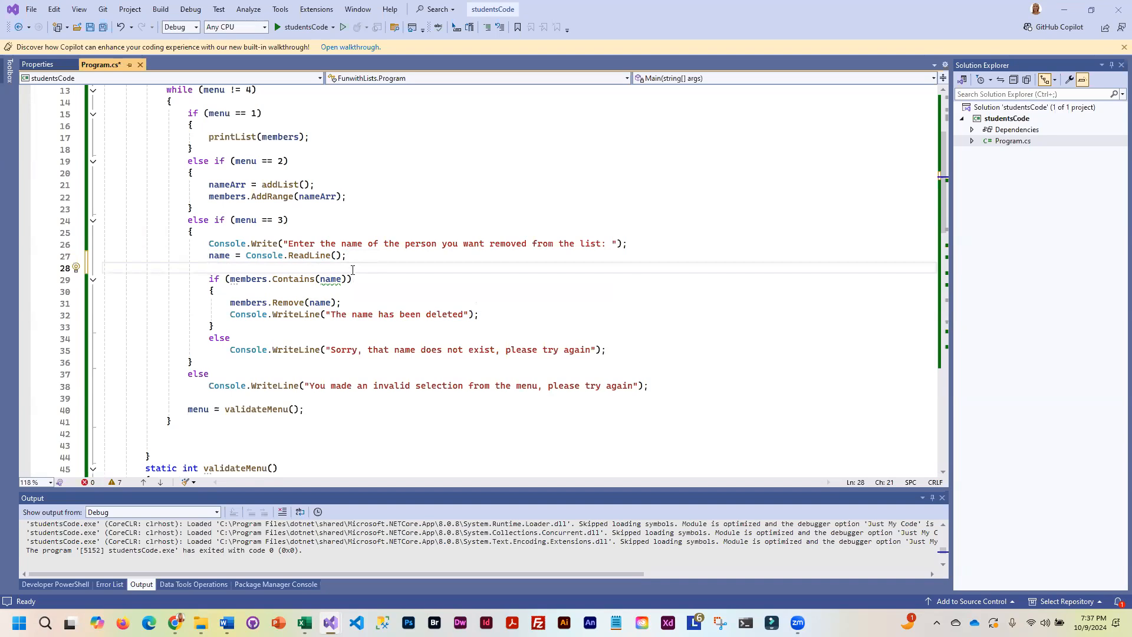
Step: Type the condition while(string.IsNullOrEmpty(name) || string.IsNullOrWhiteSpace(name))
type("while()")
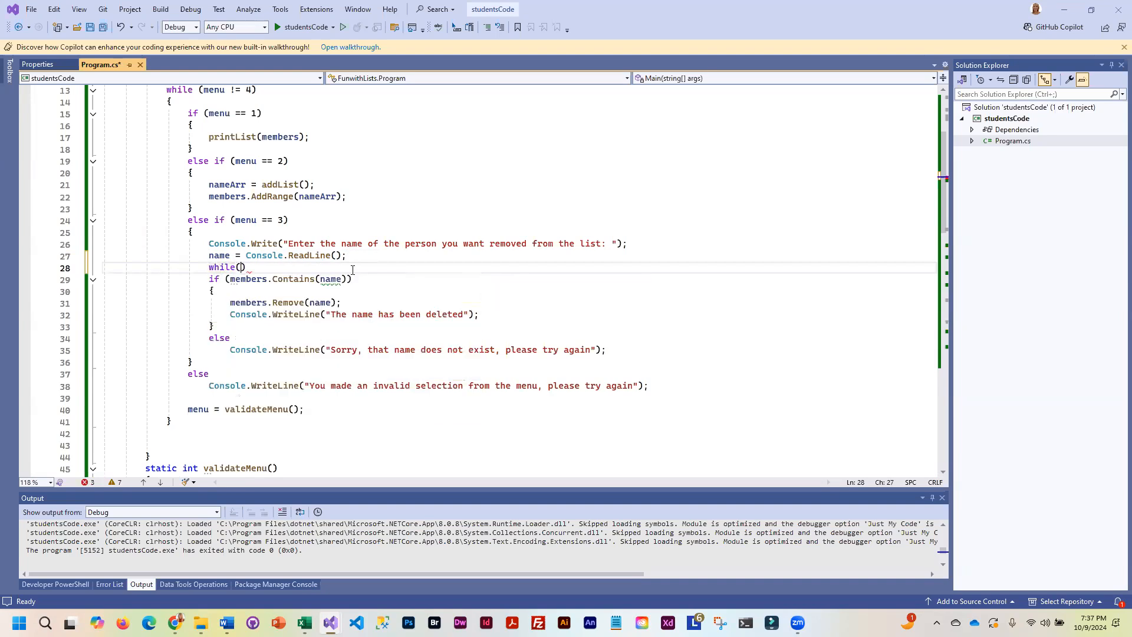
type("stri")
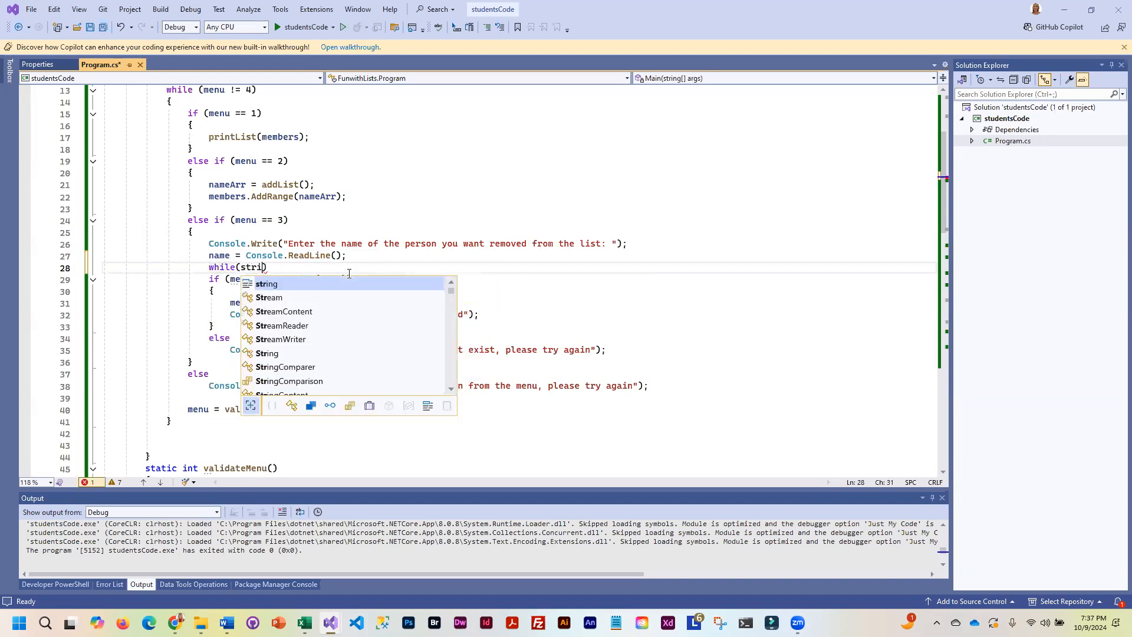
type("string.")
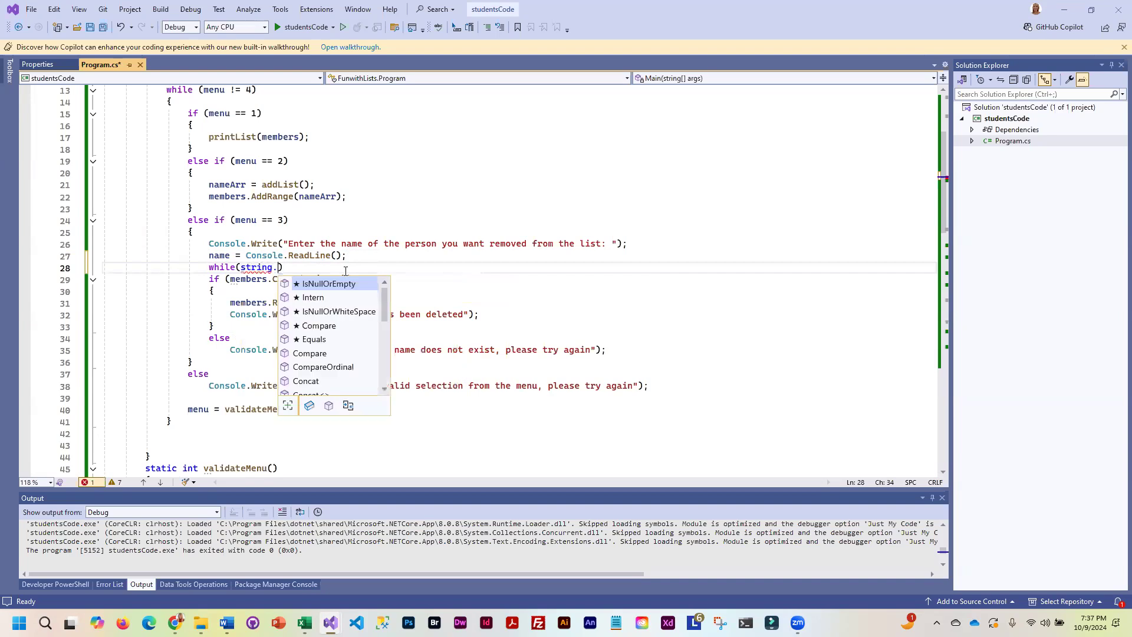
type("Is")
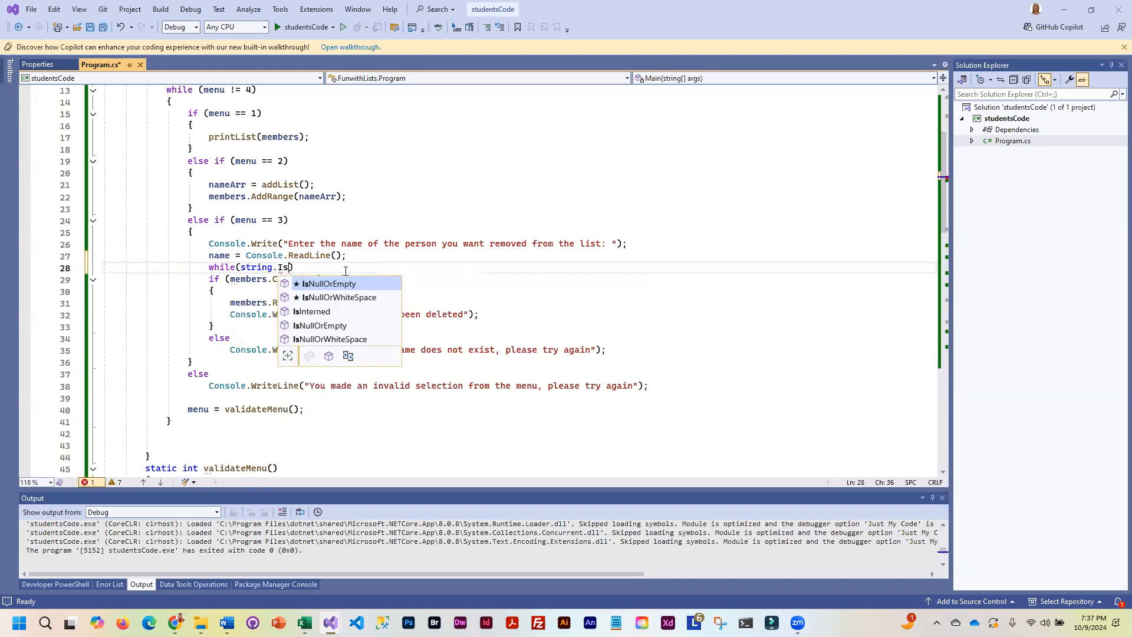
type("NullOrEmpty")
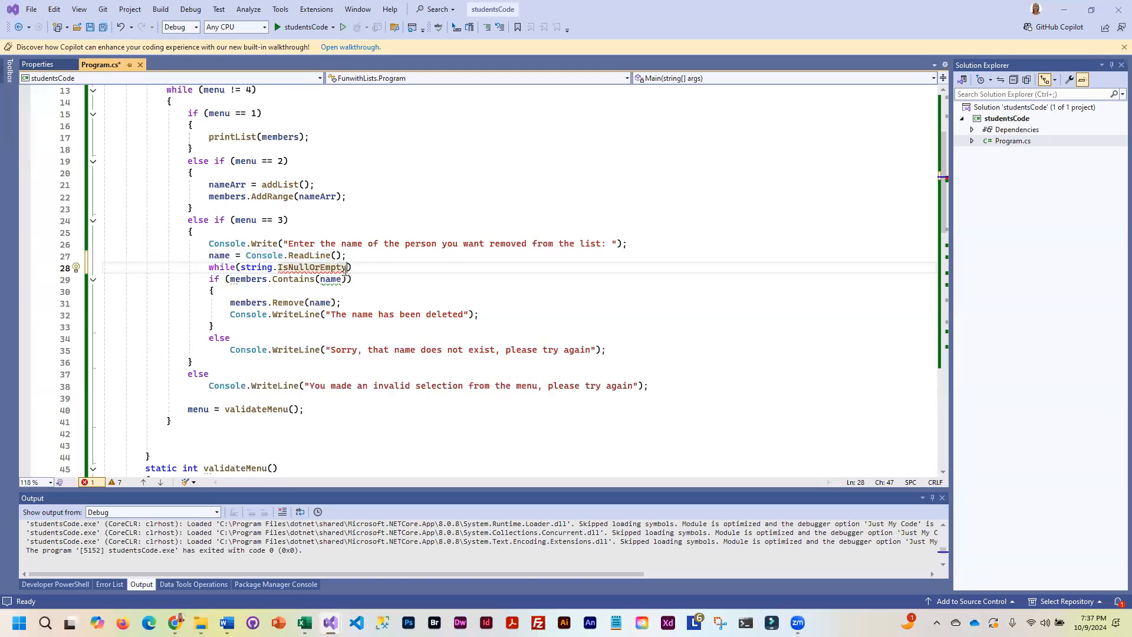
type("(name)")
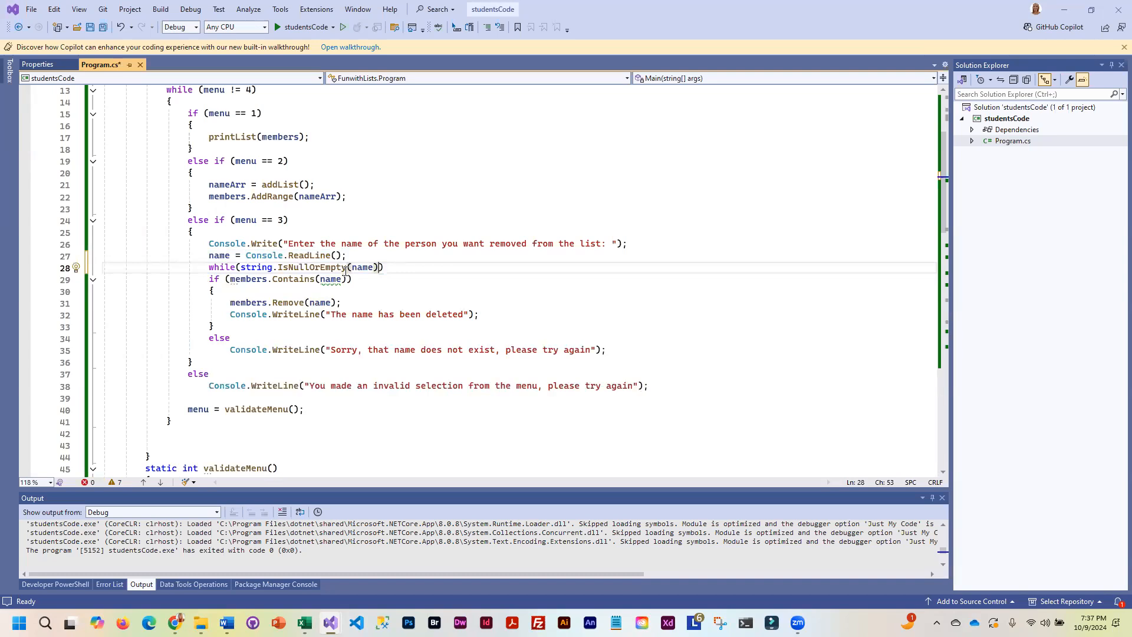
type("||")
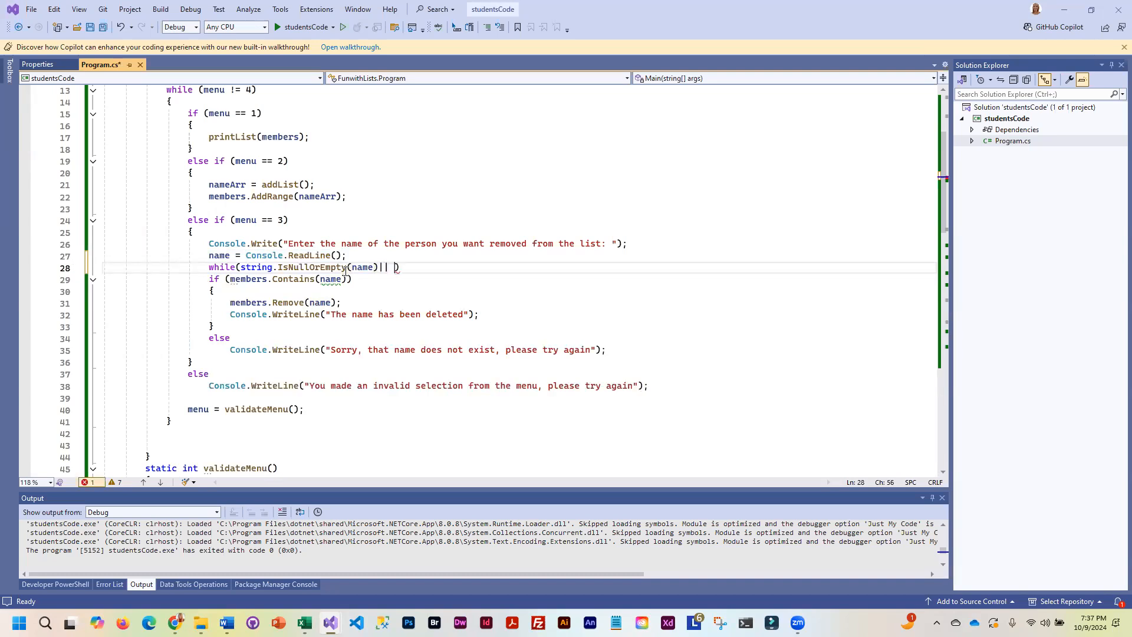
type("string.IsNullOrWhiteSpace(name")
type("{")
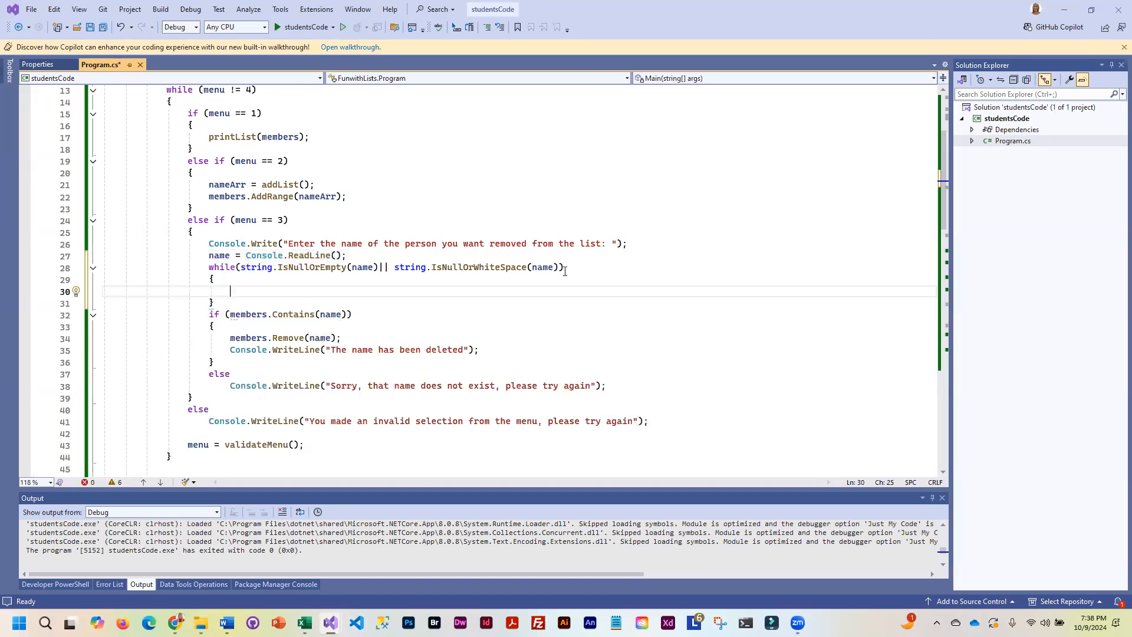
Step: Print "You entered a name that is null, empty, or all spaces. Please try again!" inside the loop
type("C")
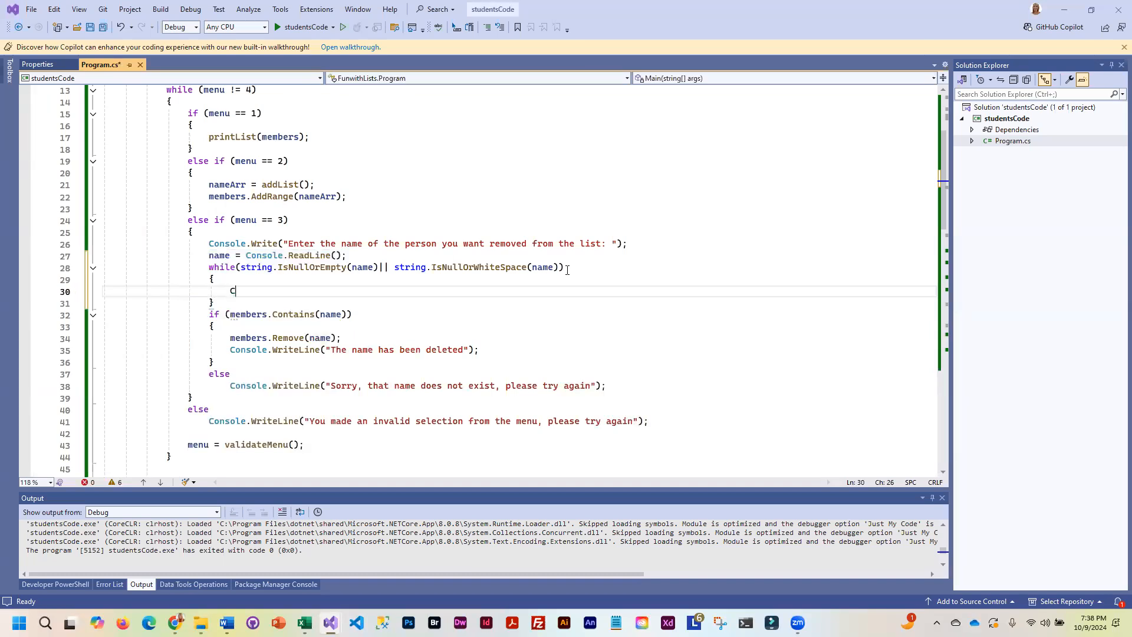
type("Console.Write(' ');")
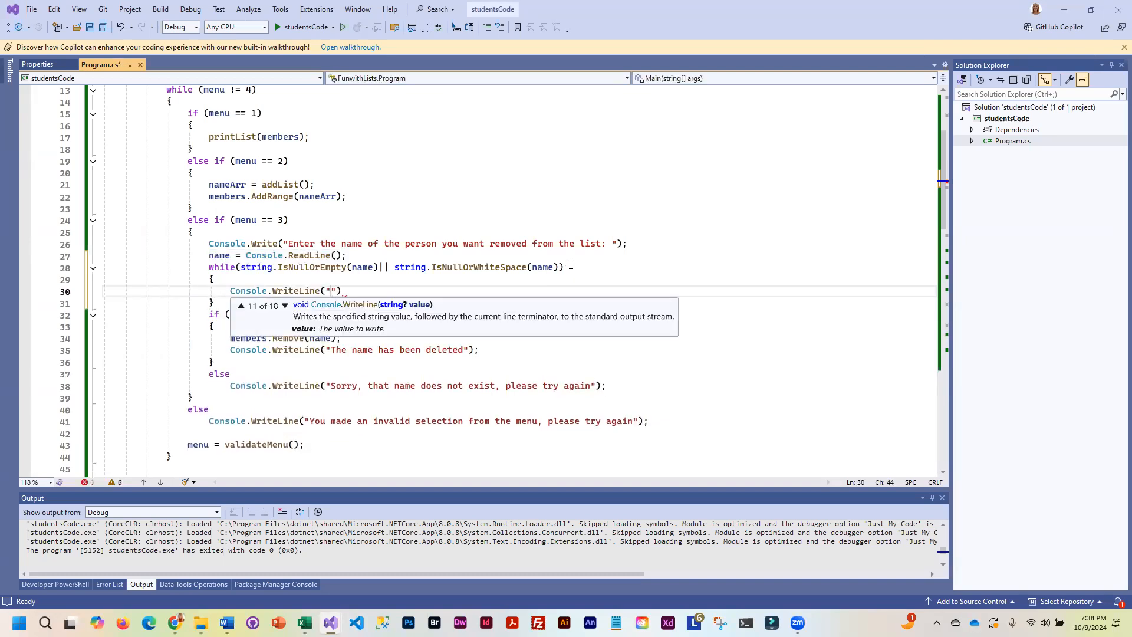
type("You entered a name that is n")
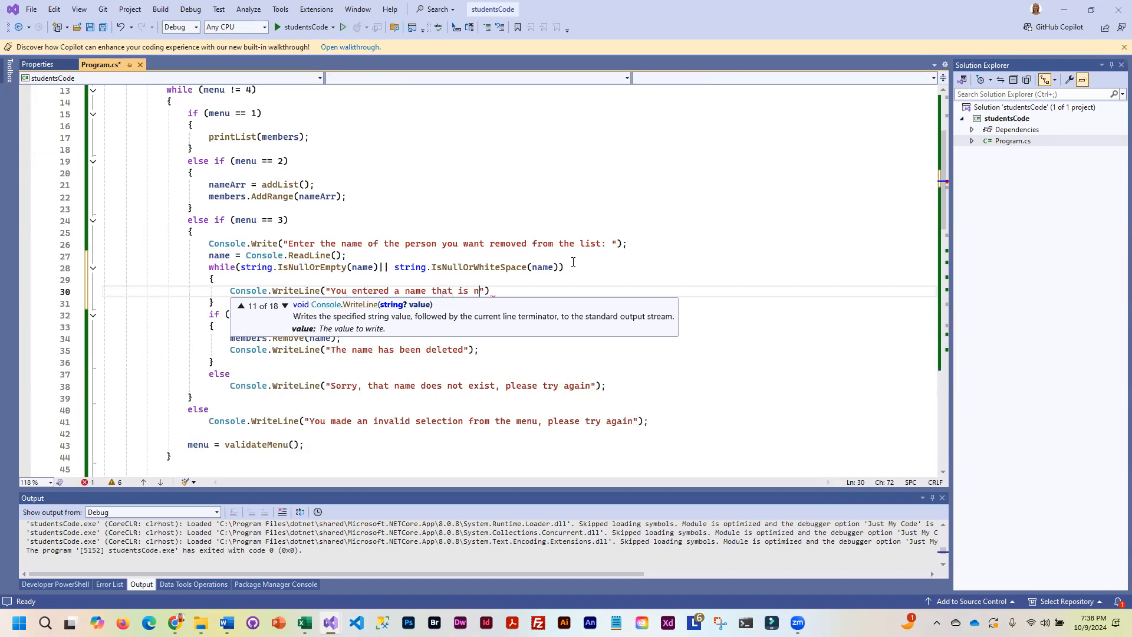
type("ull, empty,")
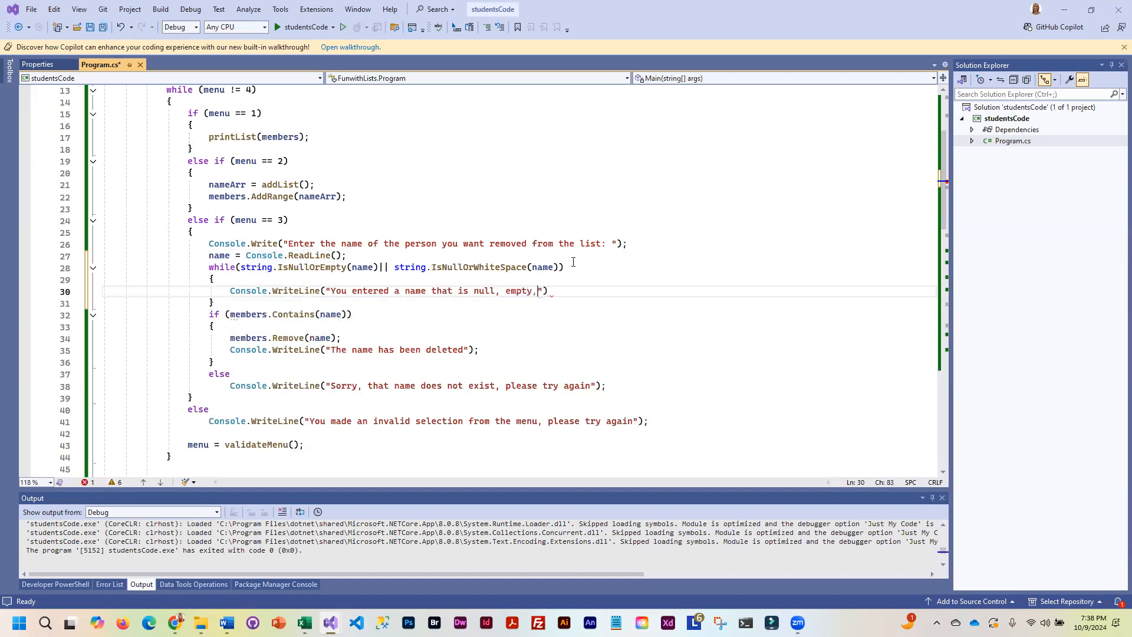
type("or all spaces")
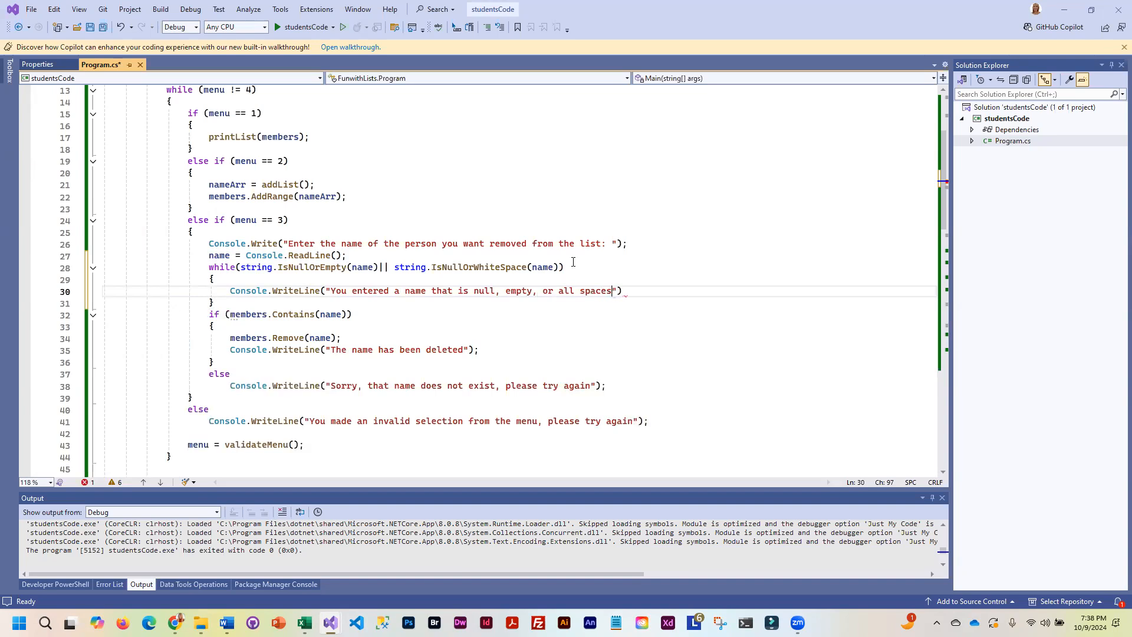
type(".  Please")
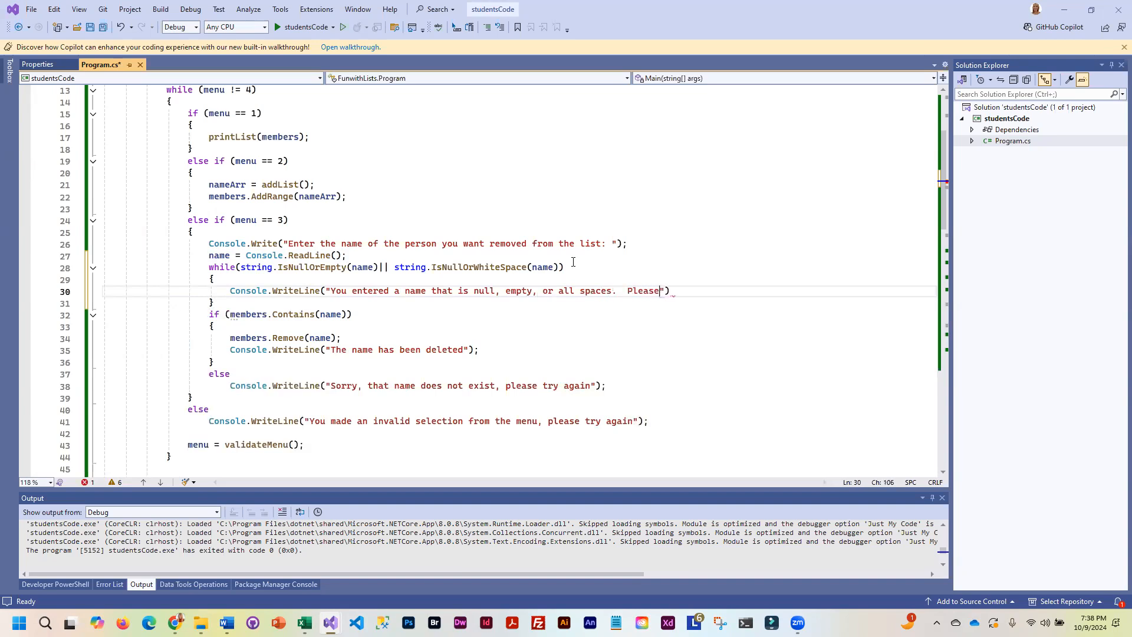
type("try again!")
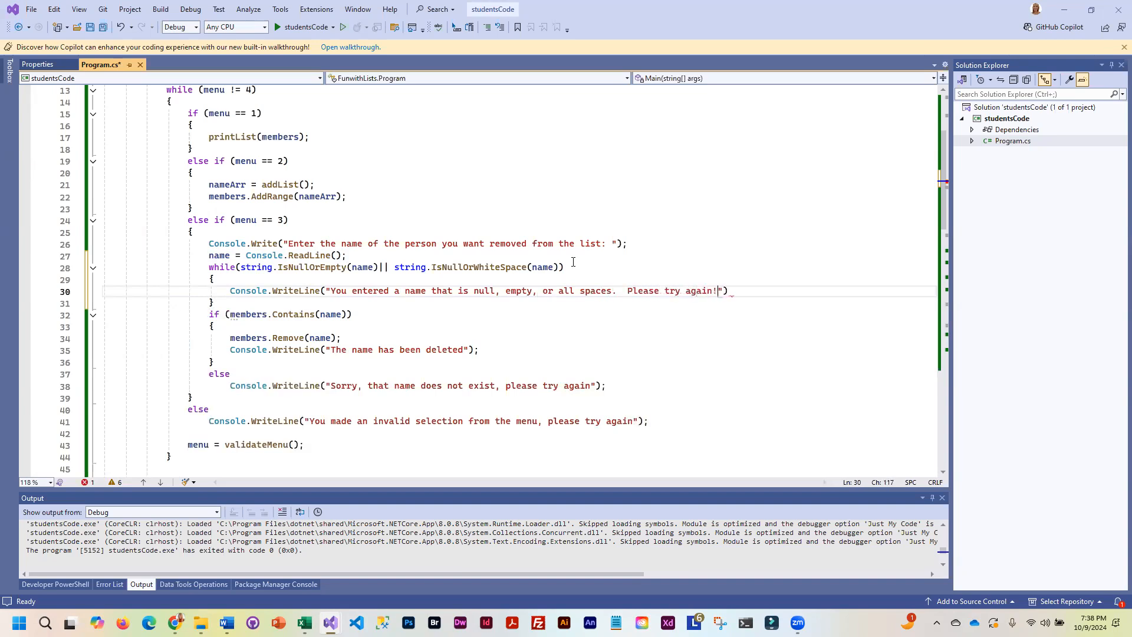
type(");")
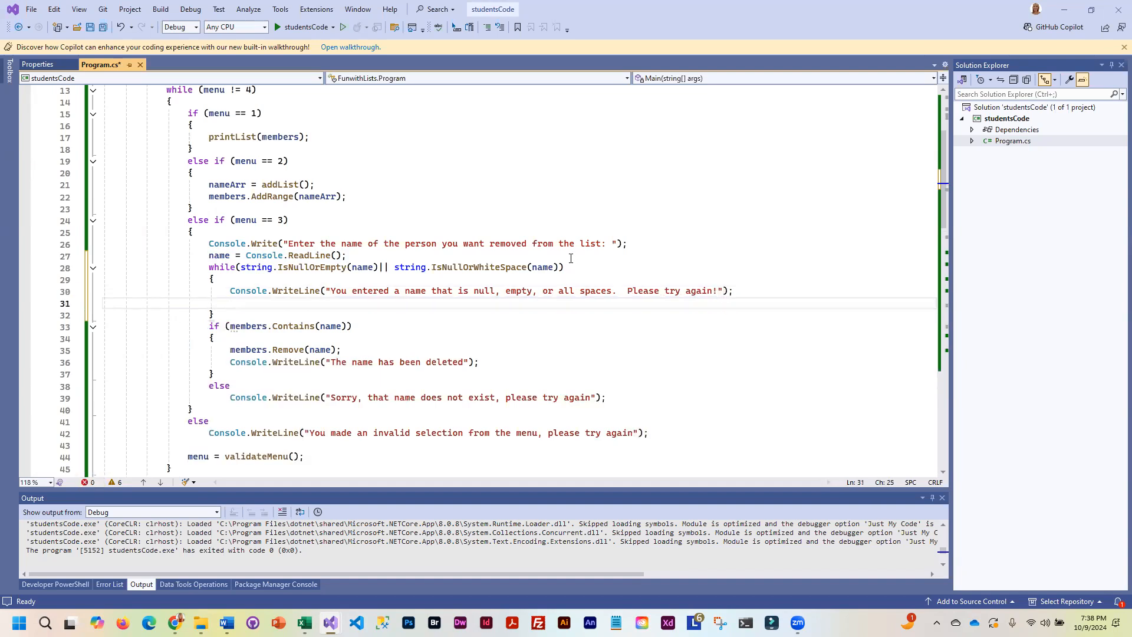
Step: Reread the name inside the blank-name loop with name = Console.ReadLine();
type("name =")
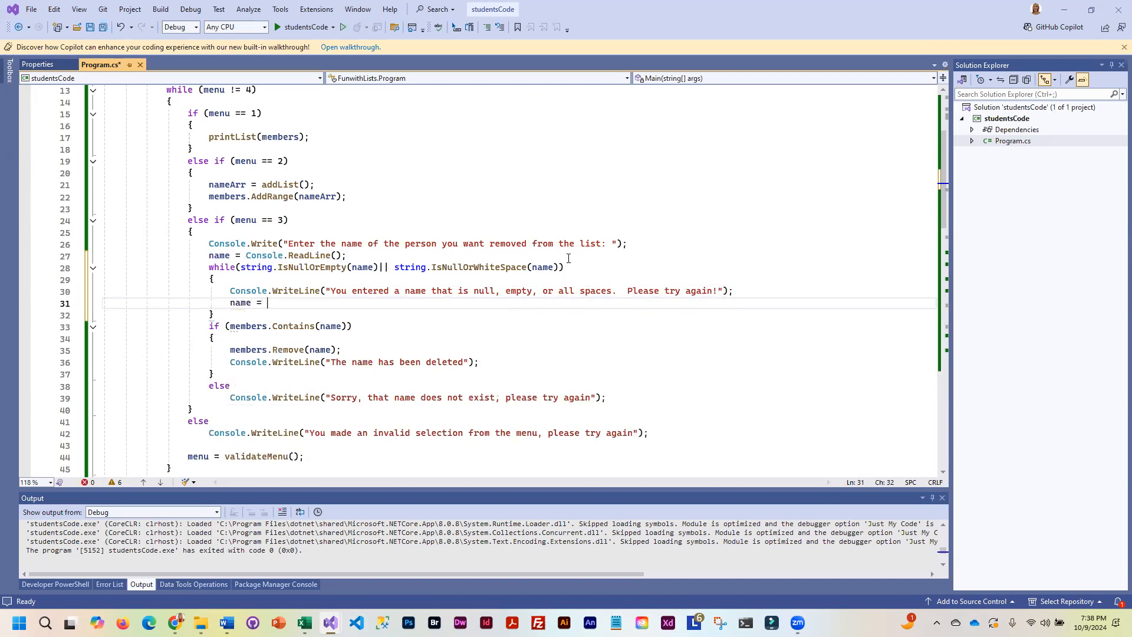
type("Console.ReadLine();")
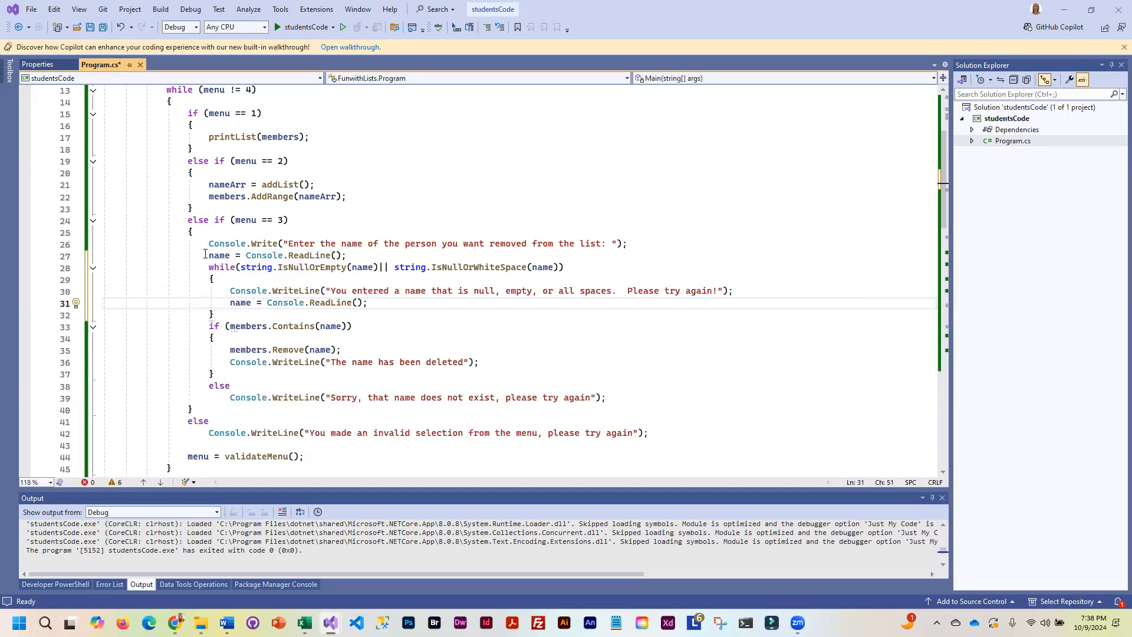
mouse_move(218, 255)
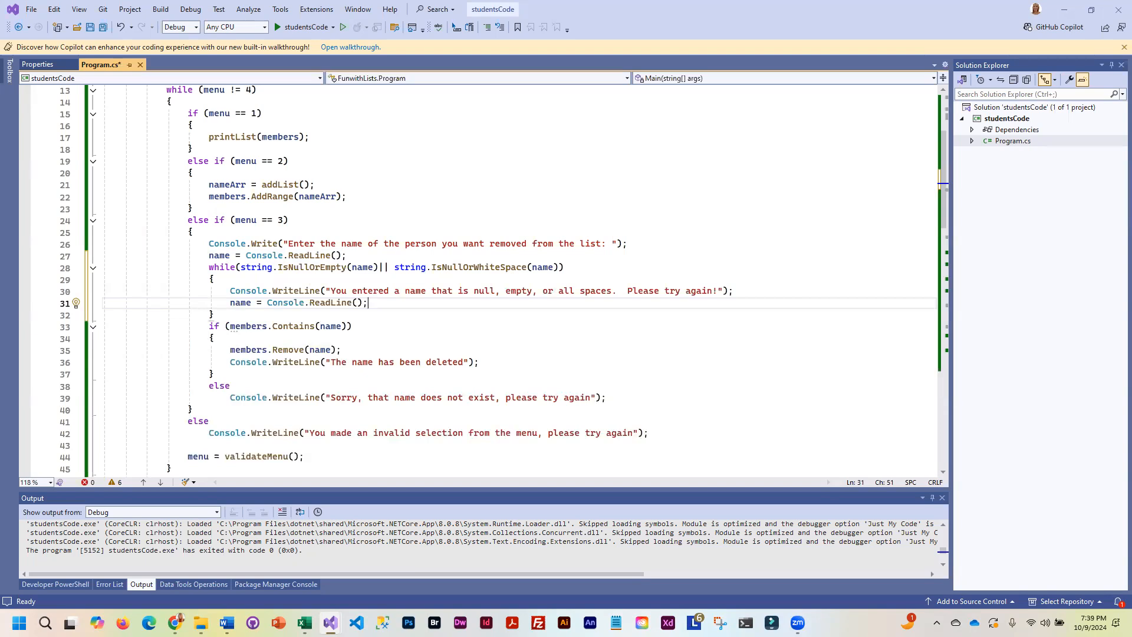
Step: Copy validateMenu's while(!int.TryParse…) loop into addList below the member-count line
scroll("down", 3)
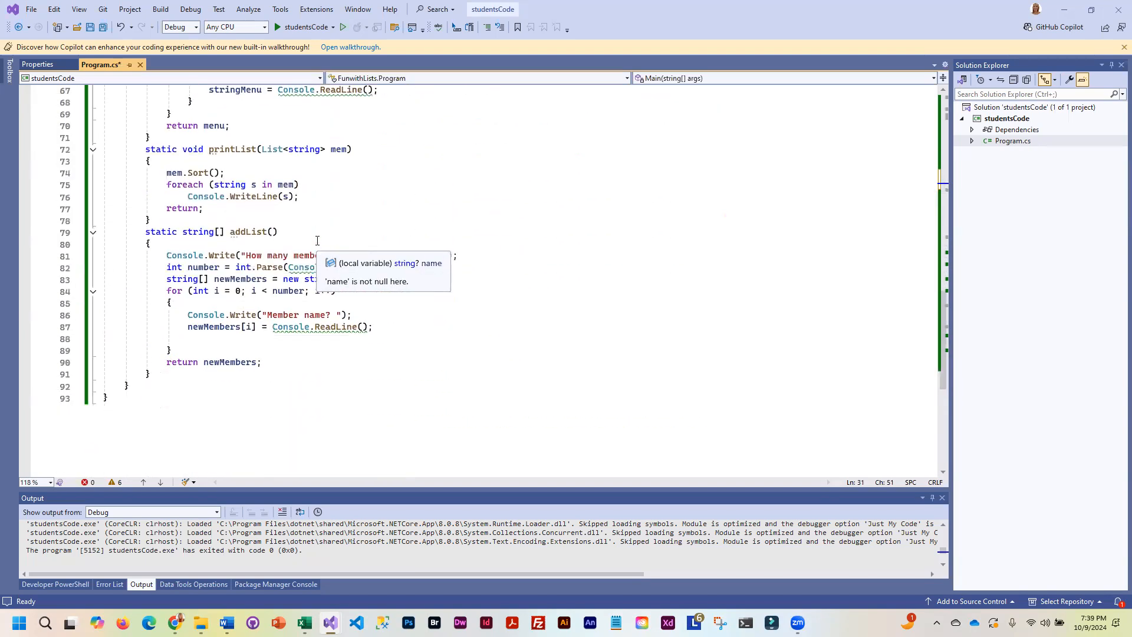
mouse_move(316, 218)
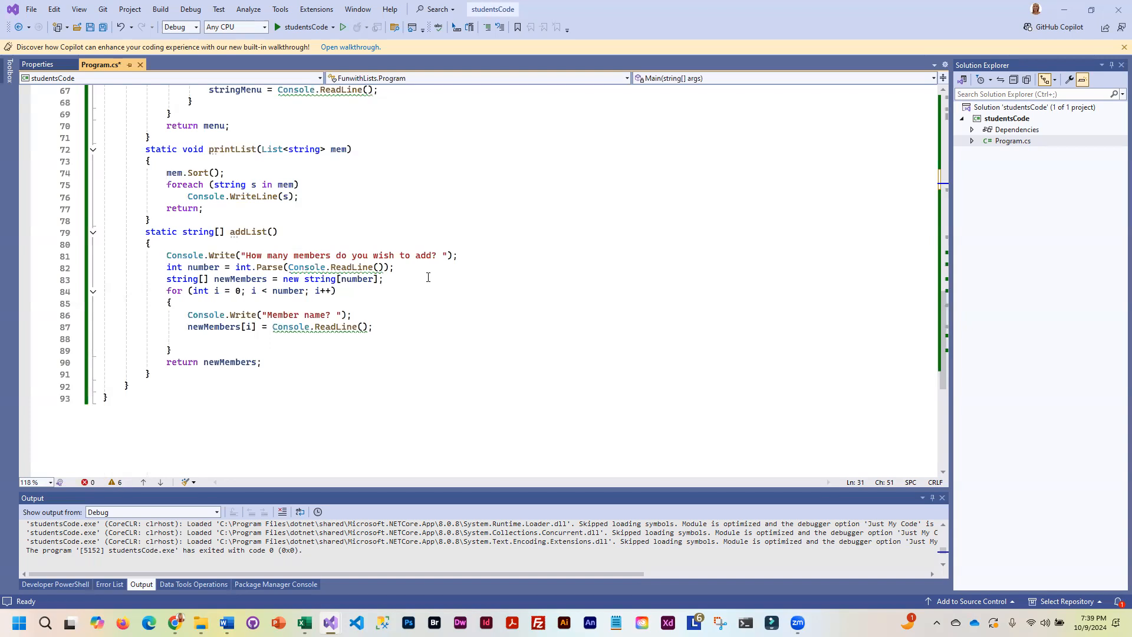
mouse_move(173, 267)
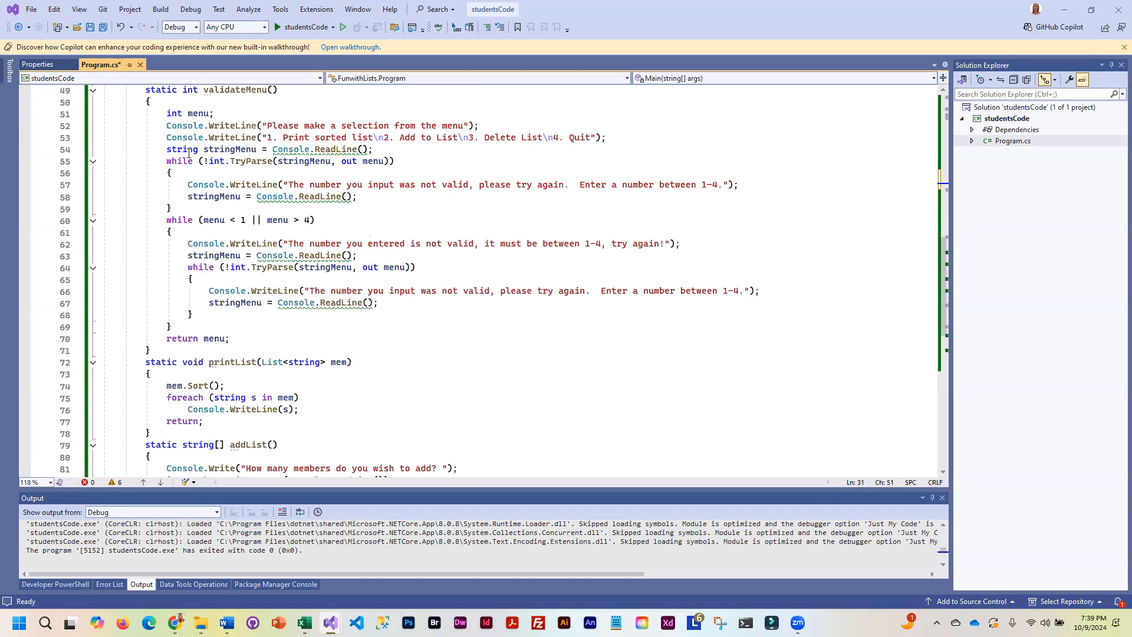
mouse_move(293, 210)
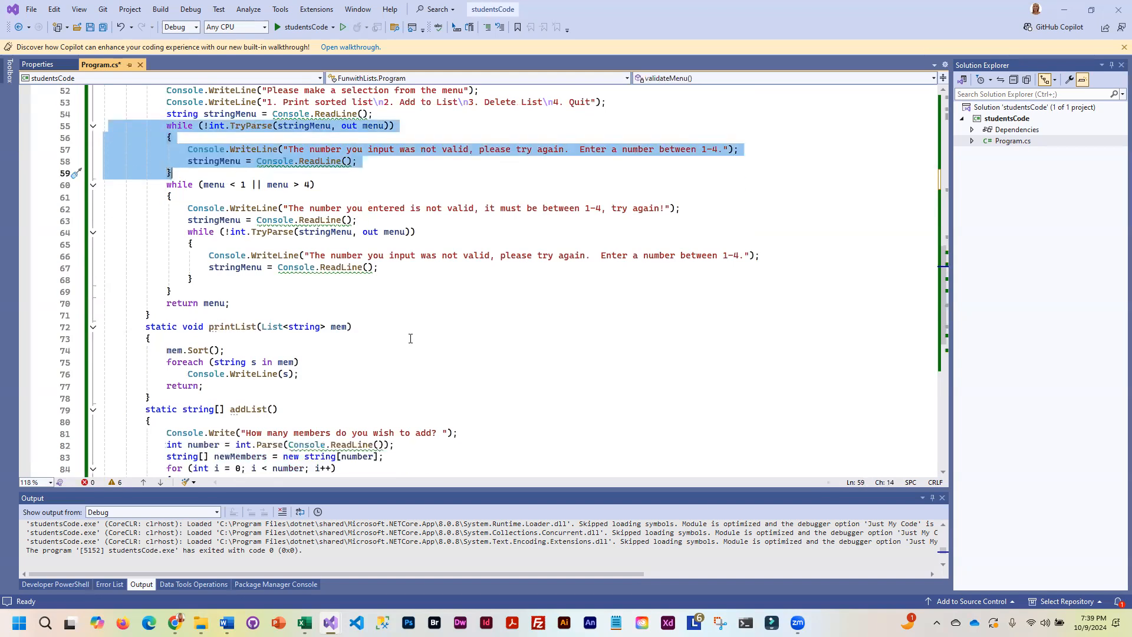
scroll("down", 3)
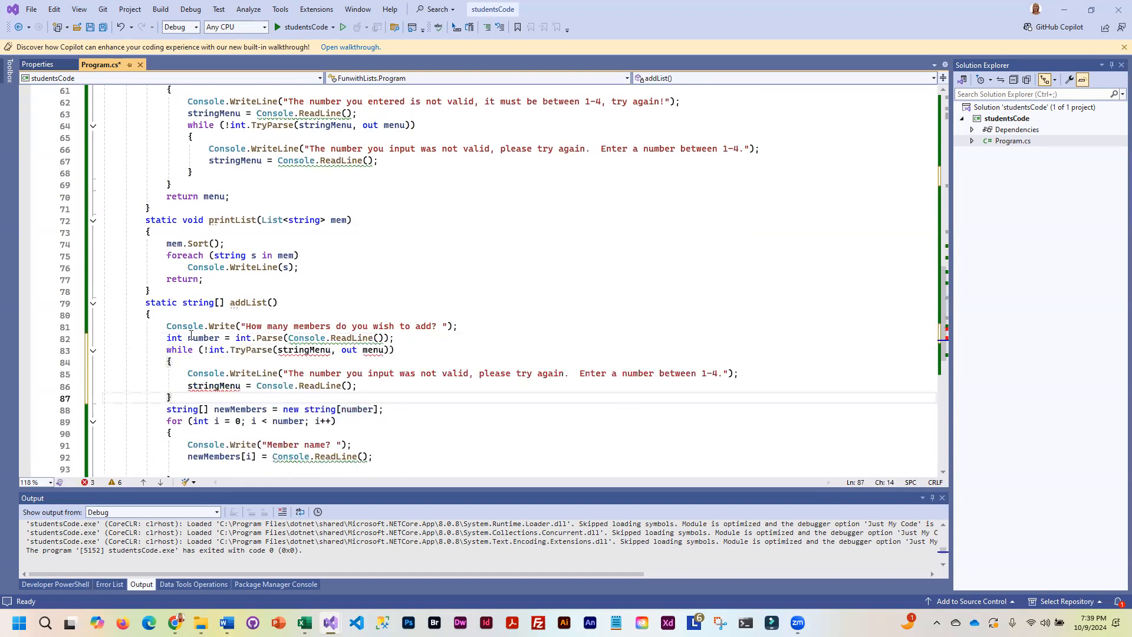
Step: Read the member count into string stringNumber and declare int number below it
double_click(174, 338)
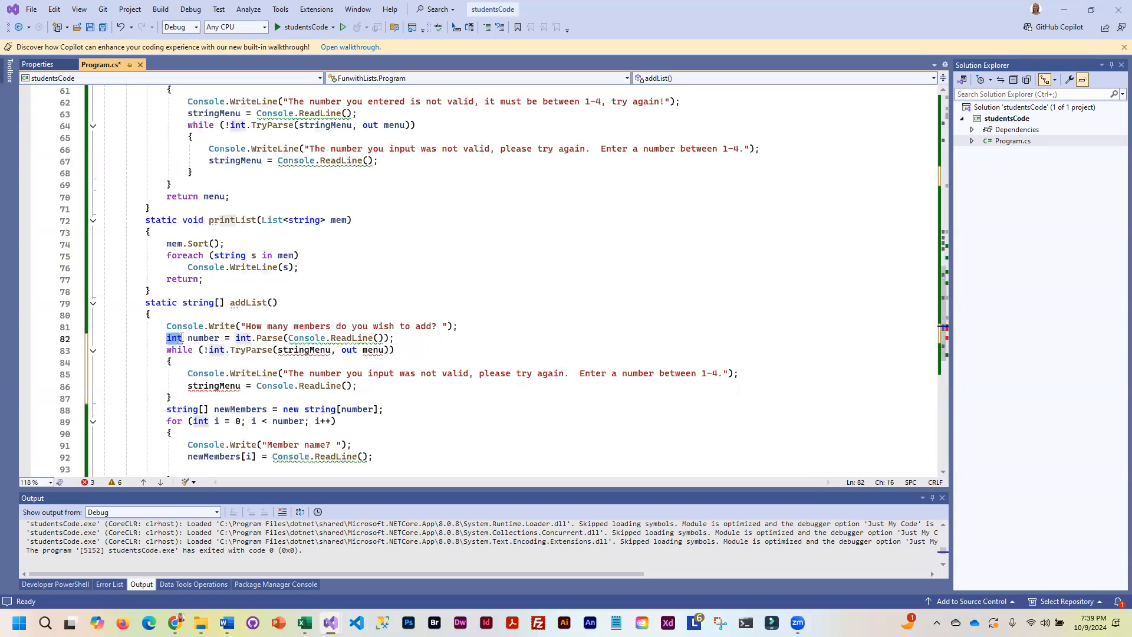
type("string stringN")
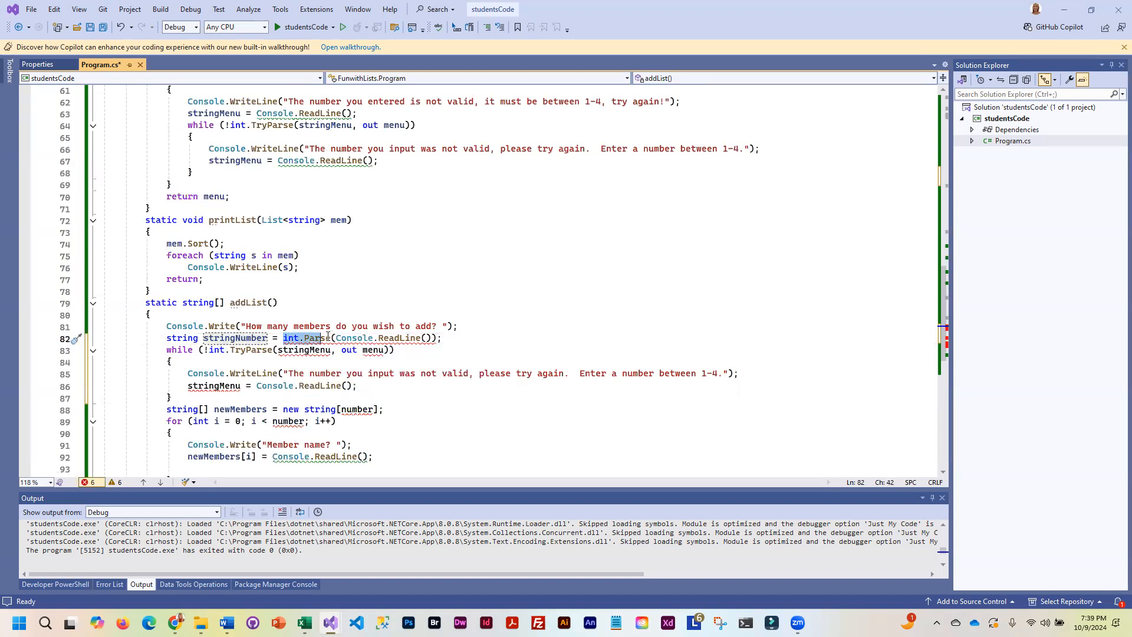
mouse_move(316, 338)
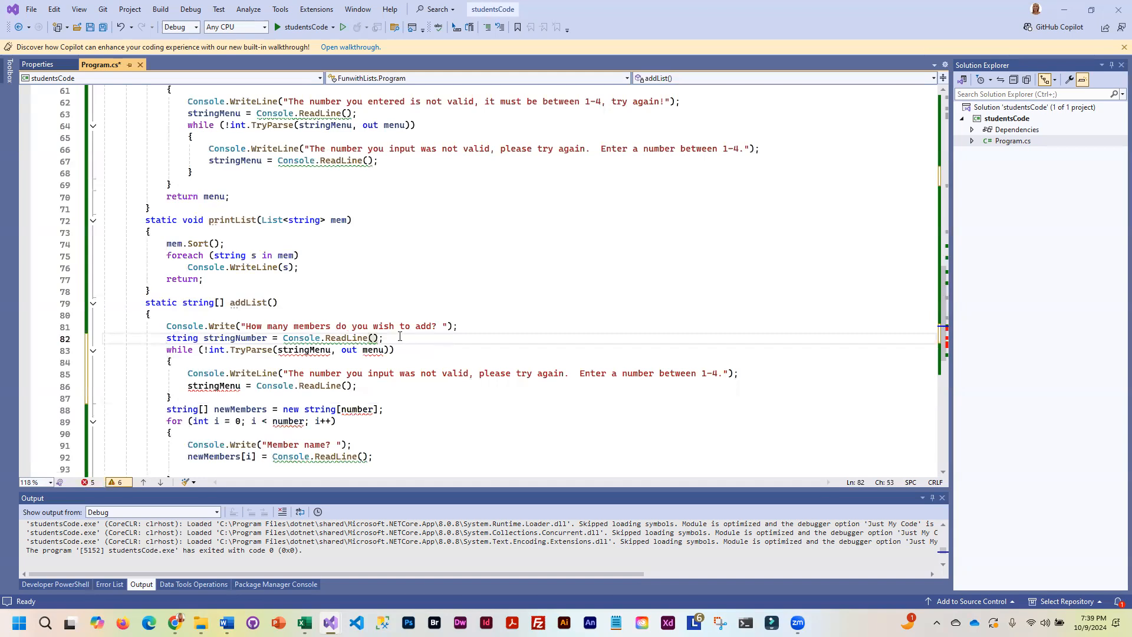
key("Enter")
type("int")
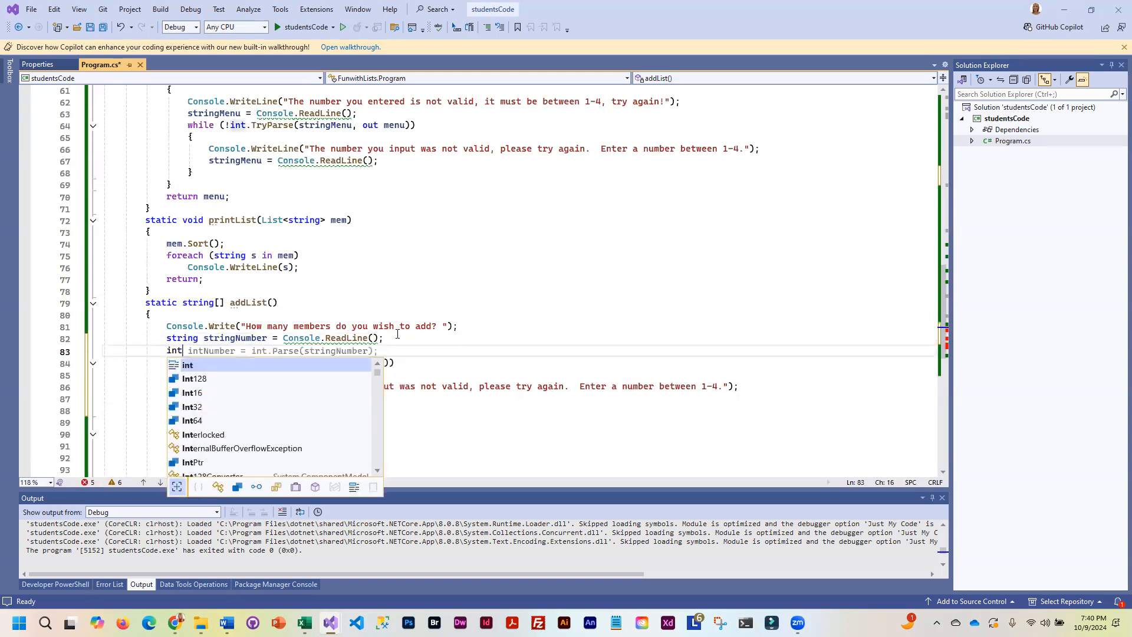
type("number;")
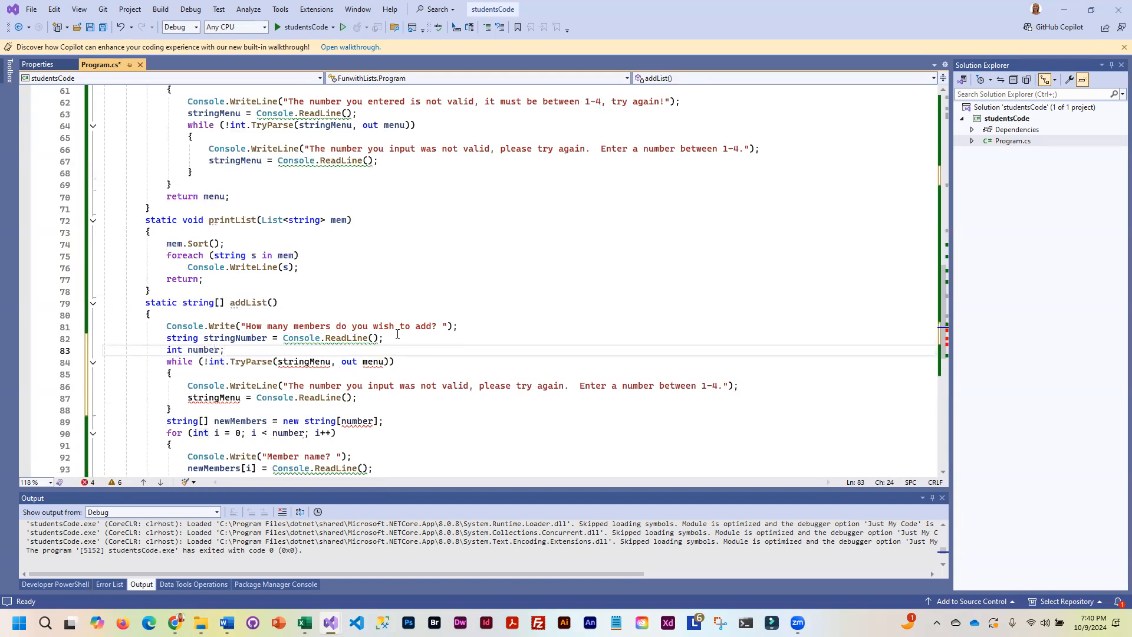
mouse_move(205, 385)
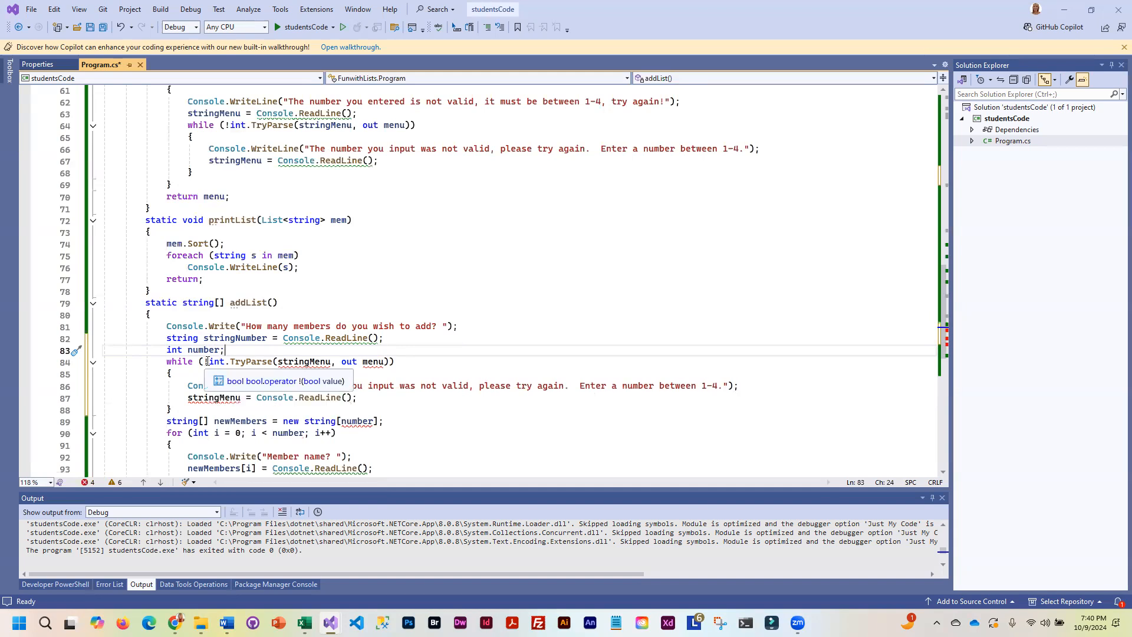
mouse_move(226, 361)
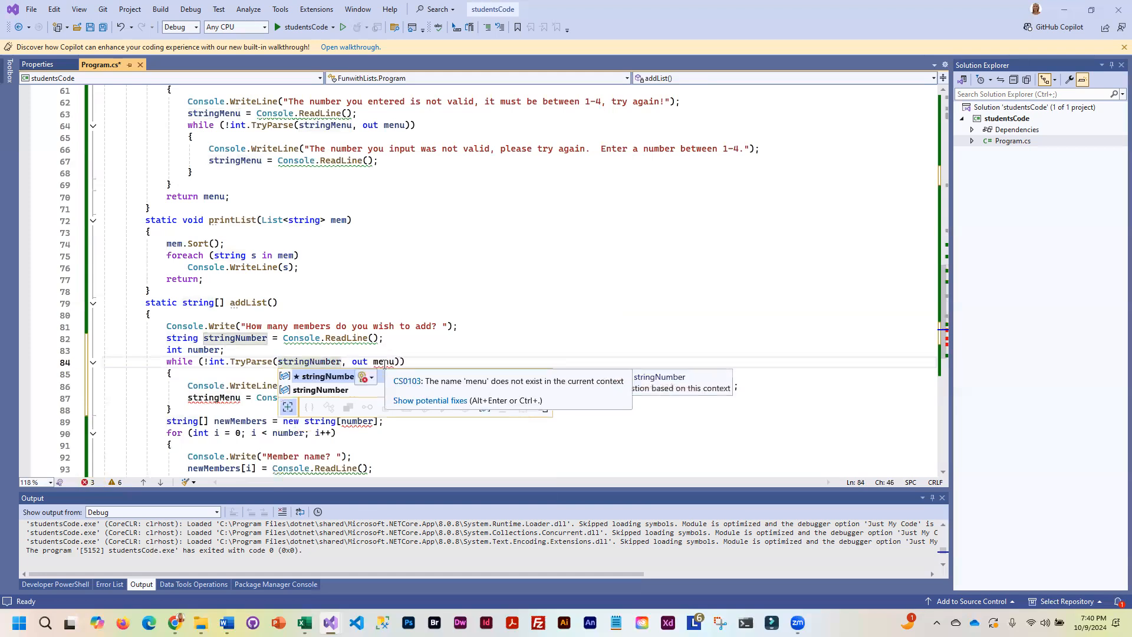
Step: Parse stringNumber into number, drop the 1-4 hint, and reread stringNumber in the loop
type("number")
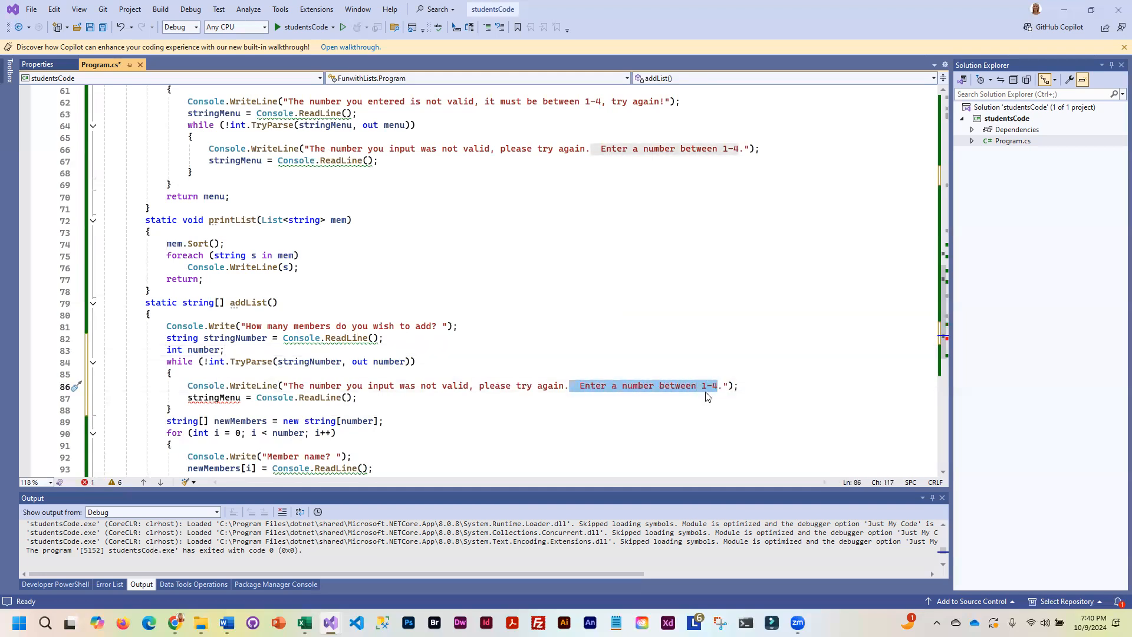
key("Delete")
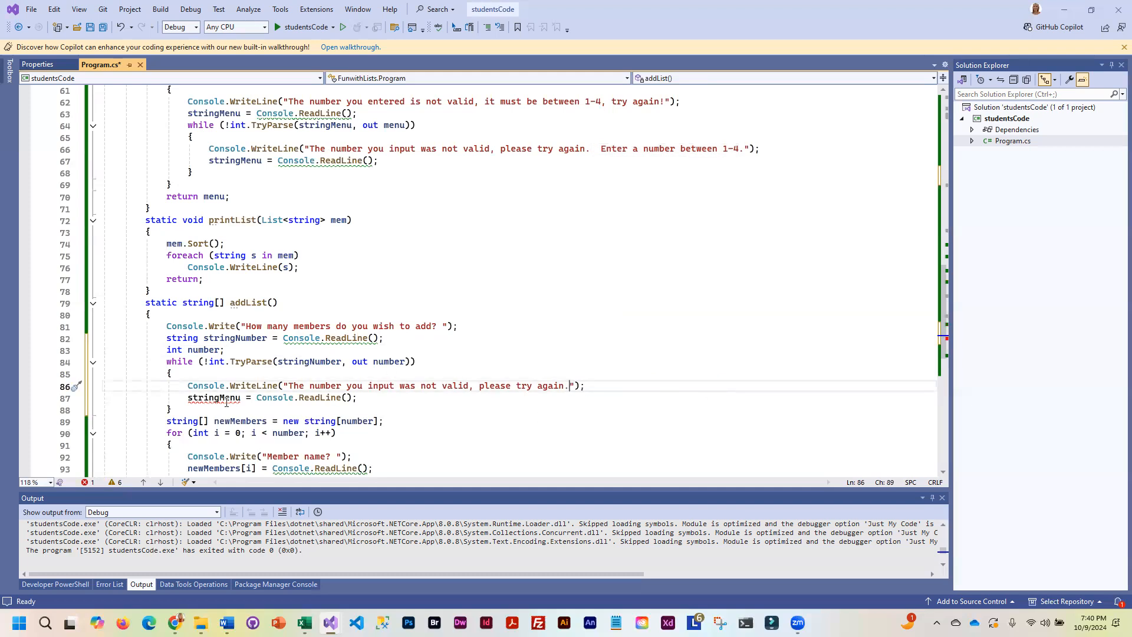
double_click(213, 397)
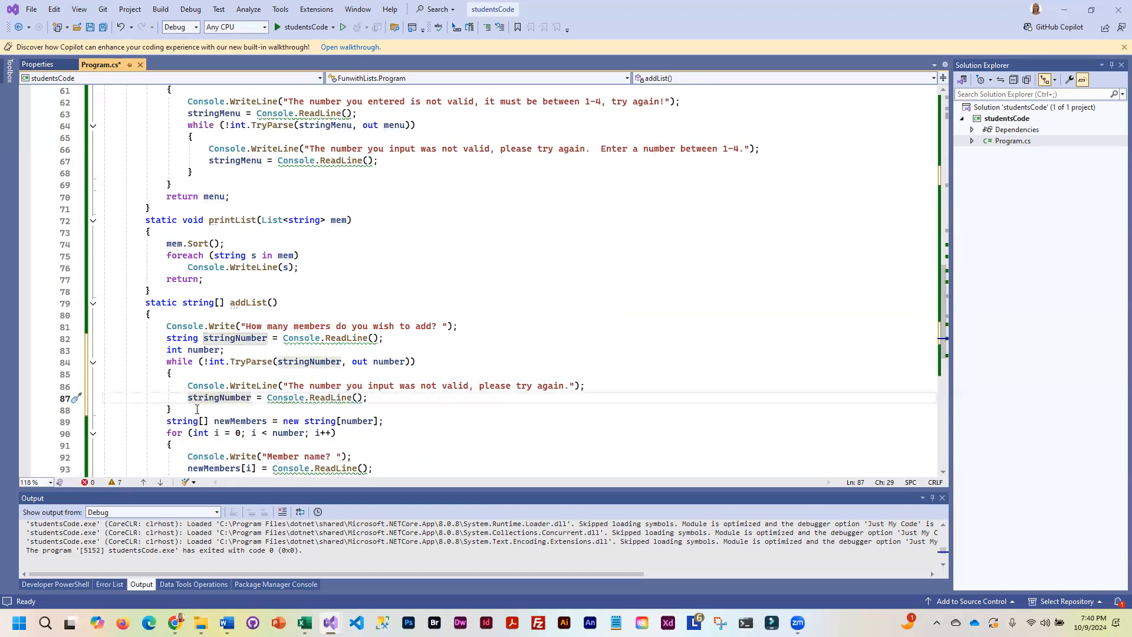
left_click(171, 410)
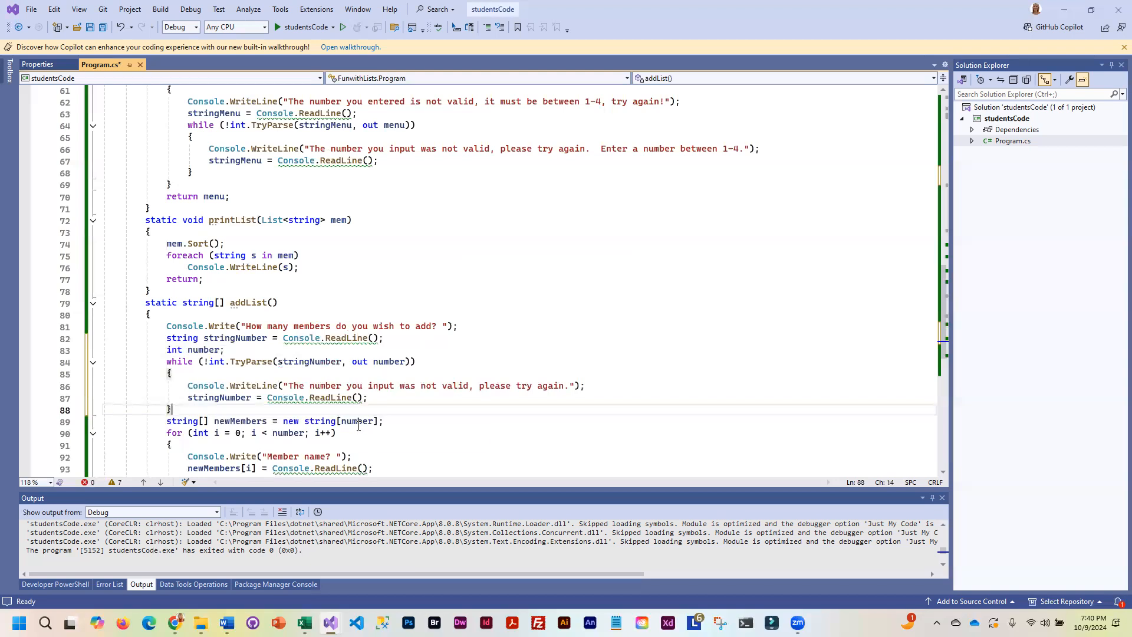
mouse_move(199, 366)
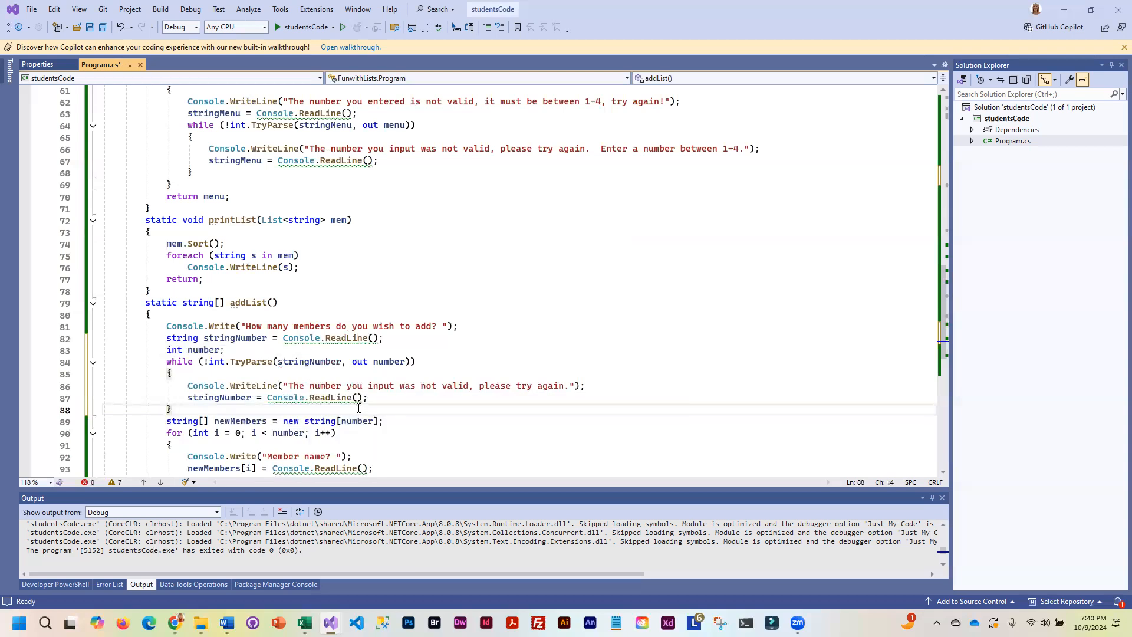
scroll("down", 3)
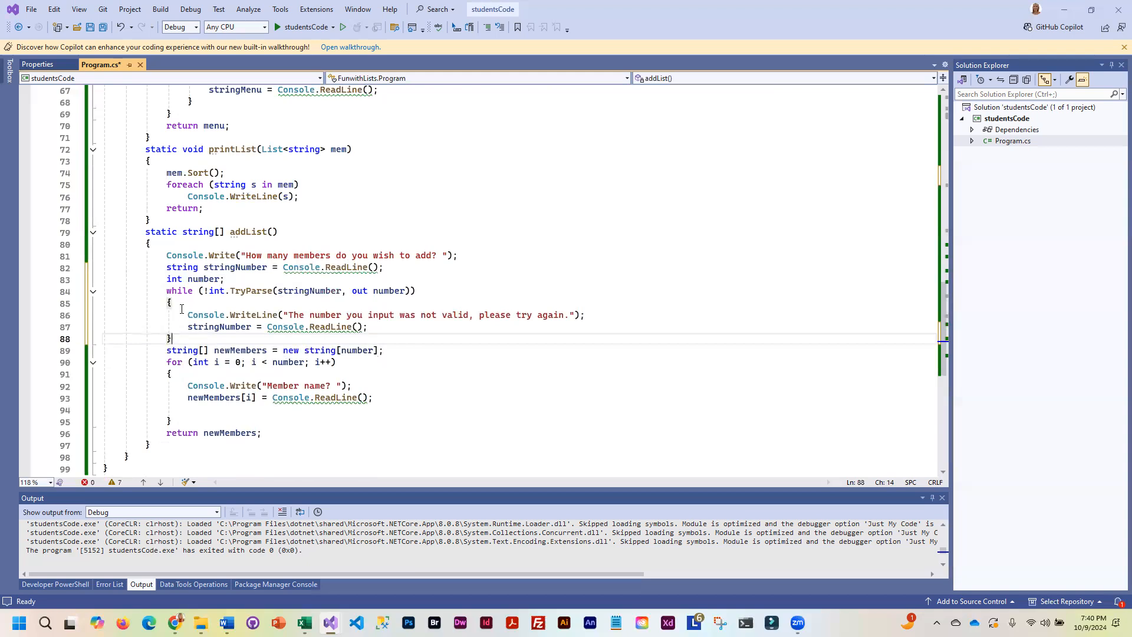
mouse_move(220, 327)
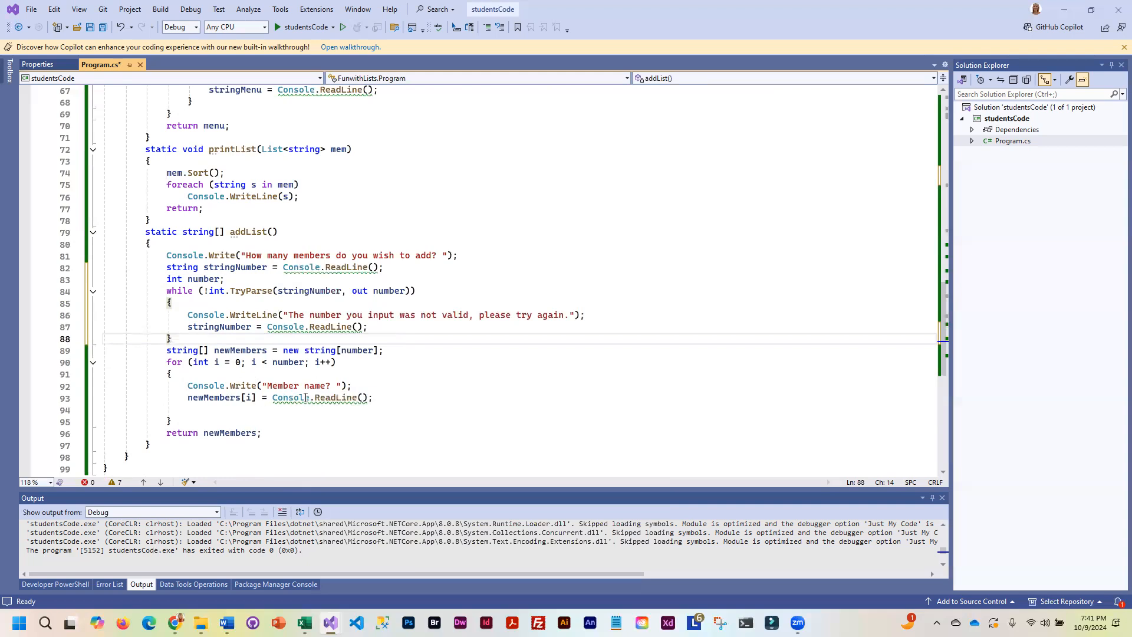
mouse_move(290, 397)
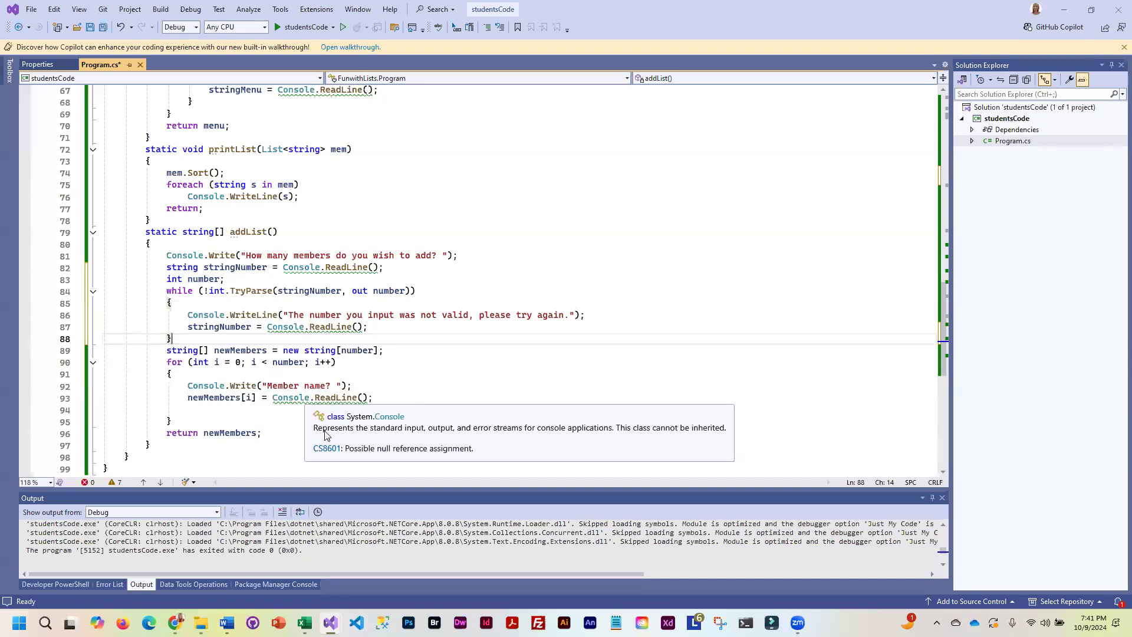
mouse_move(270, 338)
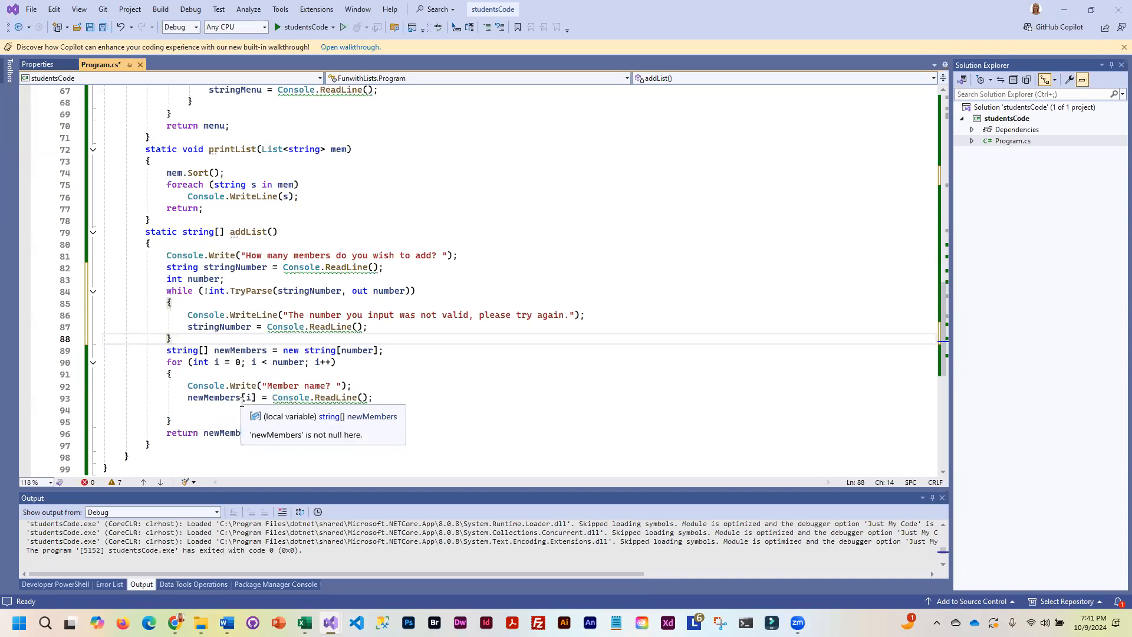
mouse_move(262, 402)
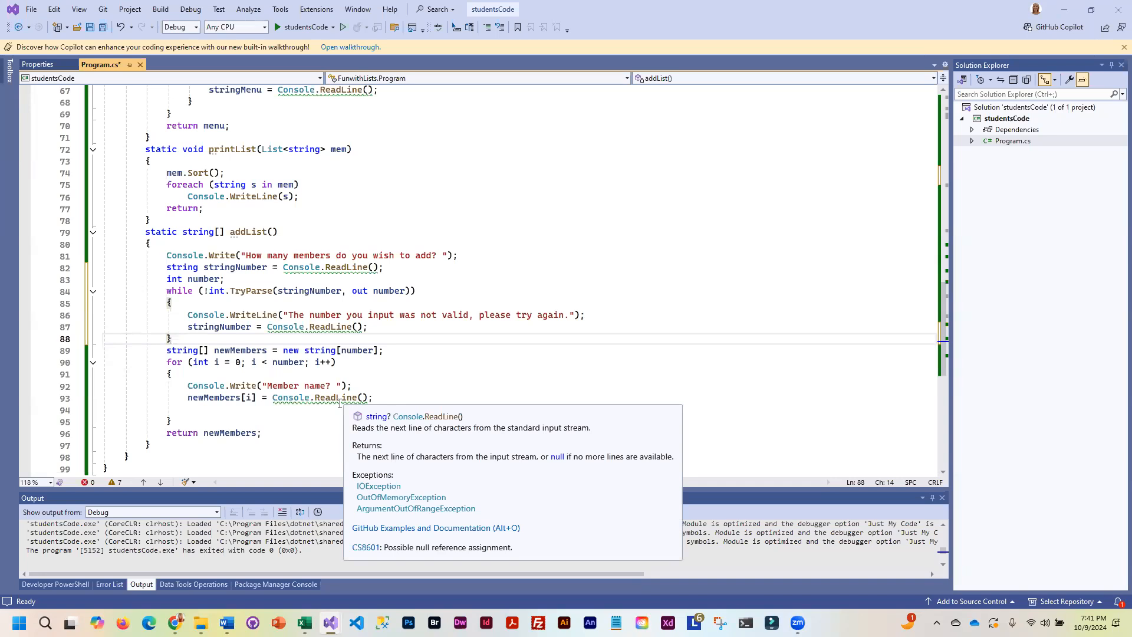
mouse_move(210, 397)
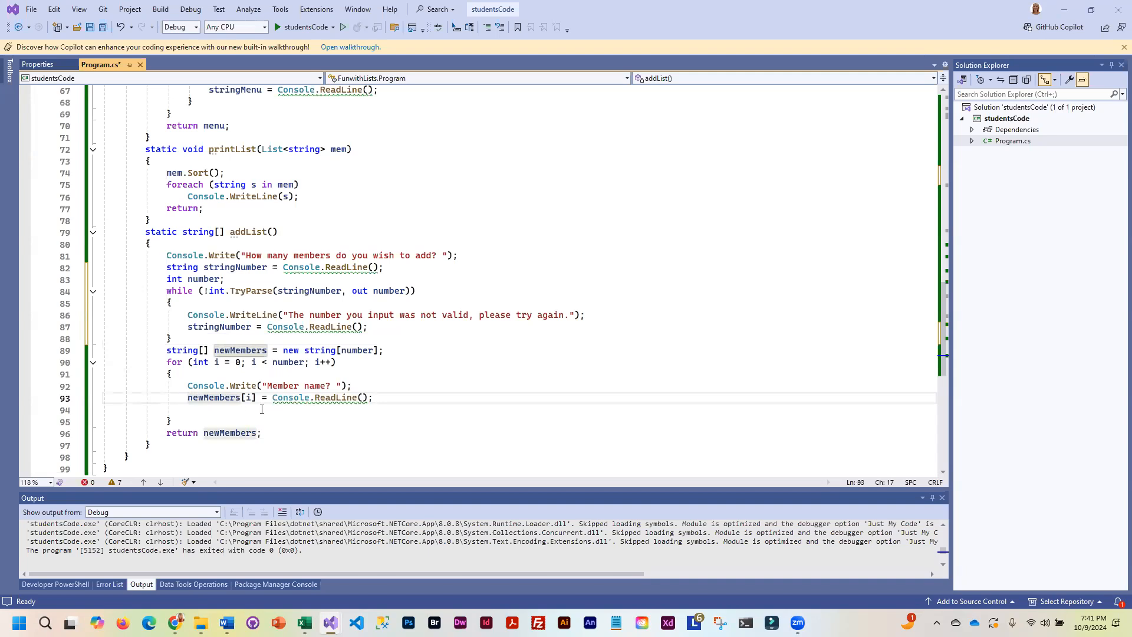
Step: Comment out newMembers[i] = Console.ReadLine(); and read each name into string tempName
type("//")
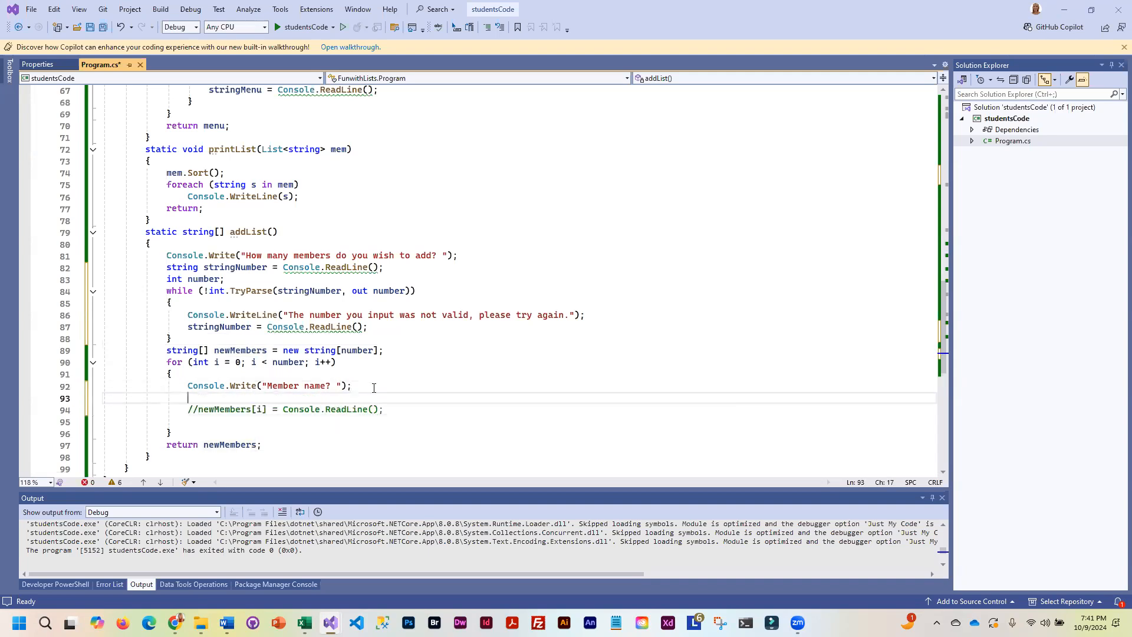
type("sr")
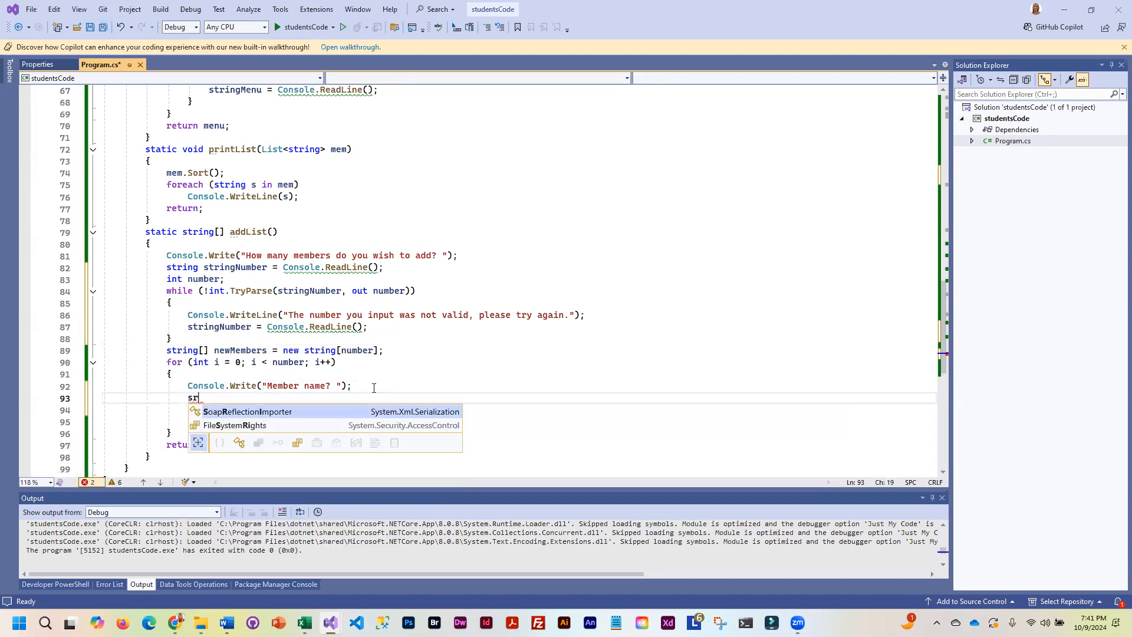
type("tring")
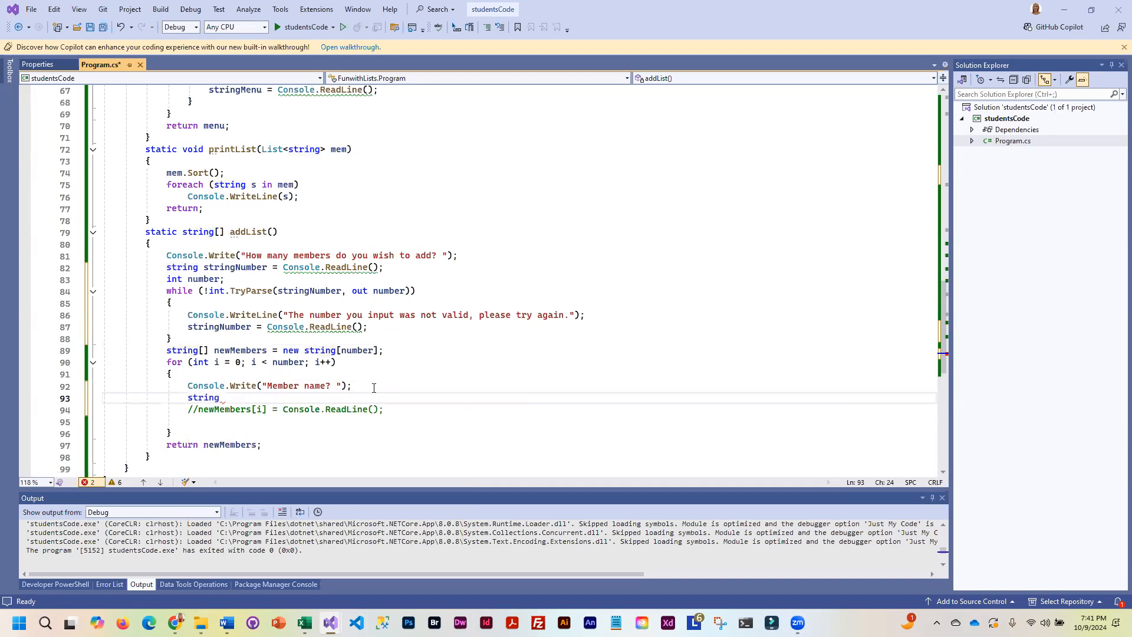
type("tempName = Console.ReadLine();")
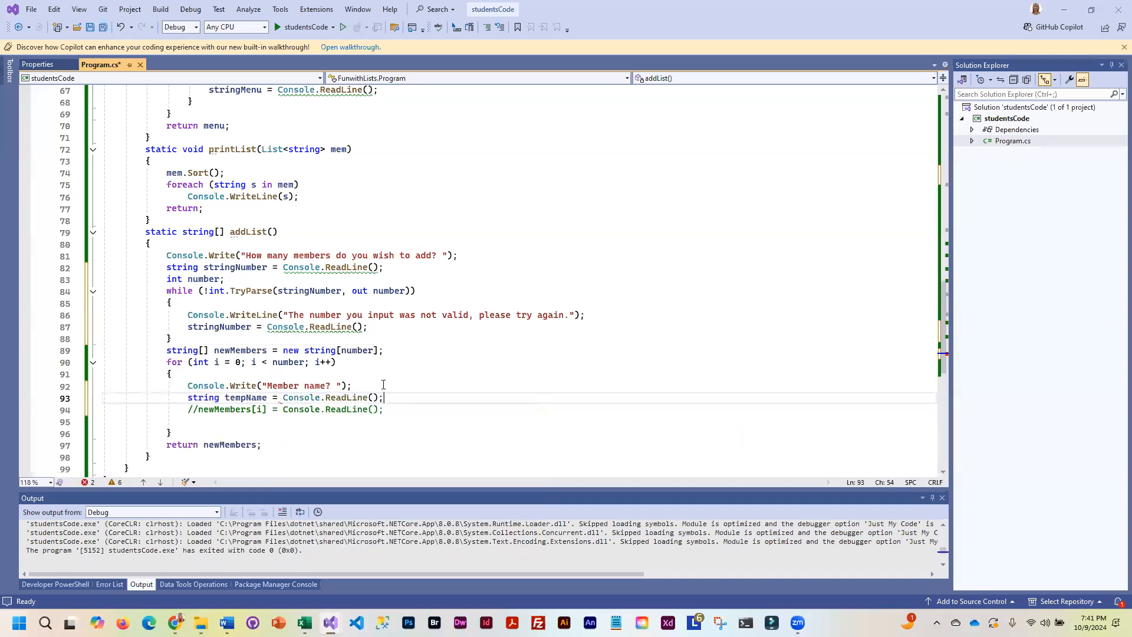
key("Enter")
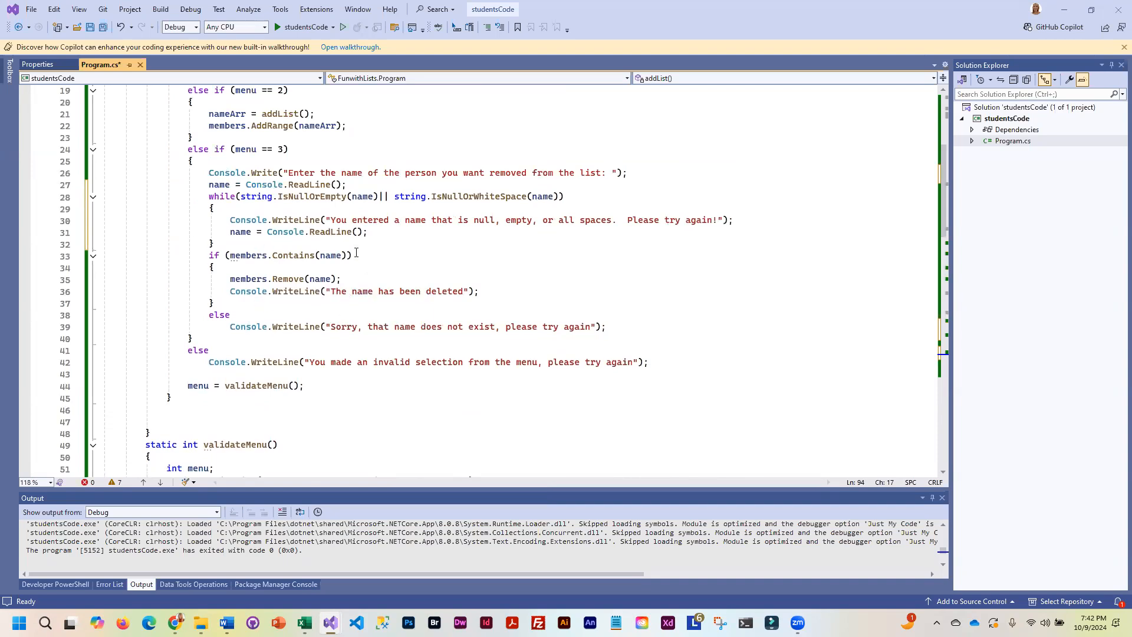
Step: Copy the delete branch's name-validation while loop into addList's for loop
left_click(118, 197)
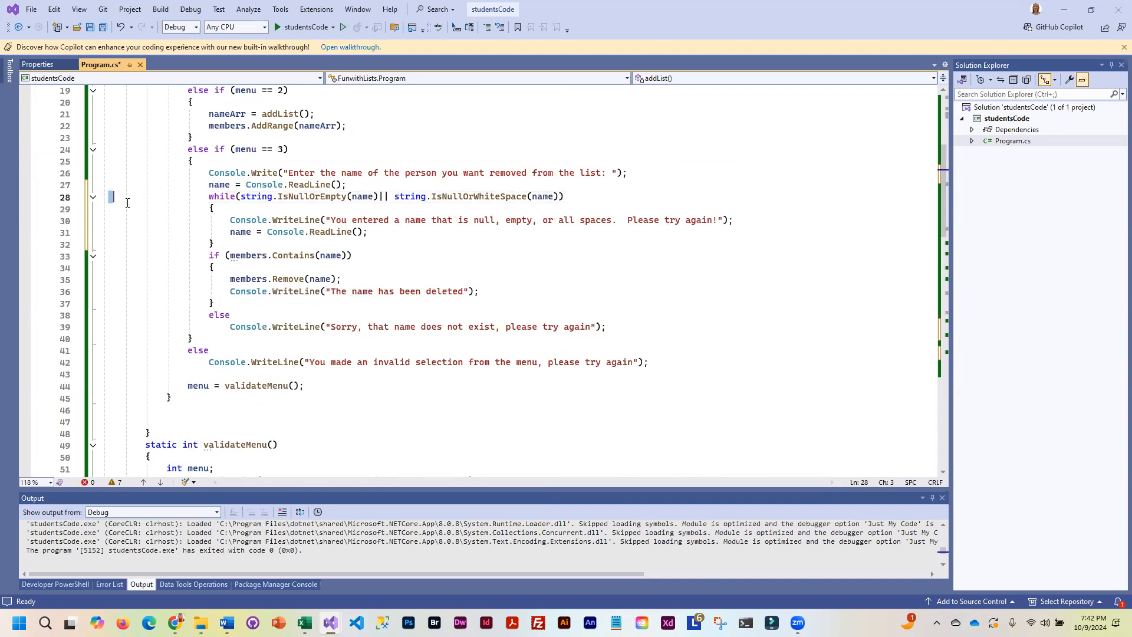
left_click_drag(208, 196, 213, 244)
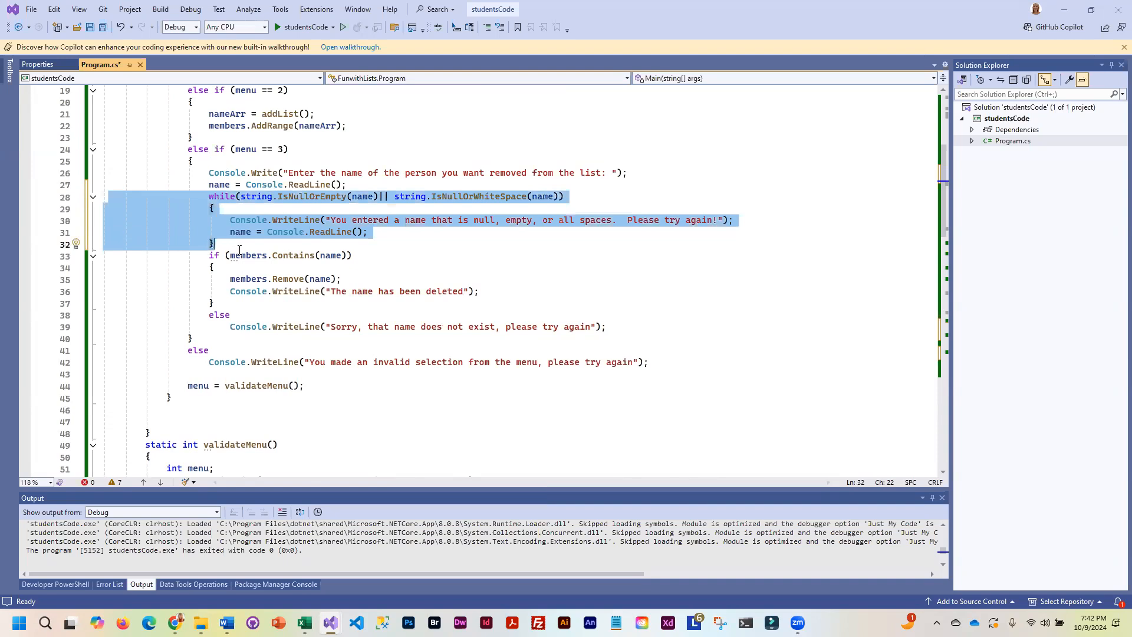
scroll("down", 3)
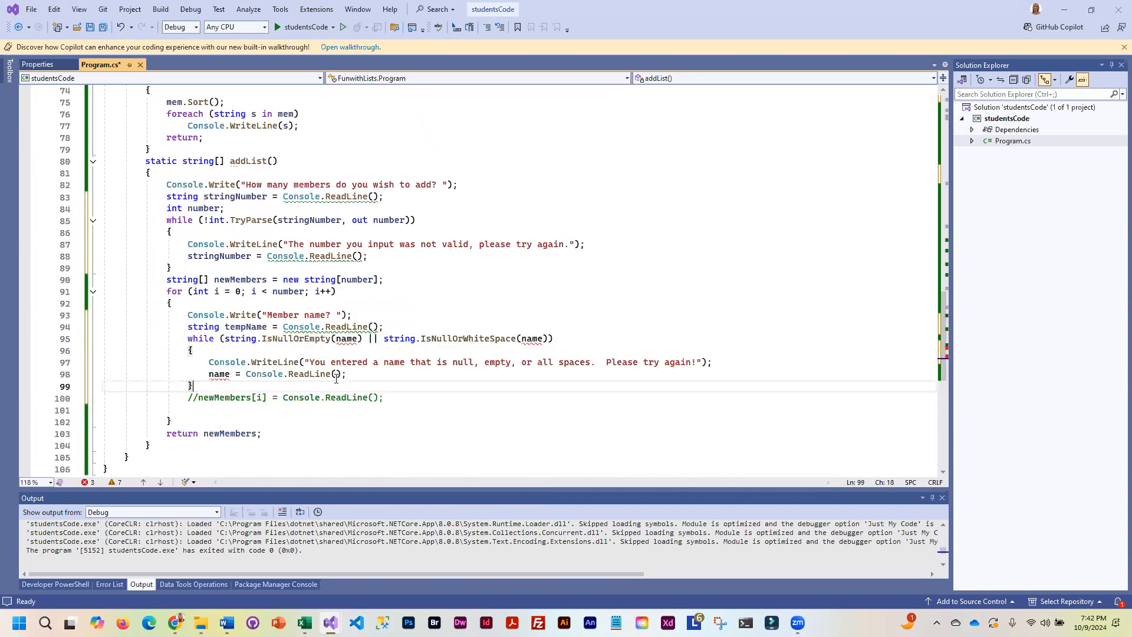
Step: Replace name with tempName in the copied loop's condition and reread line
double_click(246, 327)
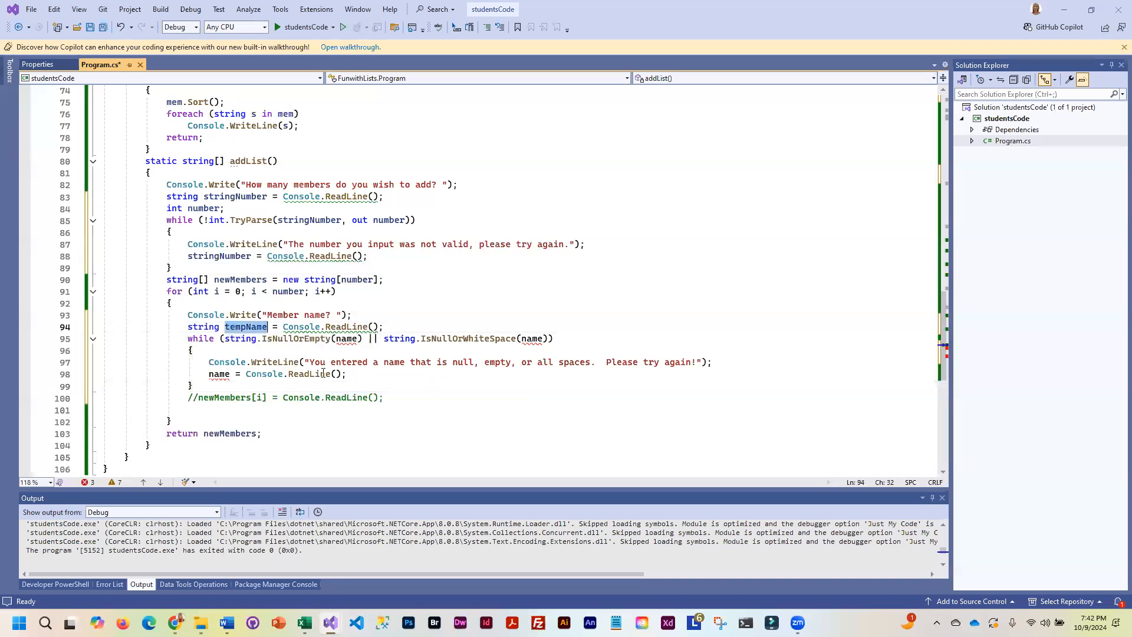
mouse_move(346, 338)
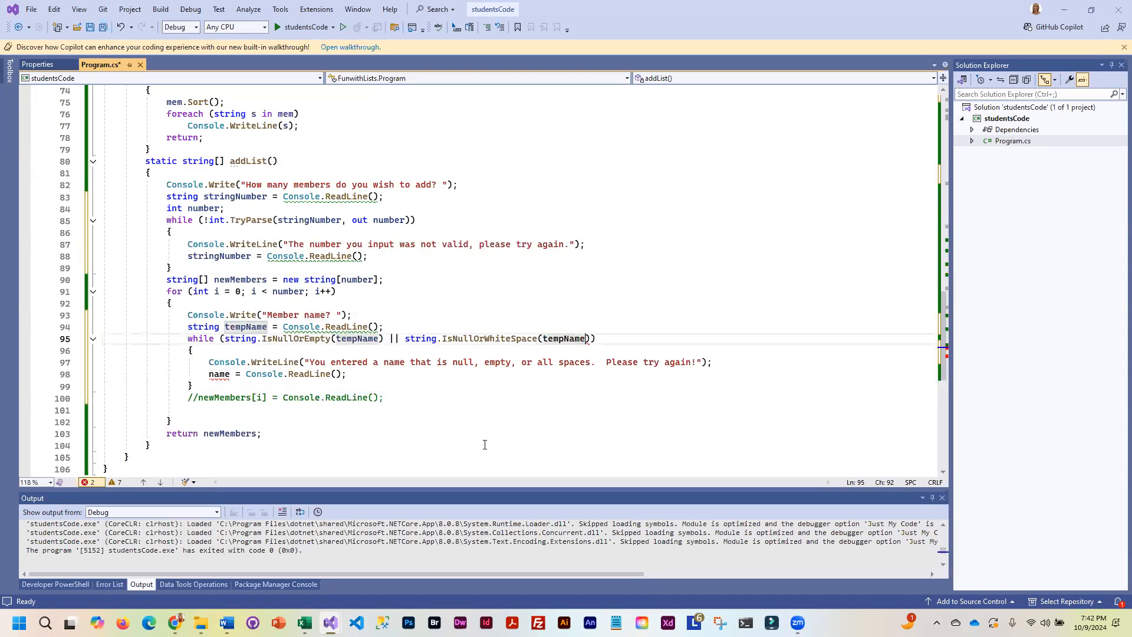
double_click(218, 374)
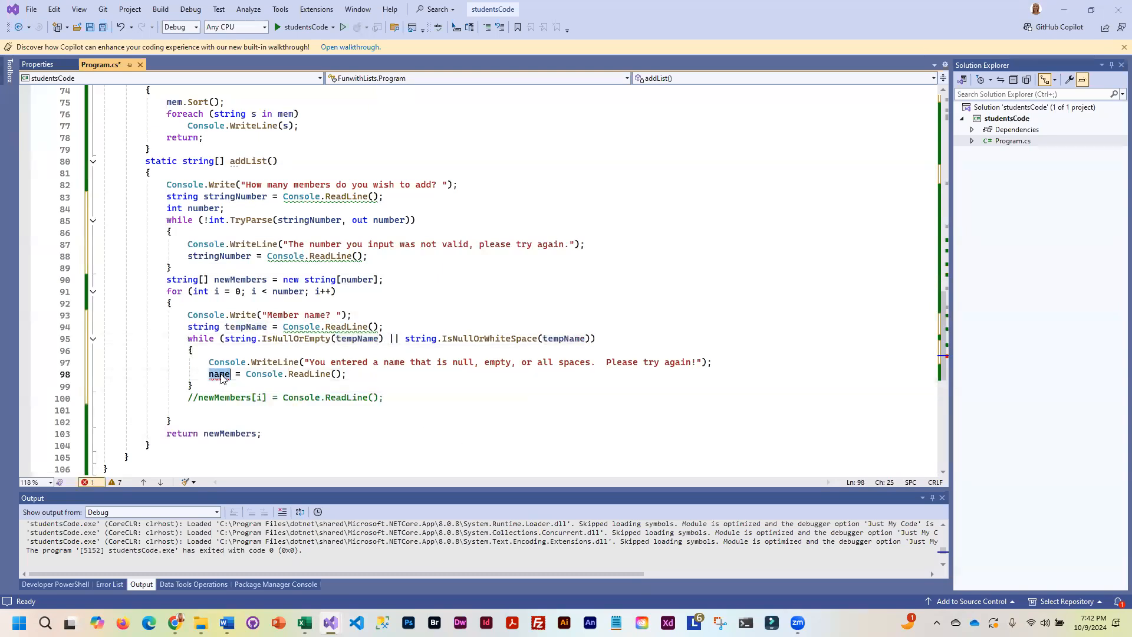
type("tempName")
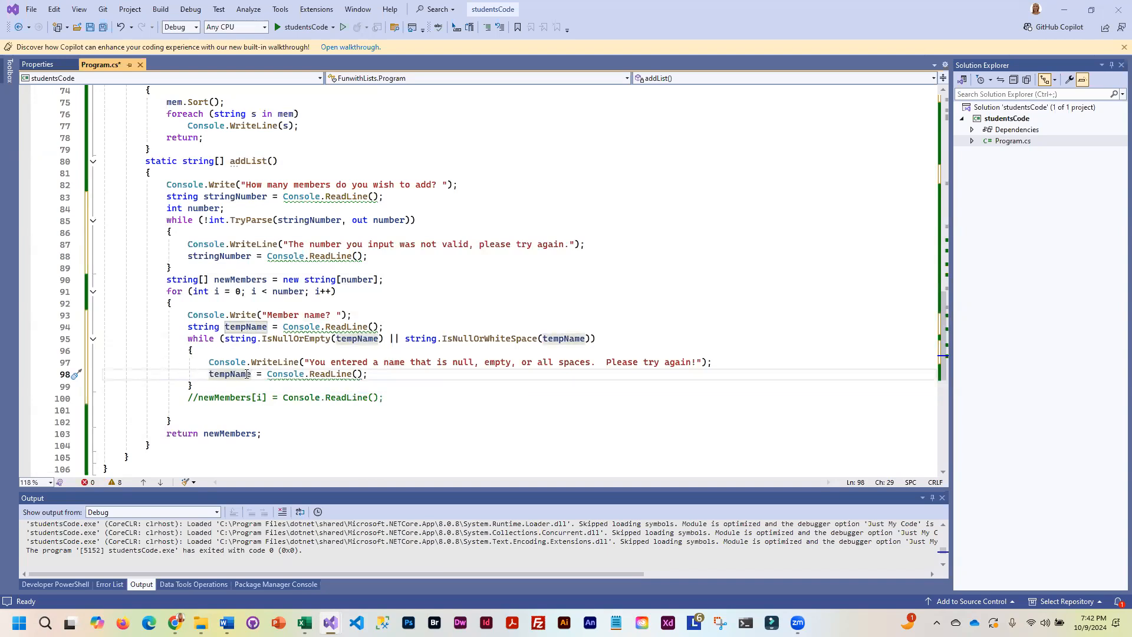
mouse_move(227, 374)
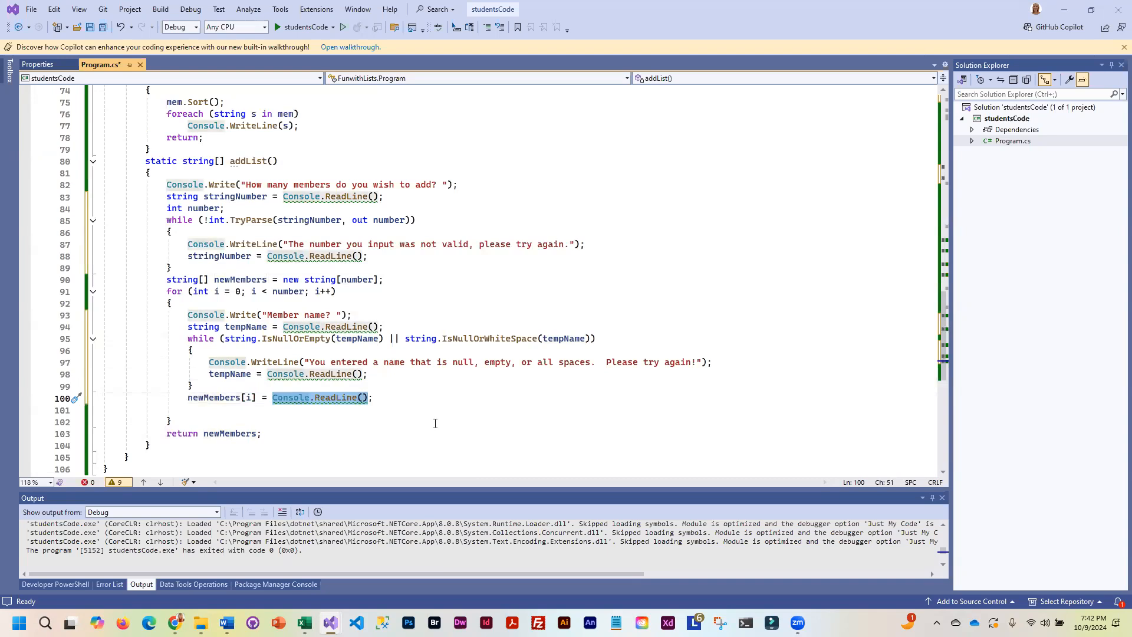
type("tempName")
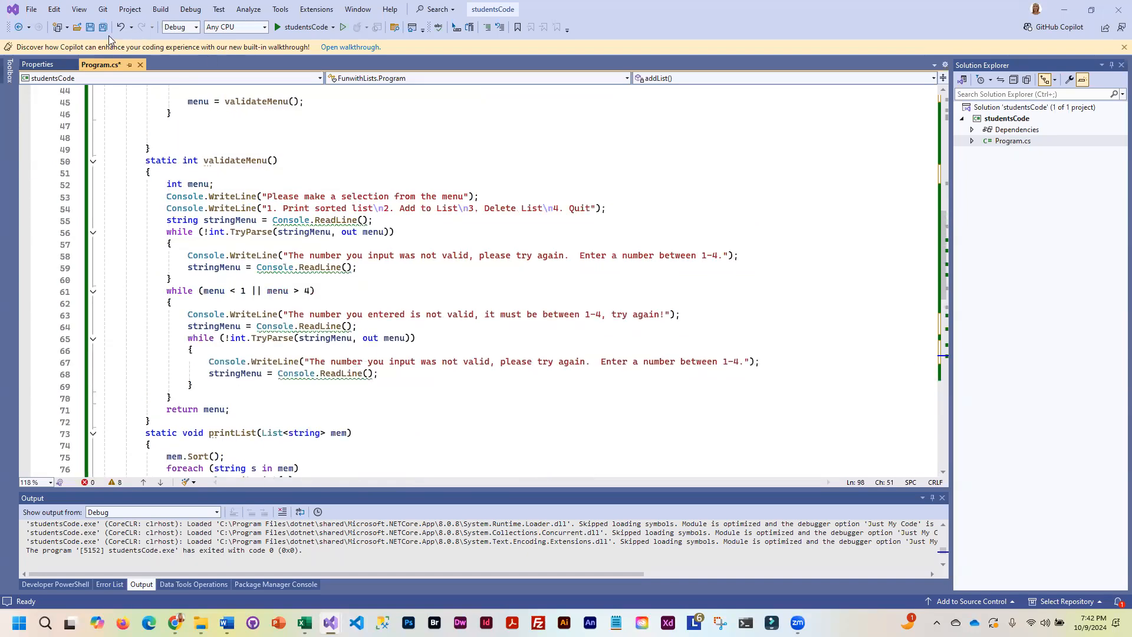
Step: Save the changes, run the program, and print the sorted list with option 1
key("Ctrl+S")
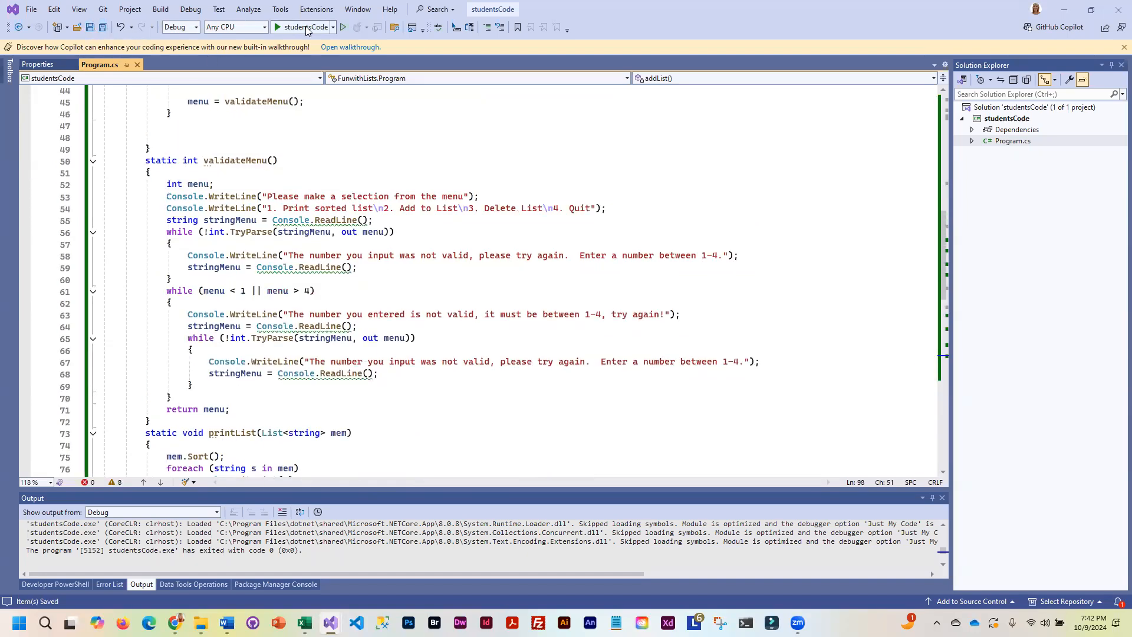
left_click(292, 27)
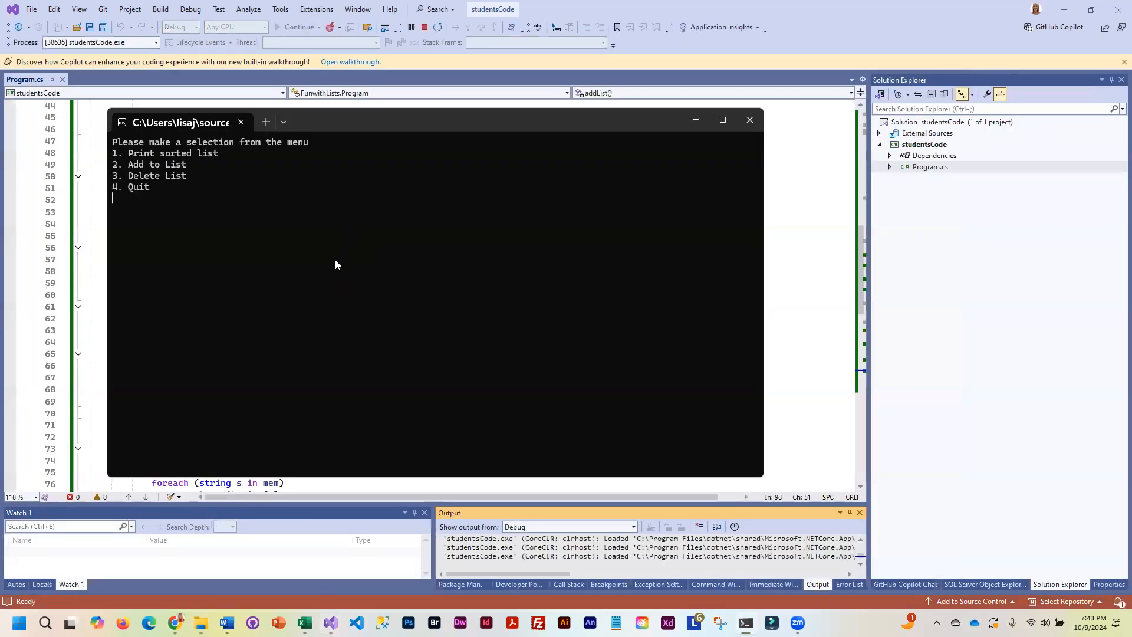
type("1")
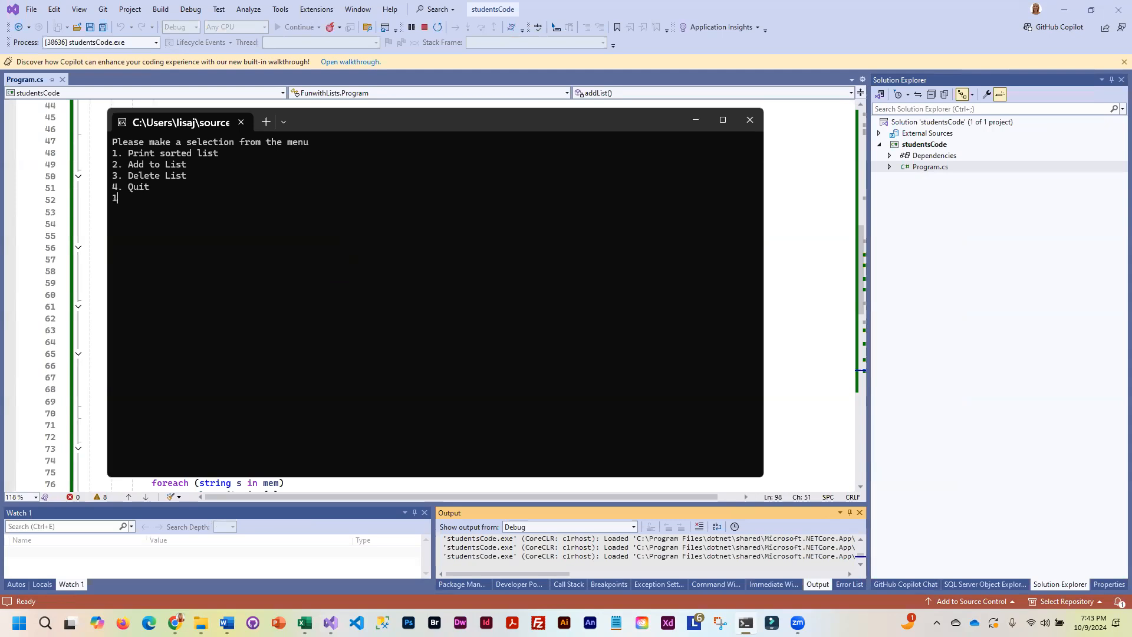
key("enter")
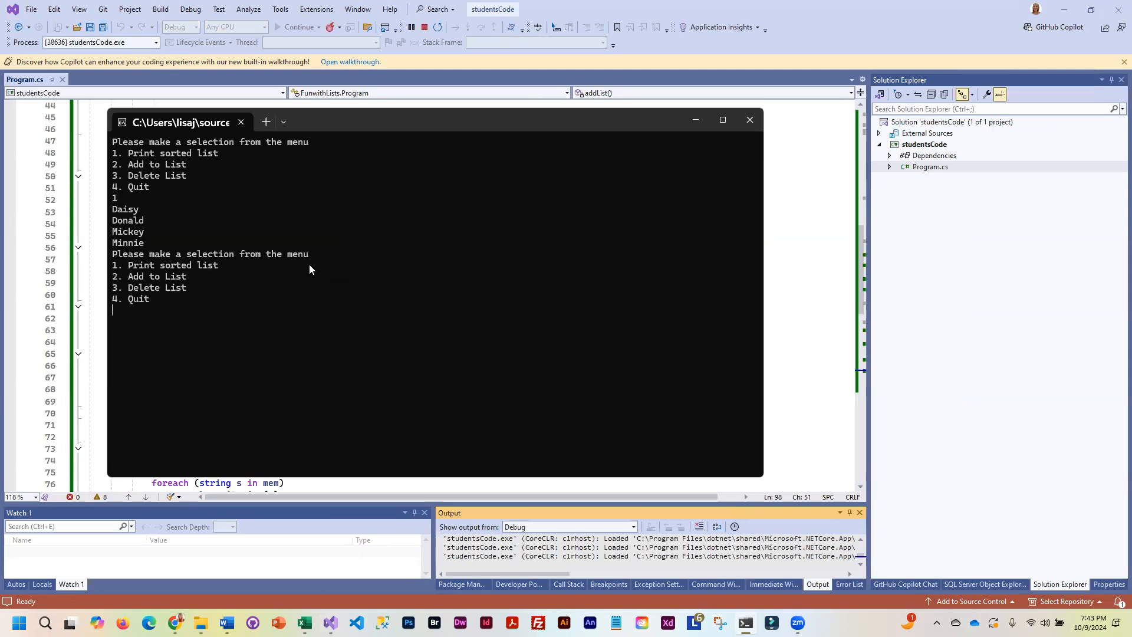
Step: Choose option 2, enter invalid count 'asdfsf', then add member Huey
type("2")
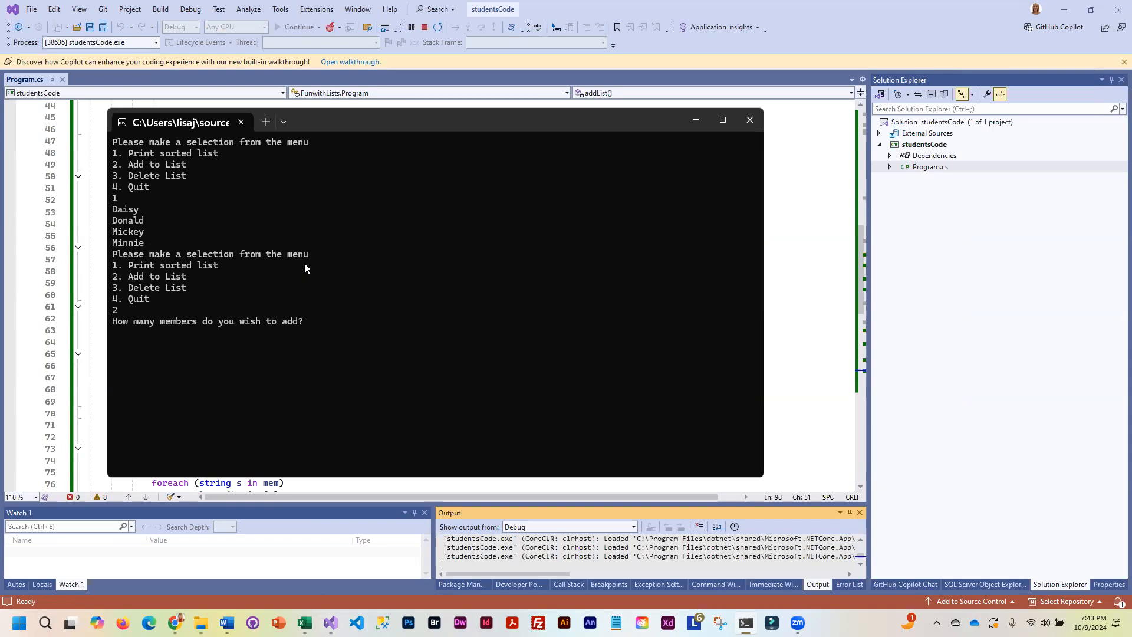
type("asdfsf")
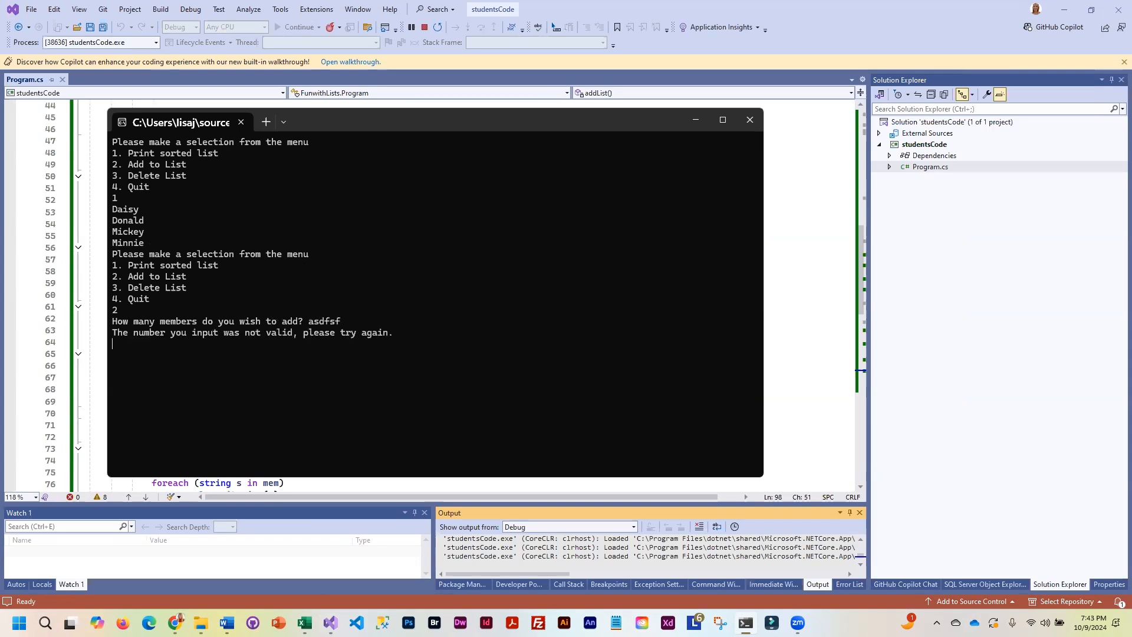
mouse_move(304, 271)
type("2")
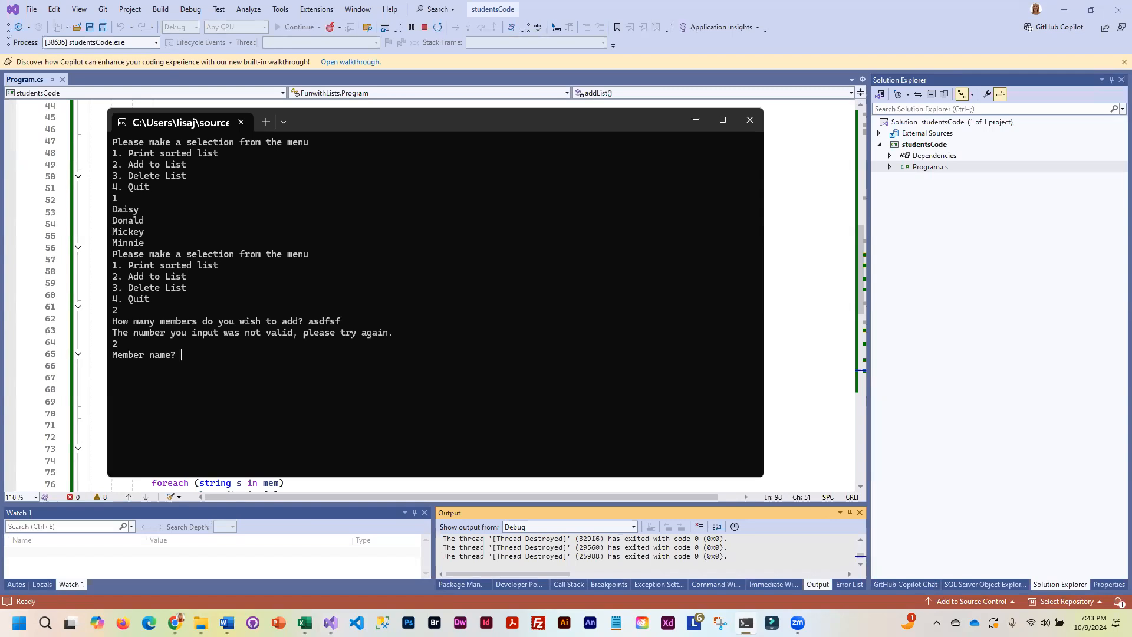
mouse_move(305, 271)
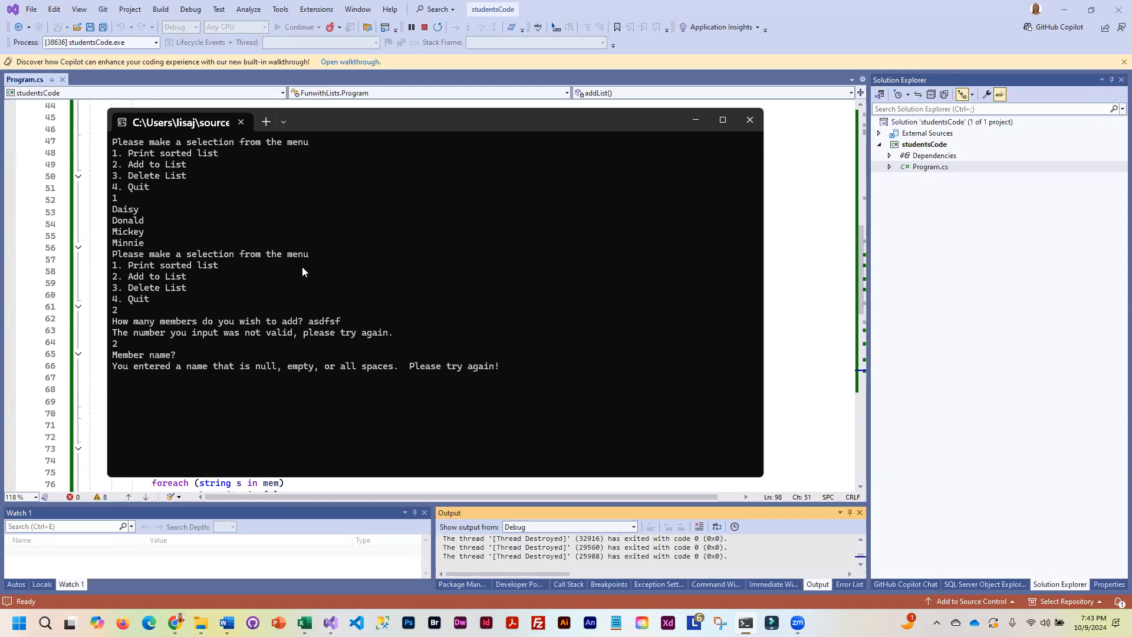
type("h")
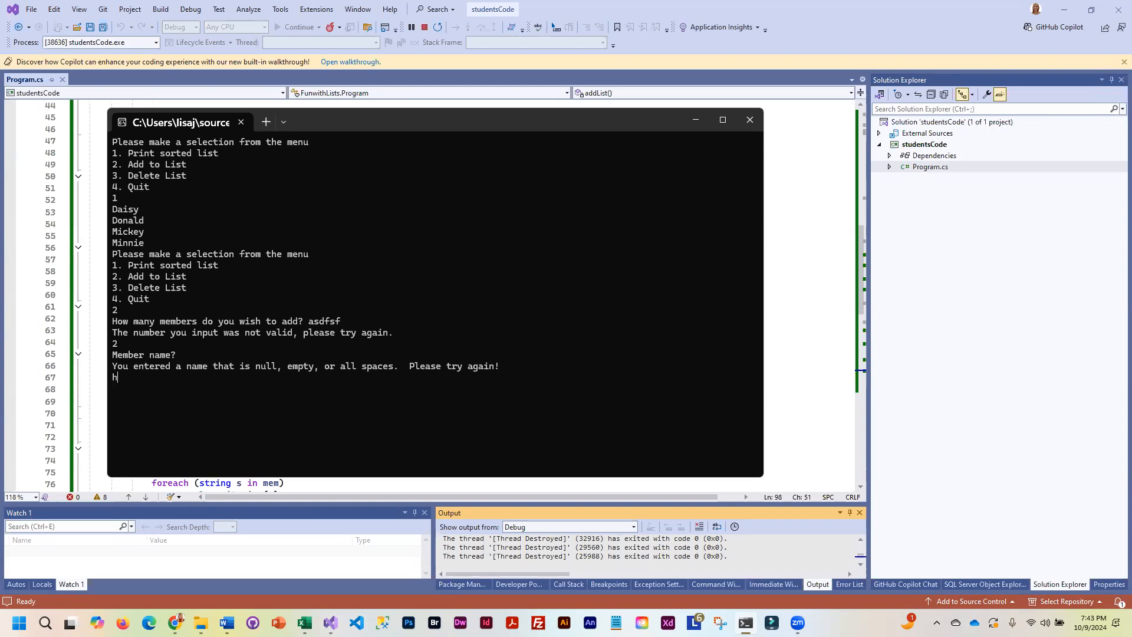
type("yu")
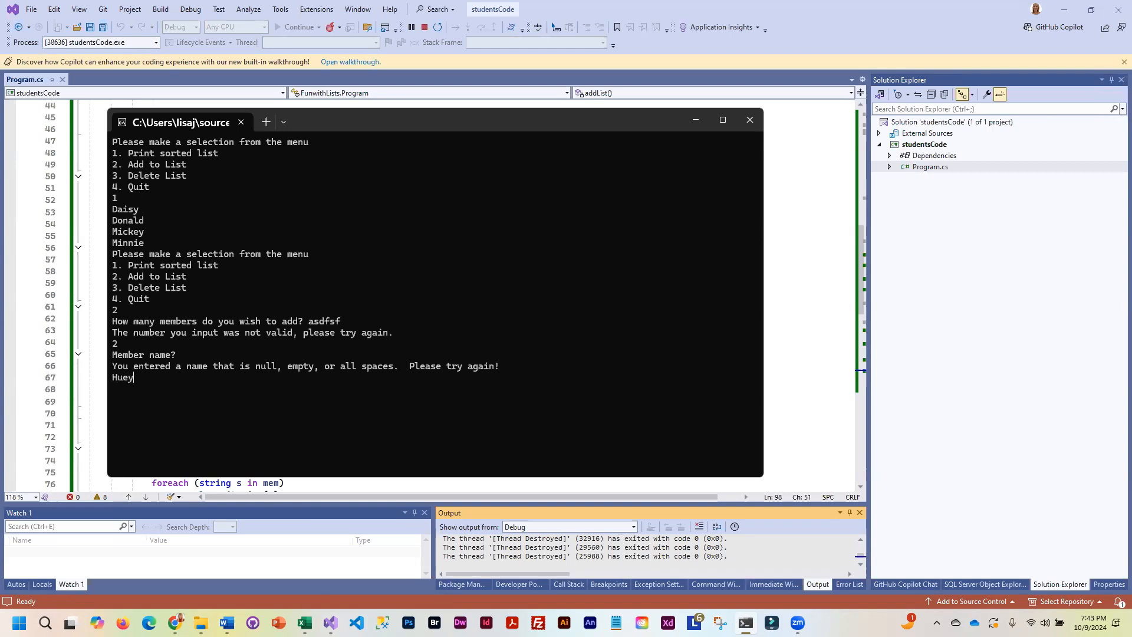
key("enter")
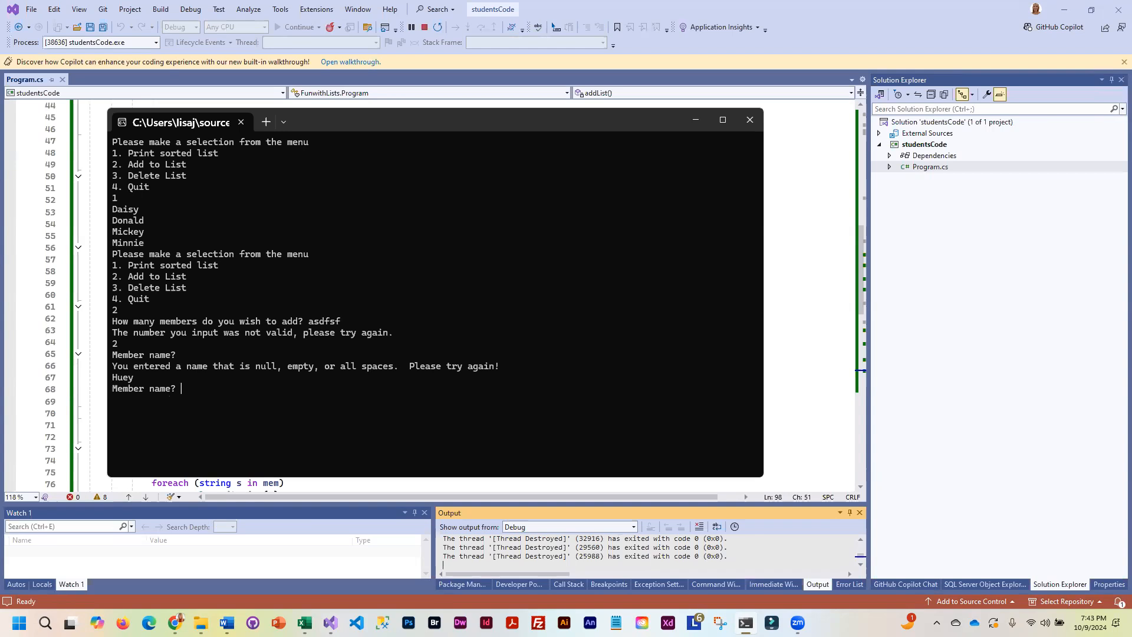
mouse_move(302, 272)
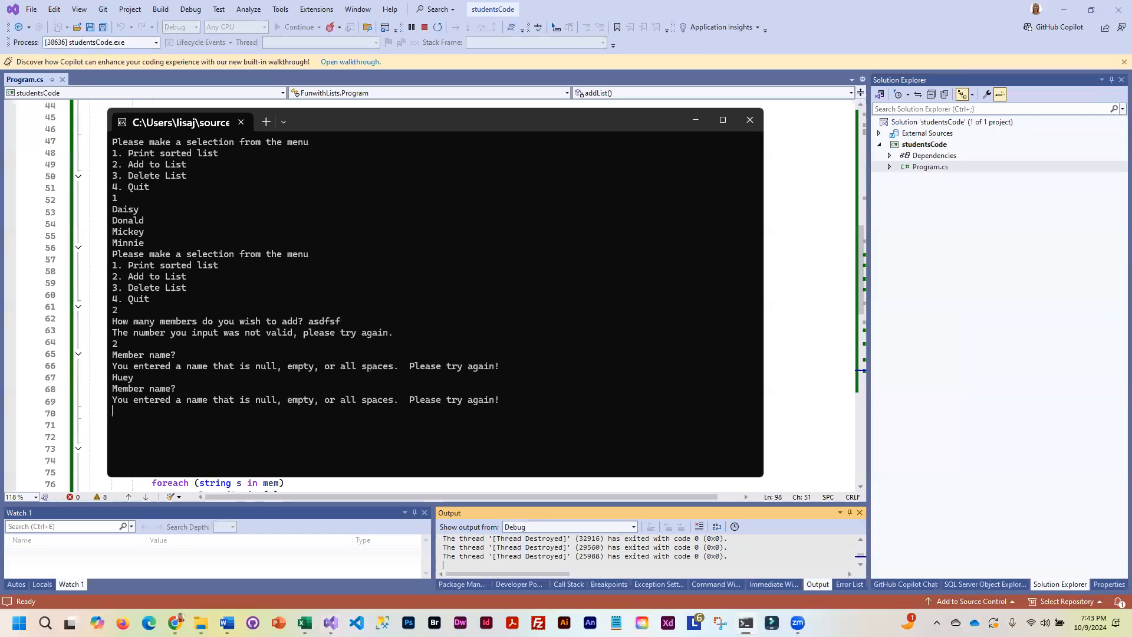
Step: Add Dewey, enter invalid menu value 'asdfadsfd', choose 3, and begin typing Daisy
type("Dewey")
type("1")
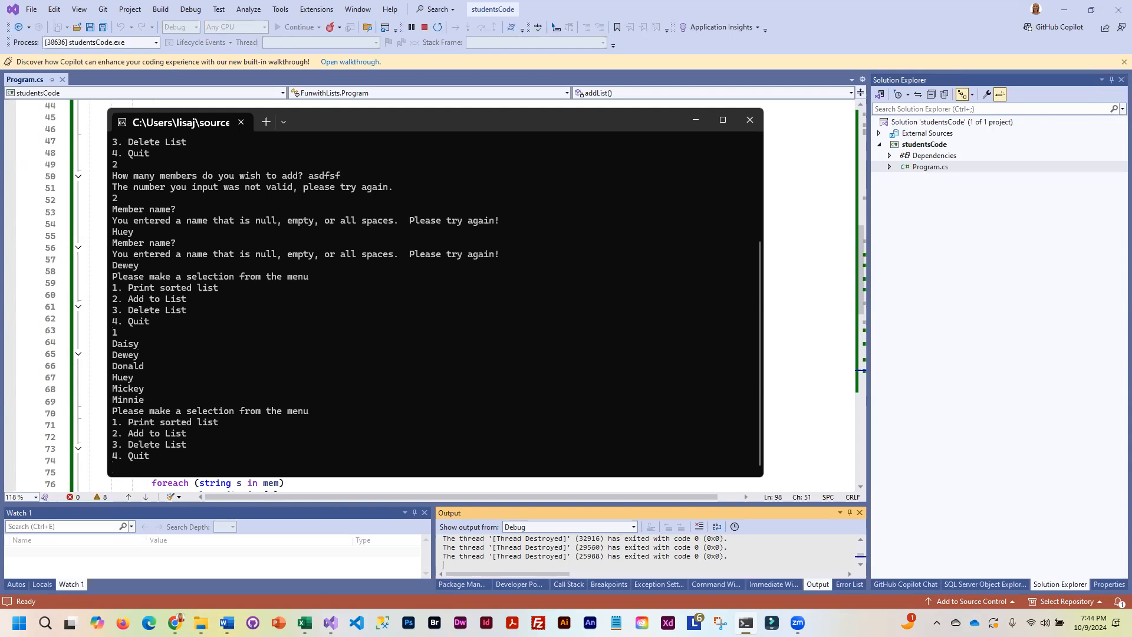
type("asdfadsfd")
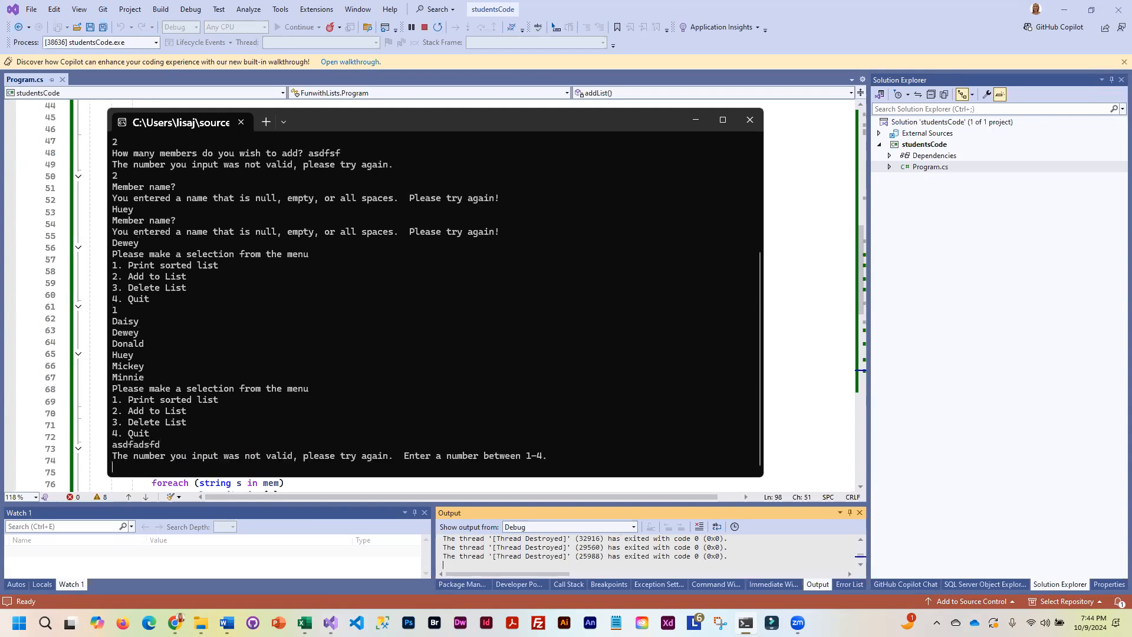
mouse_move(302, 271)
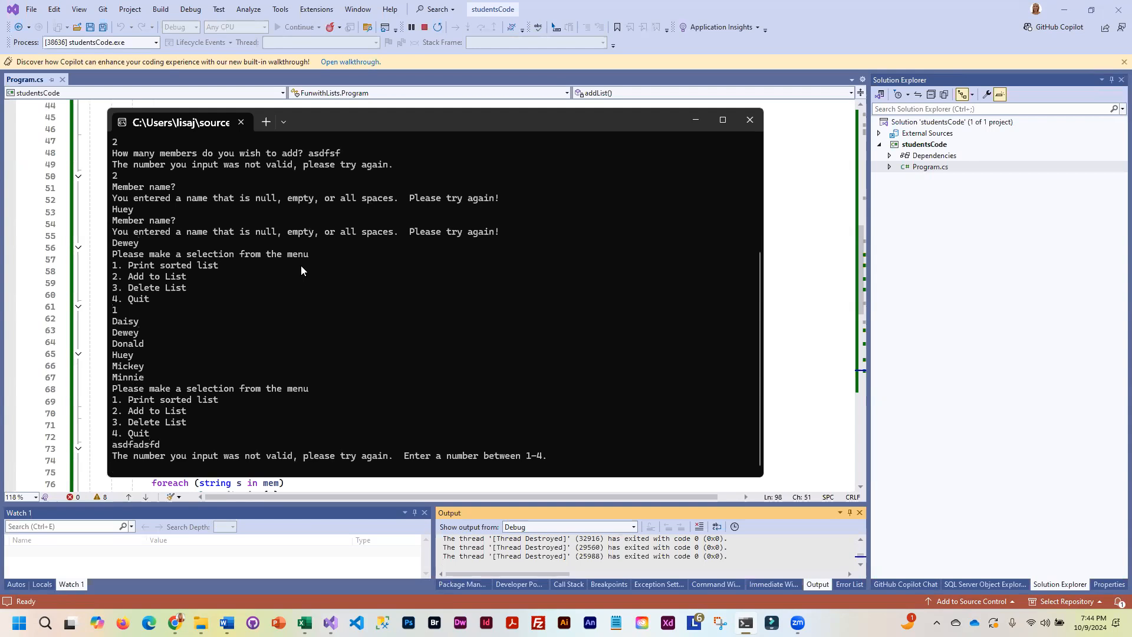
type("3")
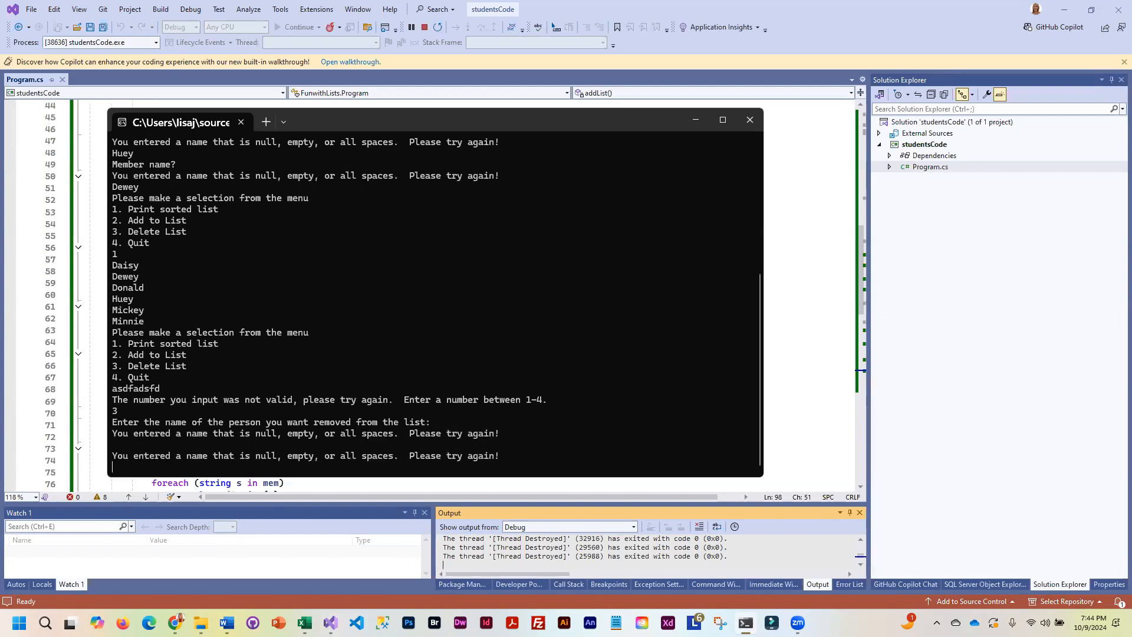
type("Dai")
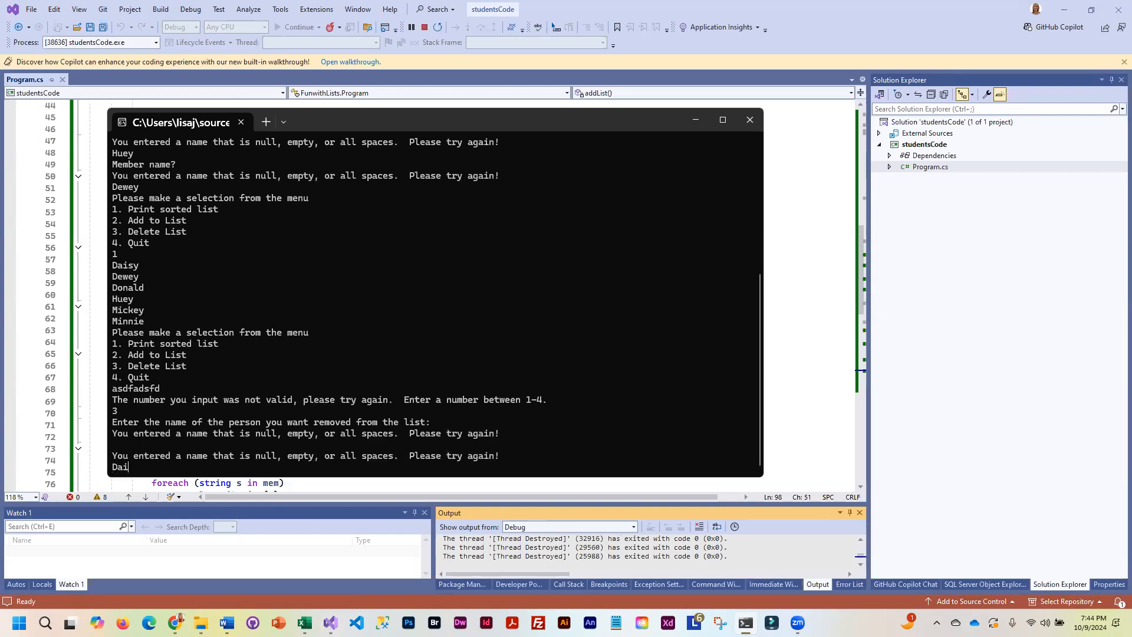